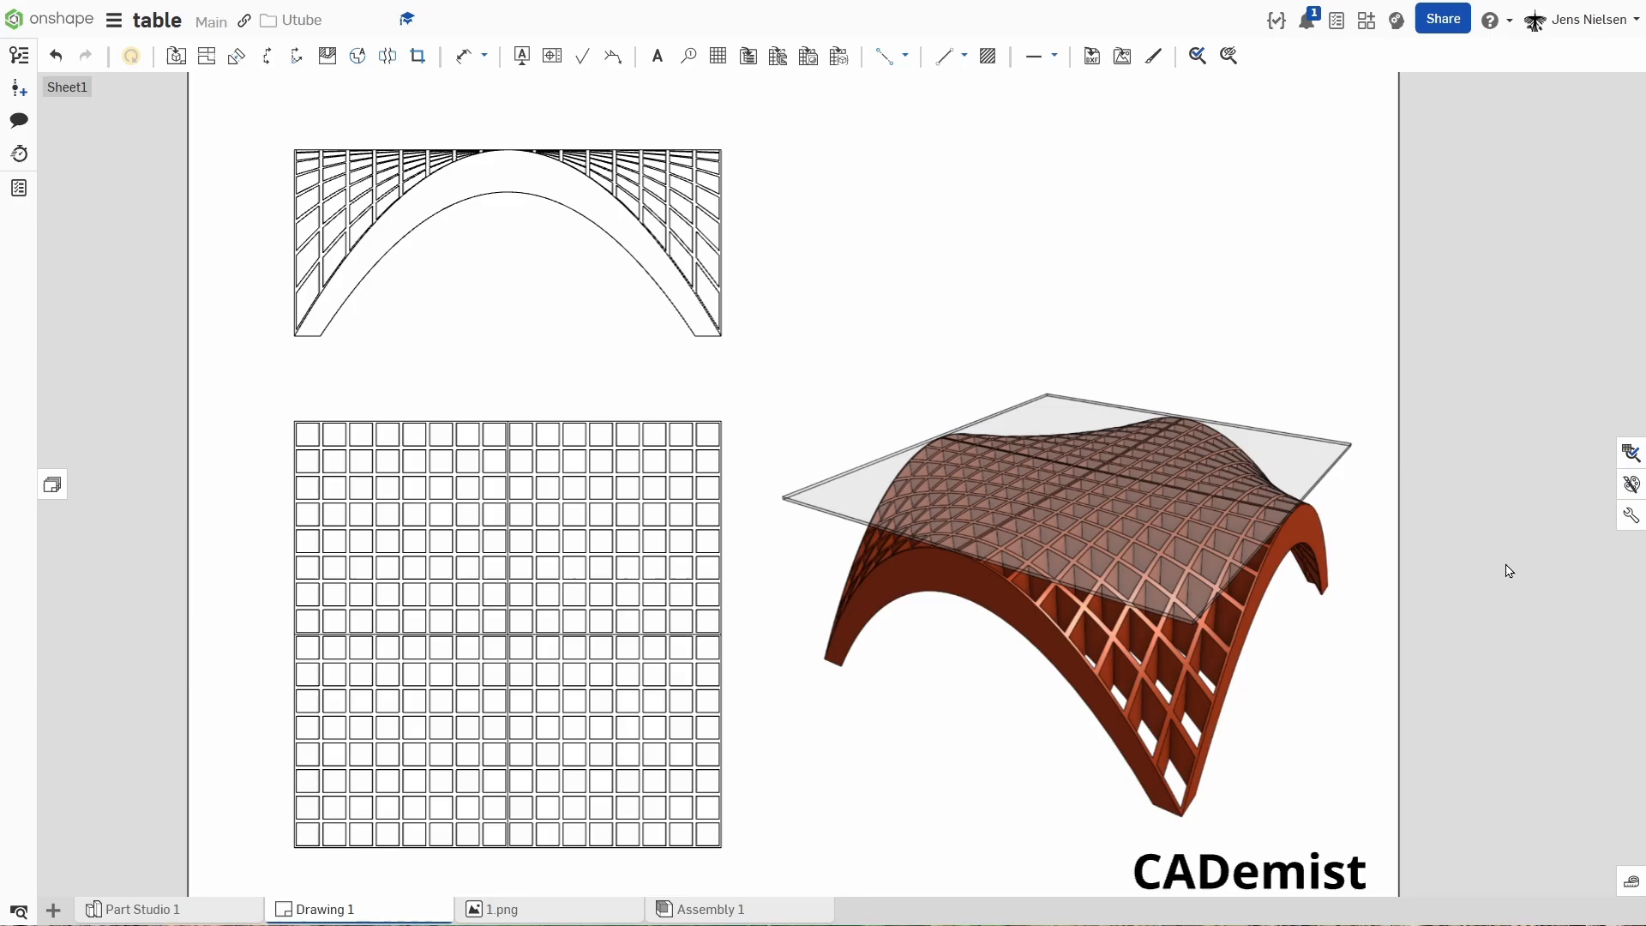
Add a blank Part Studio 2 to the table document.
click(519, 908)
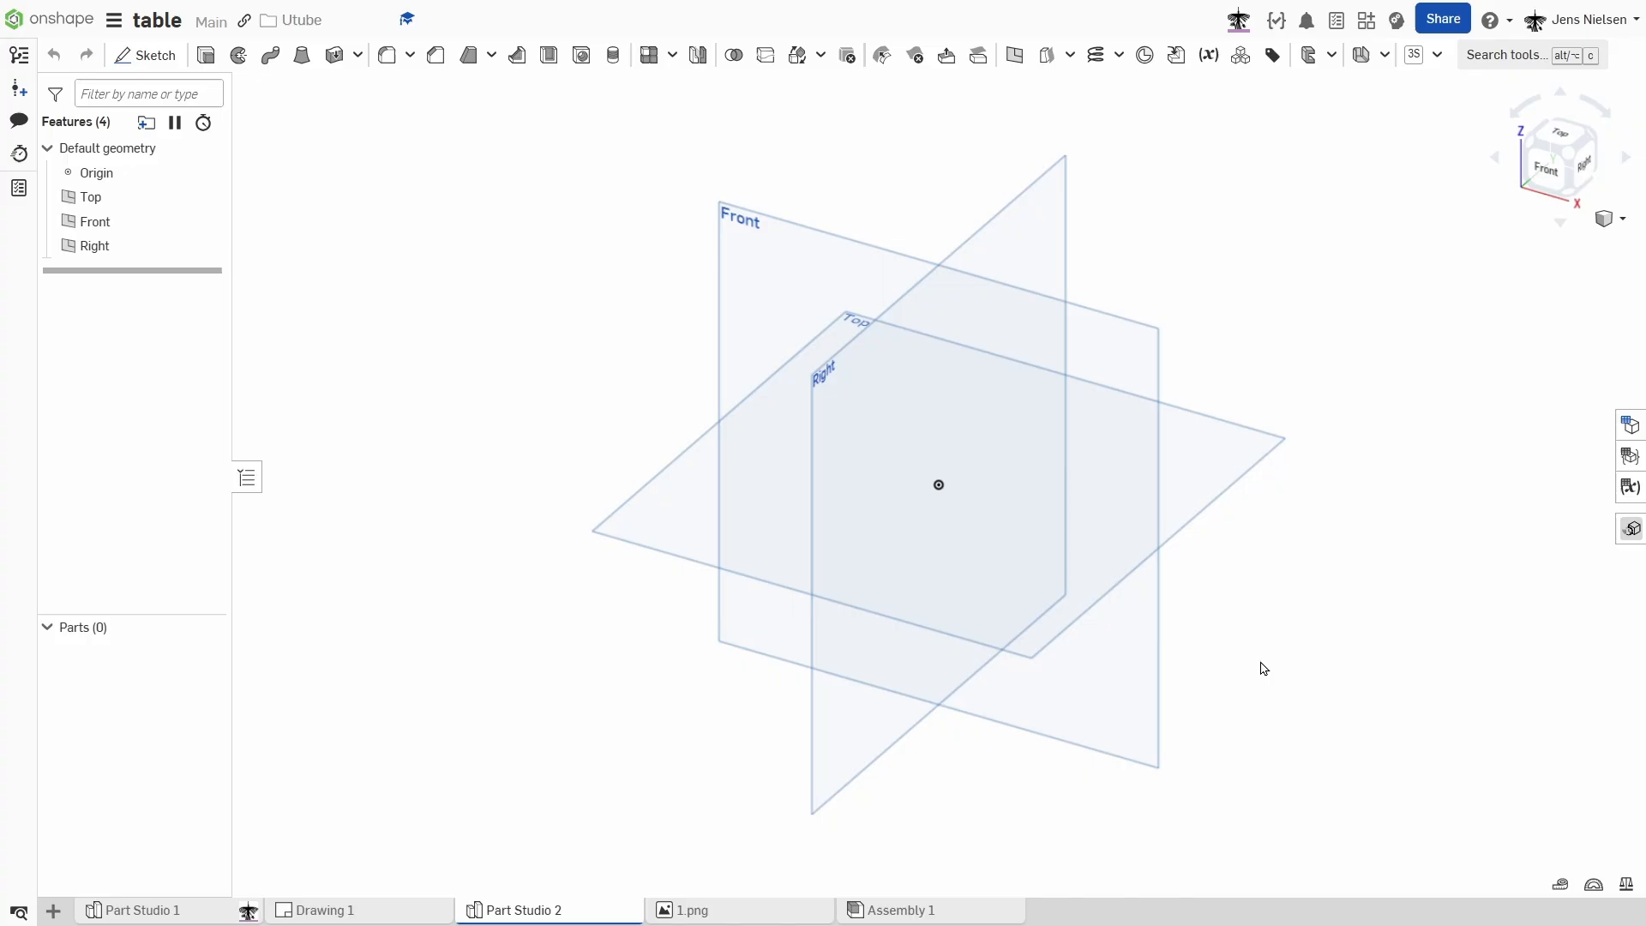
mouse_move(1207, 55)
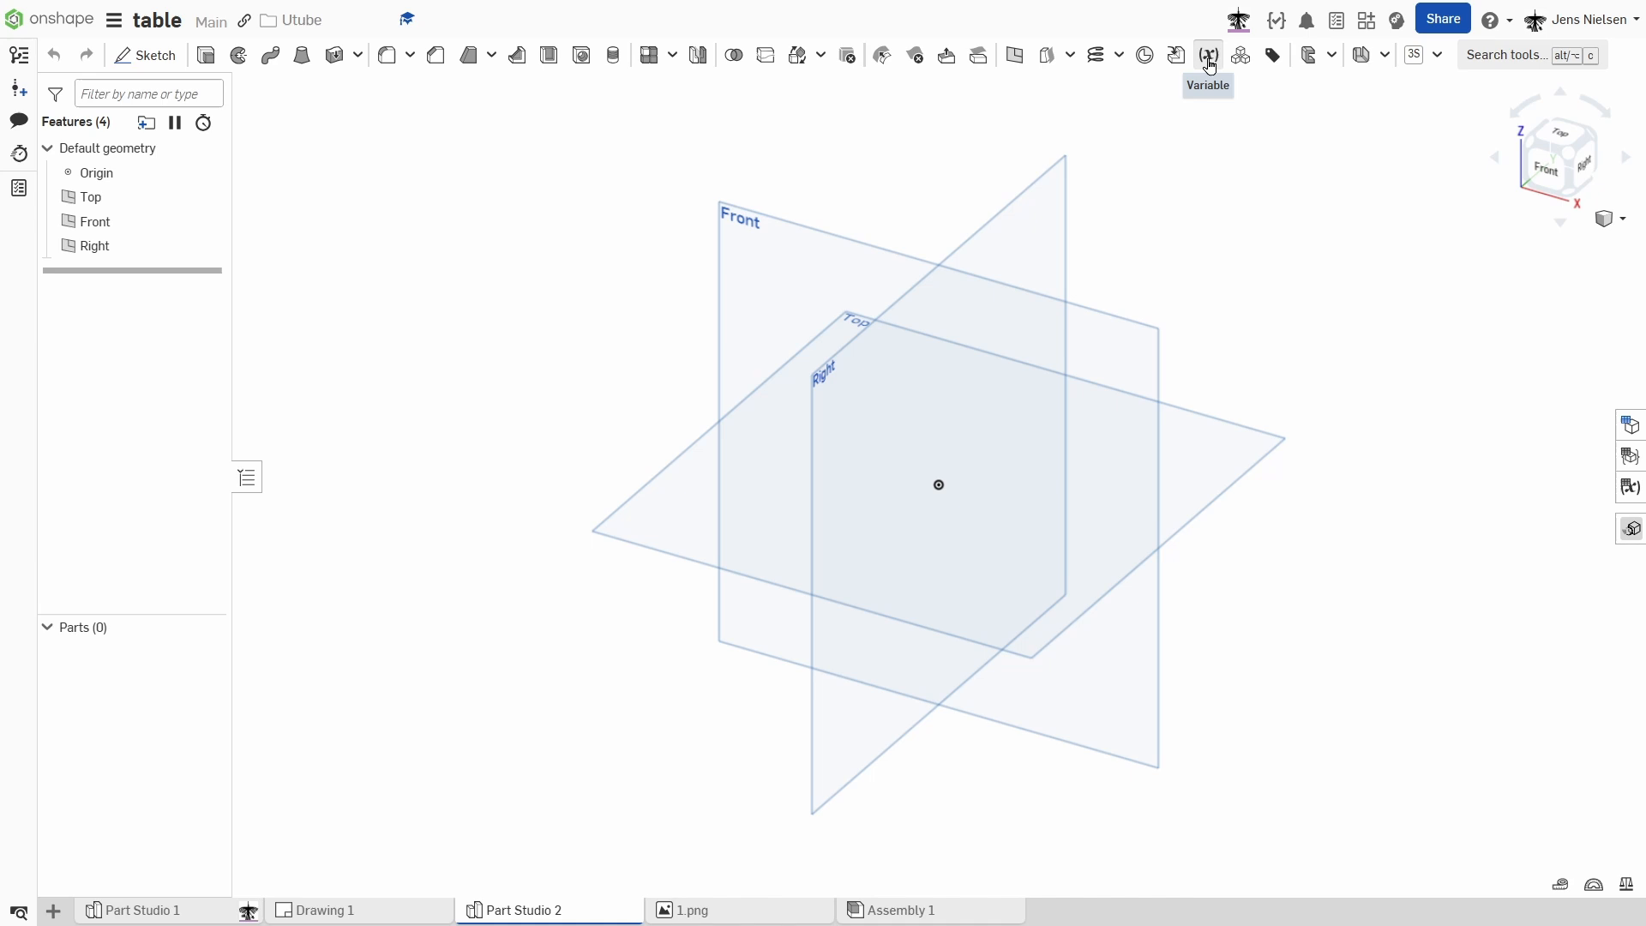
Create the variables #height = 388 mm and #width = 444 mm.
click(1206, 55)
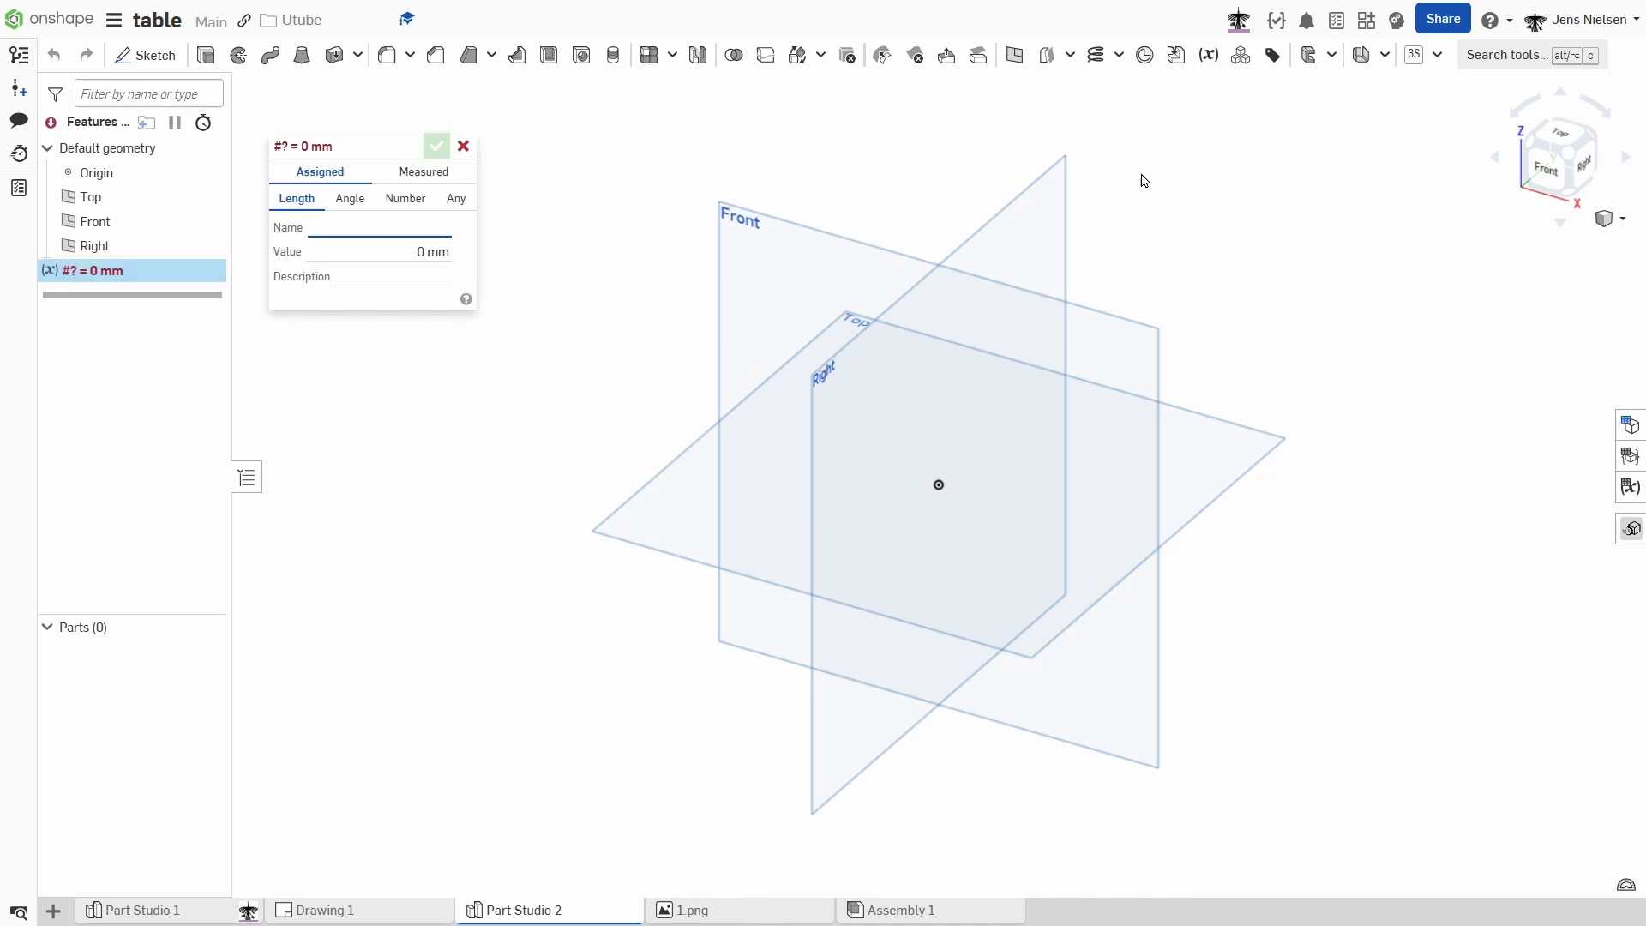
mouse_move(408, 252)
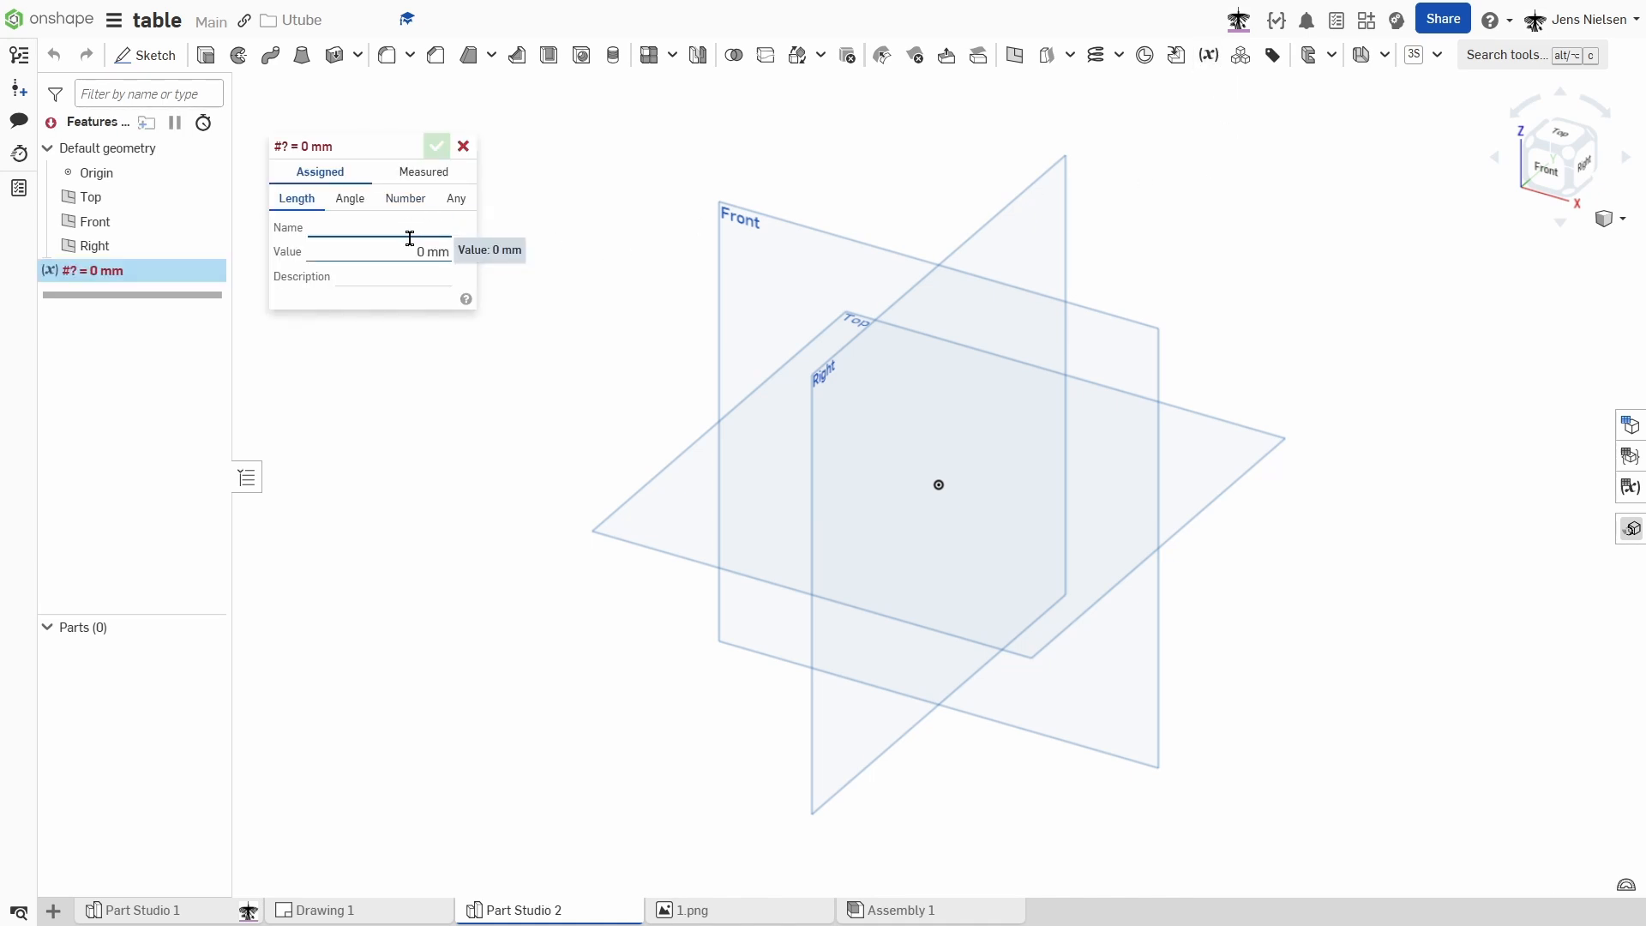
text(height)
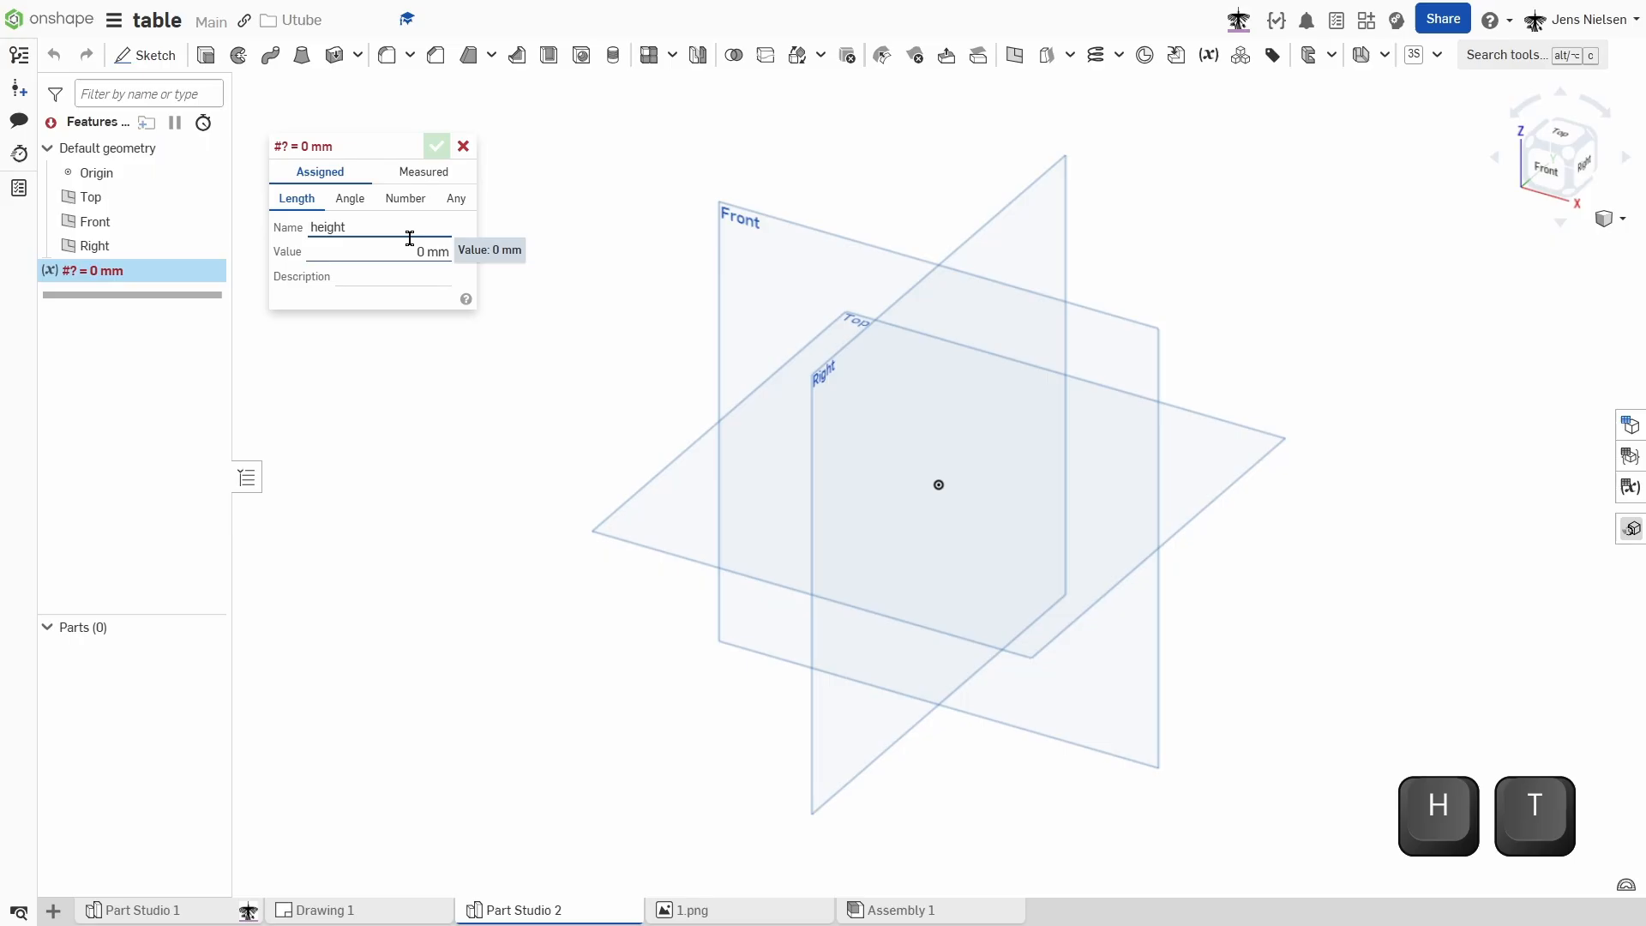
text(3)
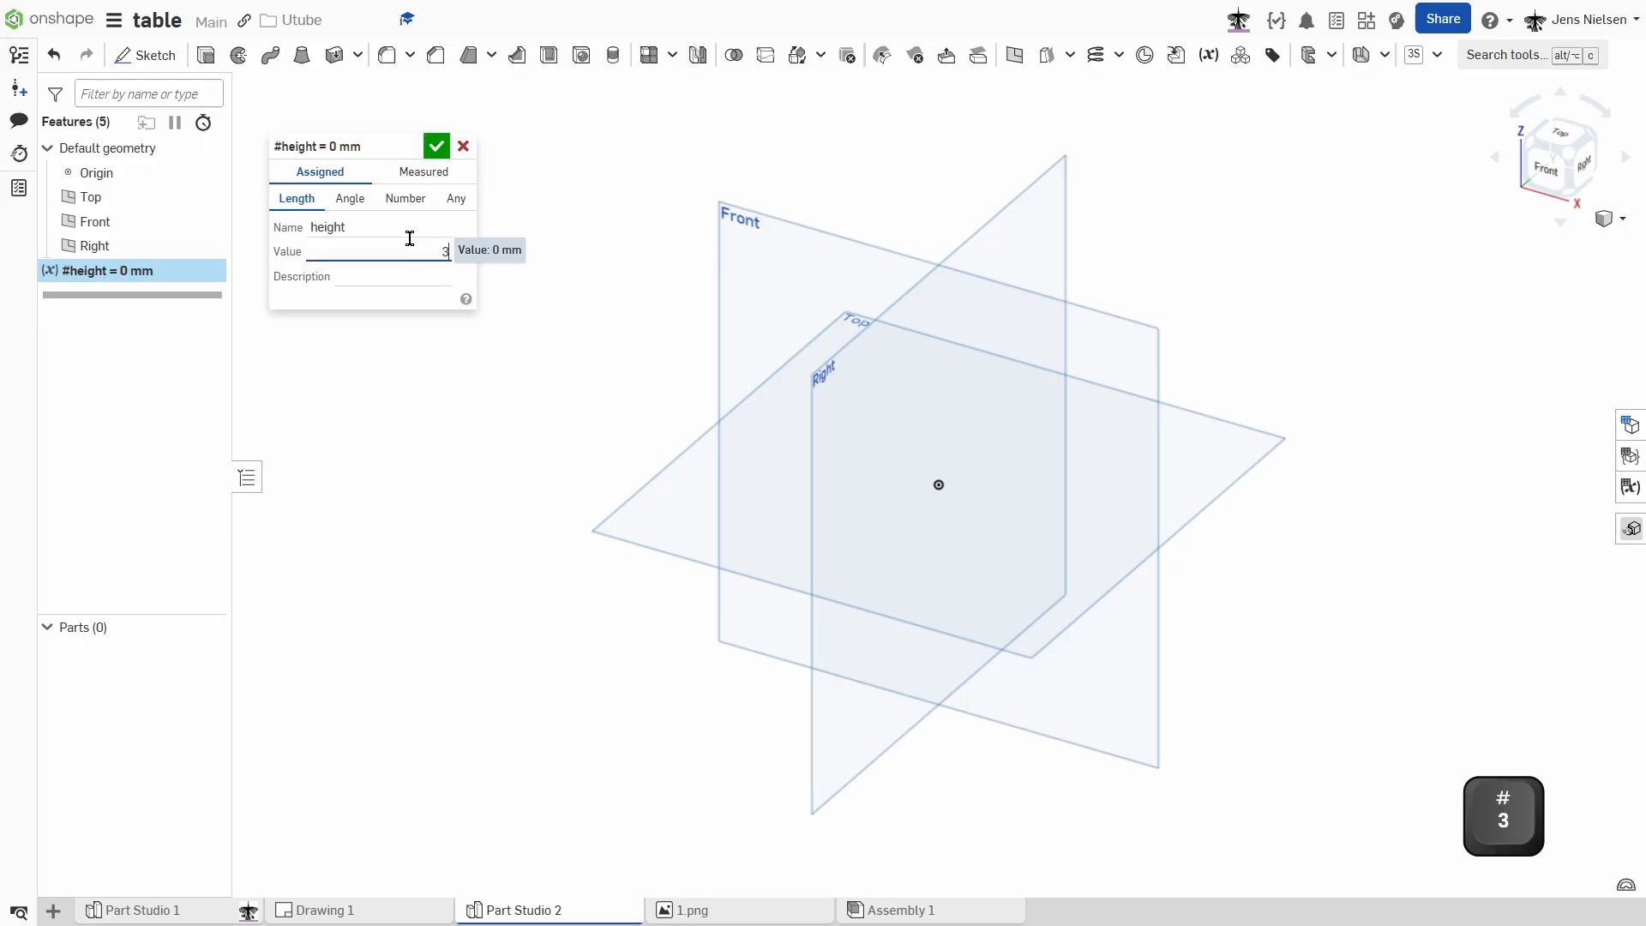
text(88)
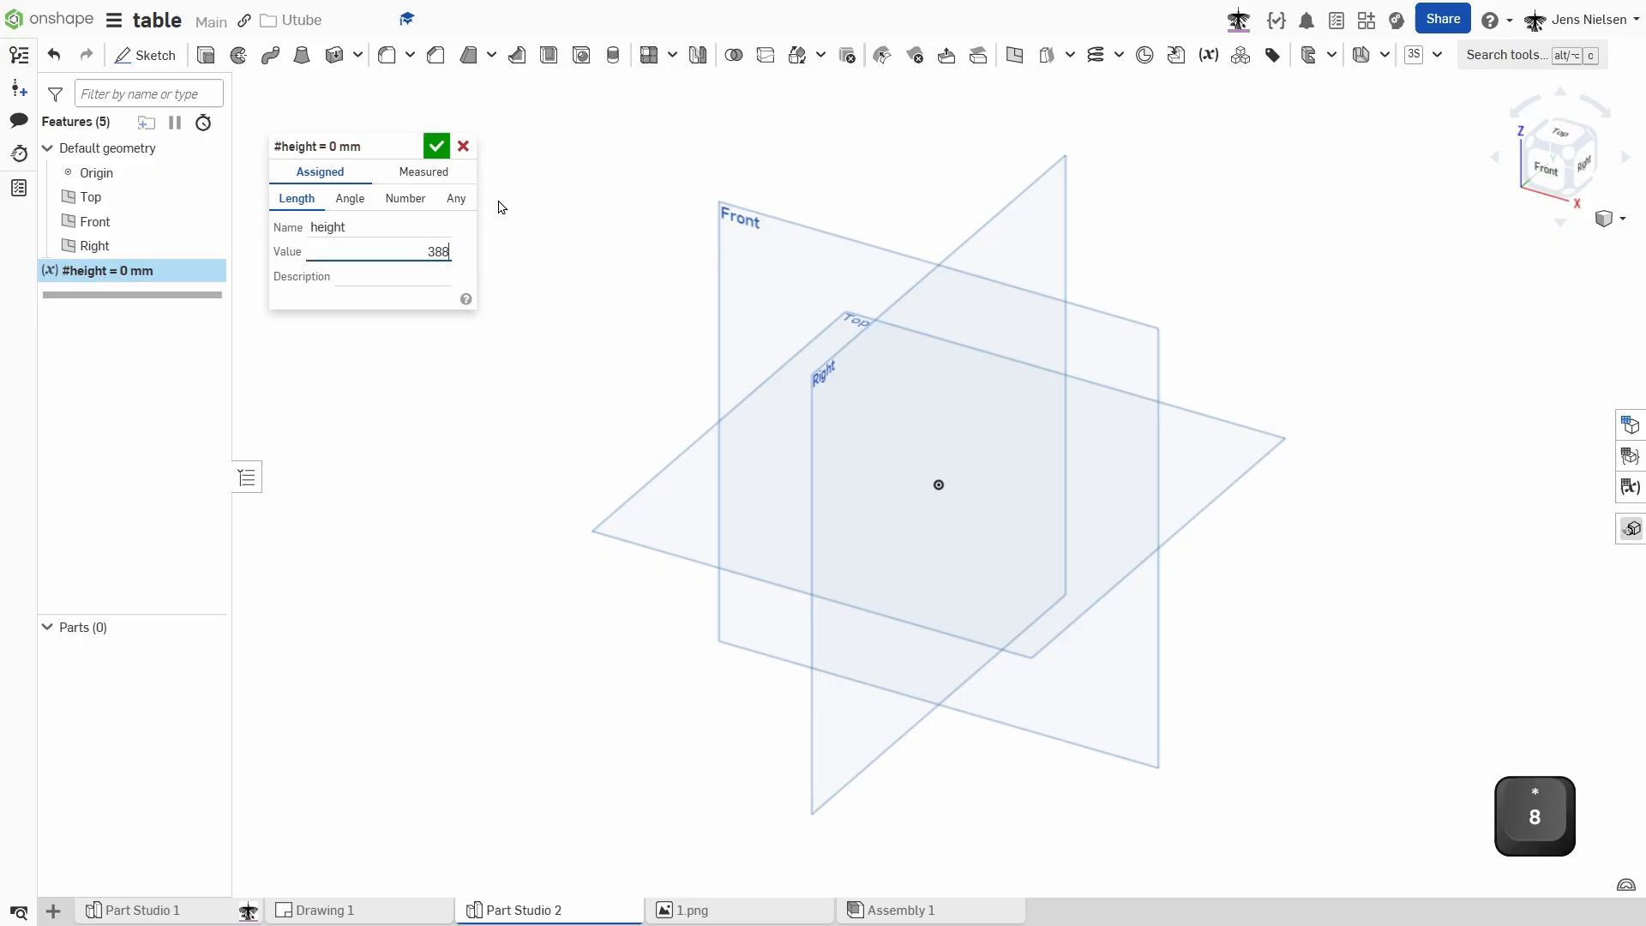
click(436, 145)
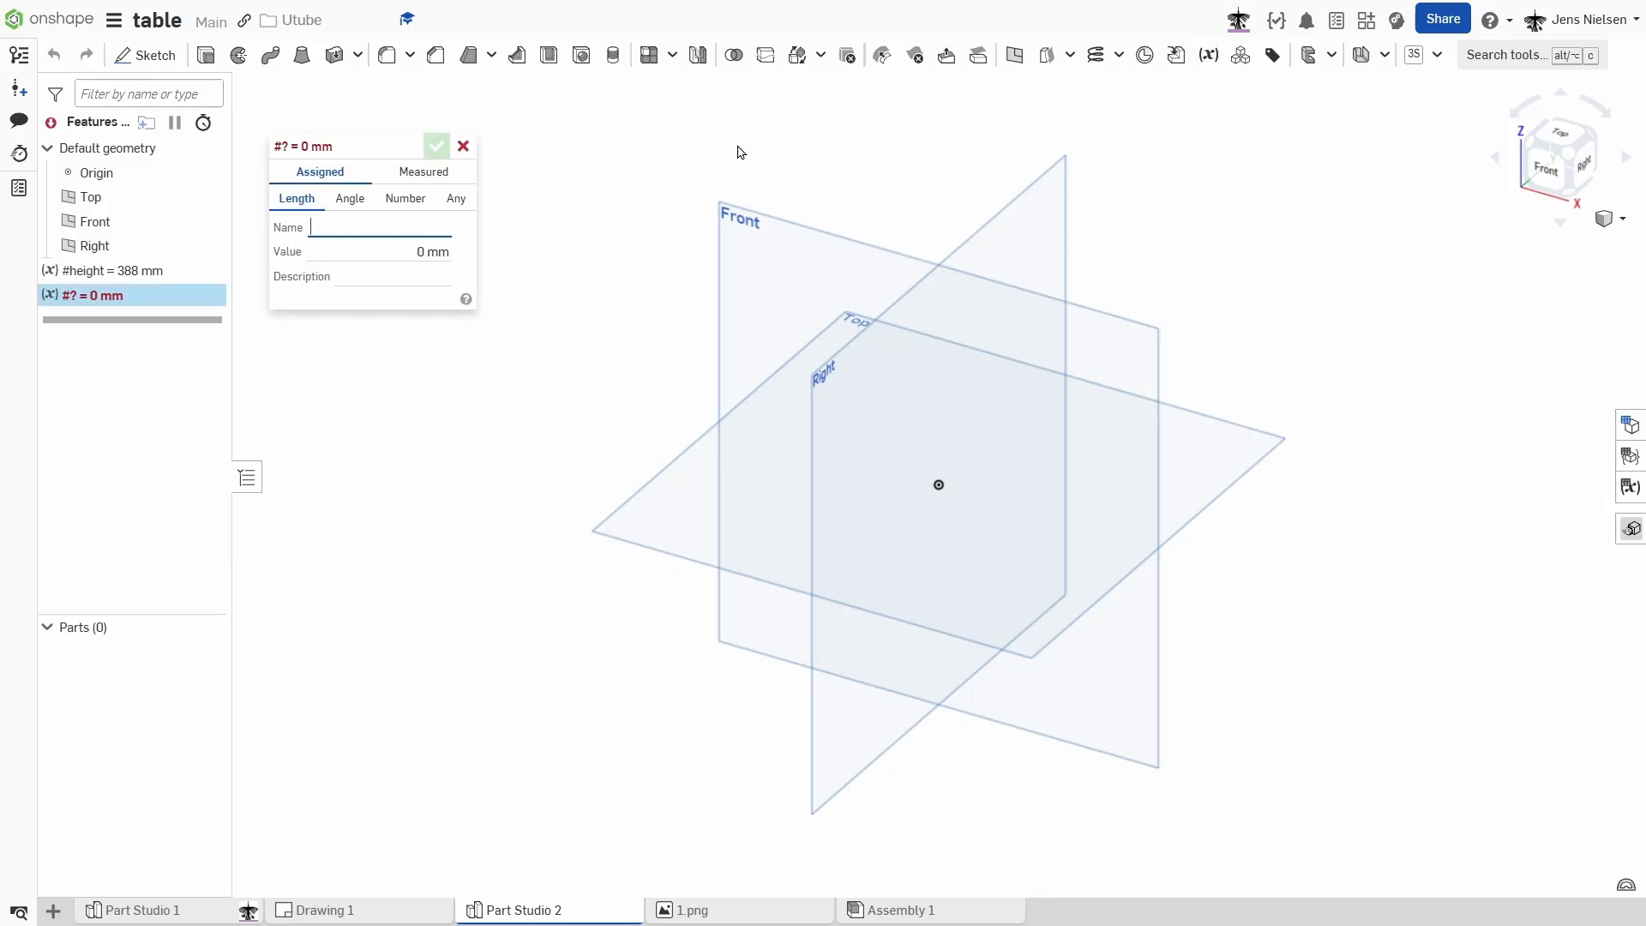
text(width)
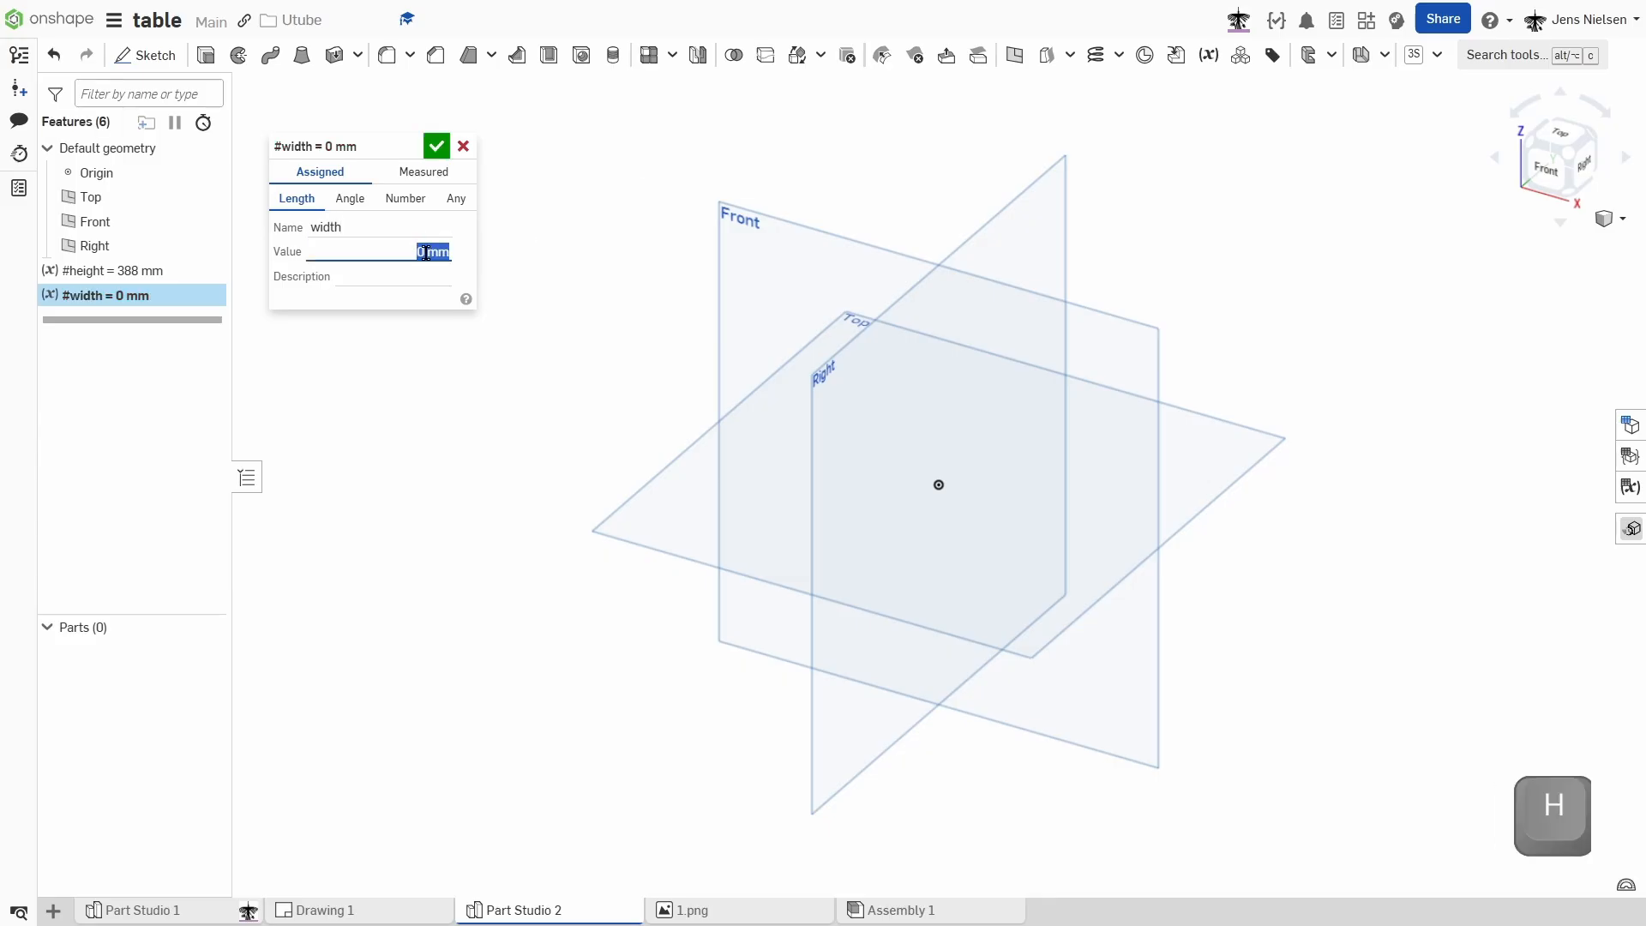
text(444)
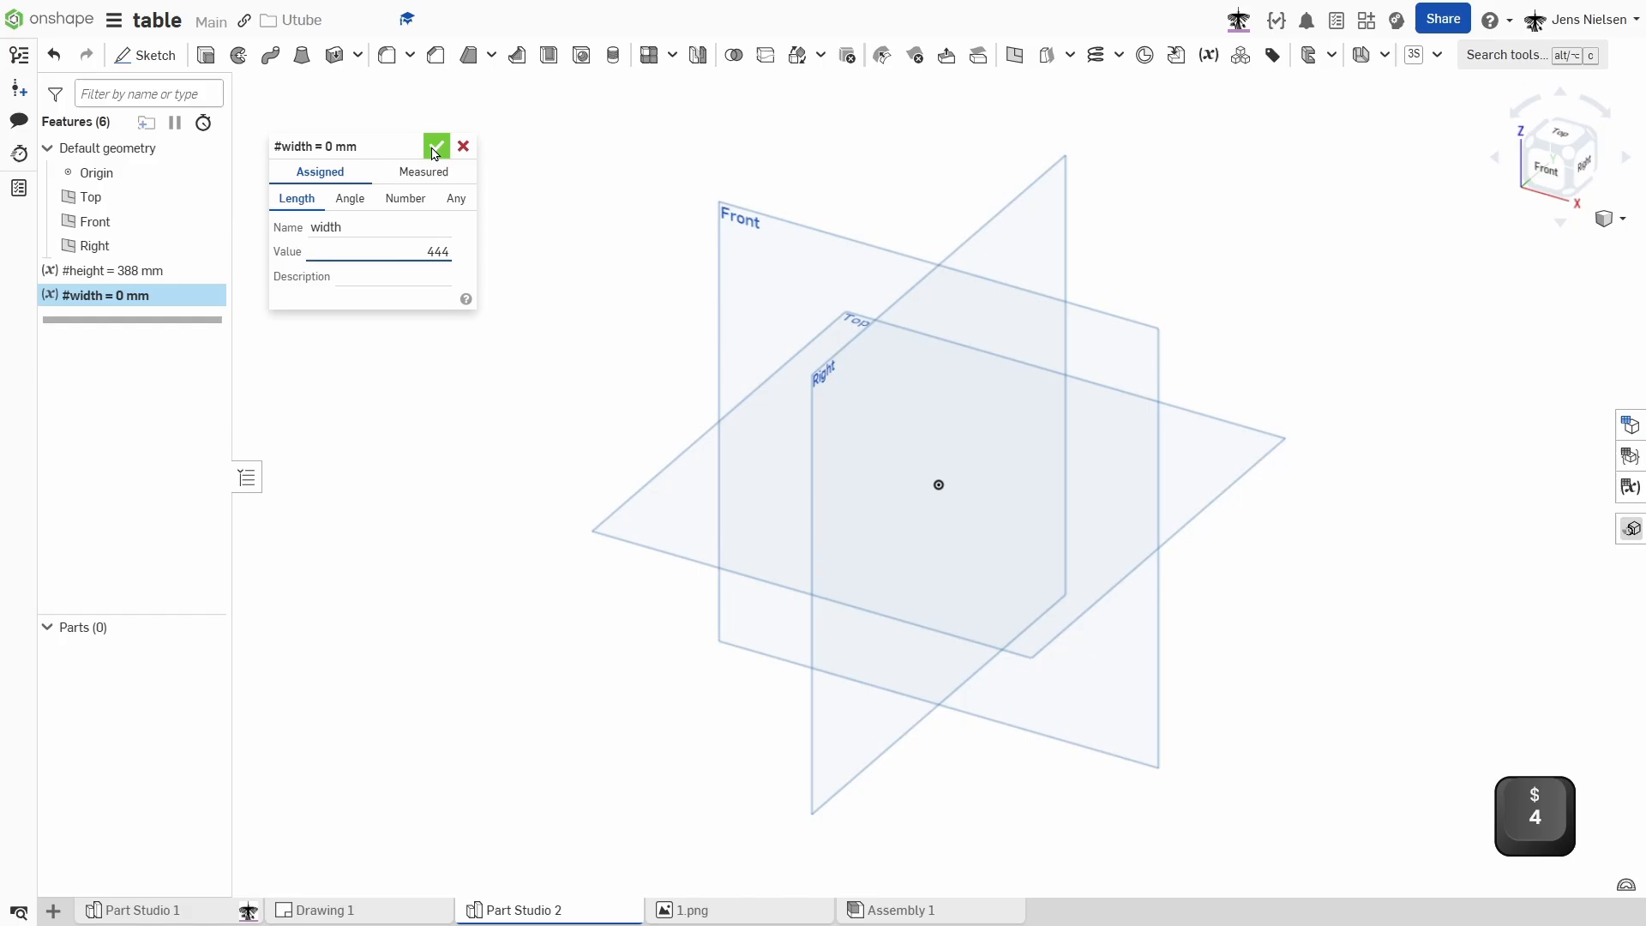
click(436, 145)
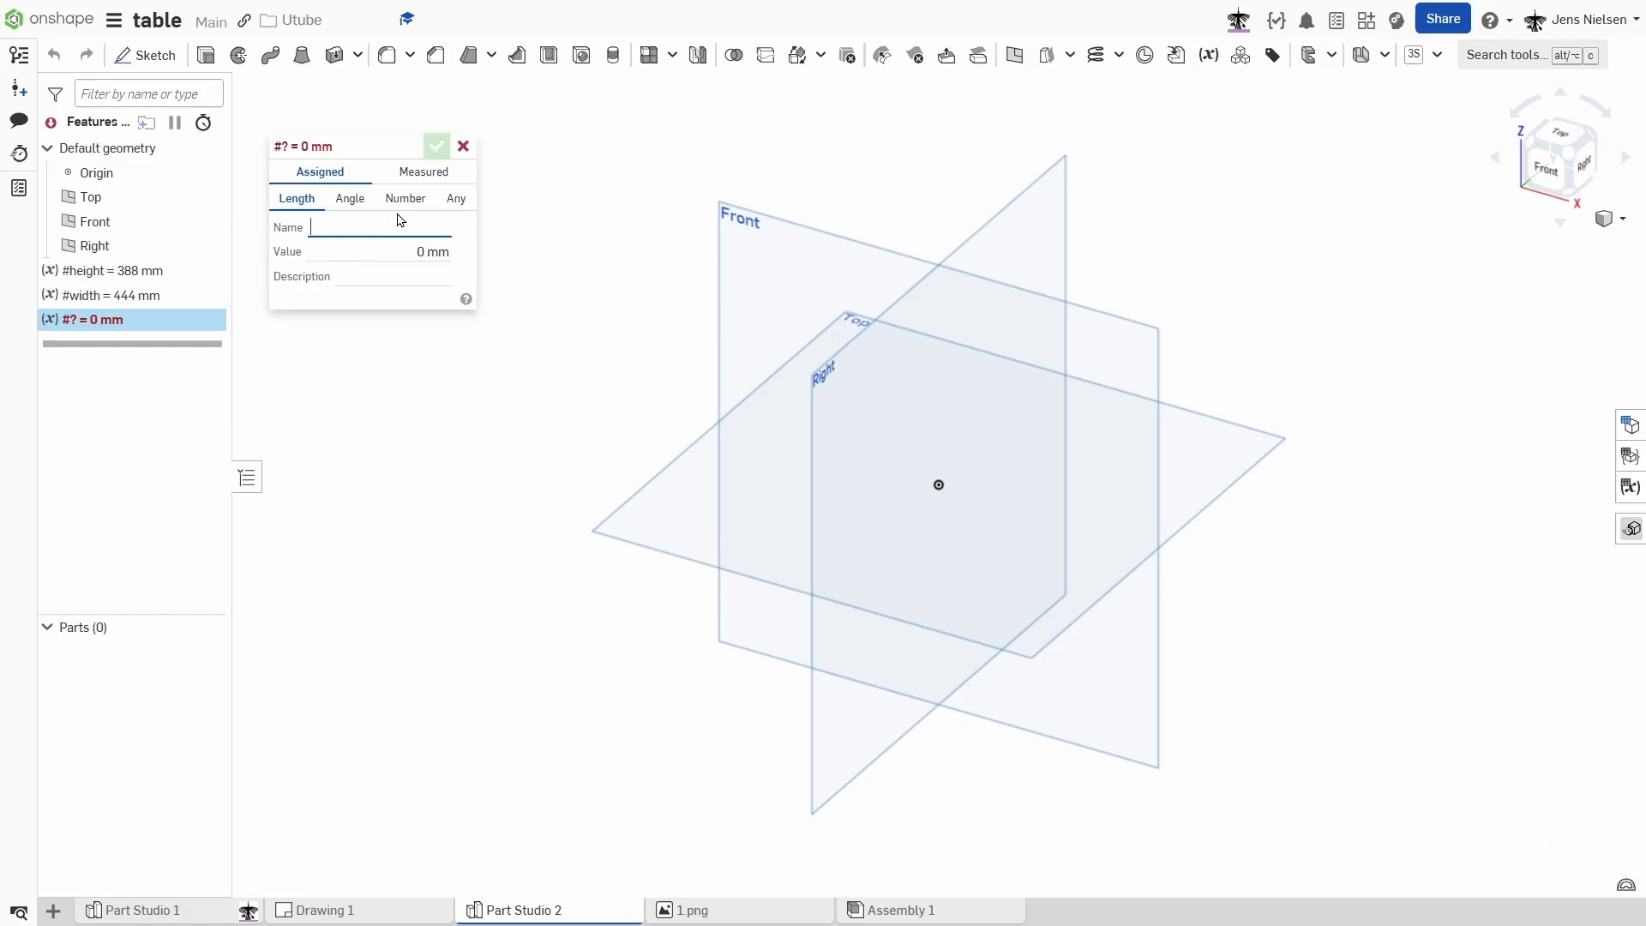
Create the variables #numberoflegs = 8 and #thickness = 4 mm.
text(number)
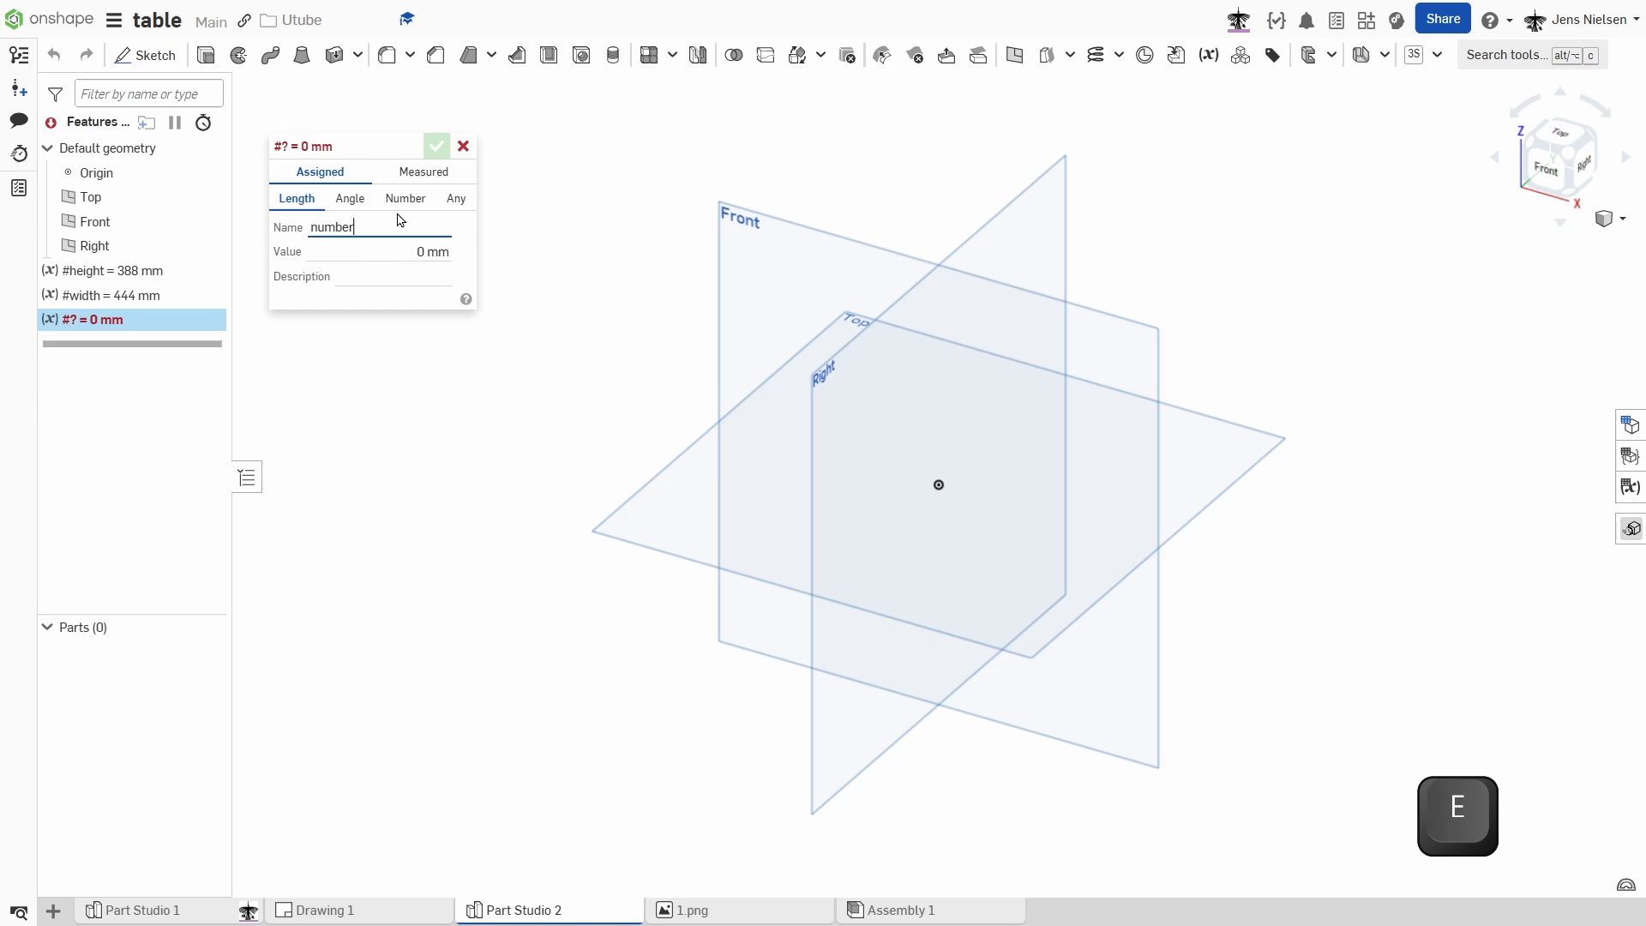
text(of)
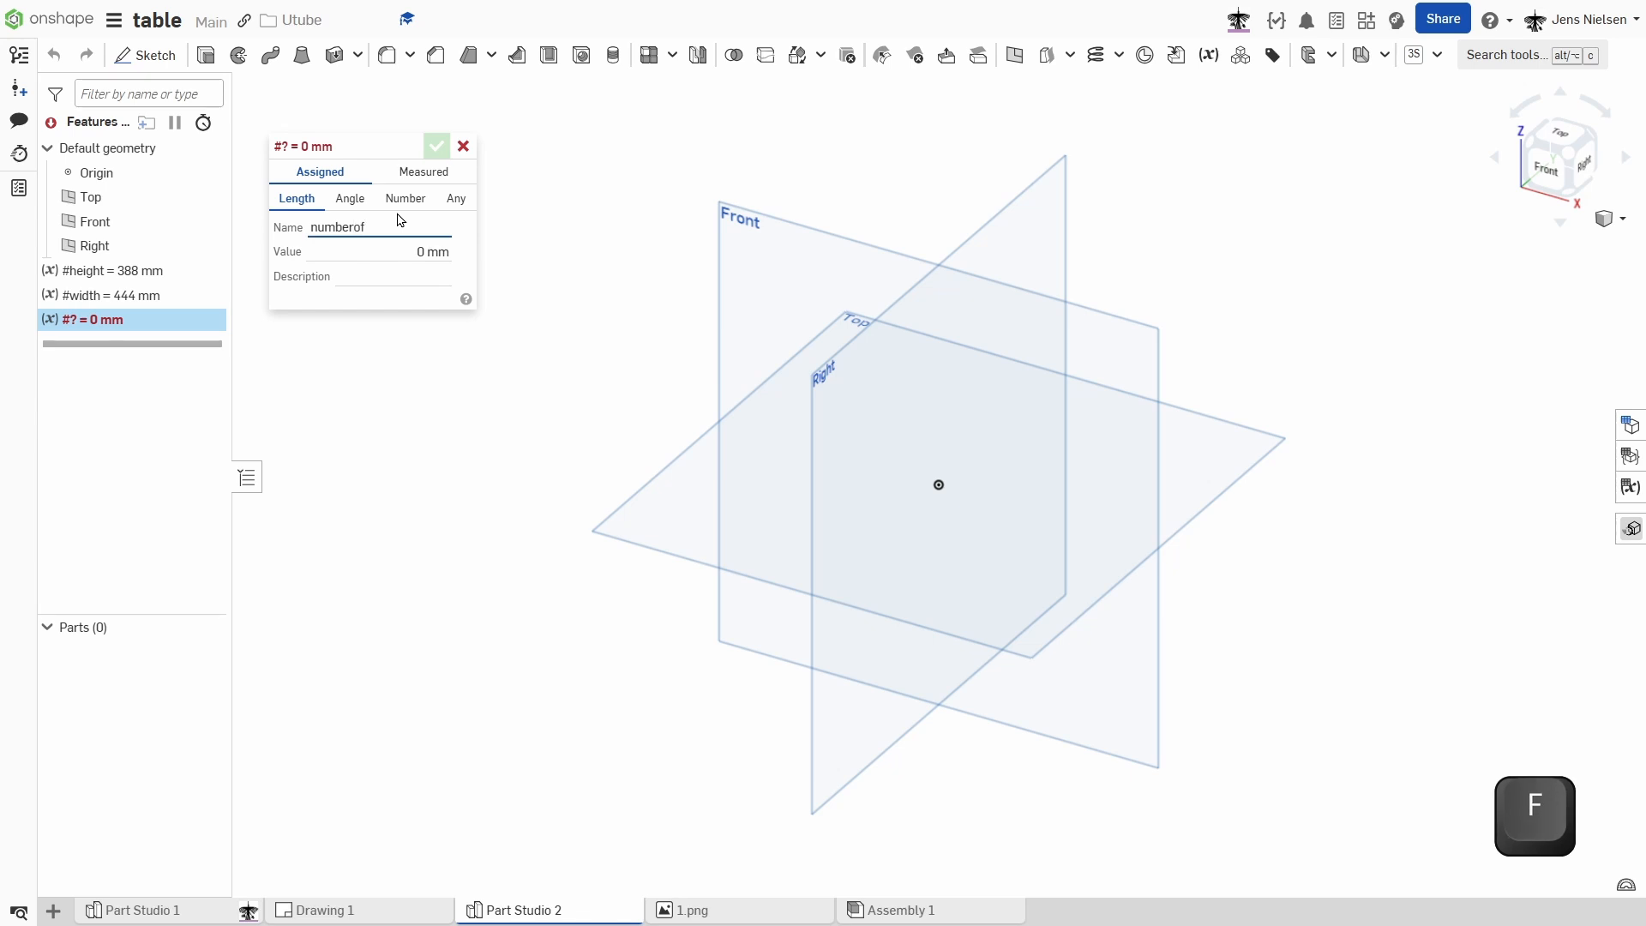
text(leg)
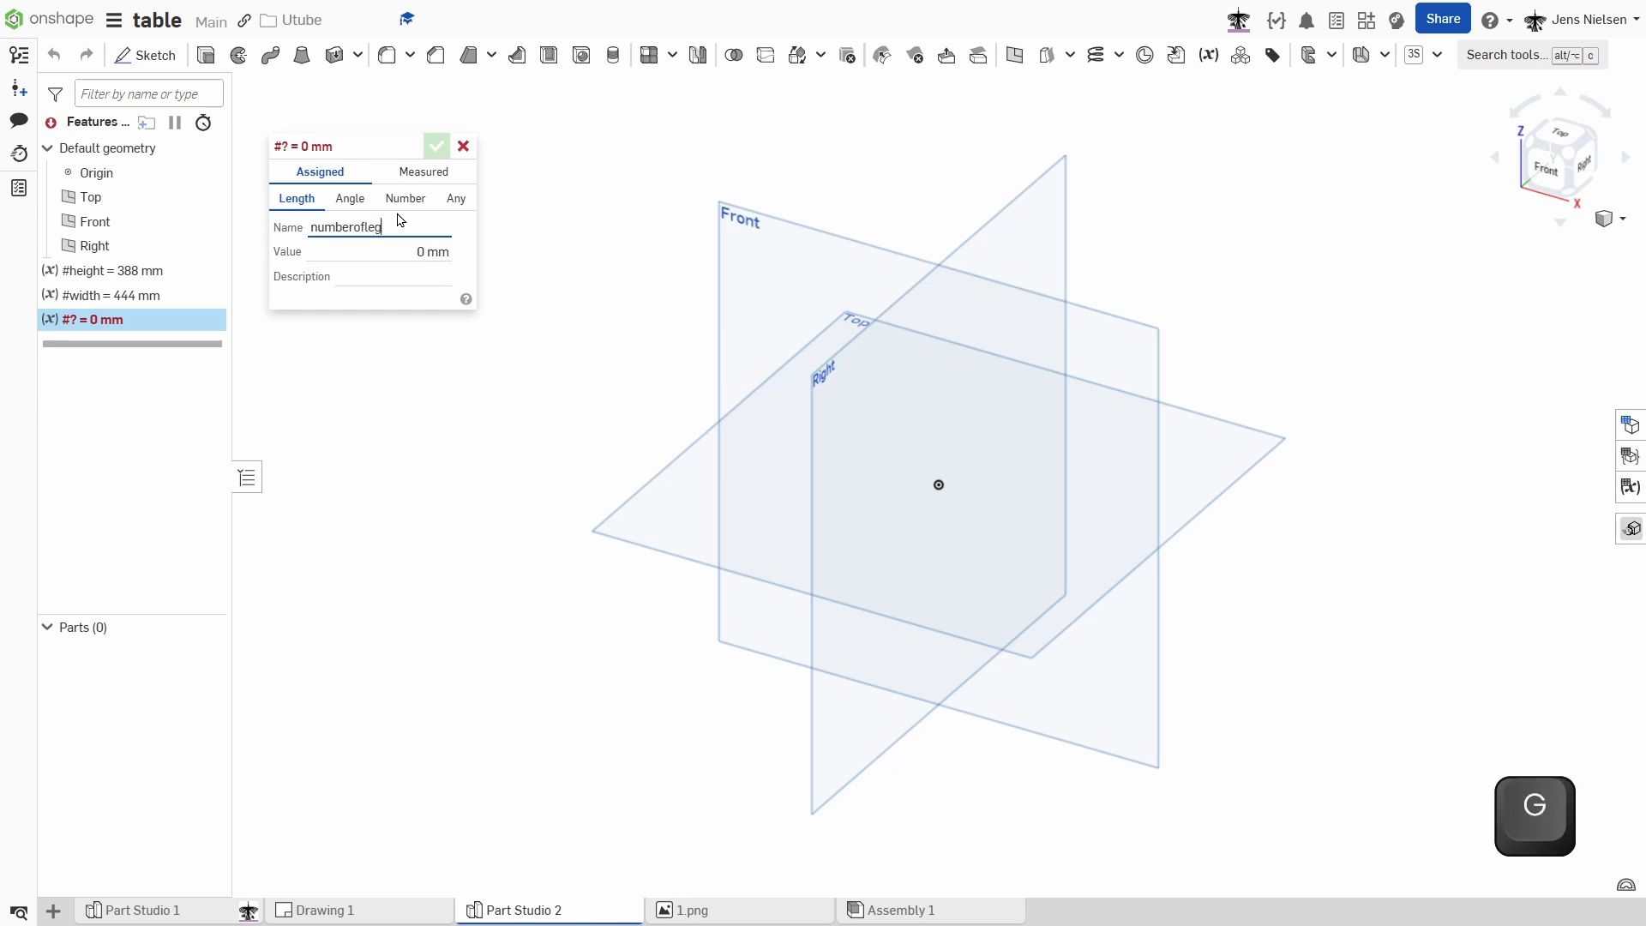
text(s)
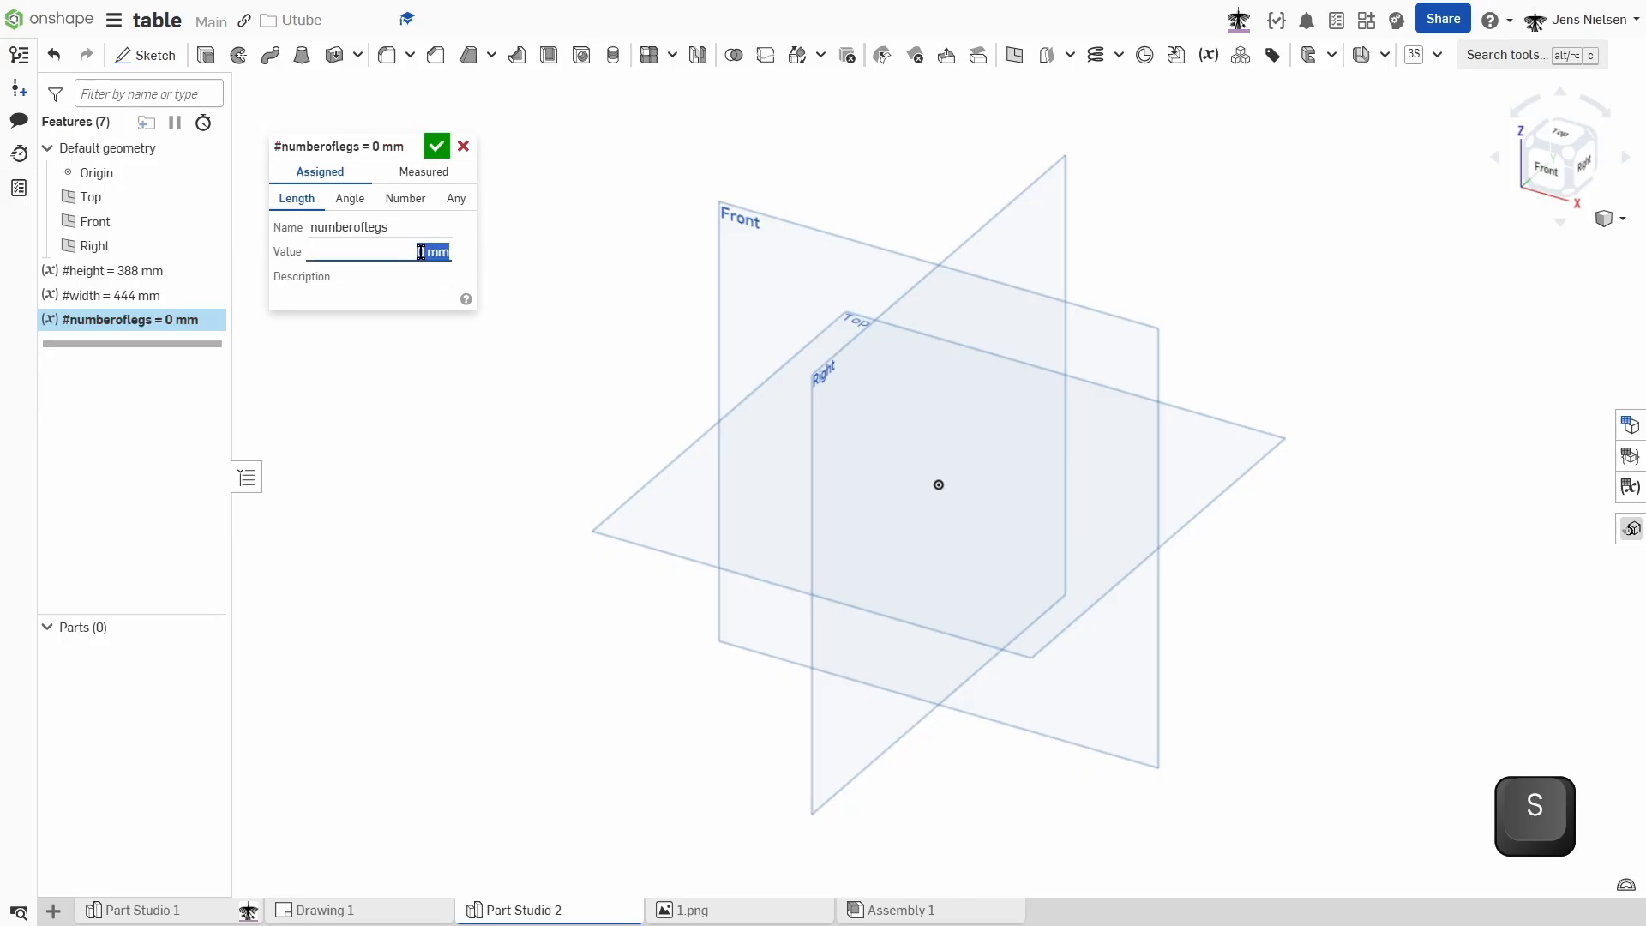
text(8)
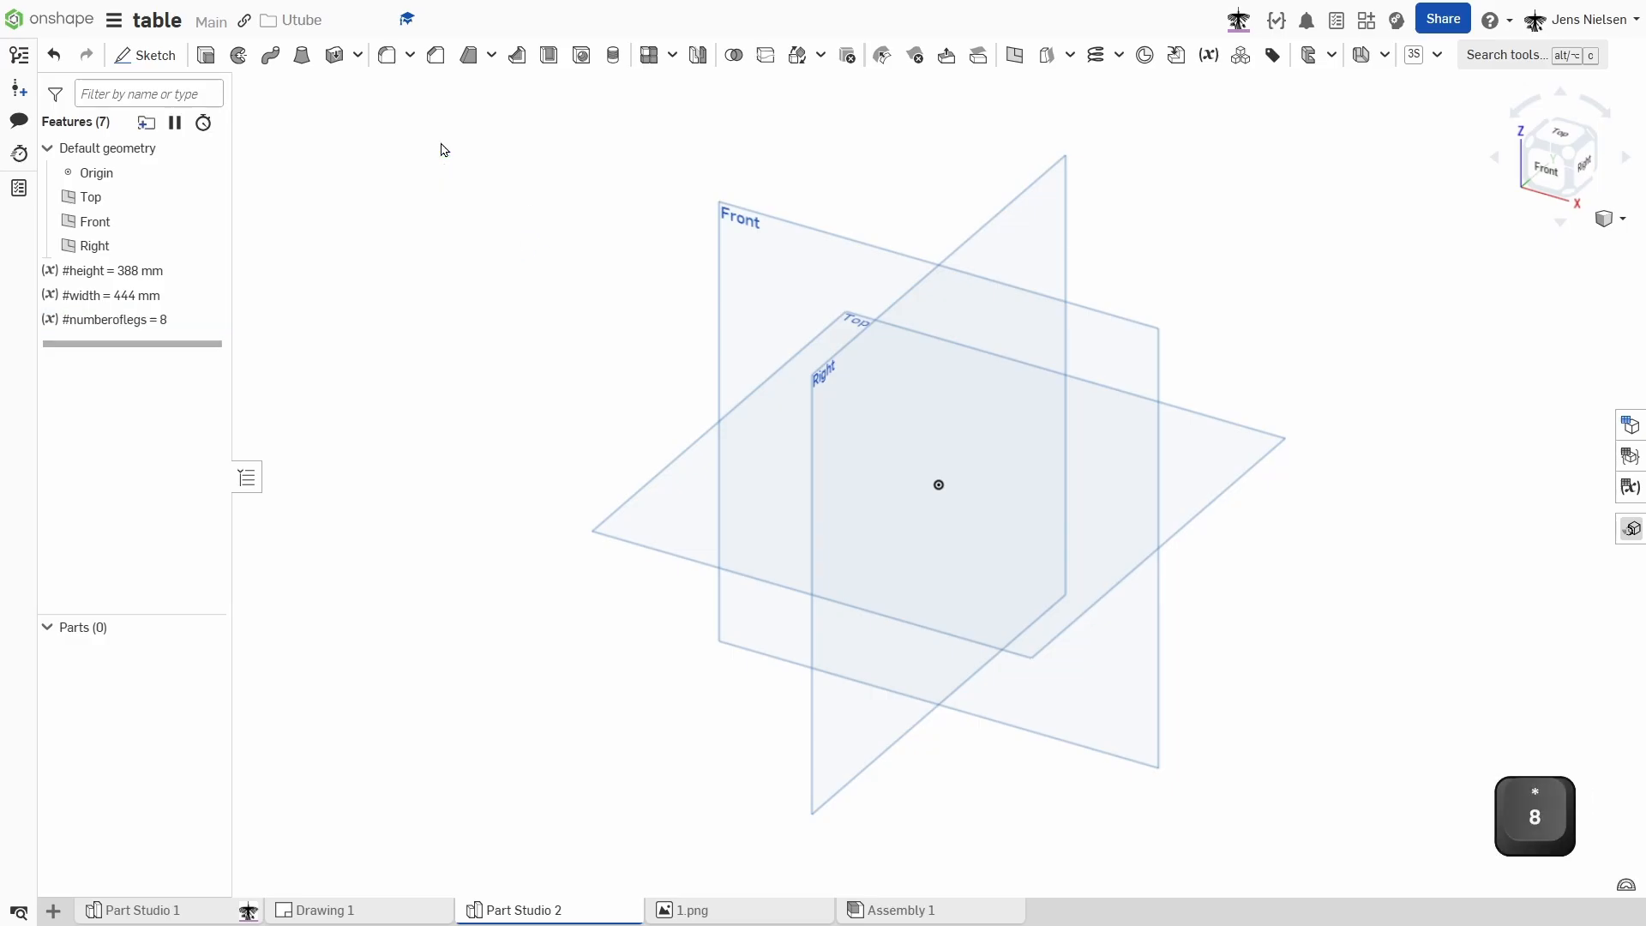
click(1207, 55)
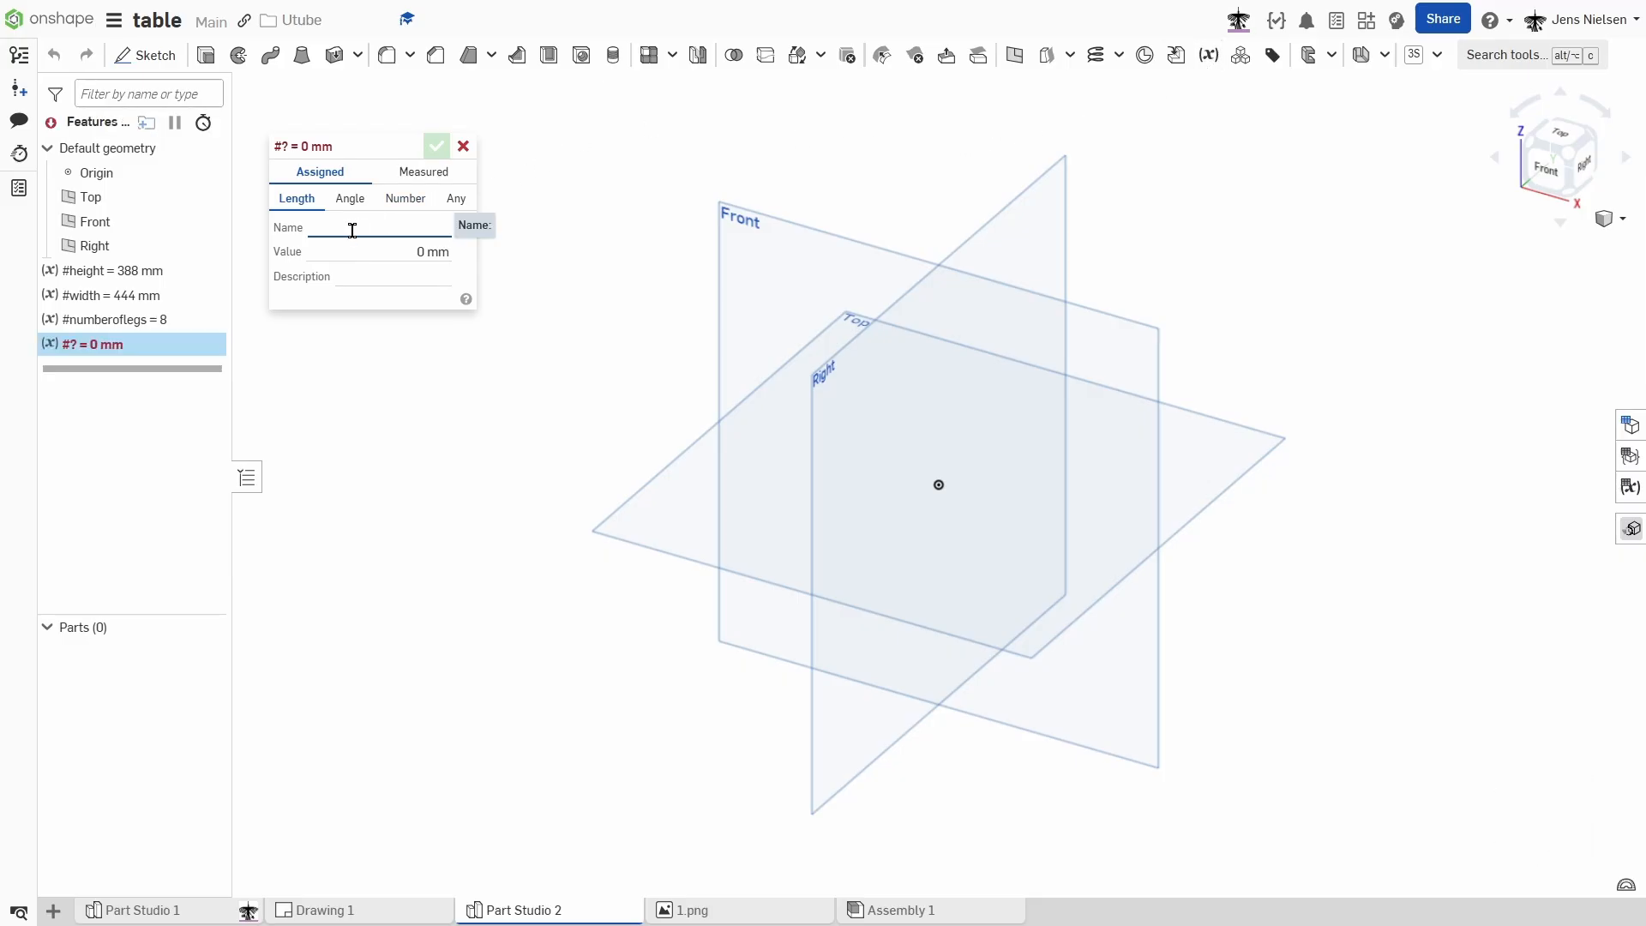
text(thick)
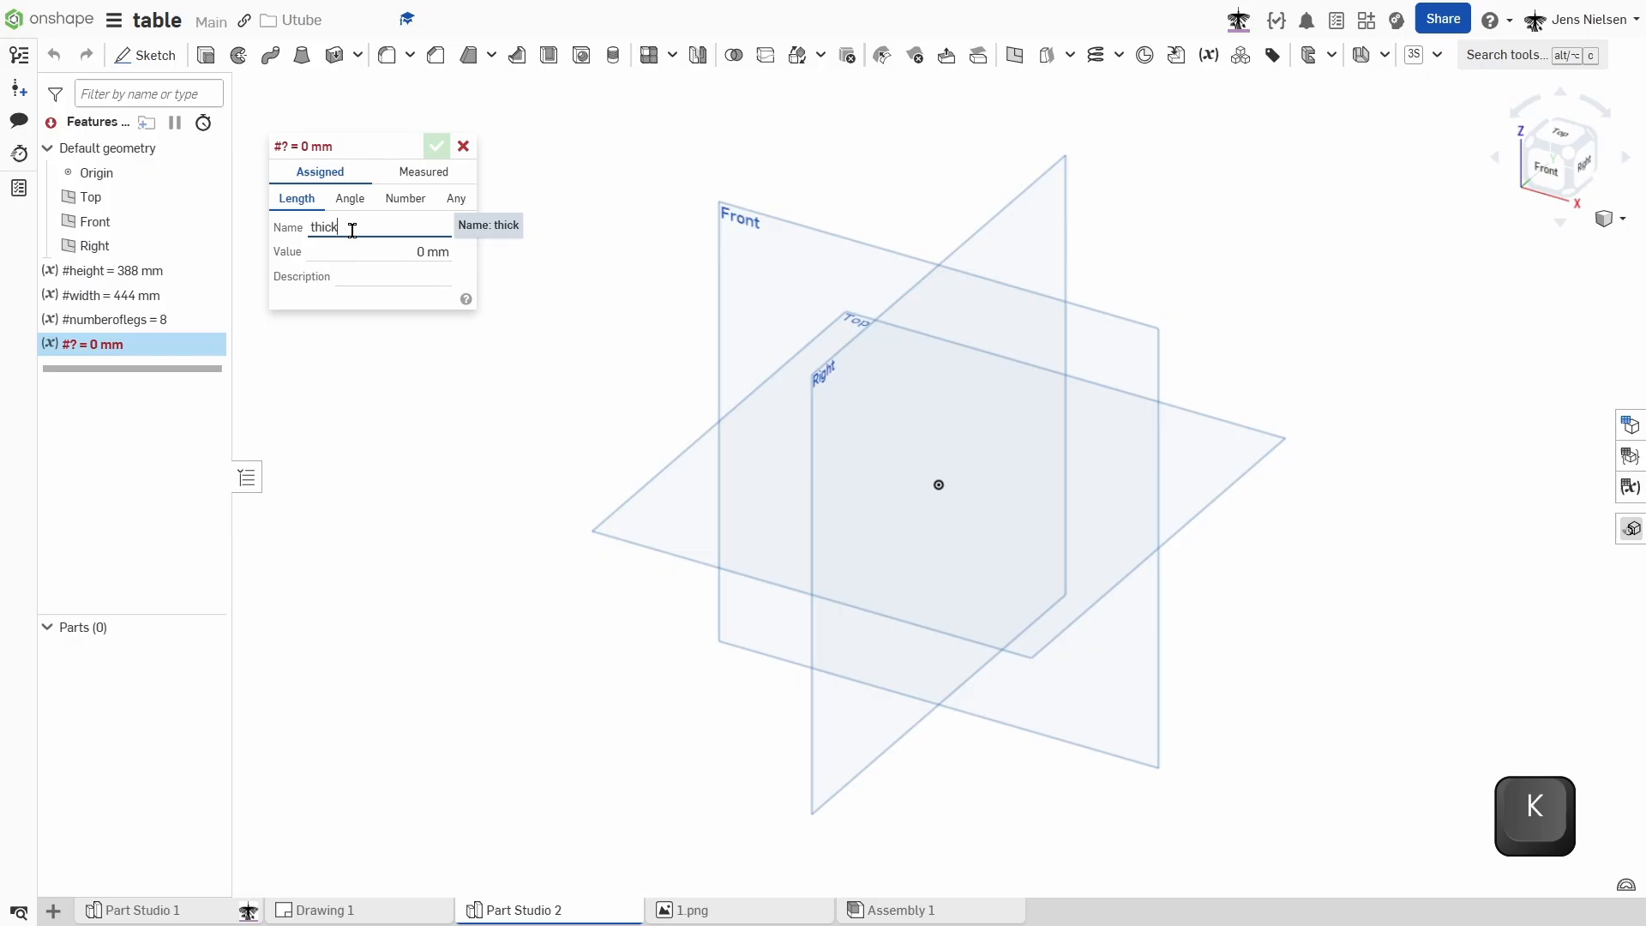
text(ness)
click(379, 251)
text(4)
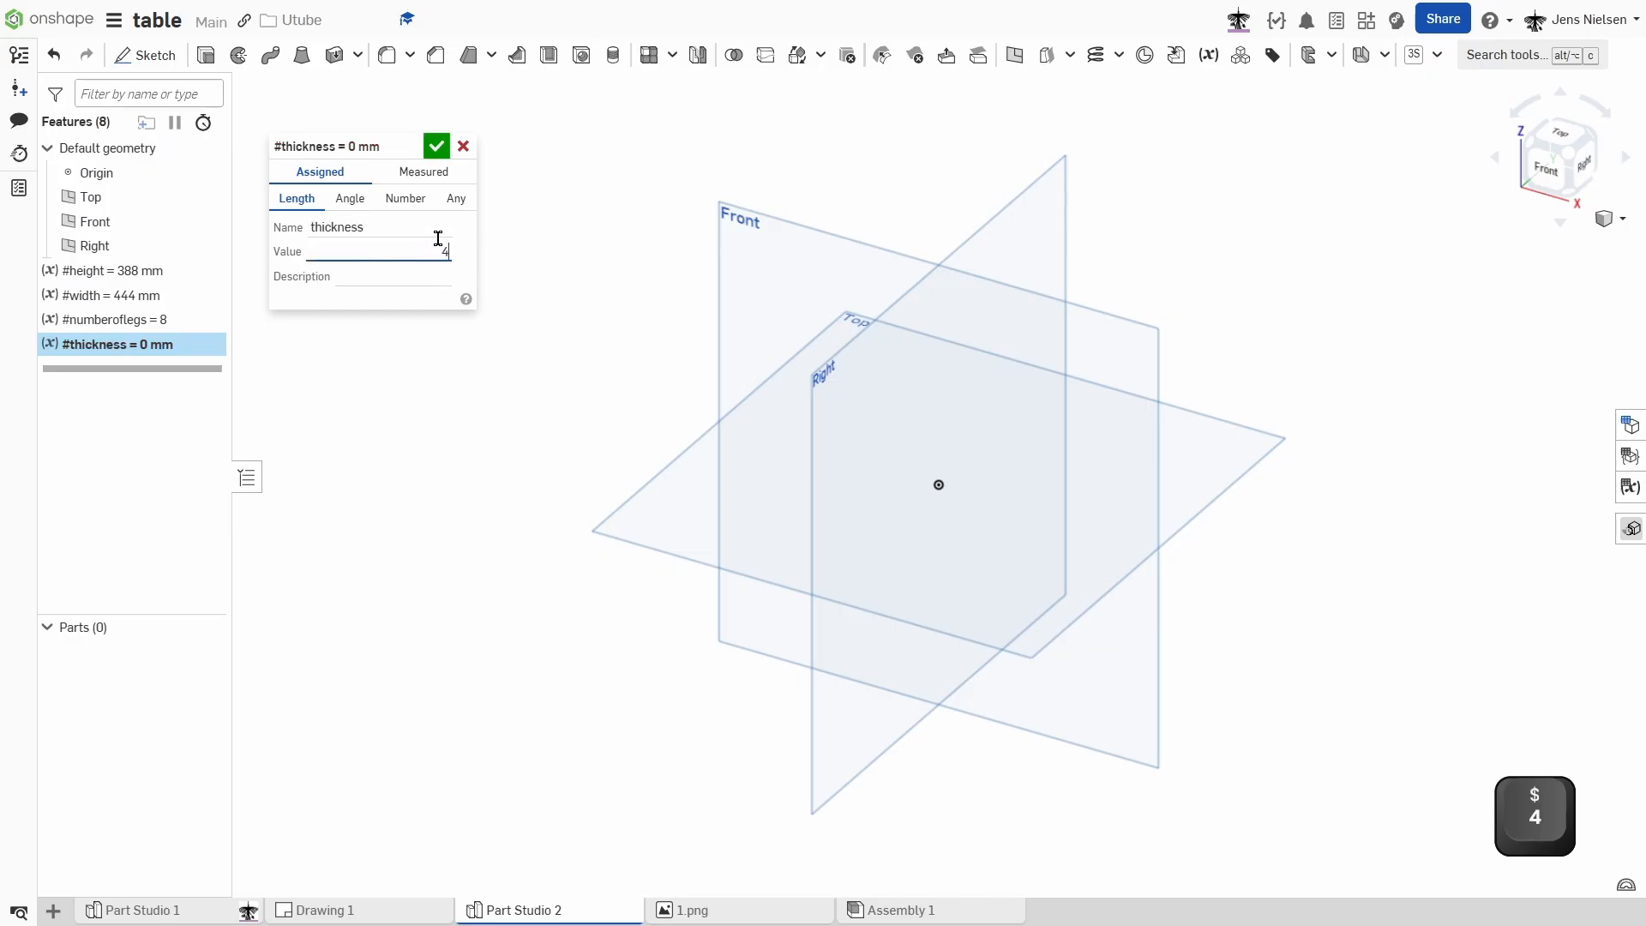
click(435, 145)
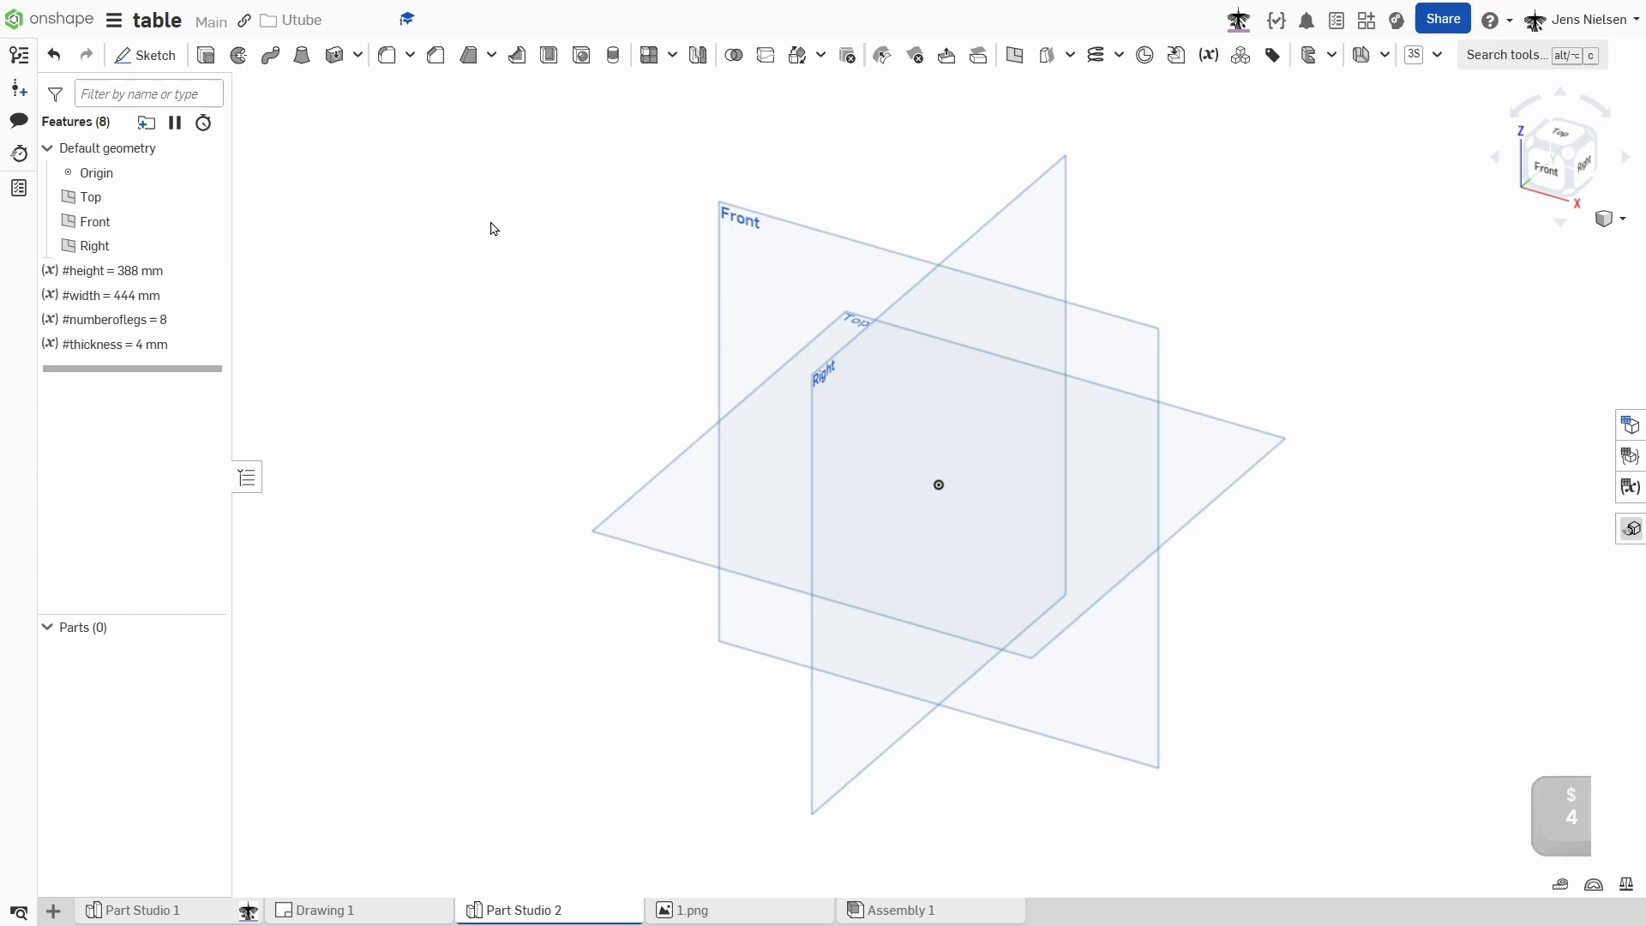
mouse_move(1204, 166)
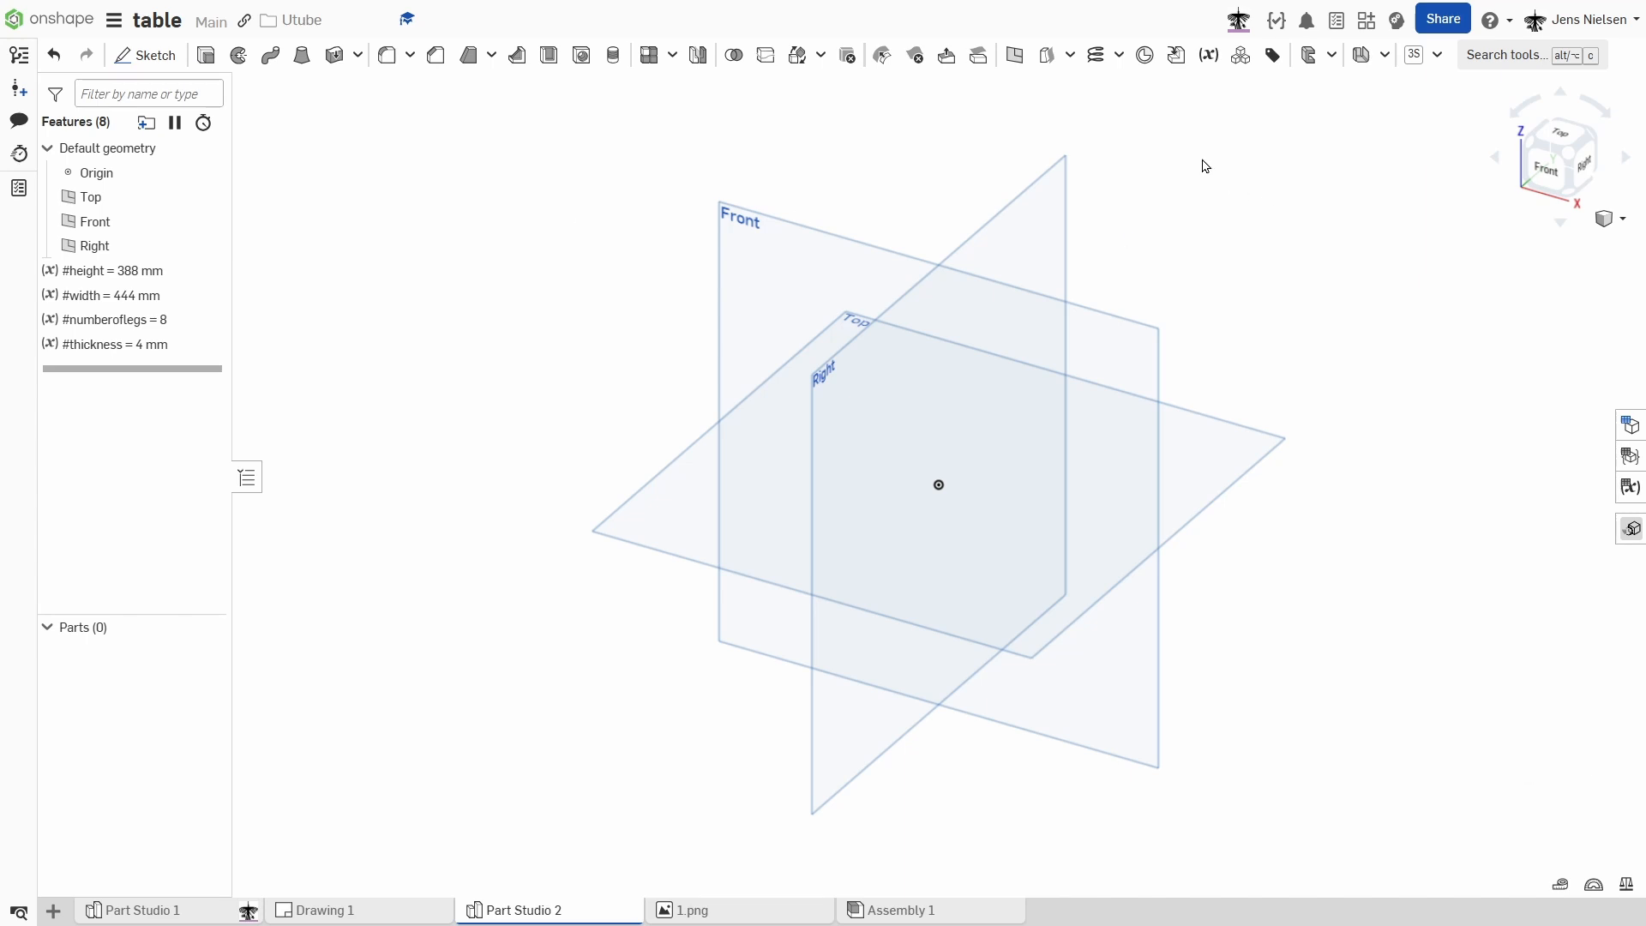
Place a mate connector on the origin, with owner part off and Move enabled.
click(1143, 55)
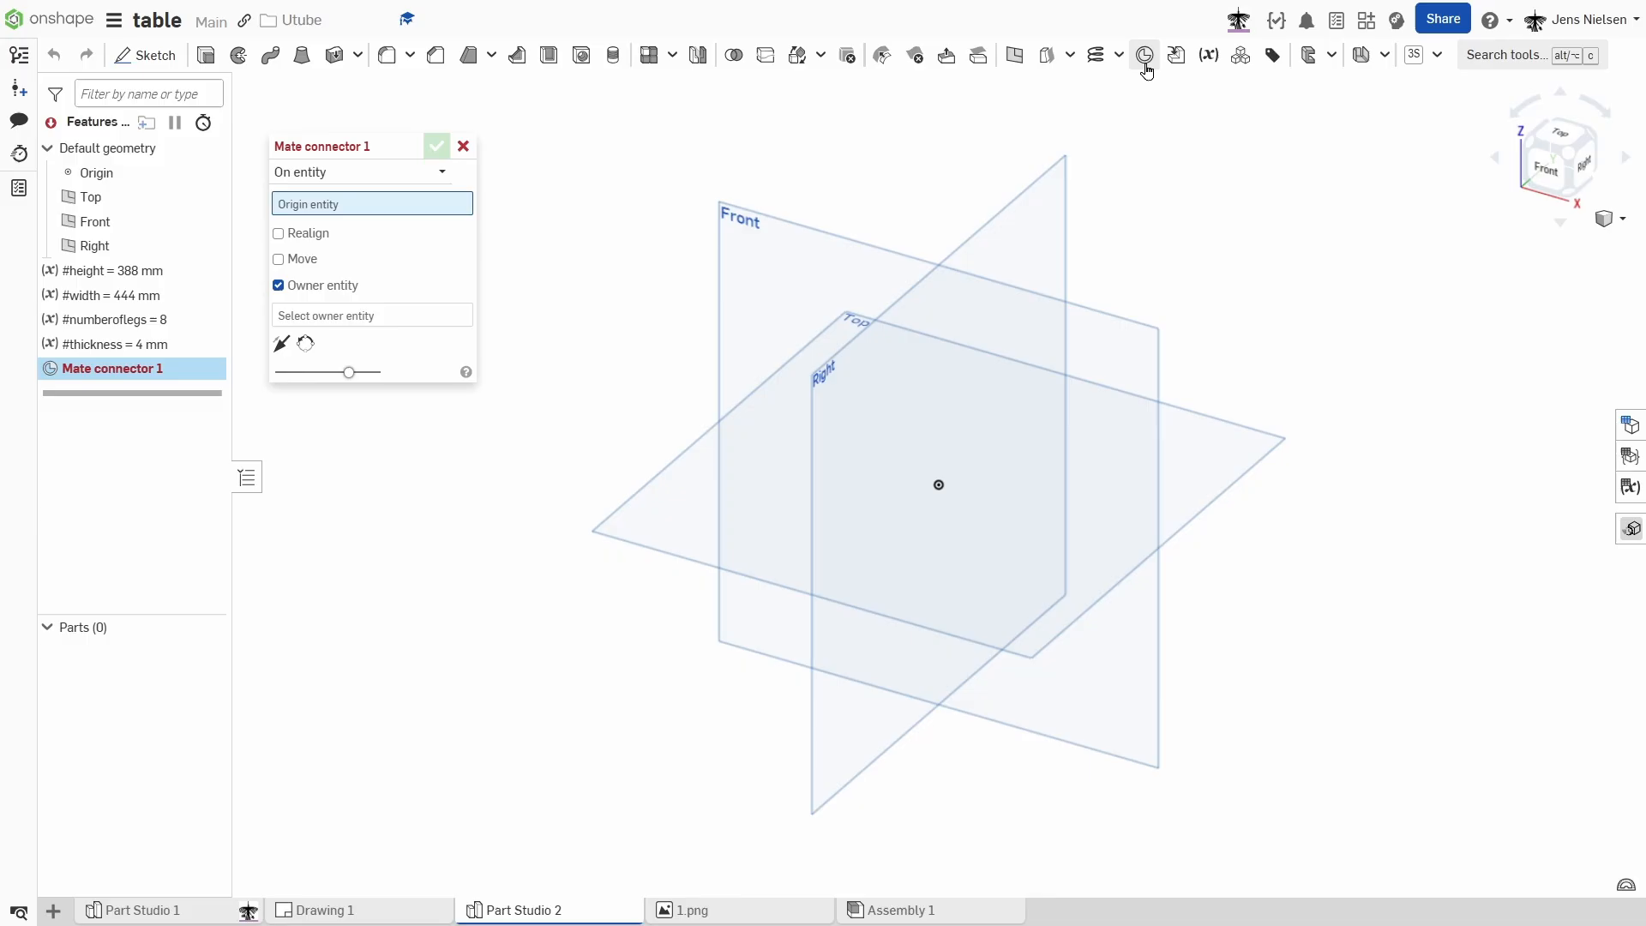
click(937, 484)
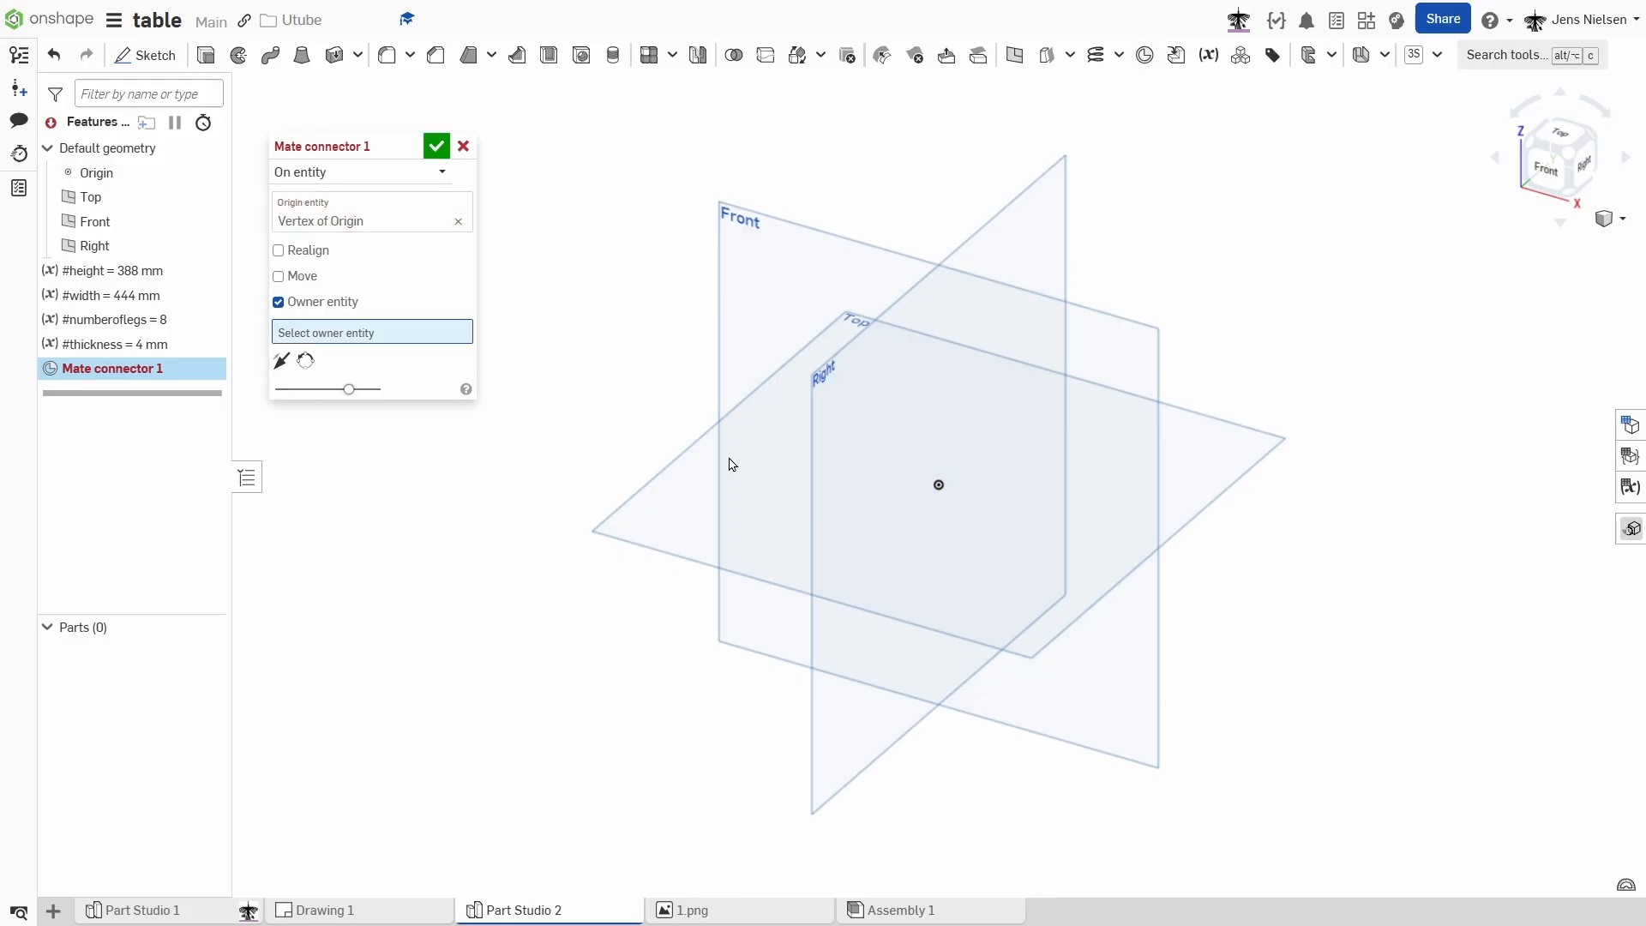
click(279, 302)
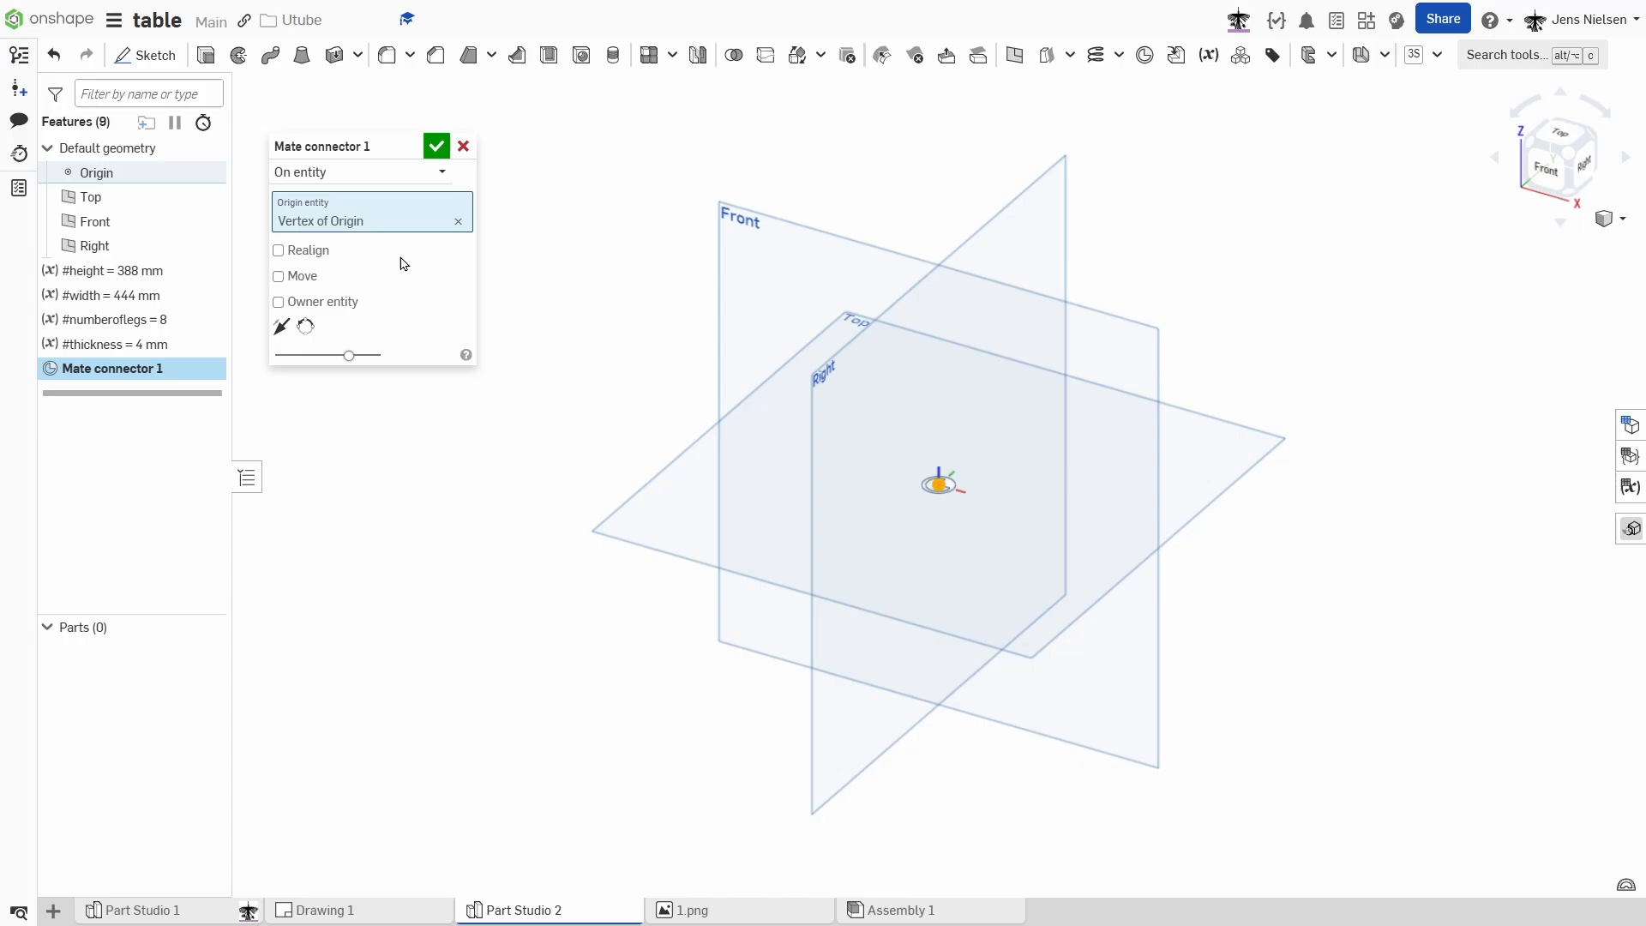
click(279, 276)
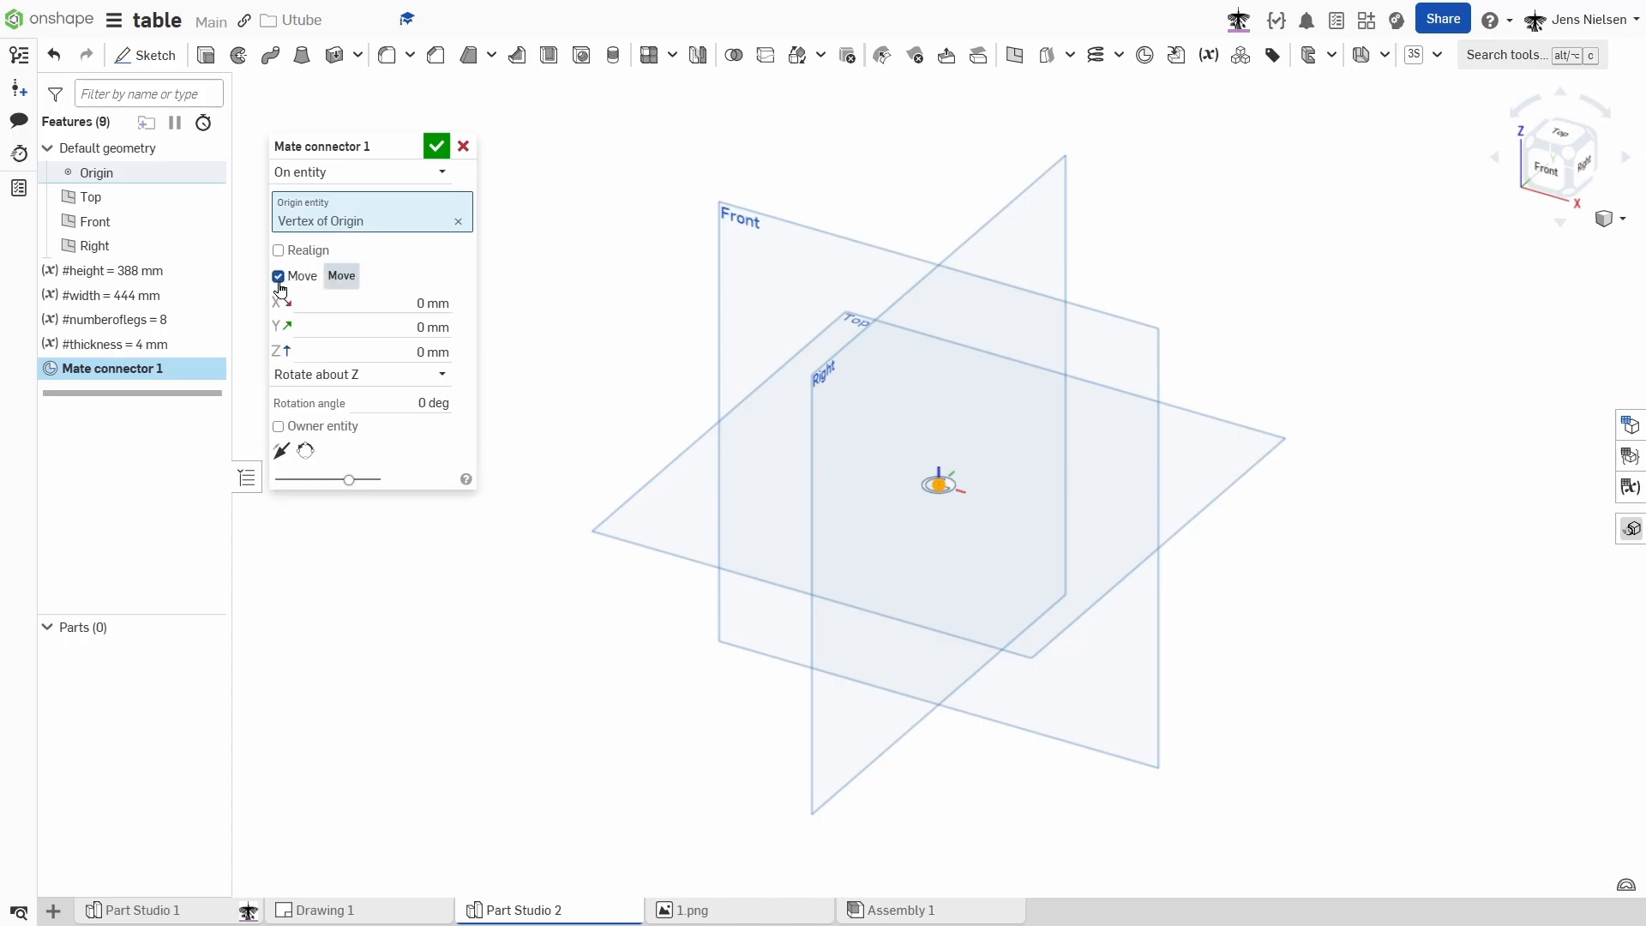
Offset the connector by #width in Y and #height in Z, rotated 90° about X.
click(431, 327)
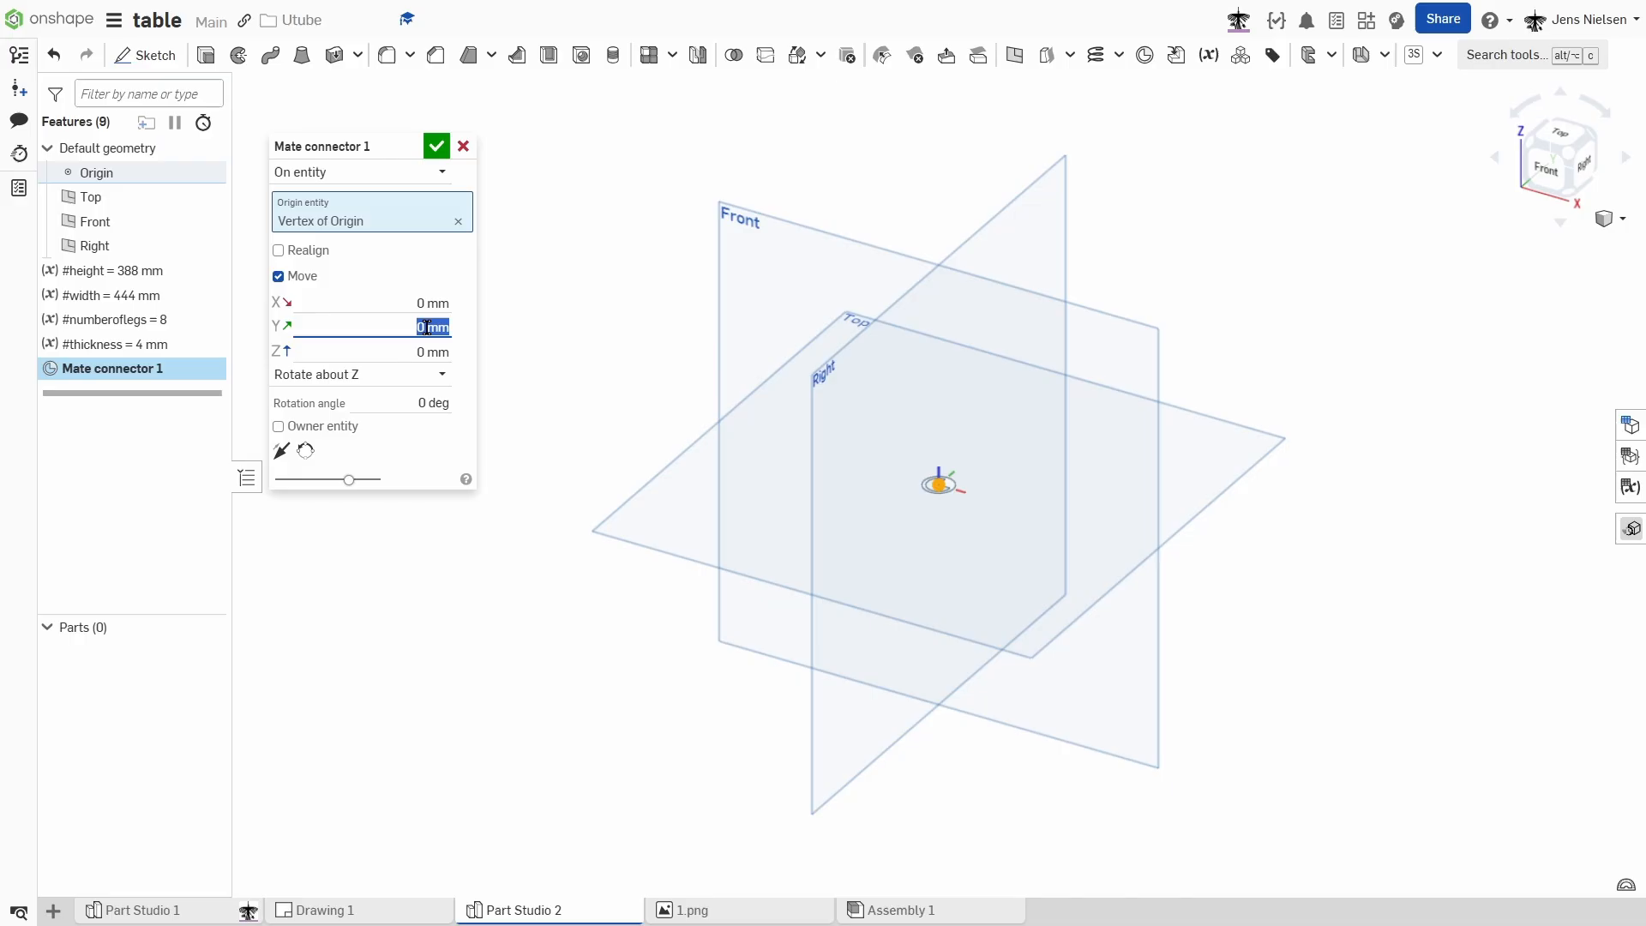
text(w)
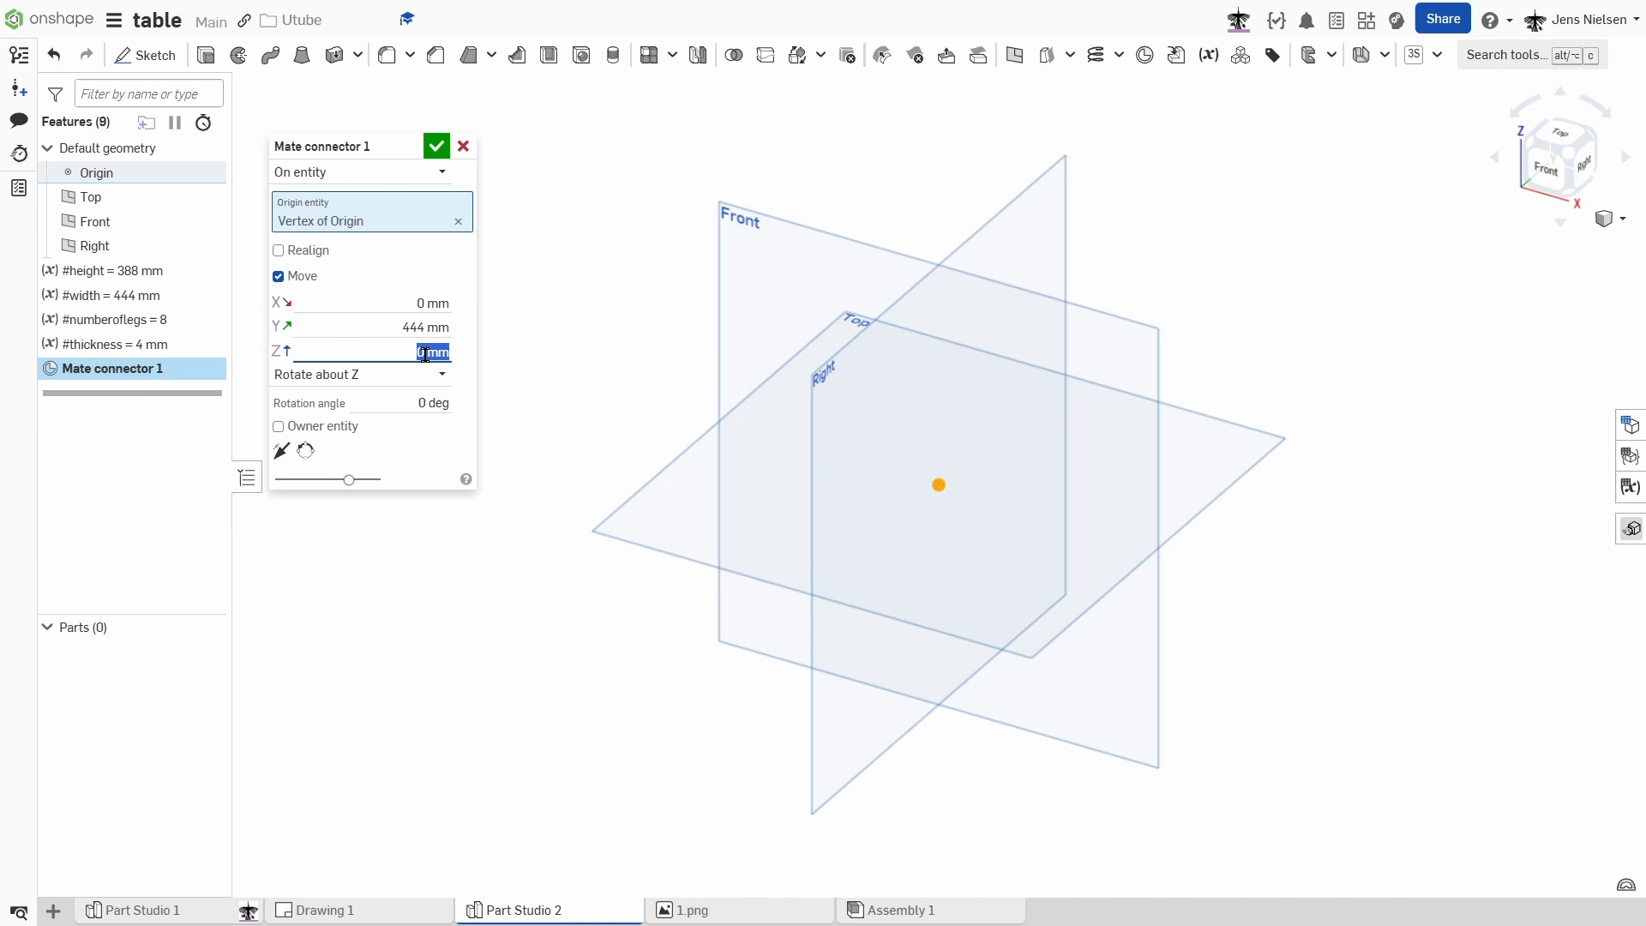
text(#height)
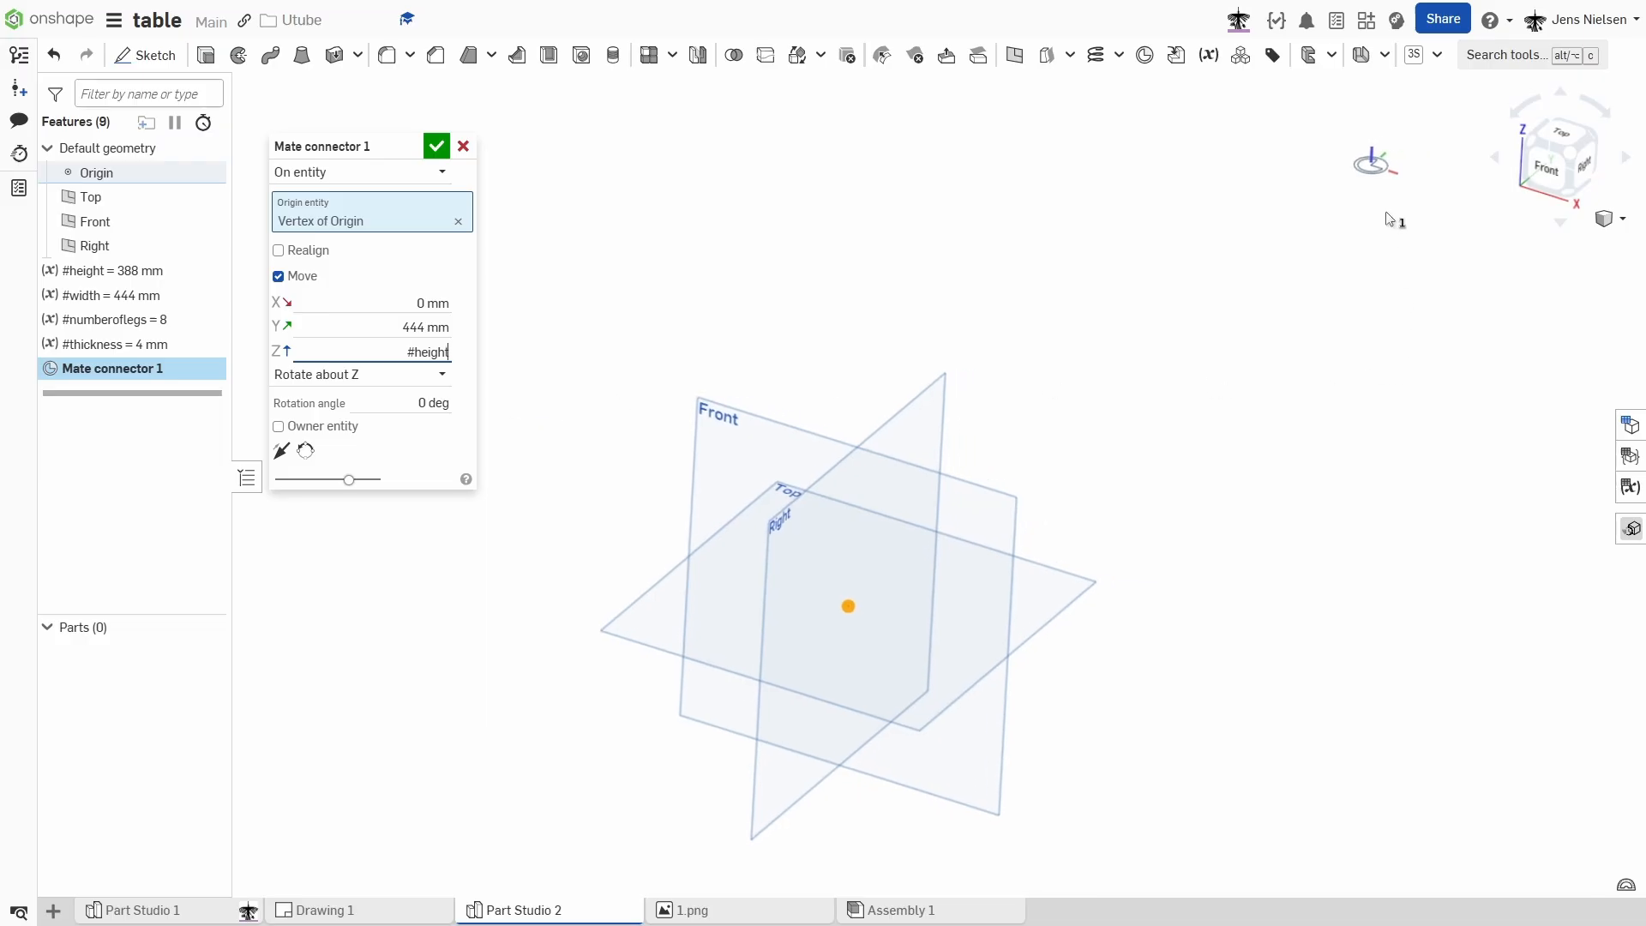
mouse_move(522, 320)
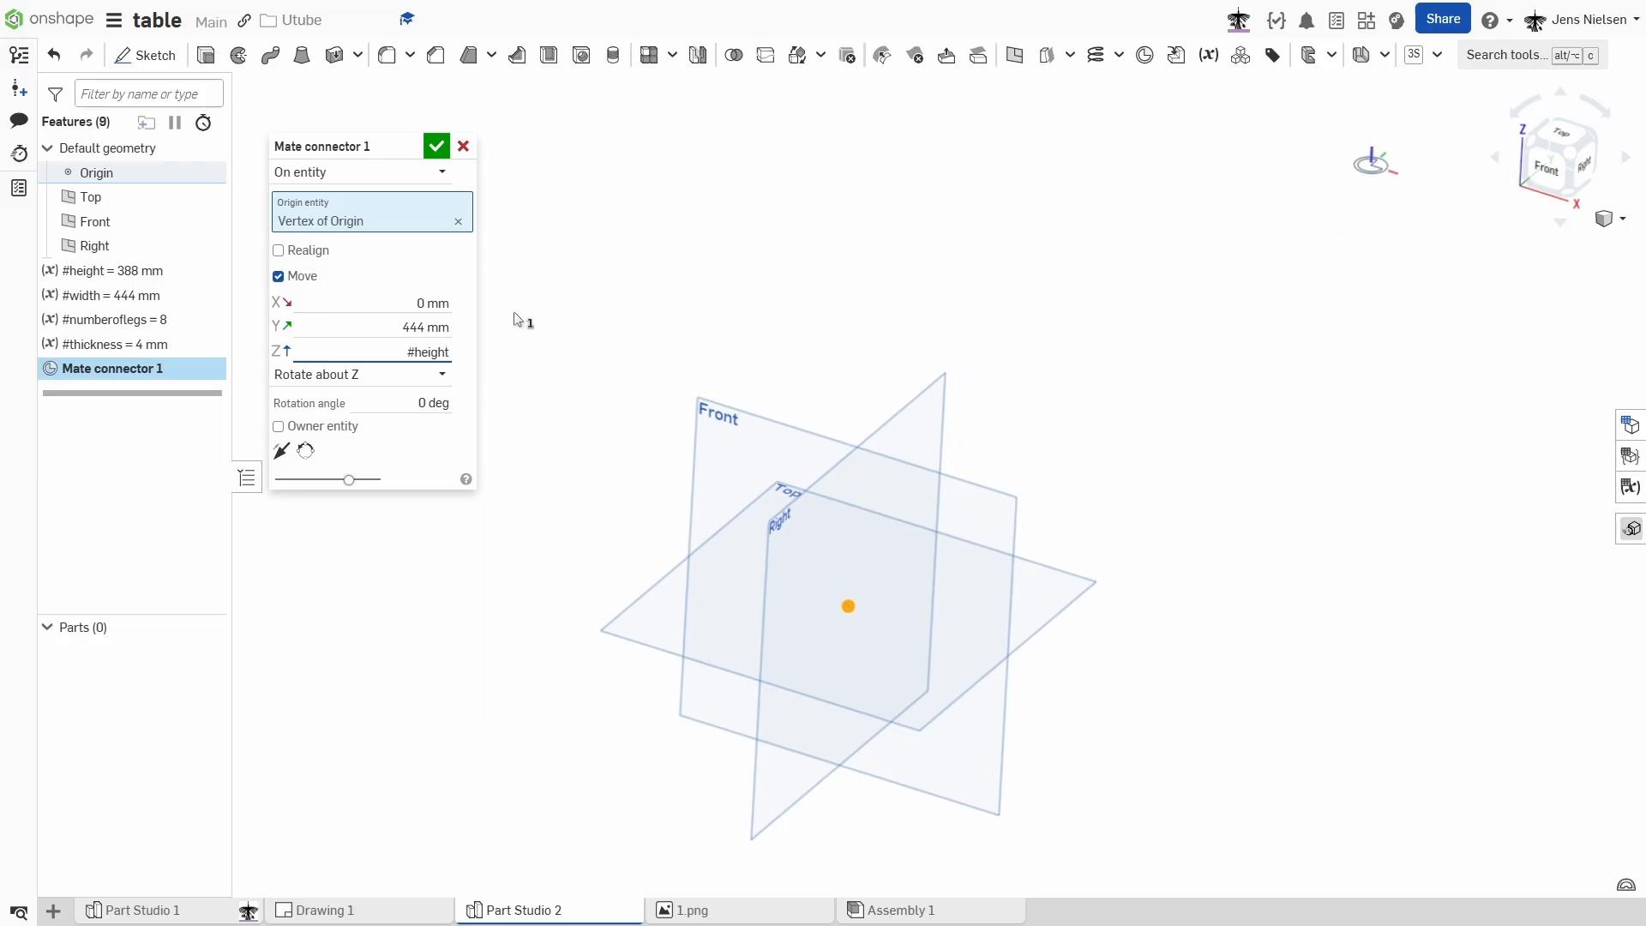
click(361, 373)
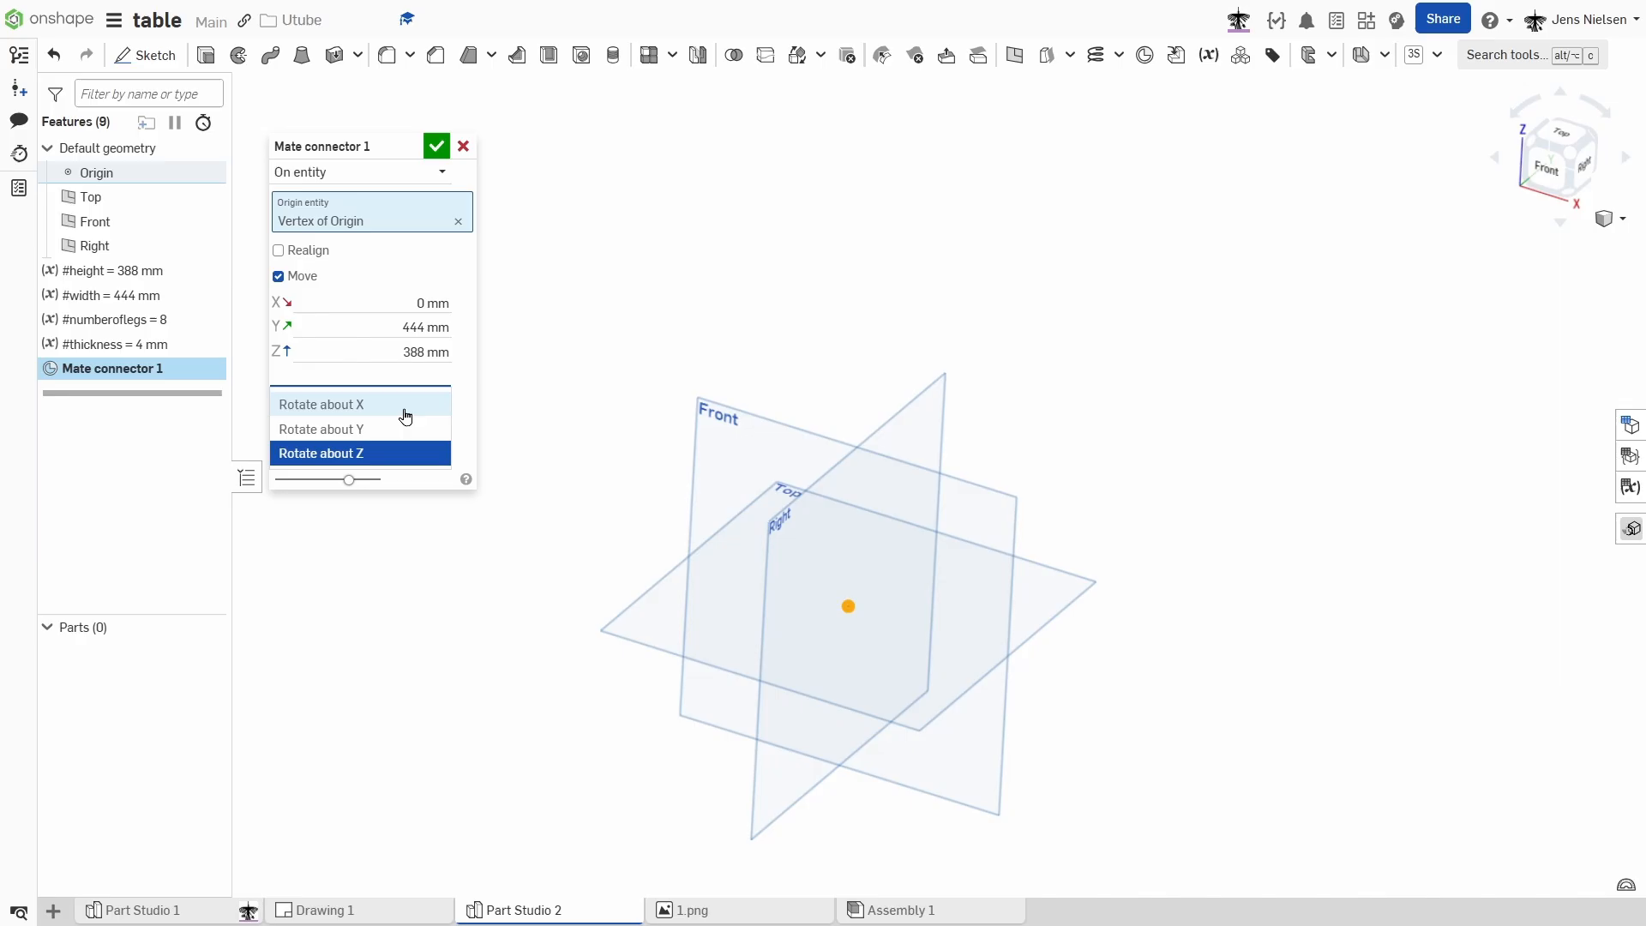
click(320, 403)
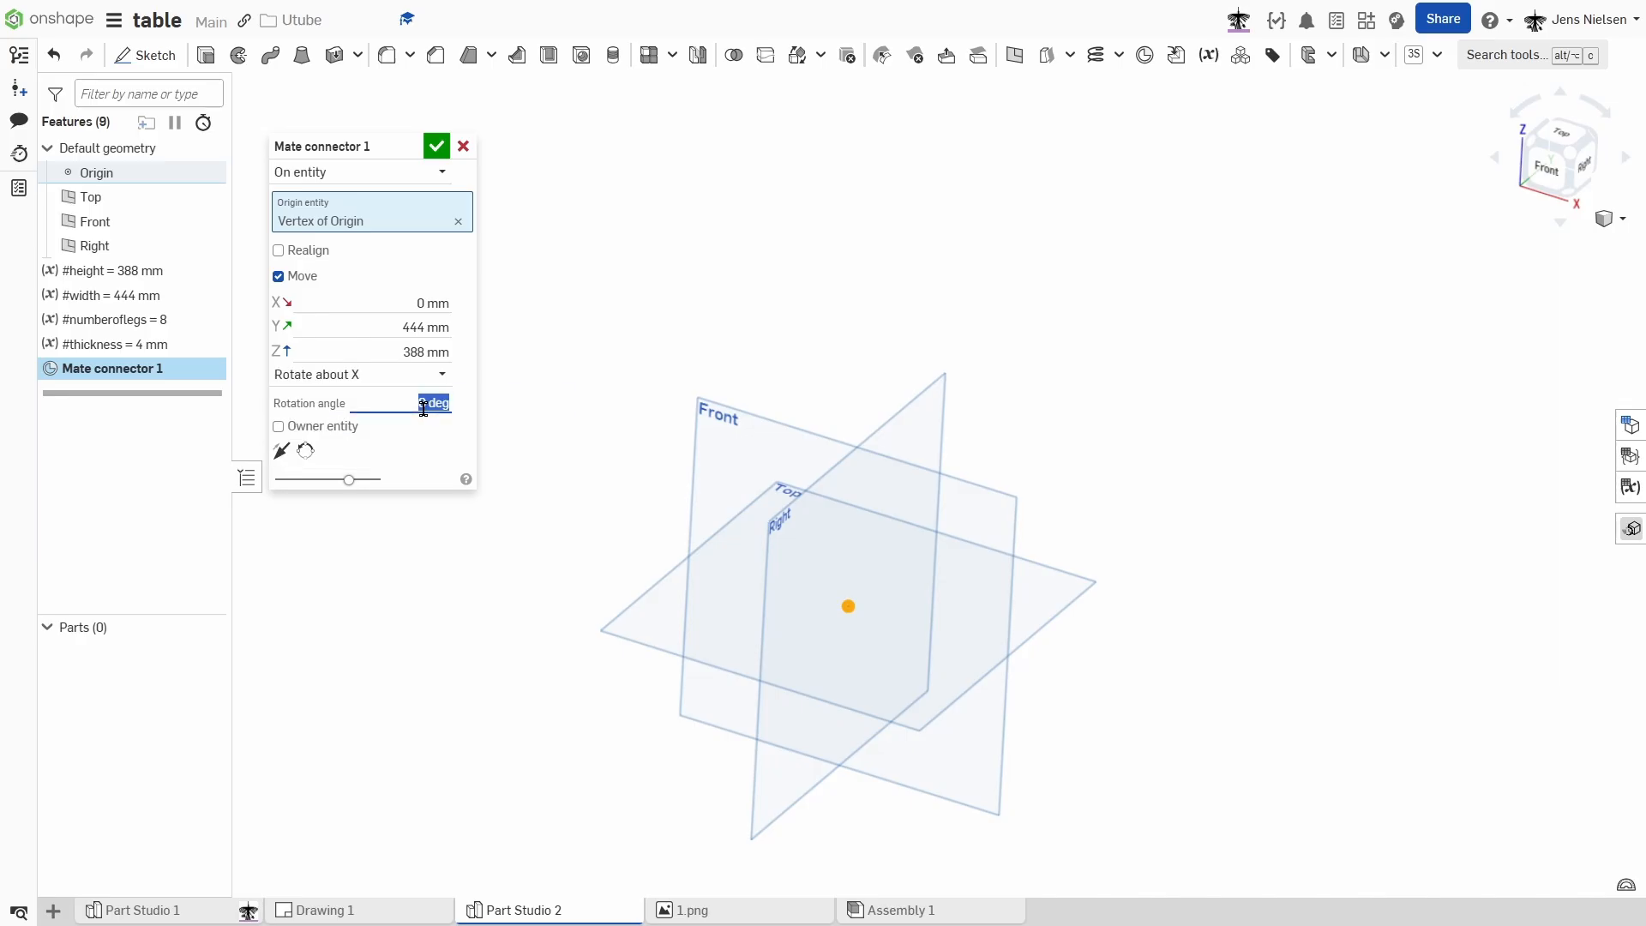
text(90)
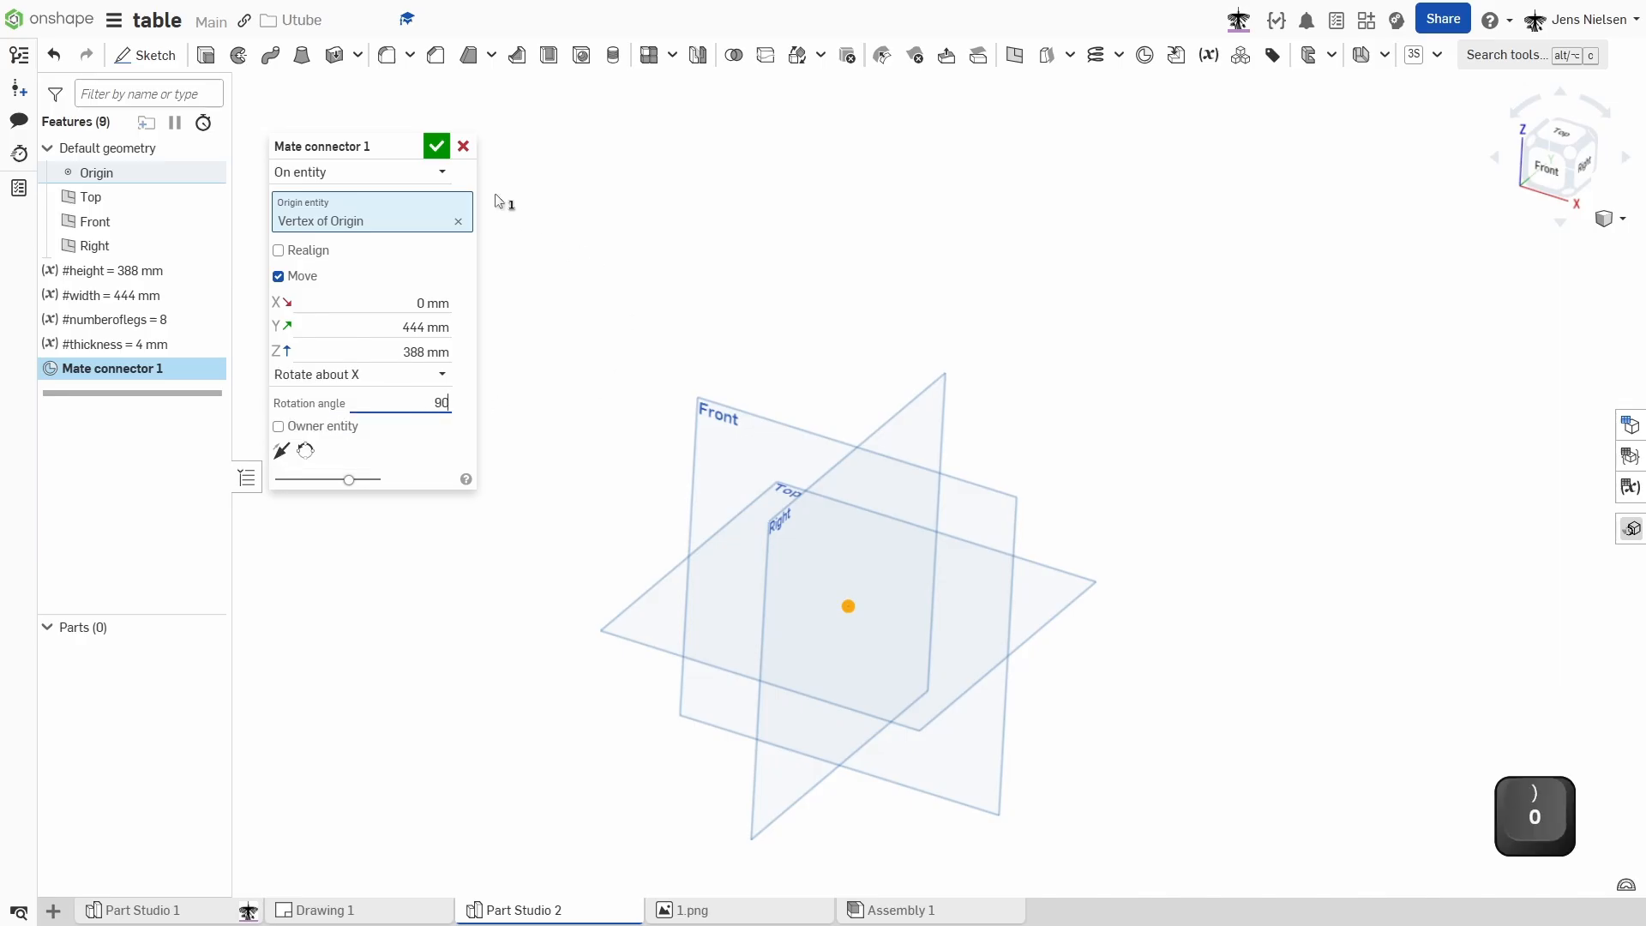
click(436, 145)
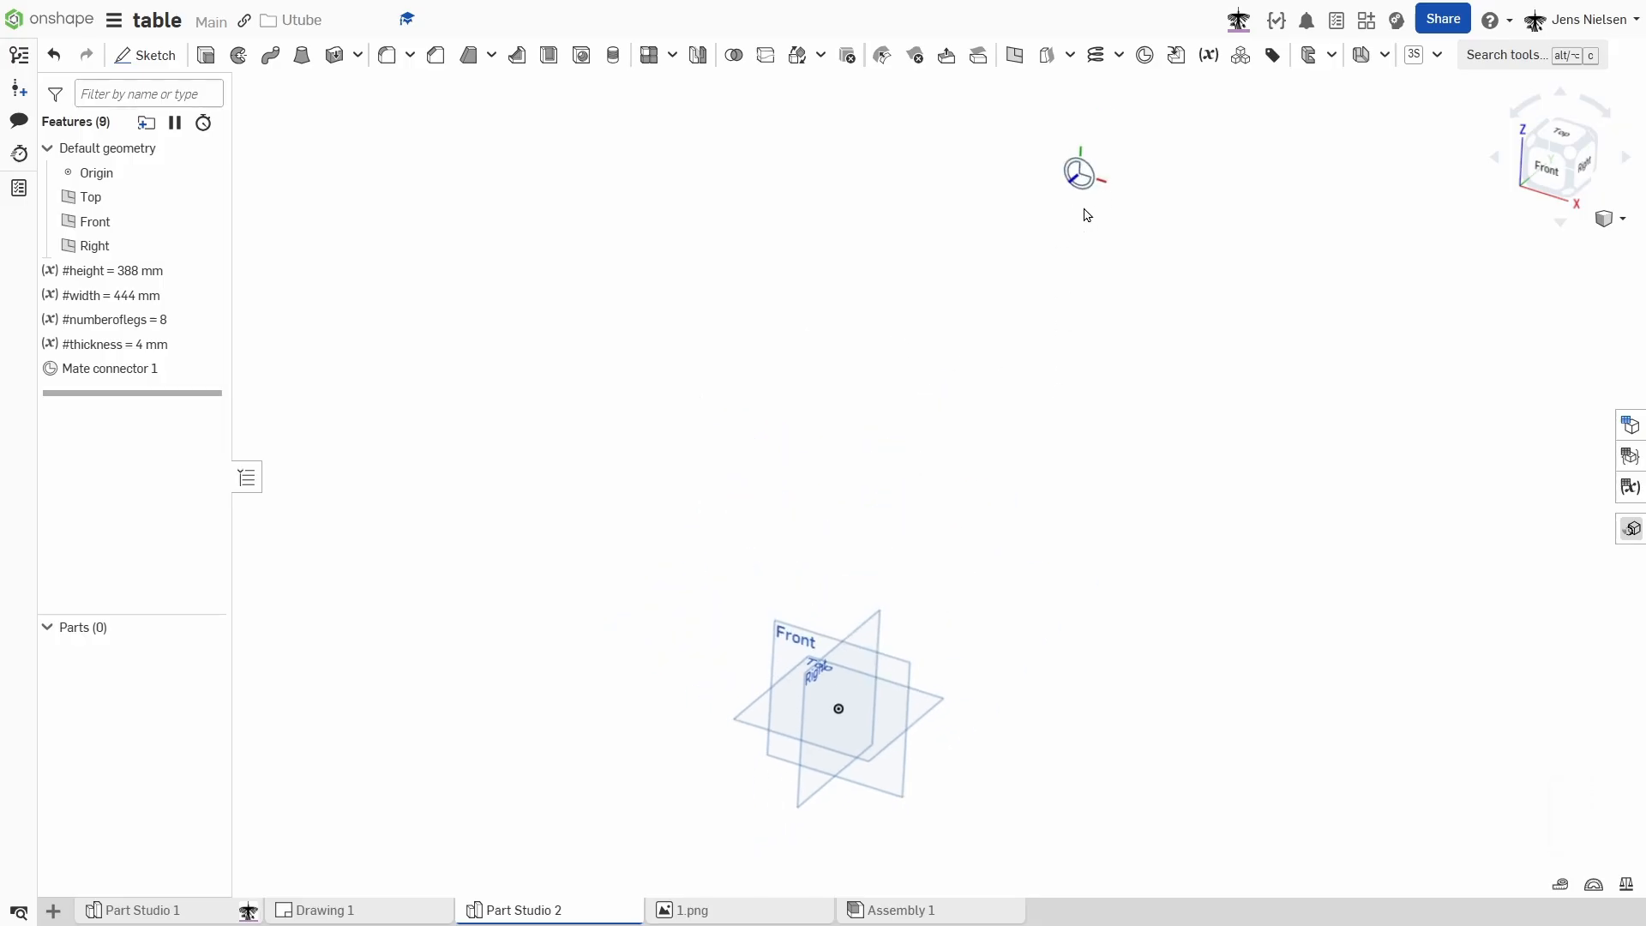
Create a bridging curve from the origin to Mate connector 1 with tangency magnitude 6.
click(1118, 55)
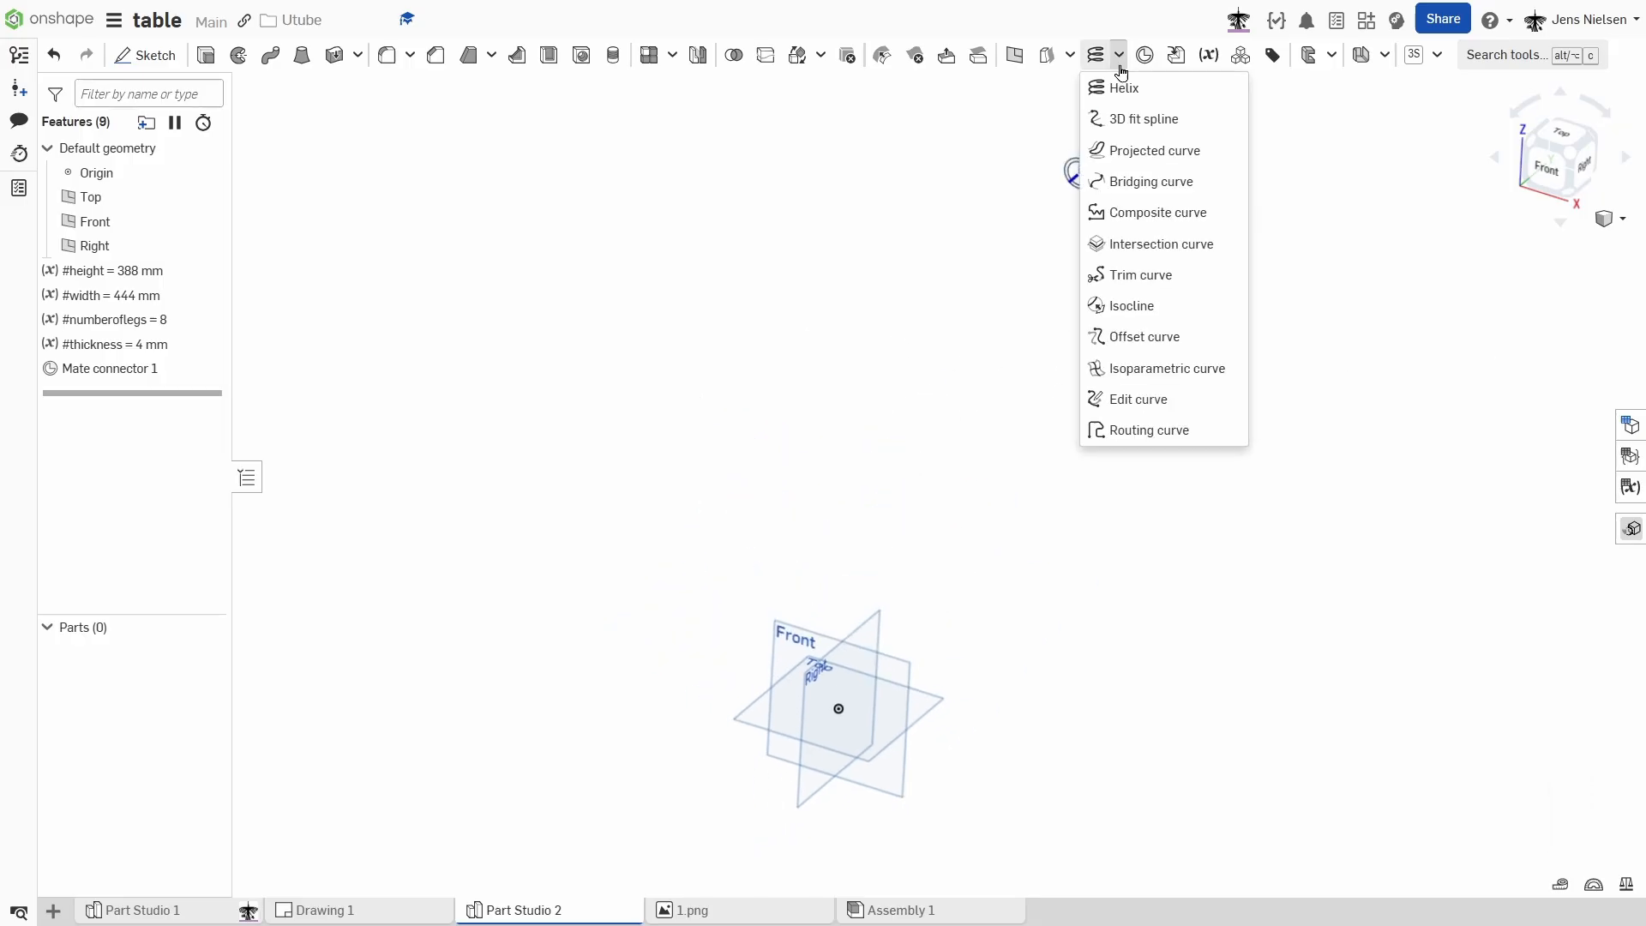
click(1151, 182)
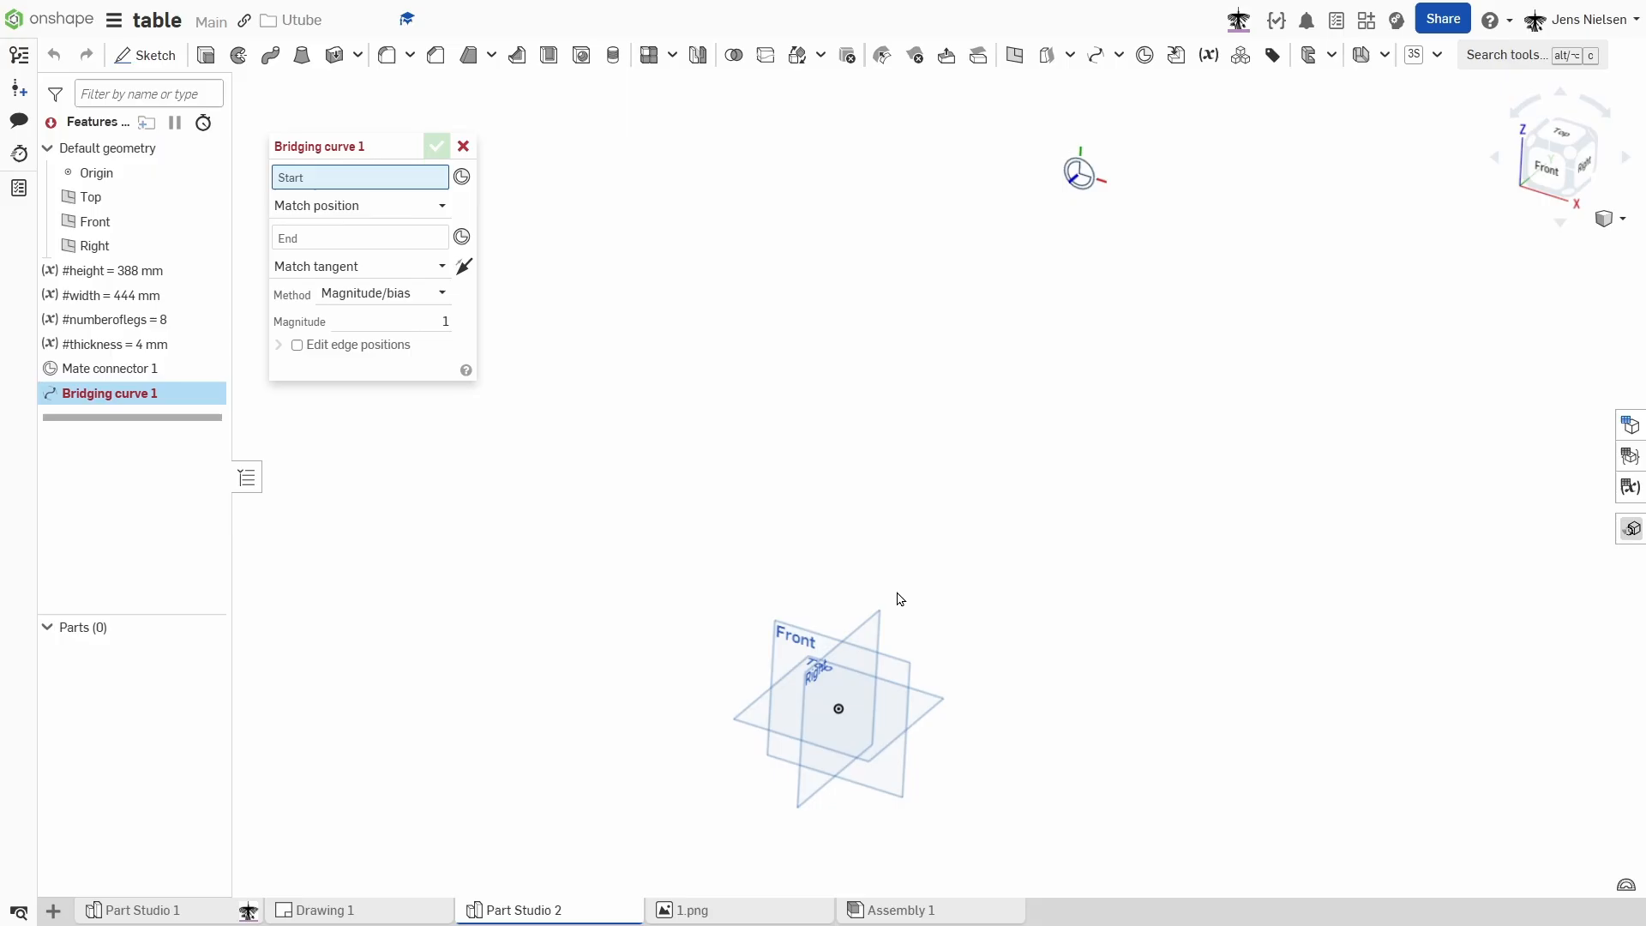
click(837, 709)
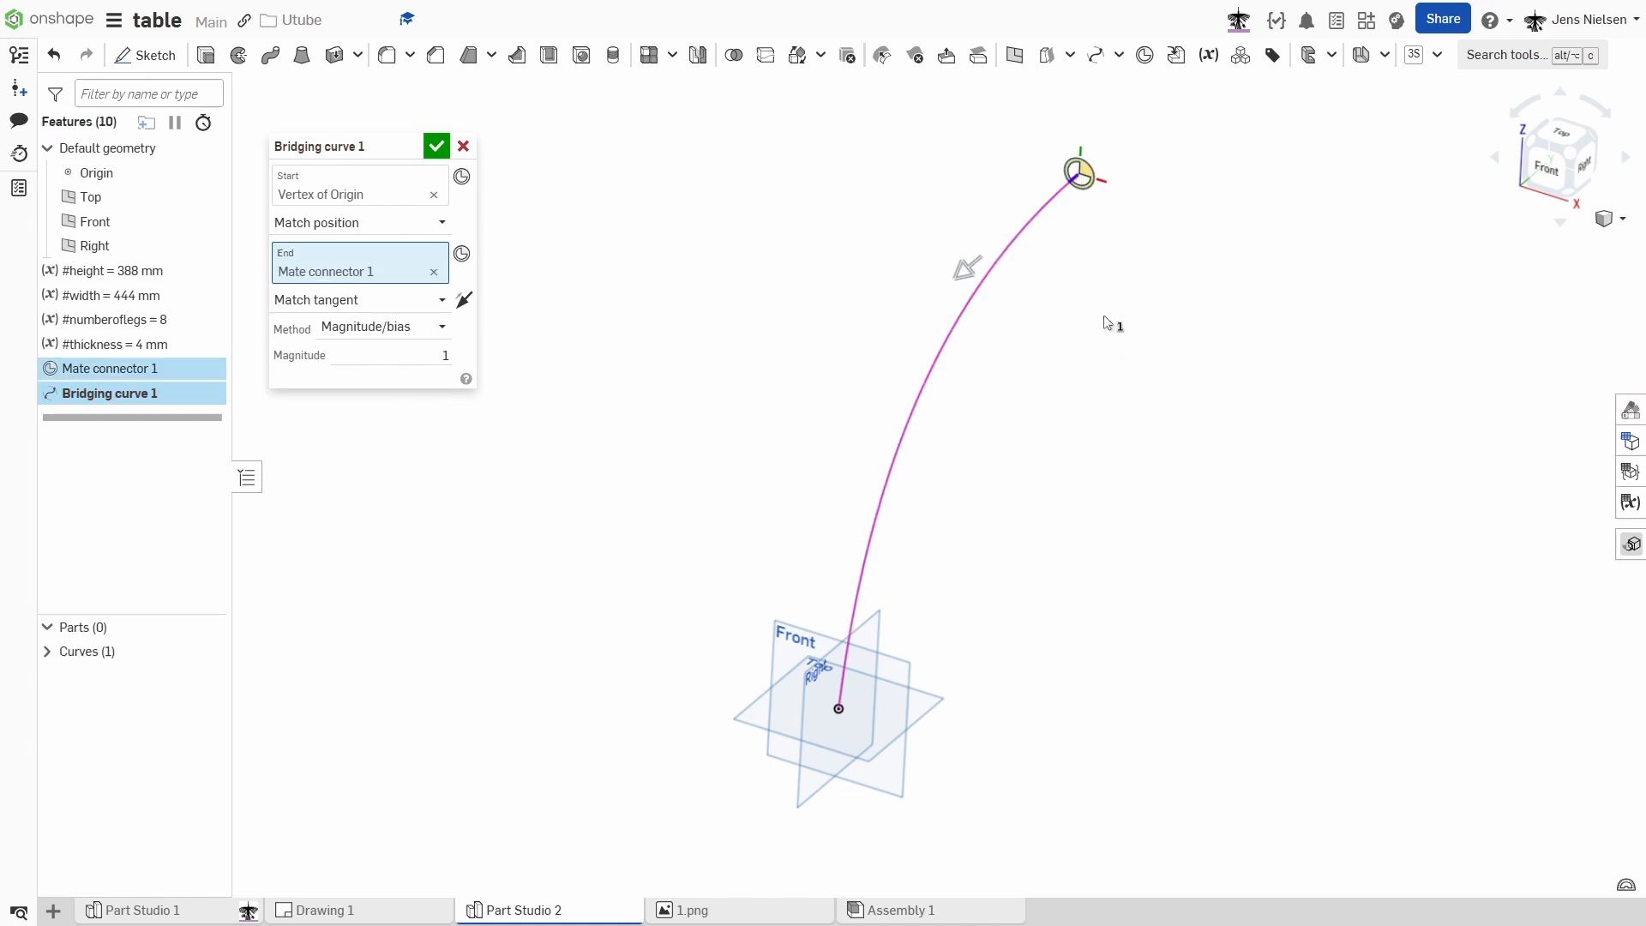
mouse_move(634, 327)
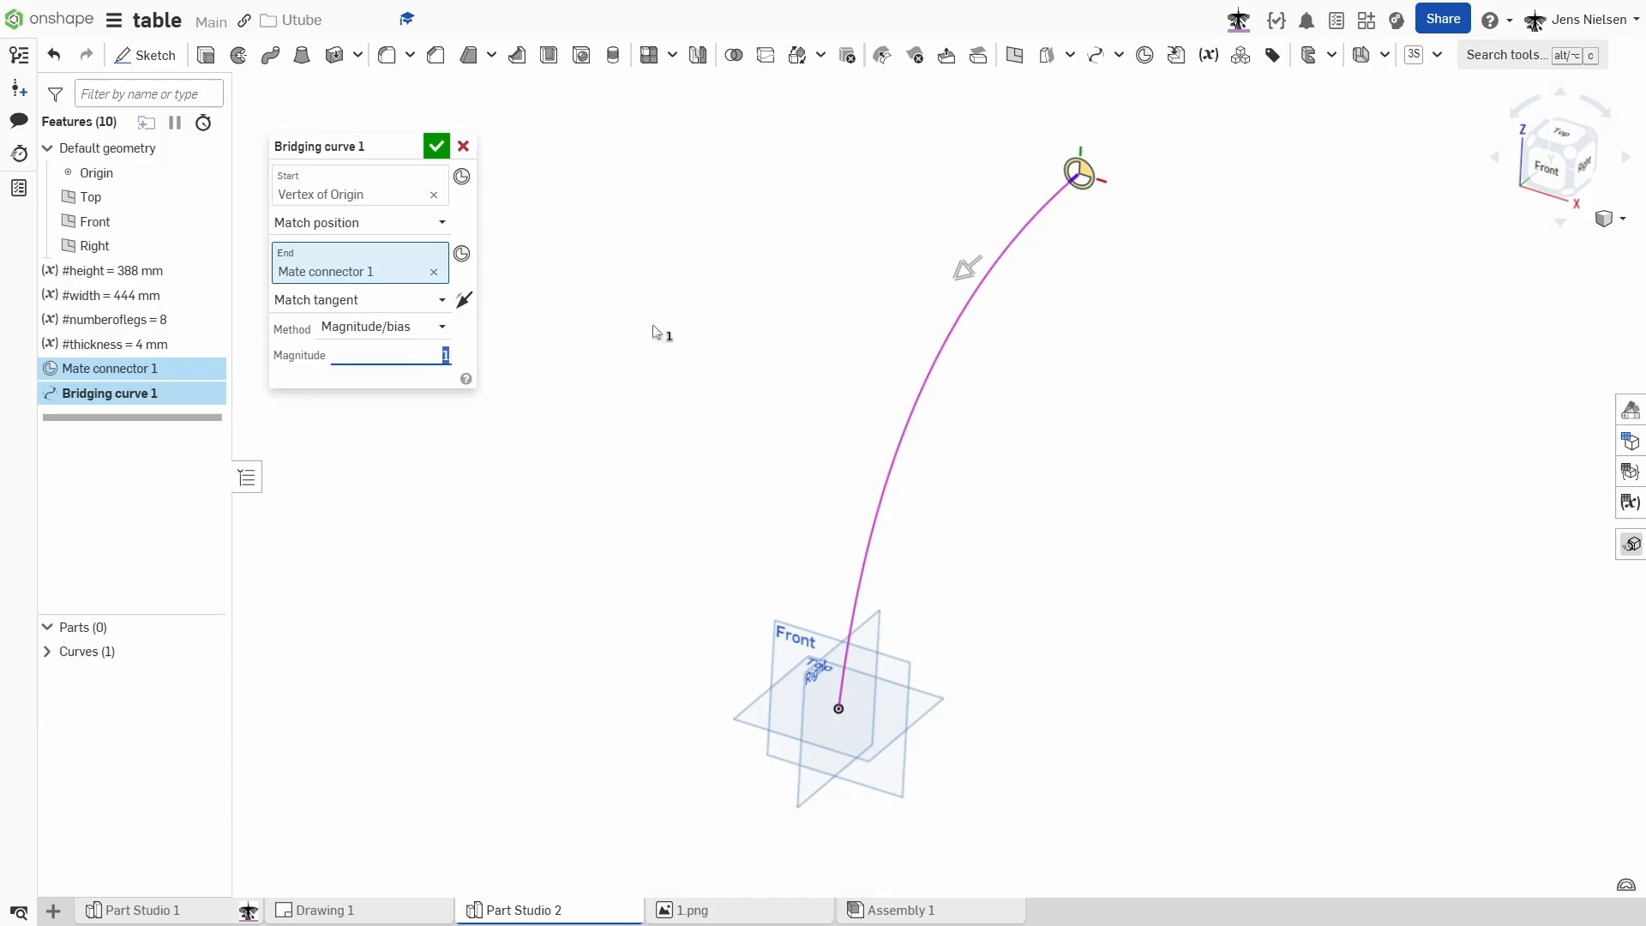
text(6)
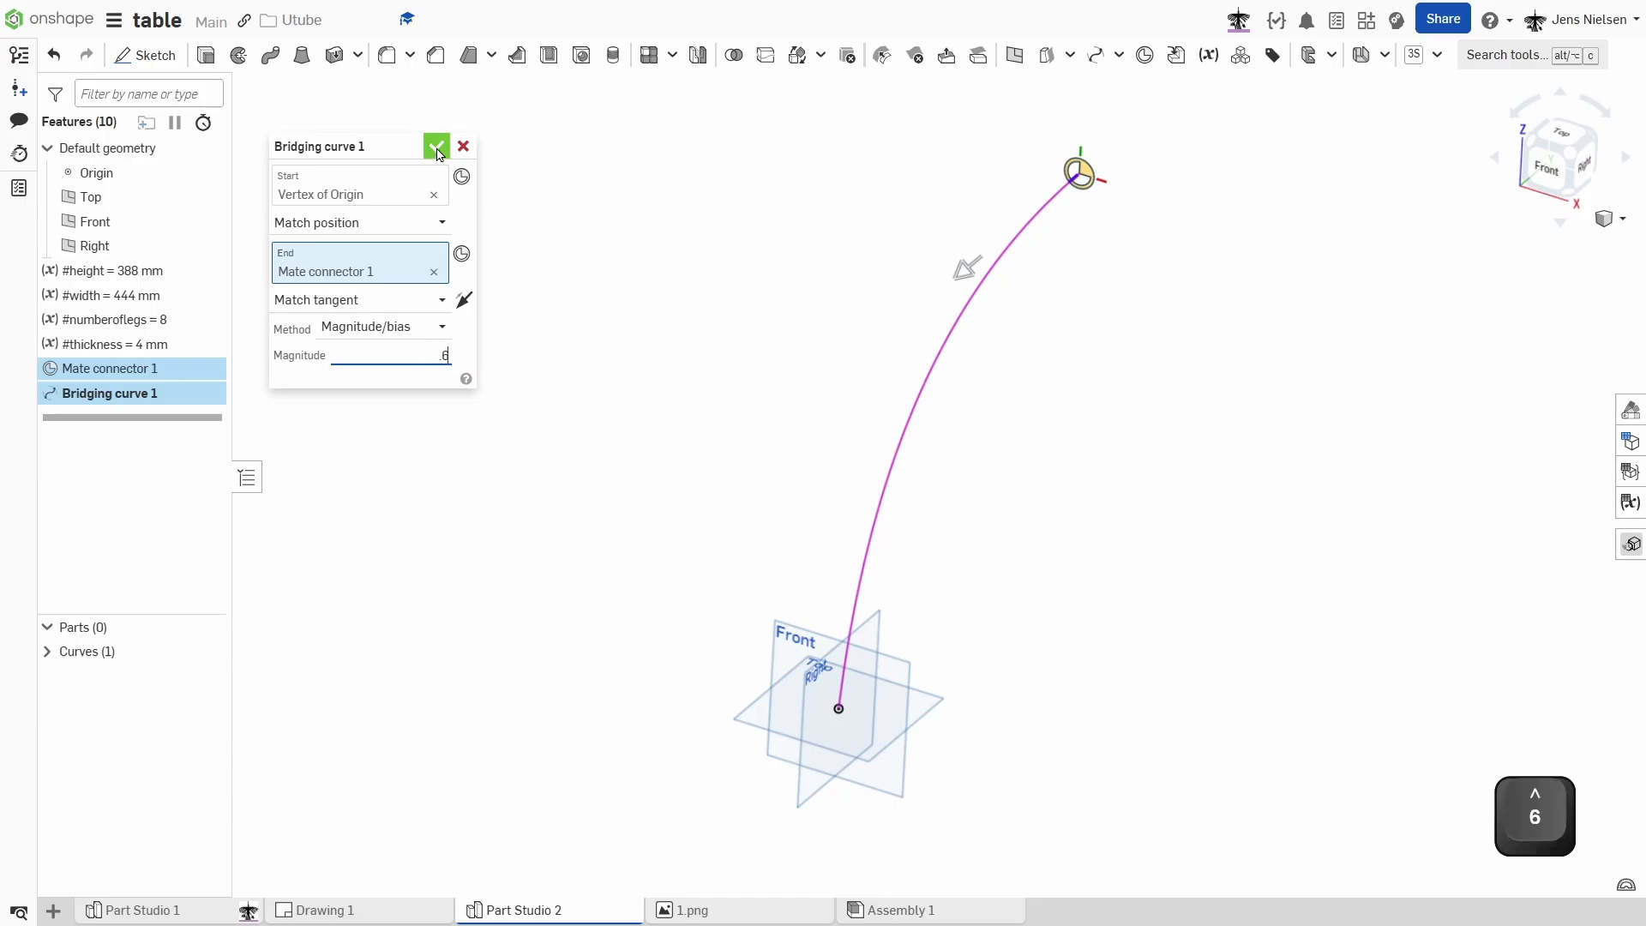
click(437, 146)
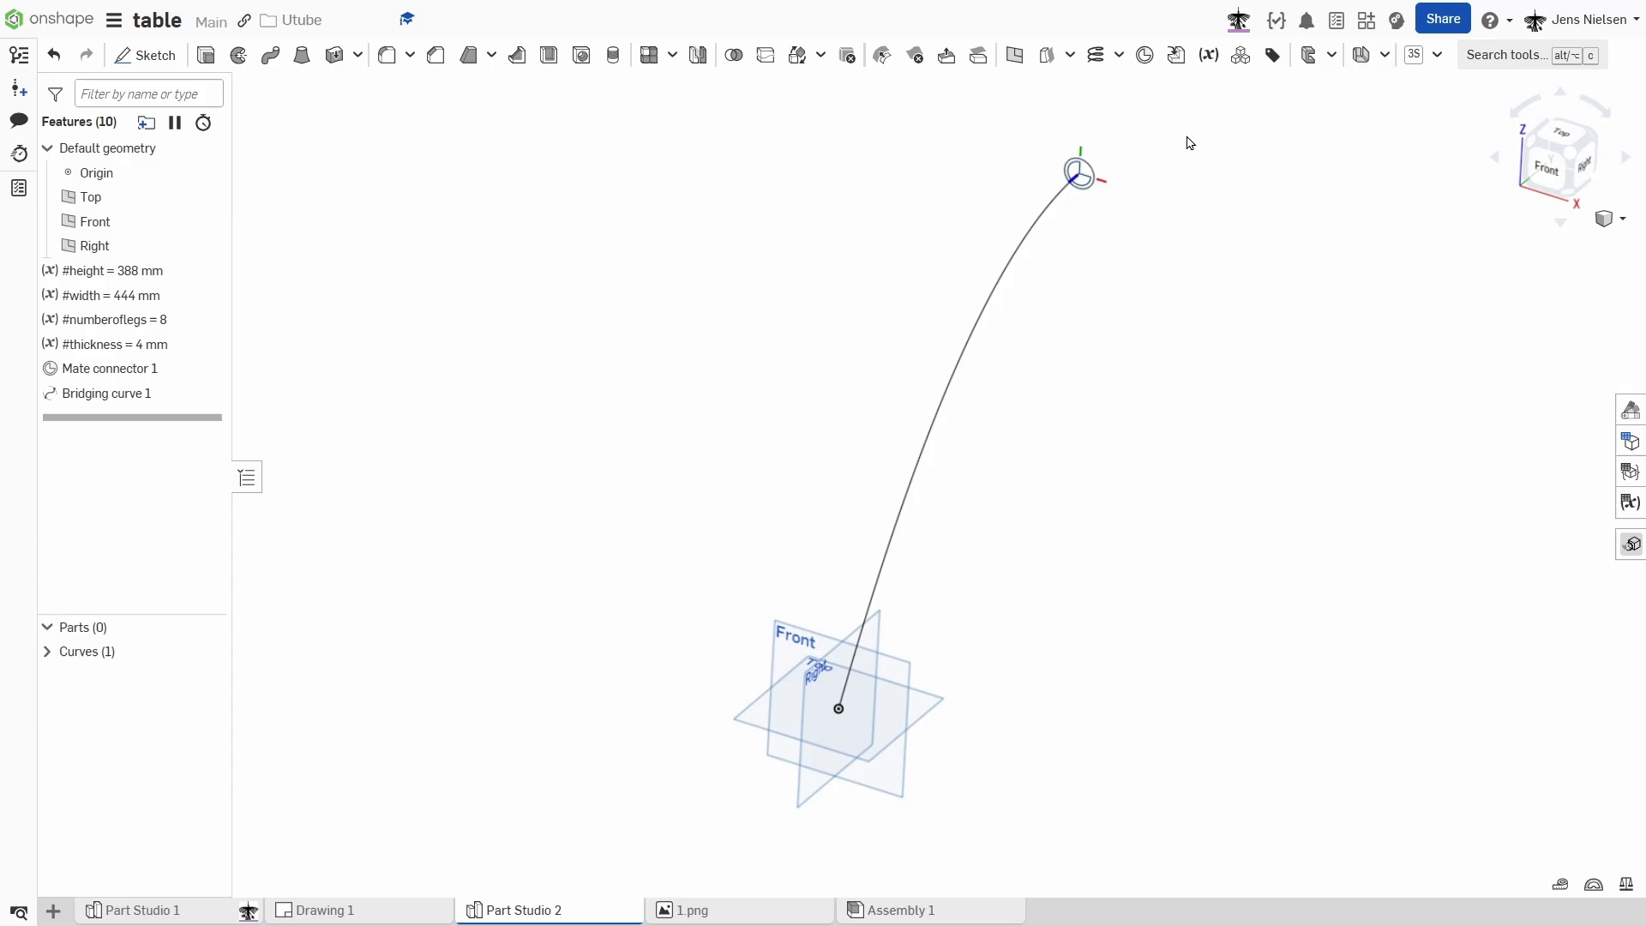
Add a routing curve from Mate connector 1 to a point offset by #width (444 mm).
click(1117, 55)
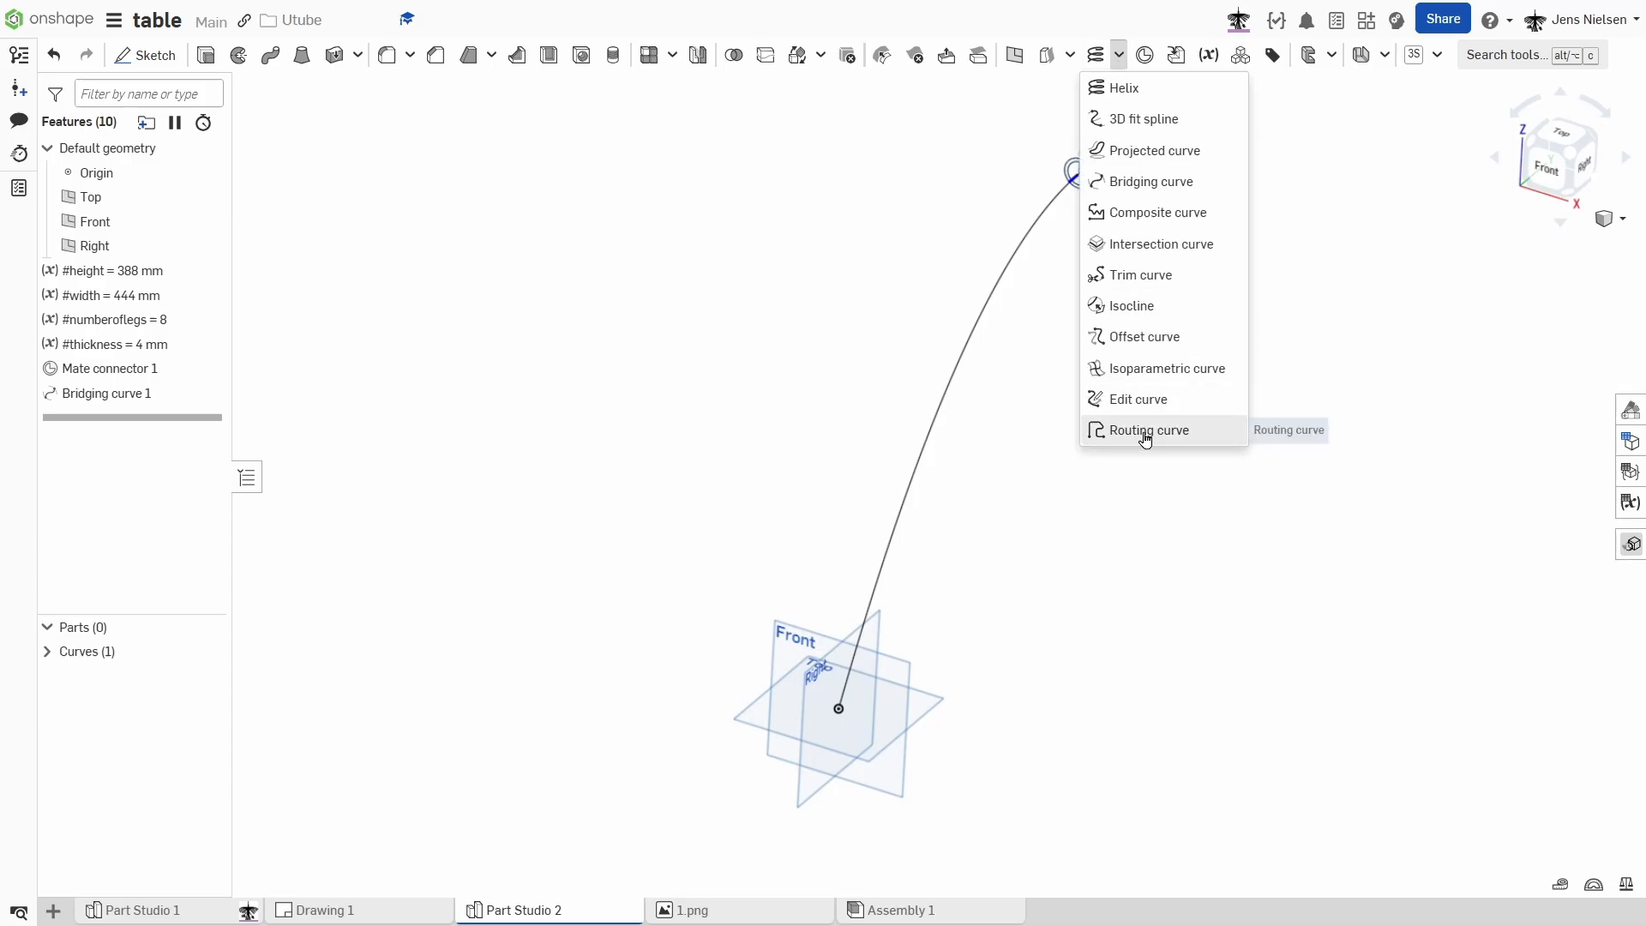
click(1149, 430)
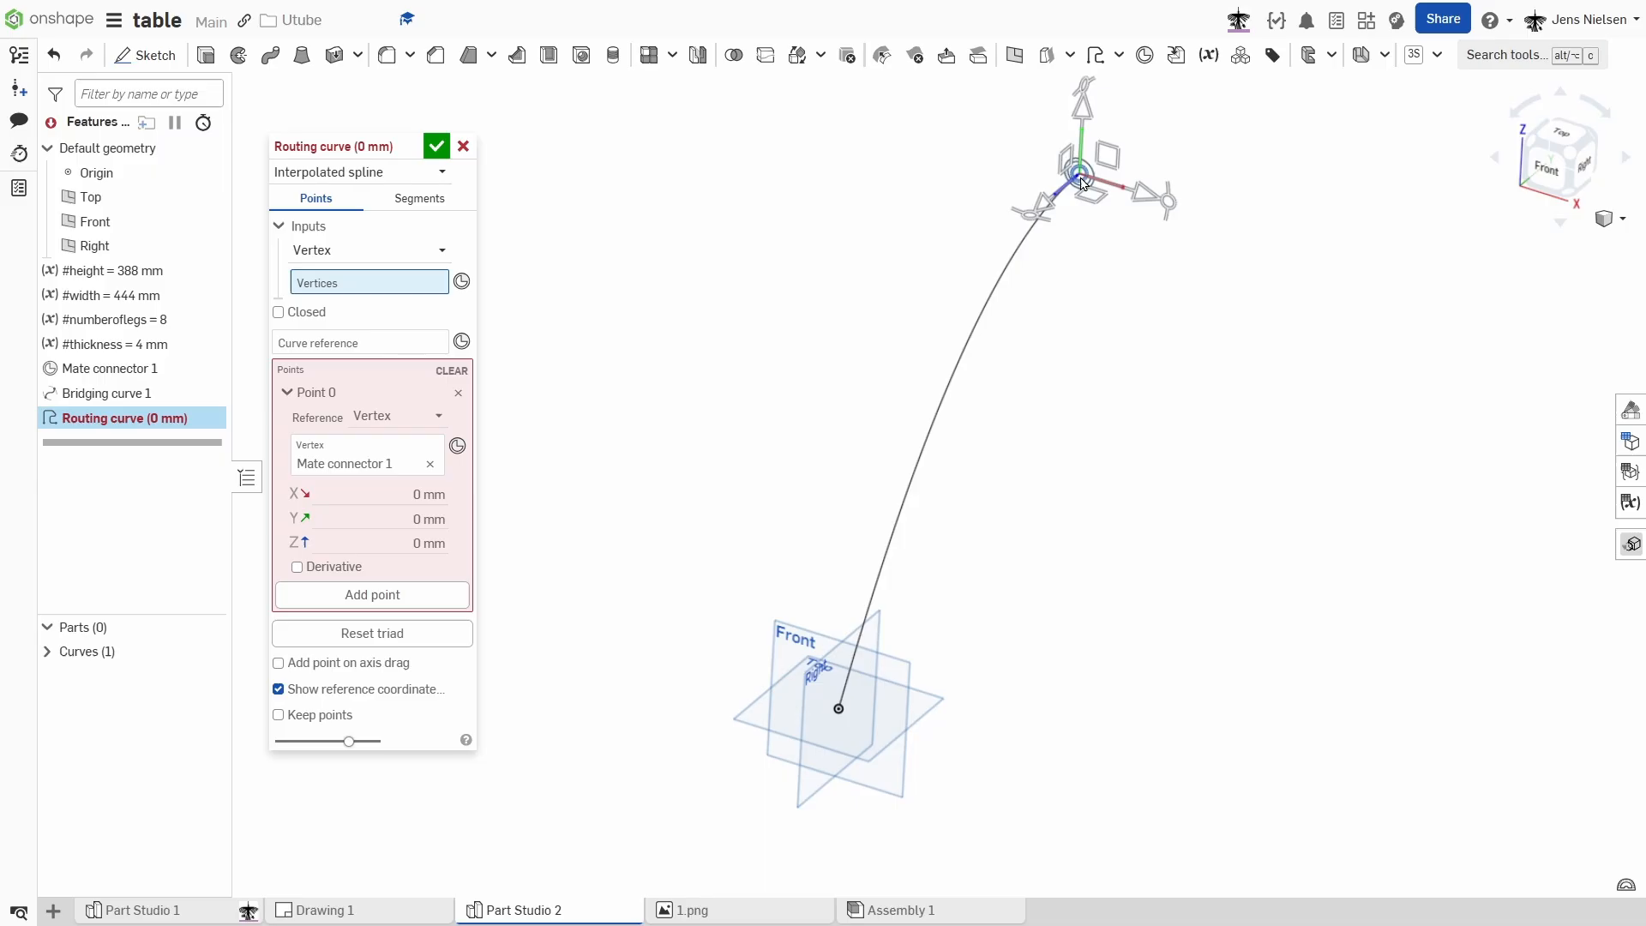
mouse_move(698, 312)
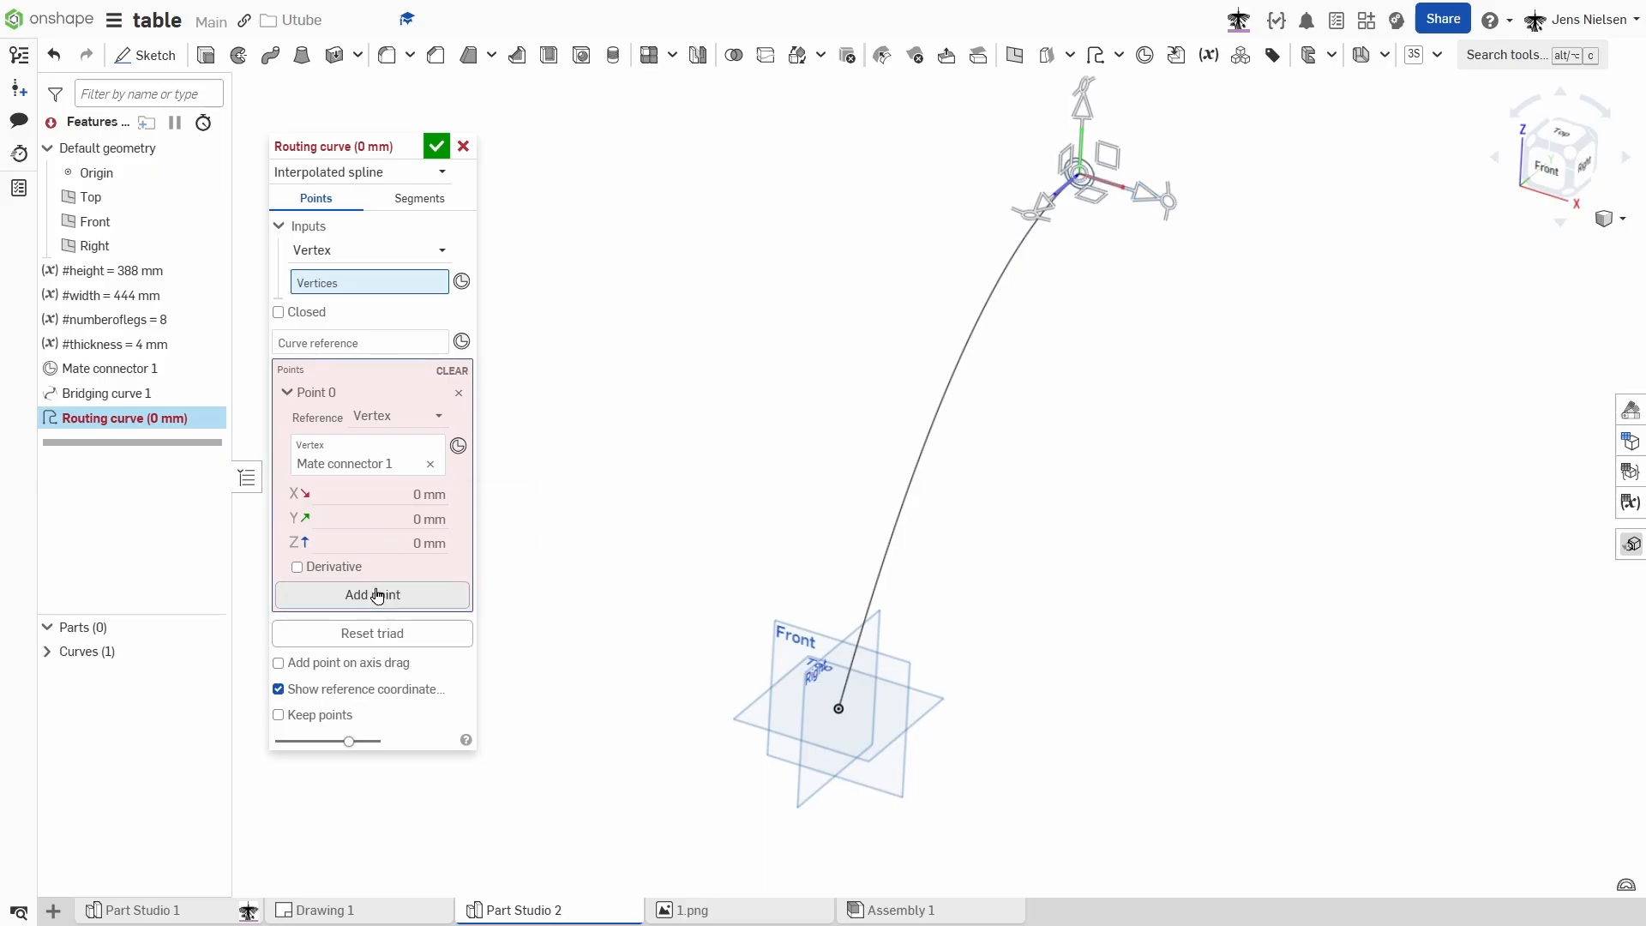
click(371, 595)
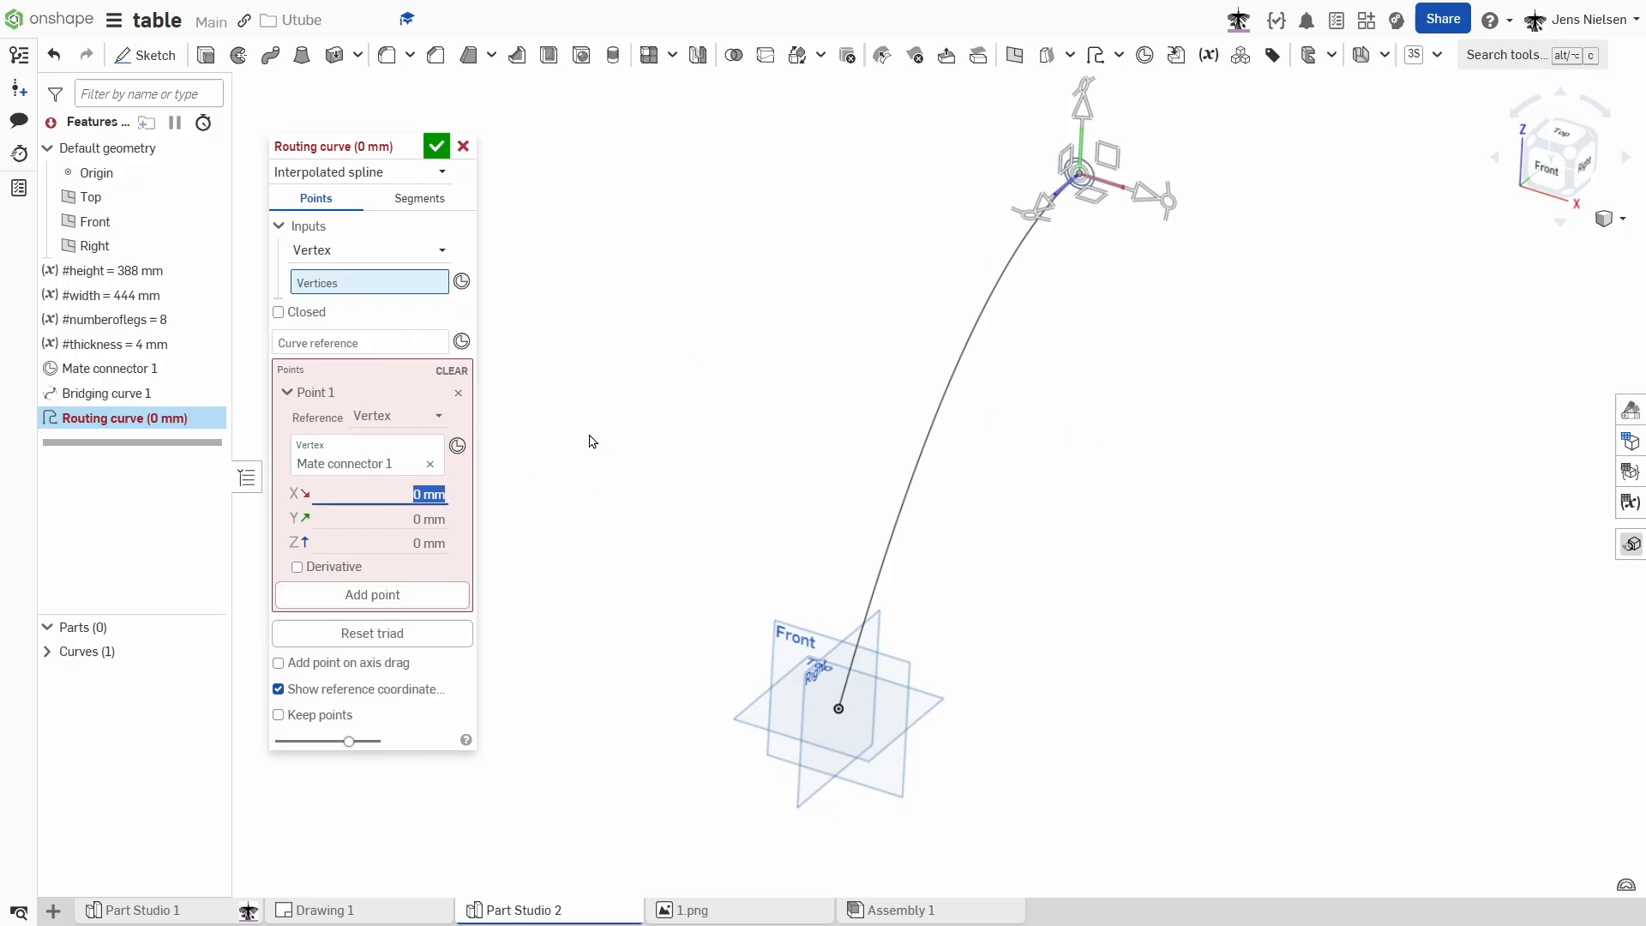
text(w)
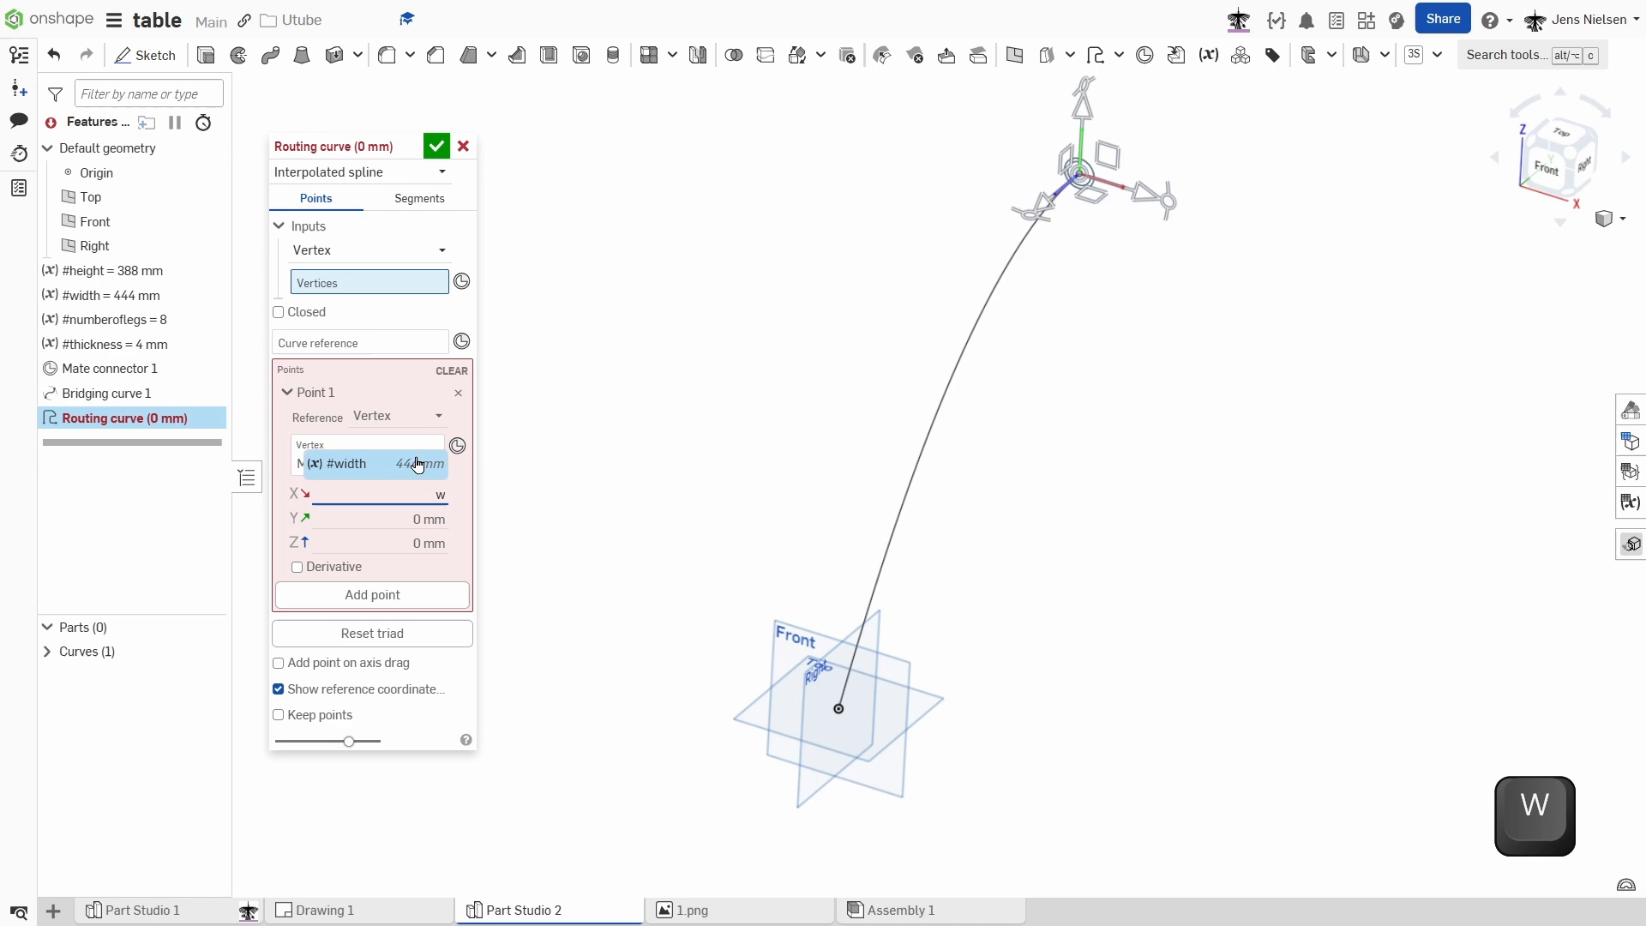
click(362, 463)
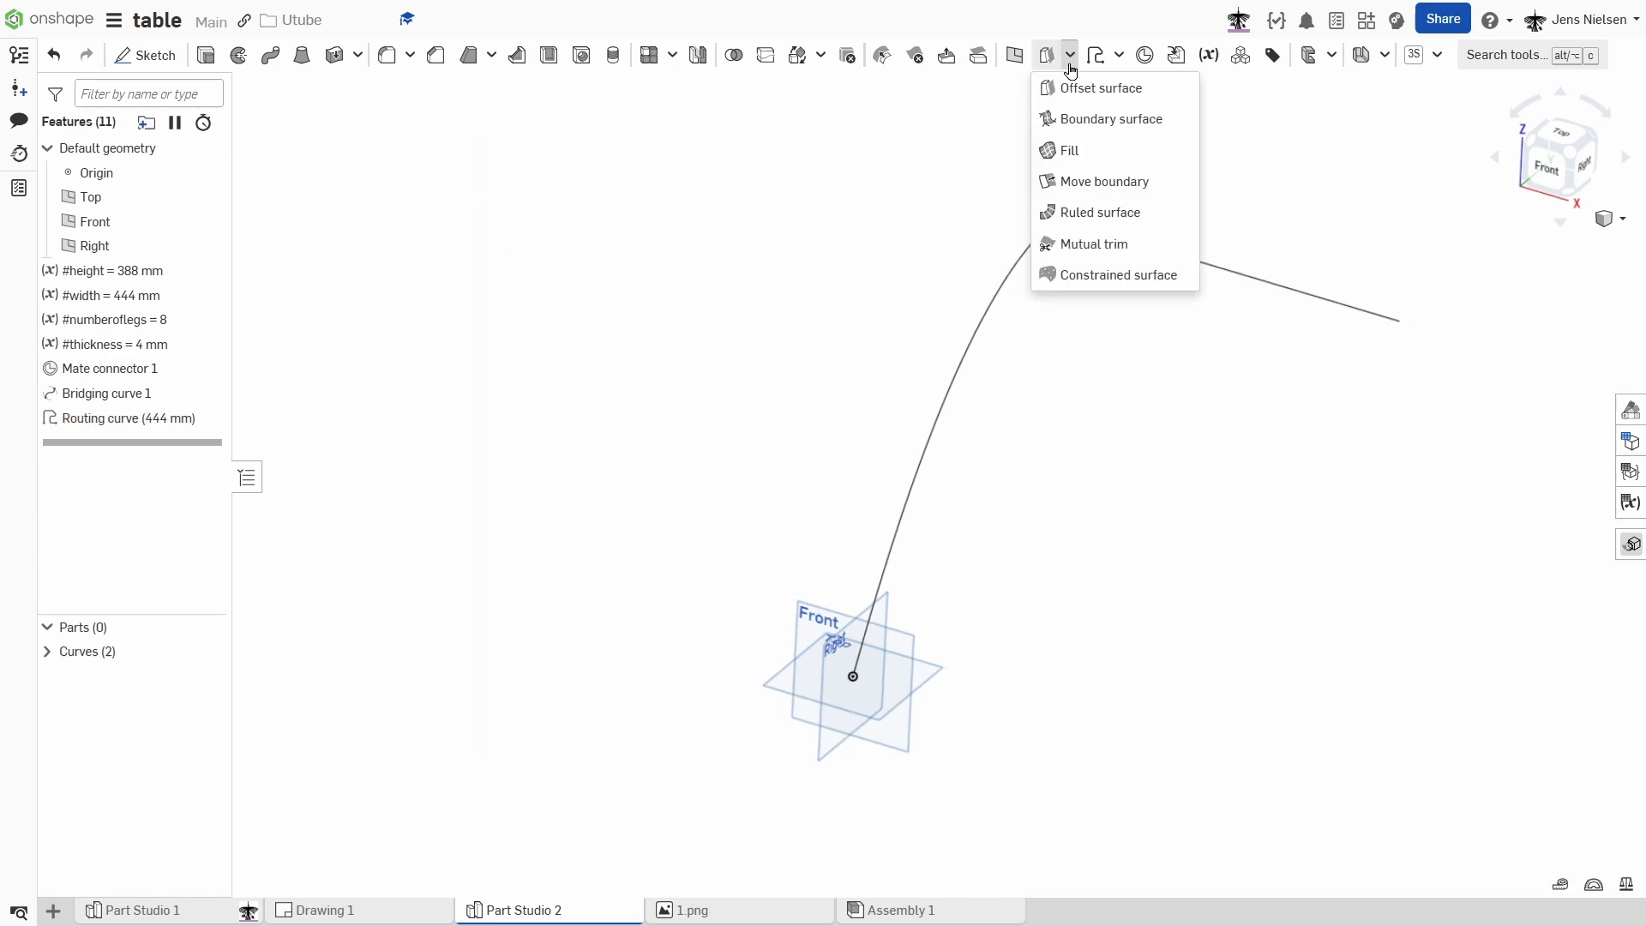
Create a 25 mm ruled surface along the routing curve, aligned with the Front plane.
click(1098, 212)
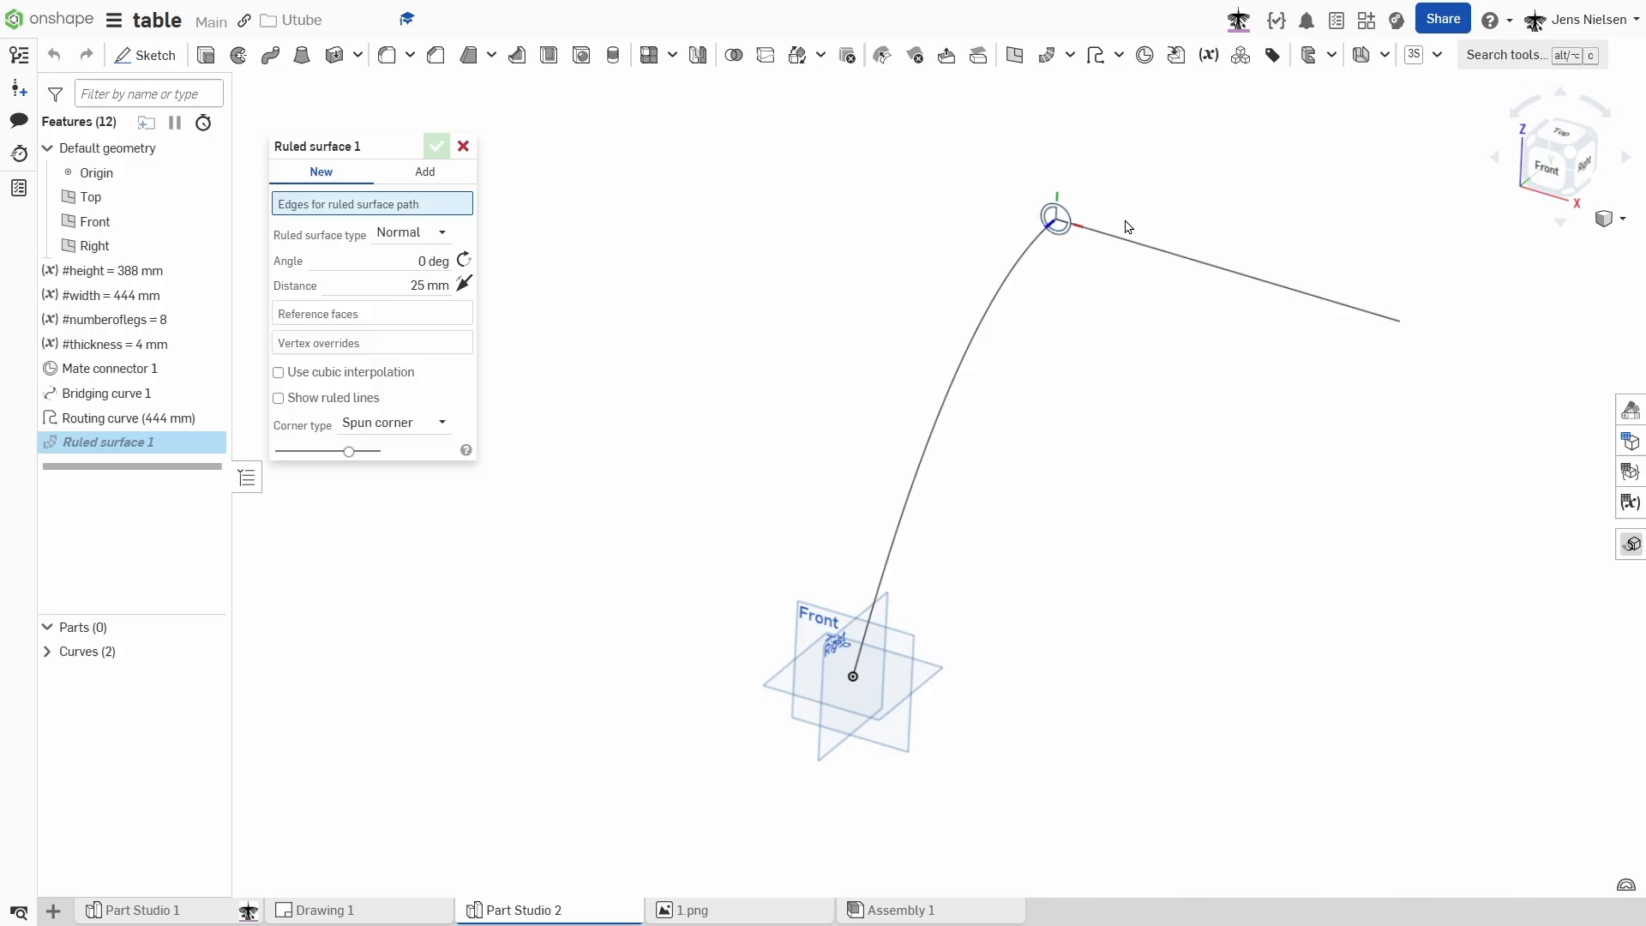
click(1228, 273)
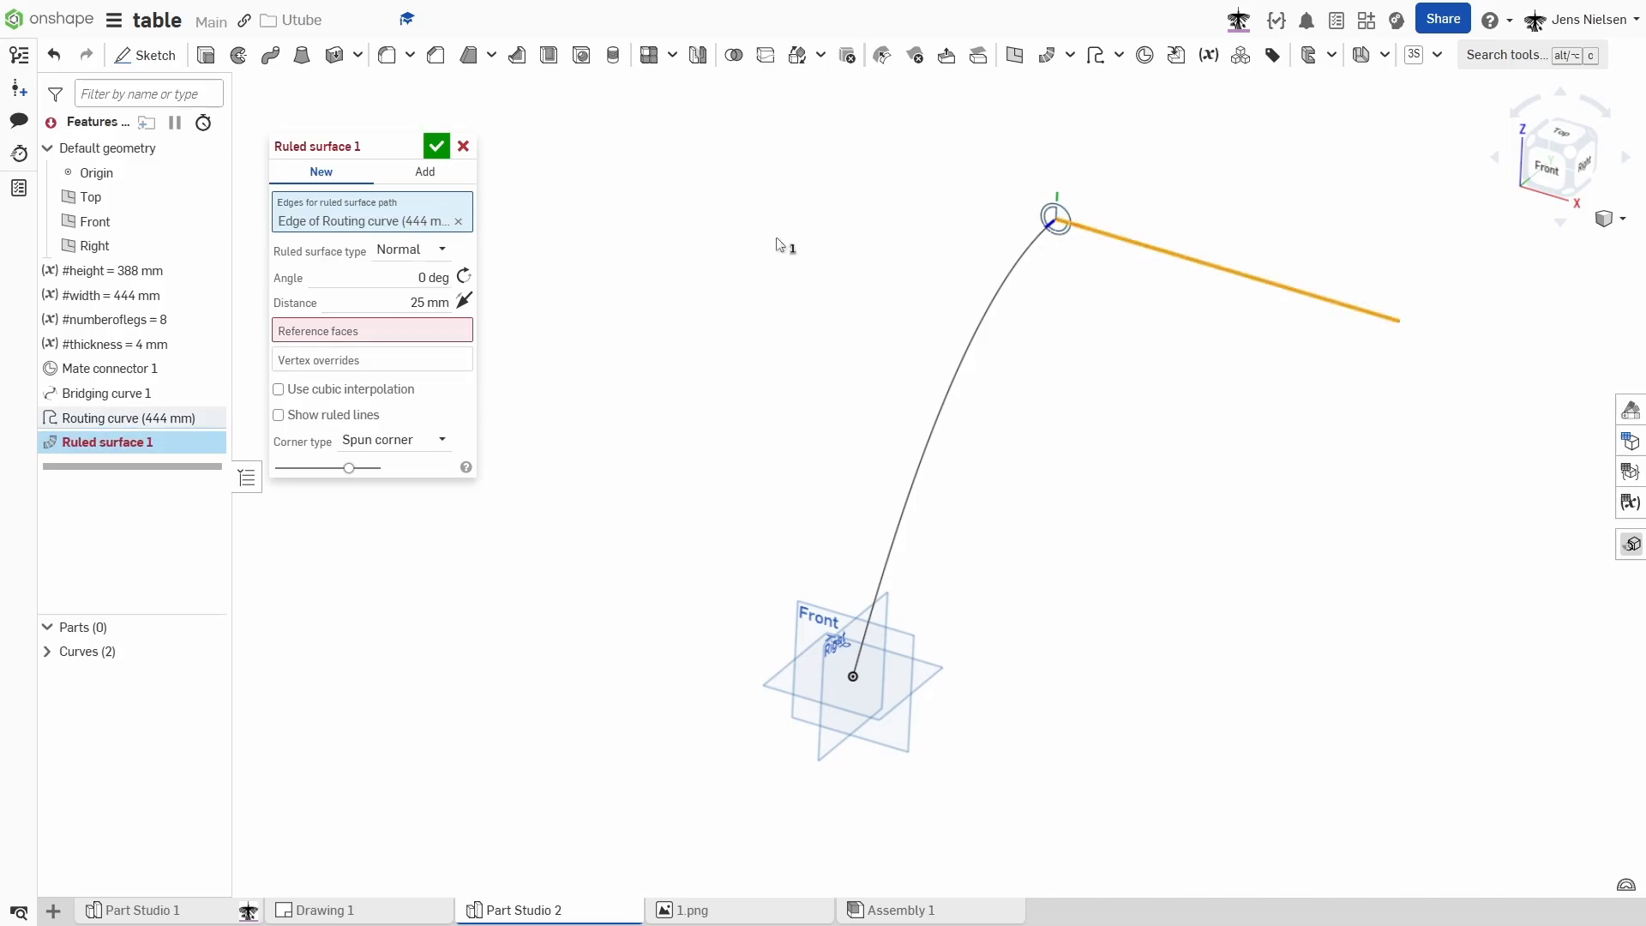
mouse_move(632, 223)
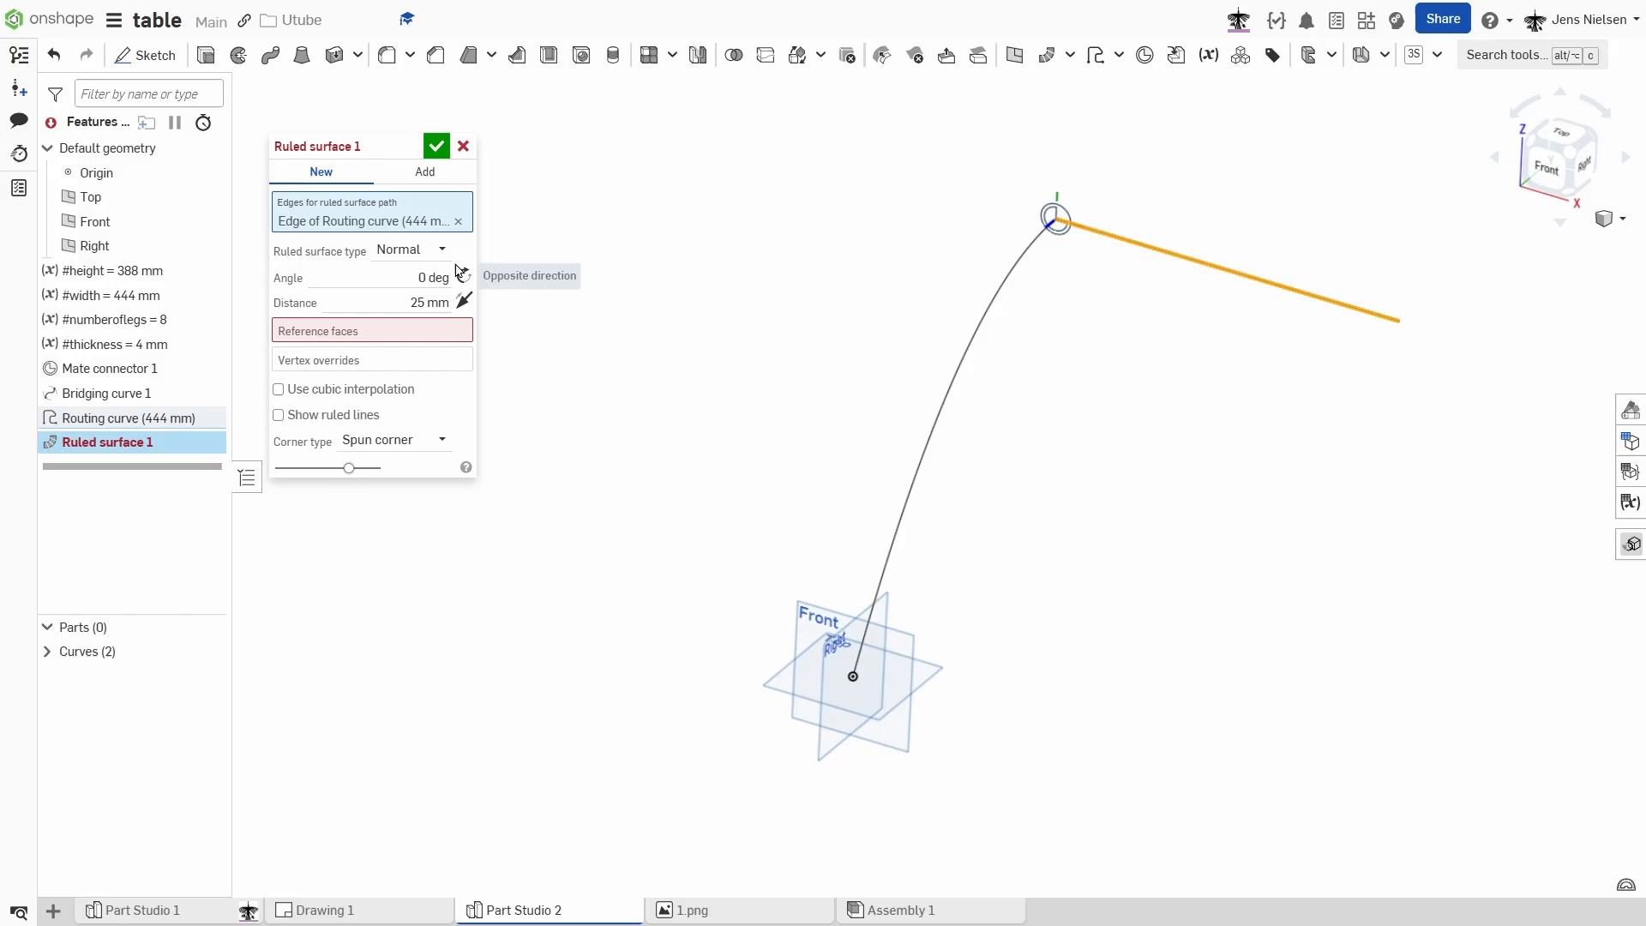
click(409, 248)
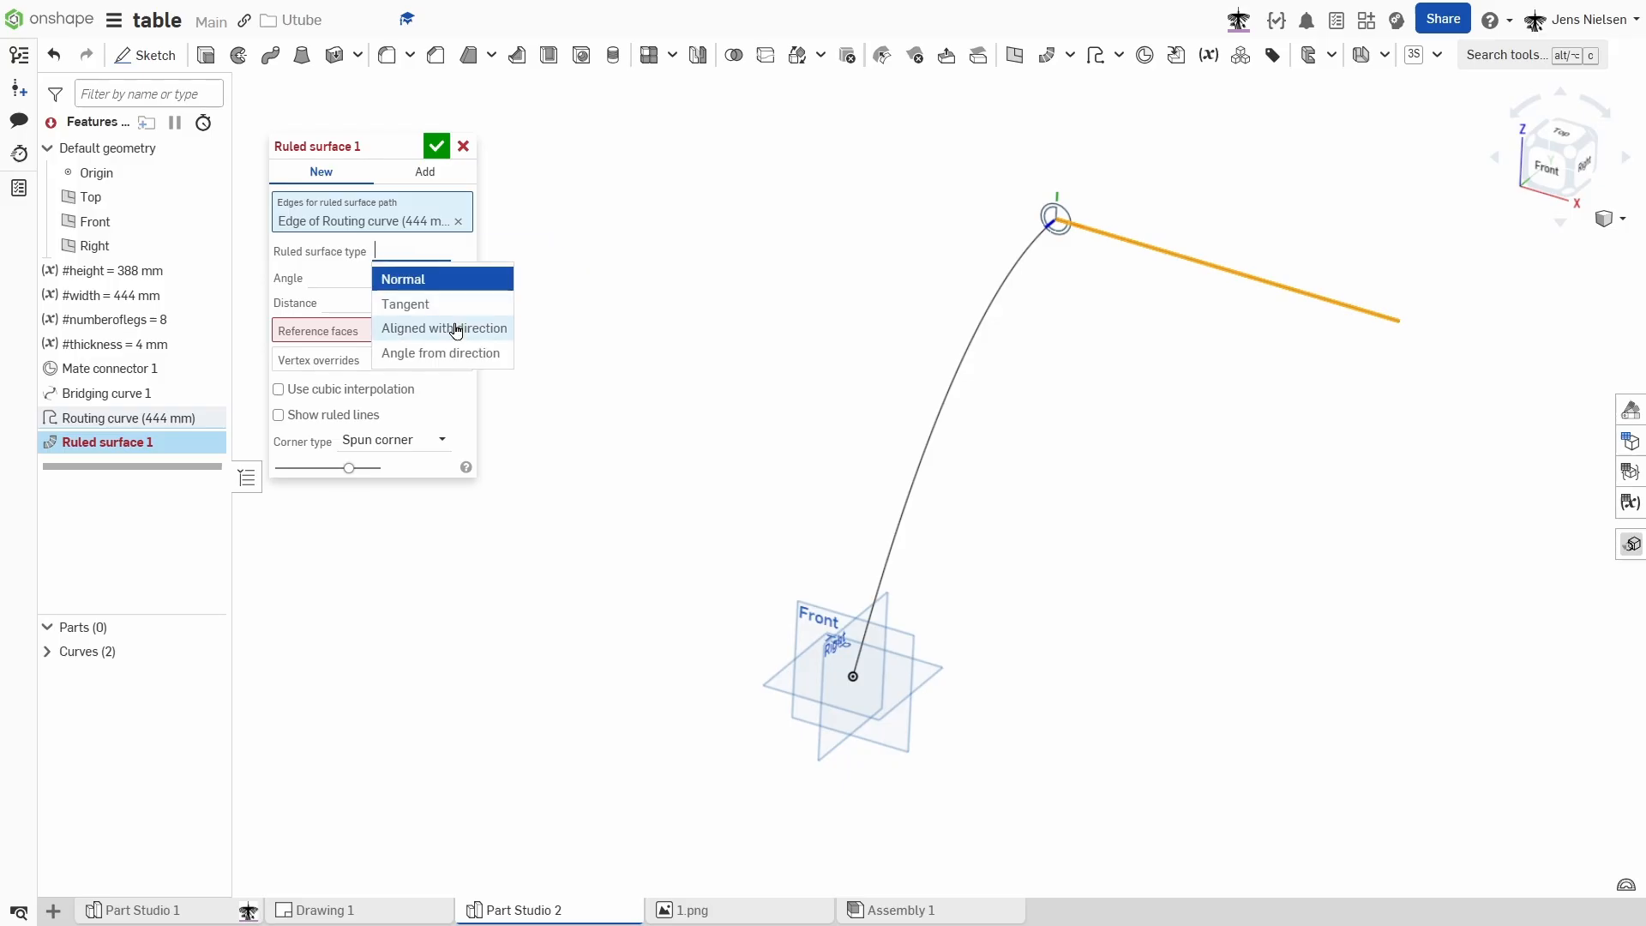
click(442, 327)
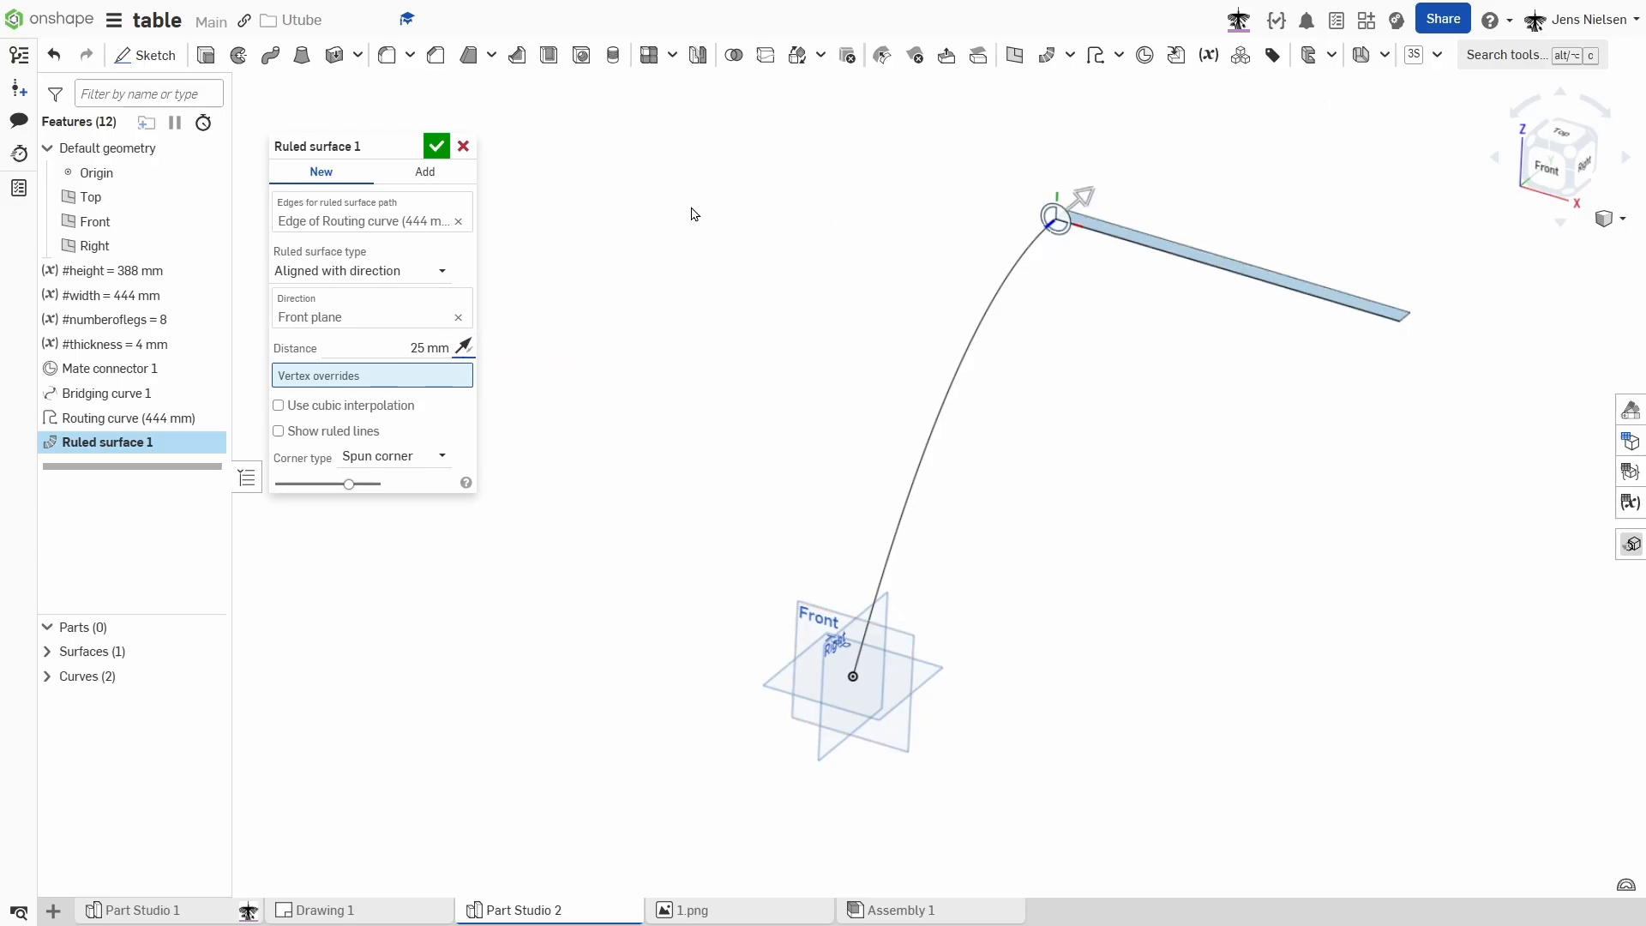
click(436, 146)
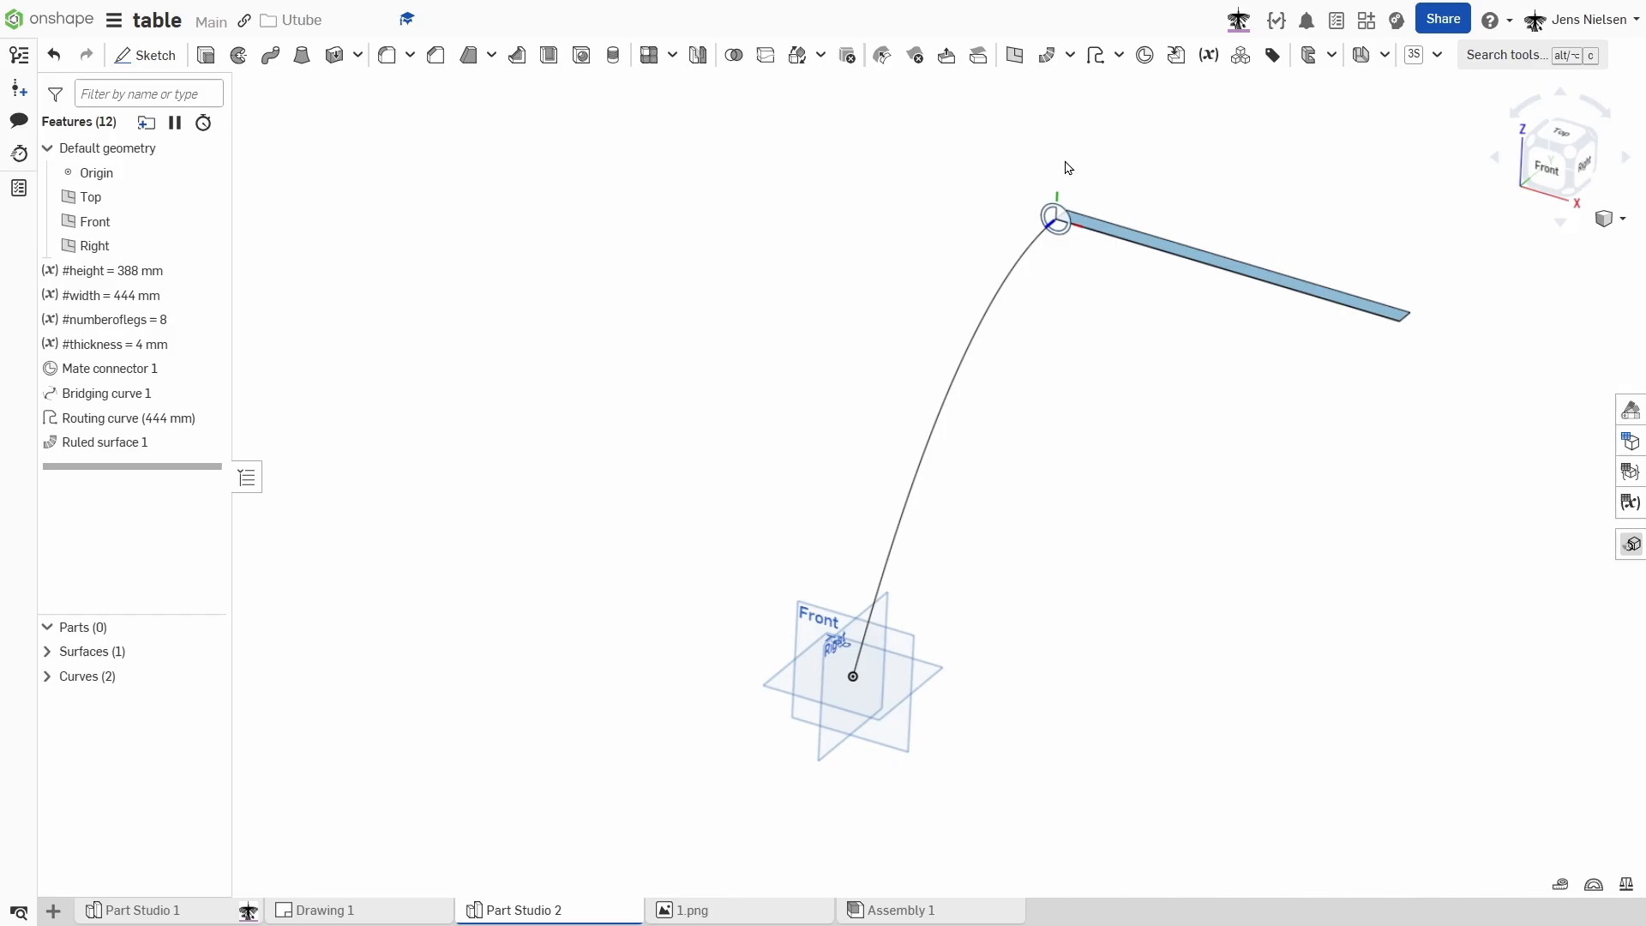
Create Plane 1 as a mid plane between Front and Right, with flipped alignment.
click(1014, 54)
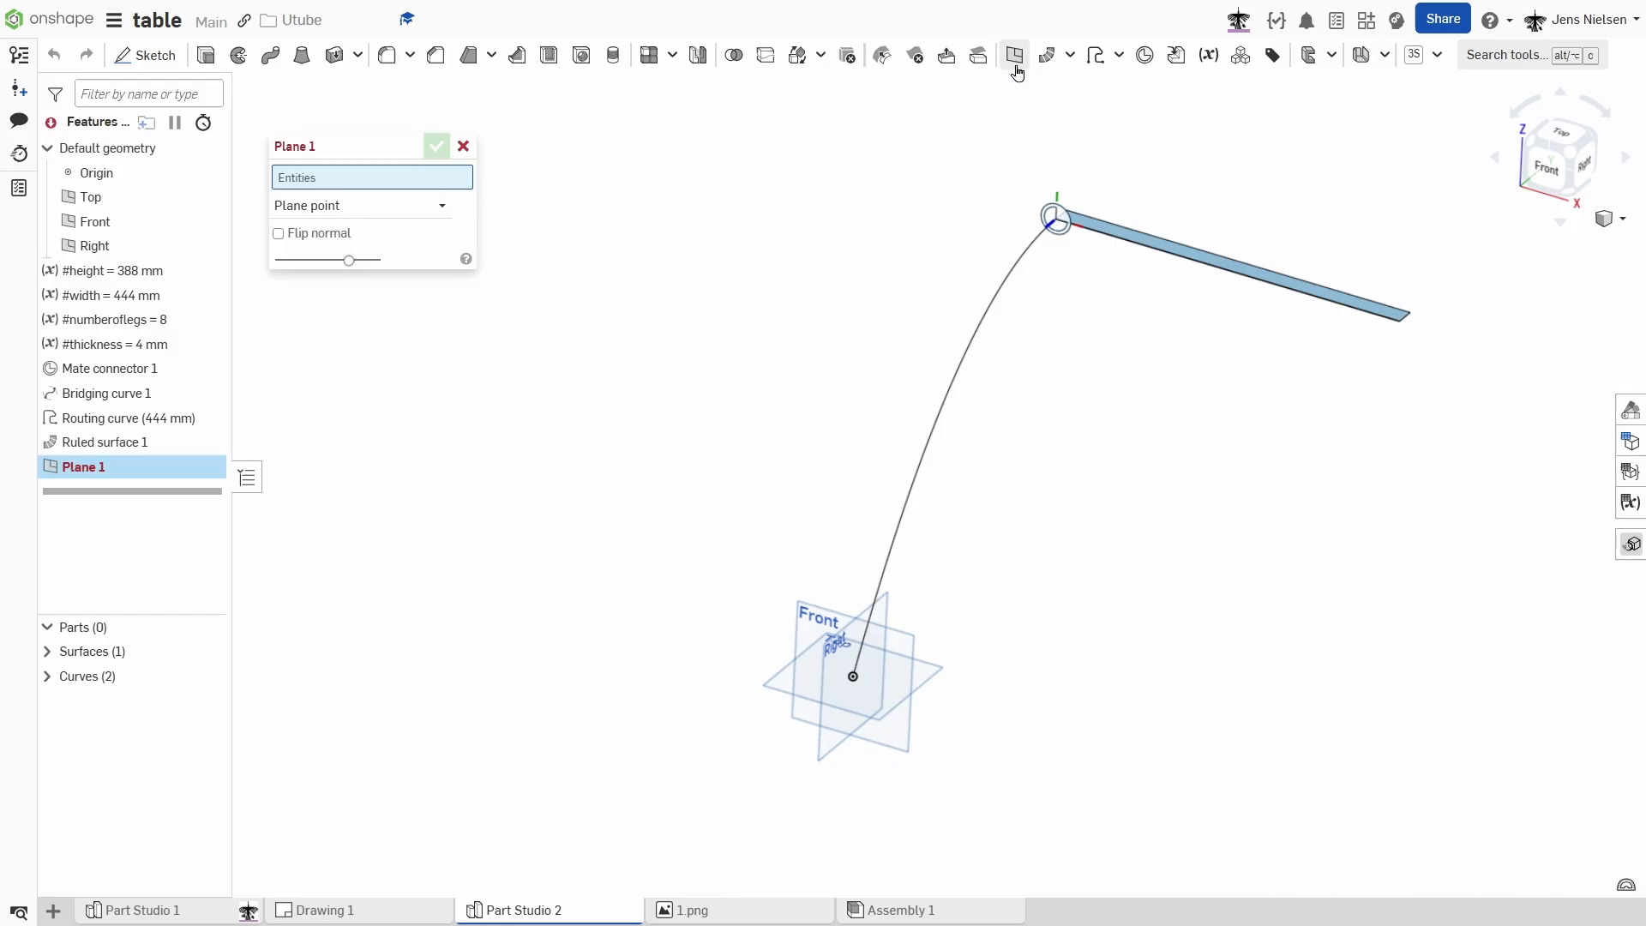
click(362, 204)
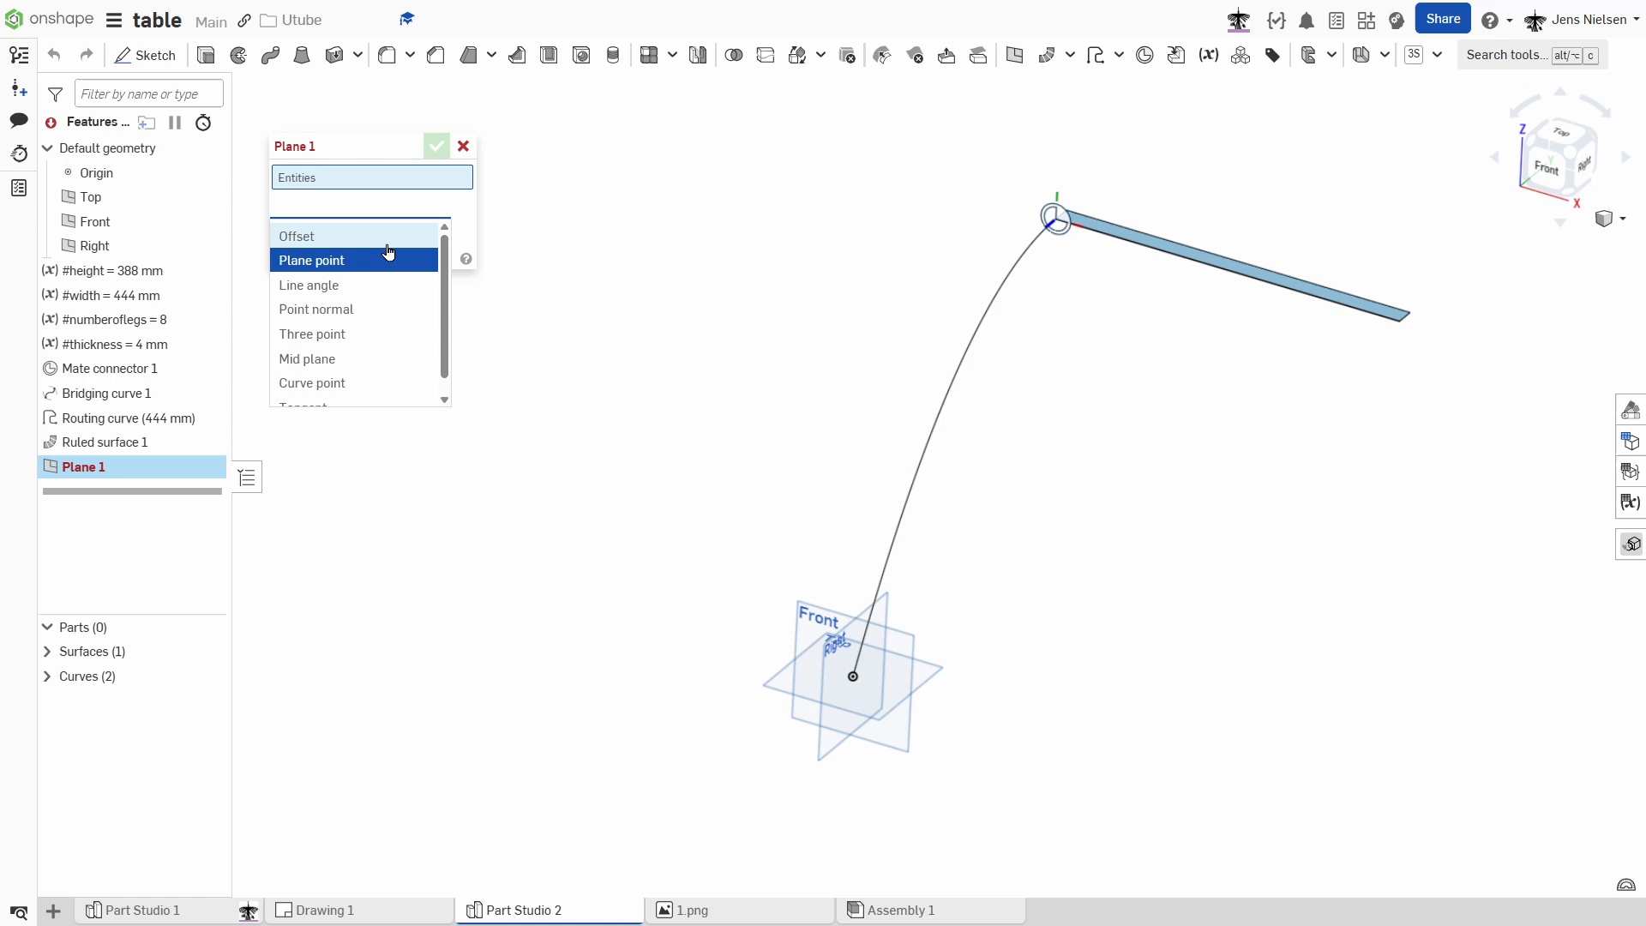
click(307, 358)
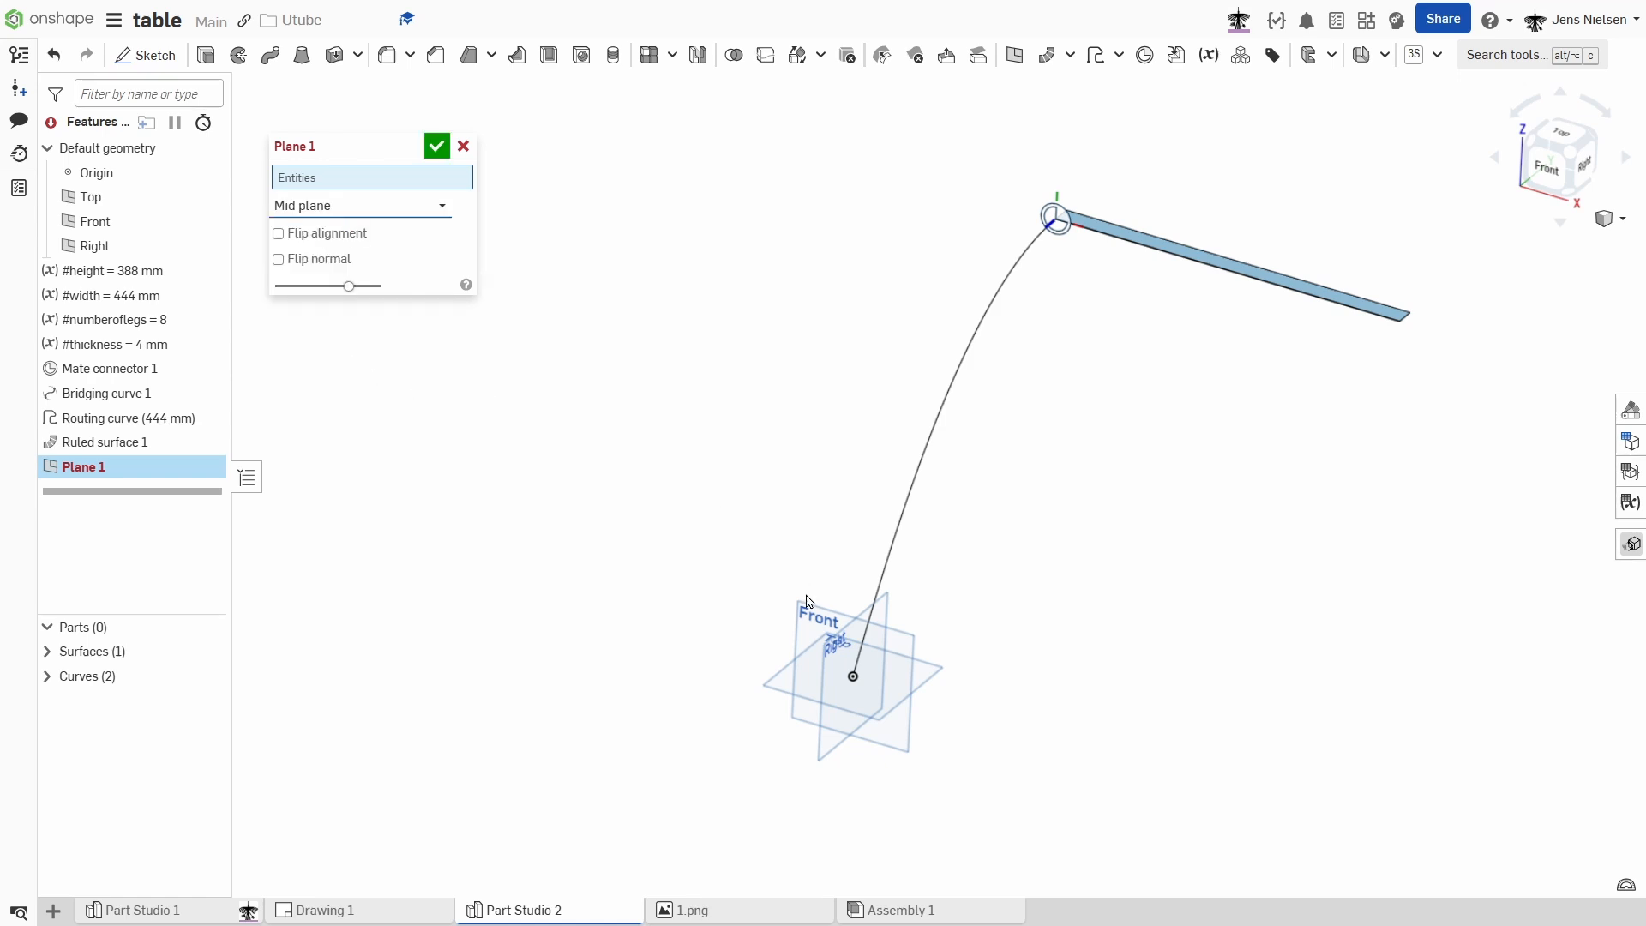
click(852, 677)
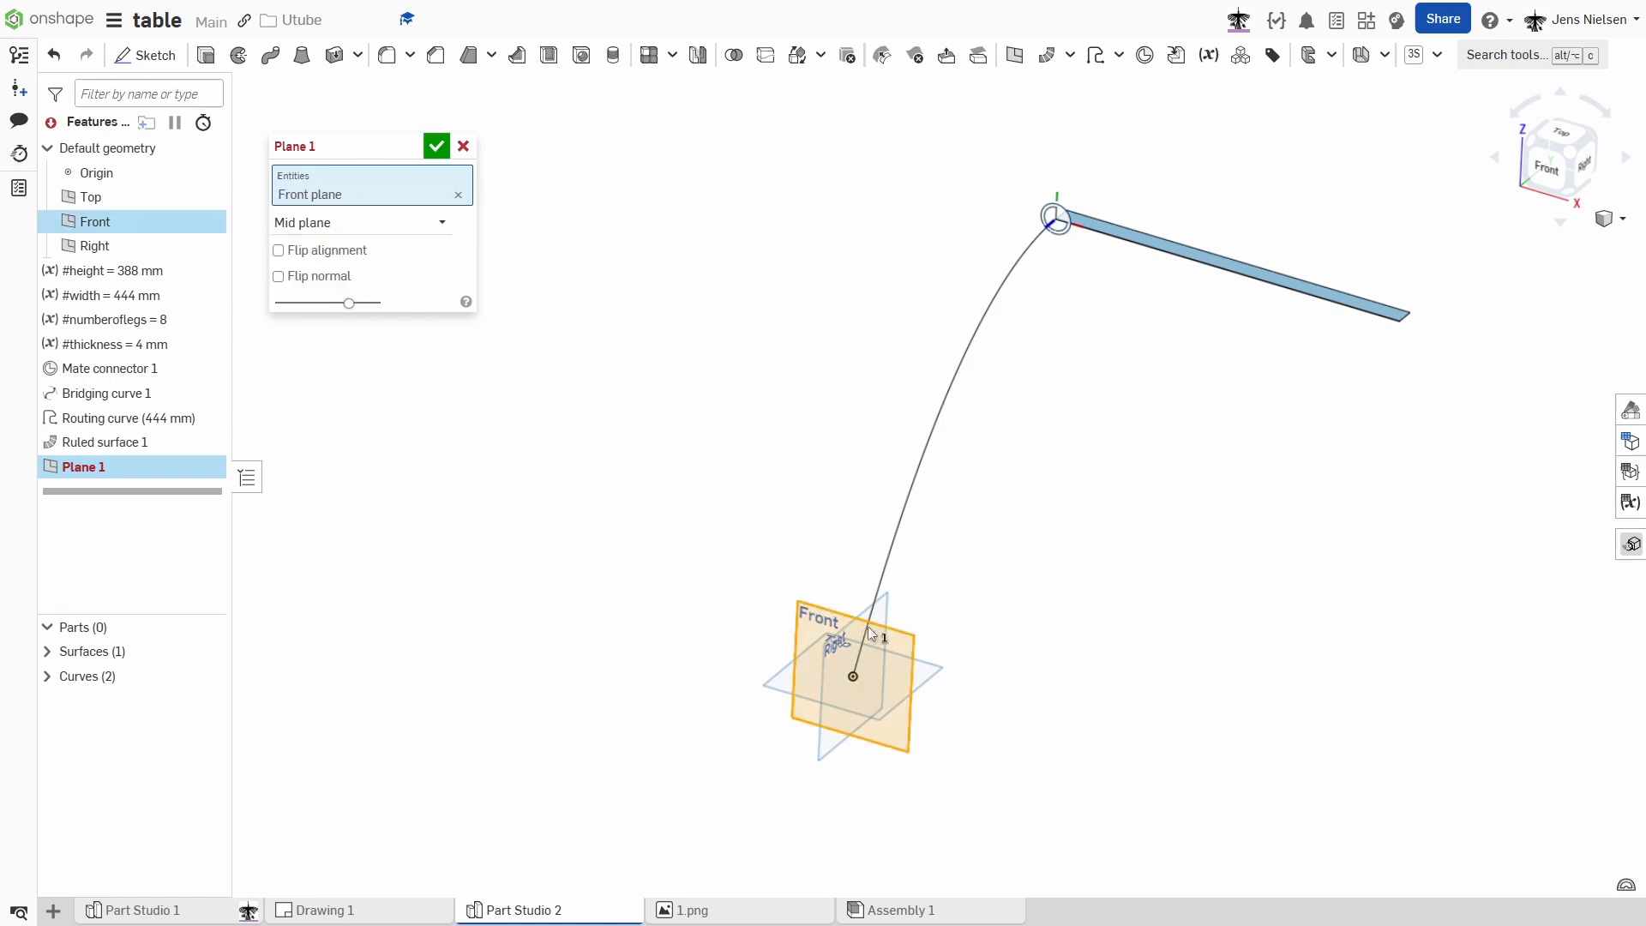
click(95, 246)
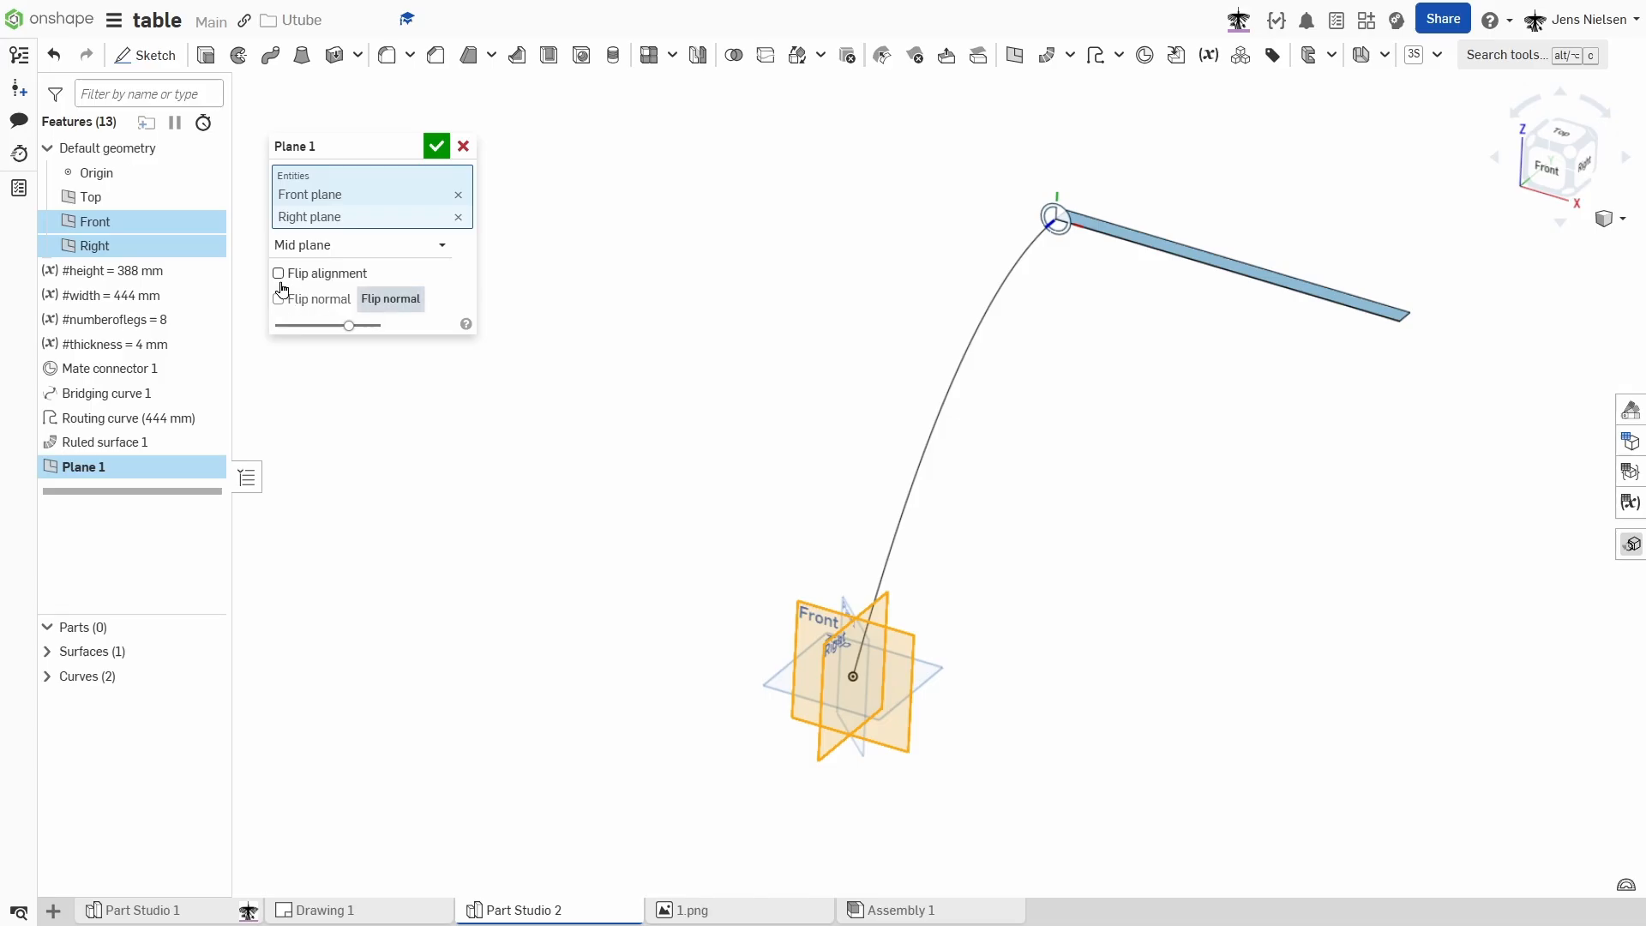
click(279, 273)
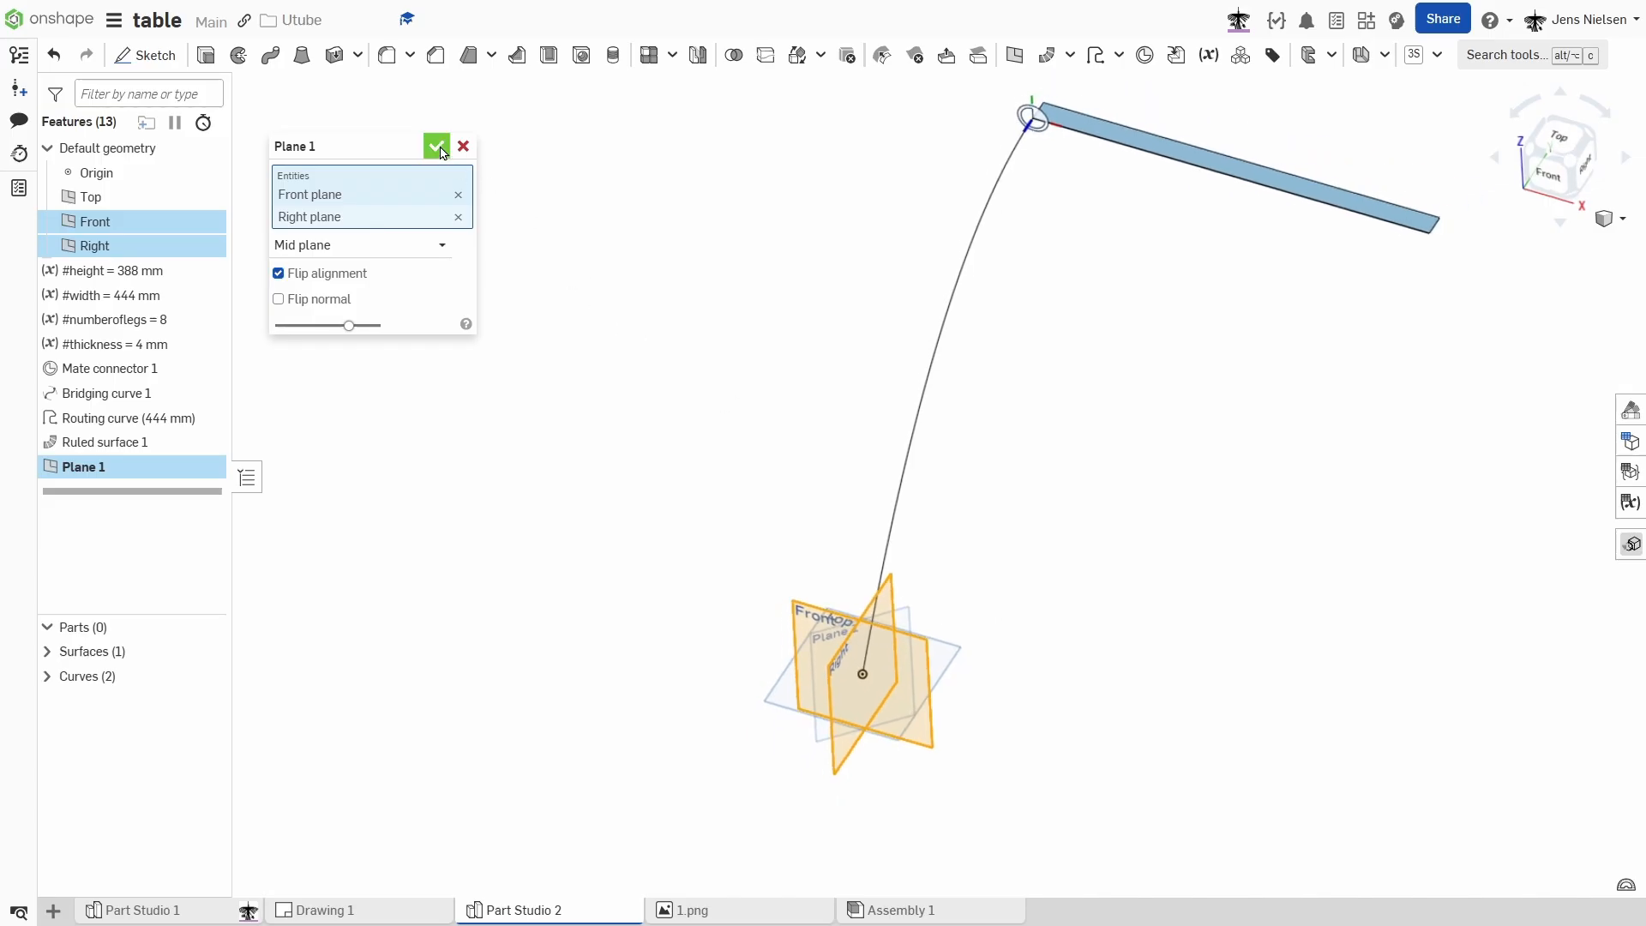
click(437, 146)
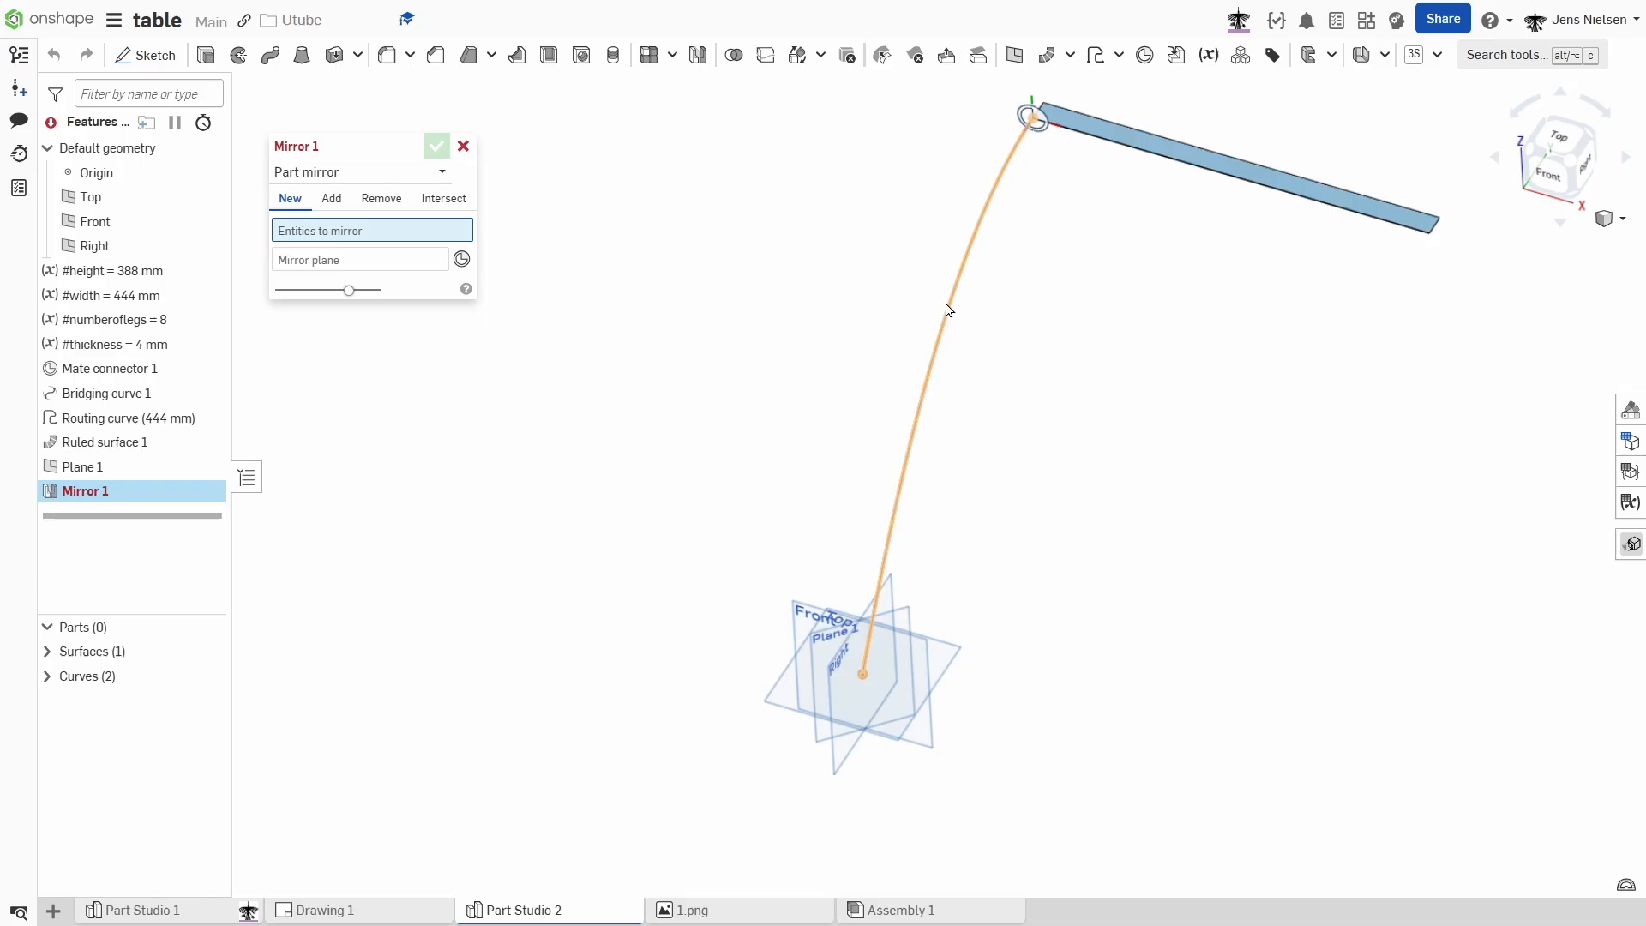
Mirror the bridging curve and ruled strip across Plane 1.
click(949, 311)
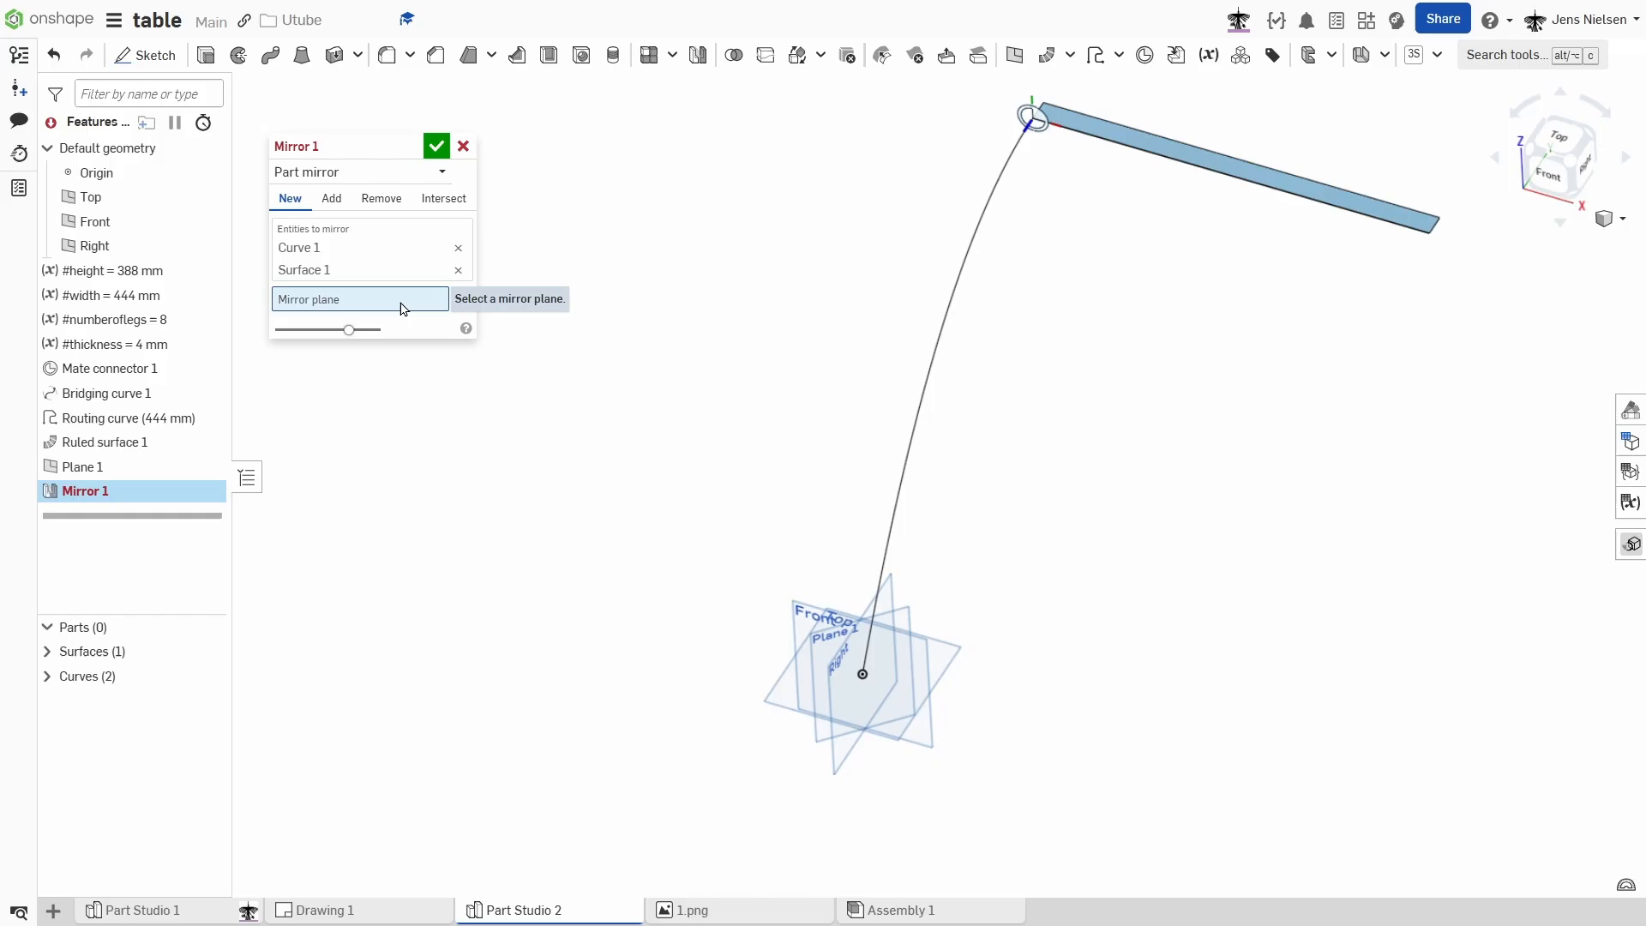
click(859, 672)
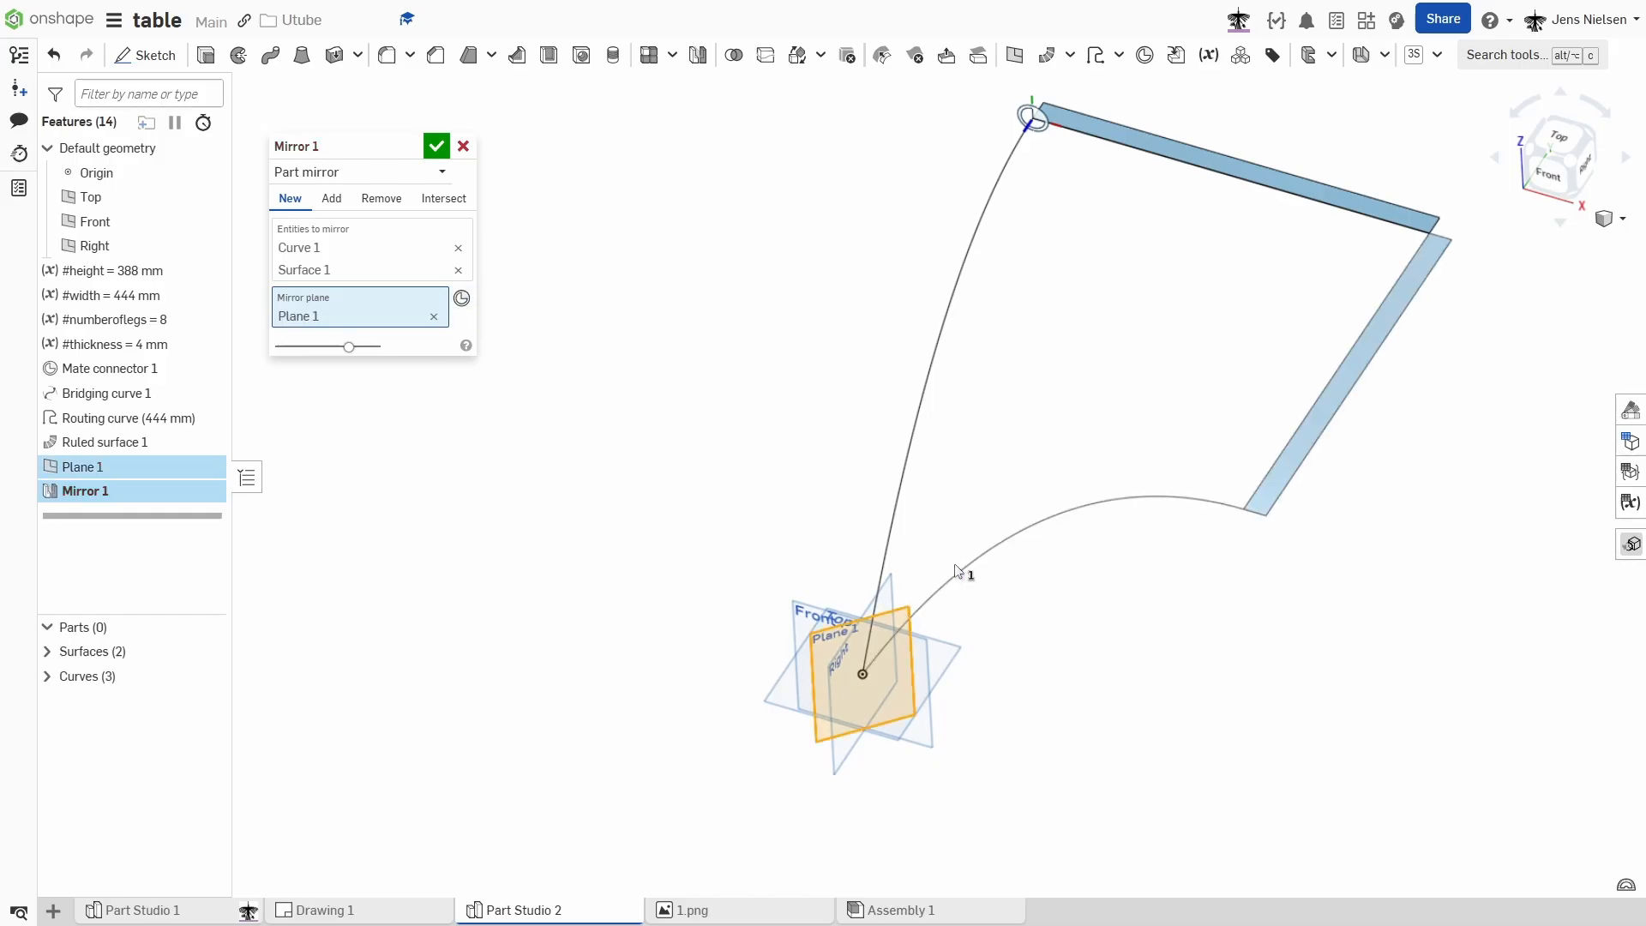
click(436, 144)
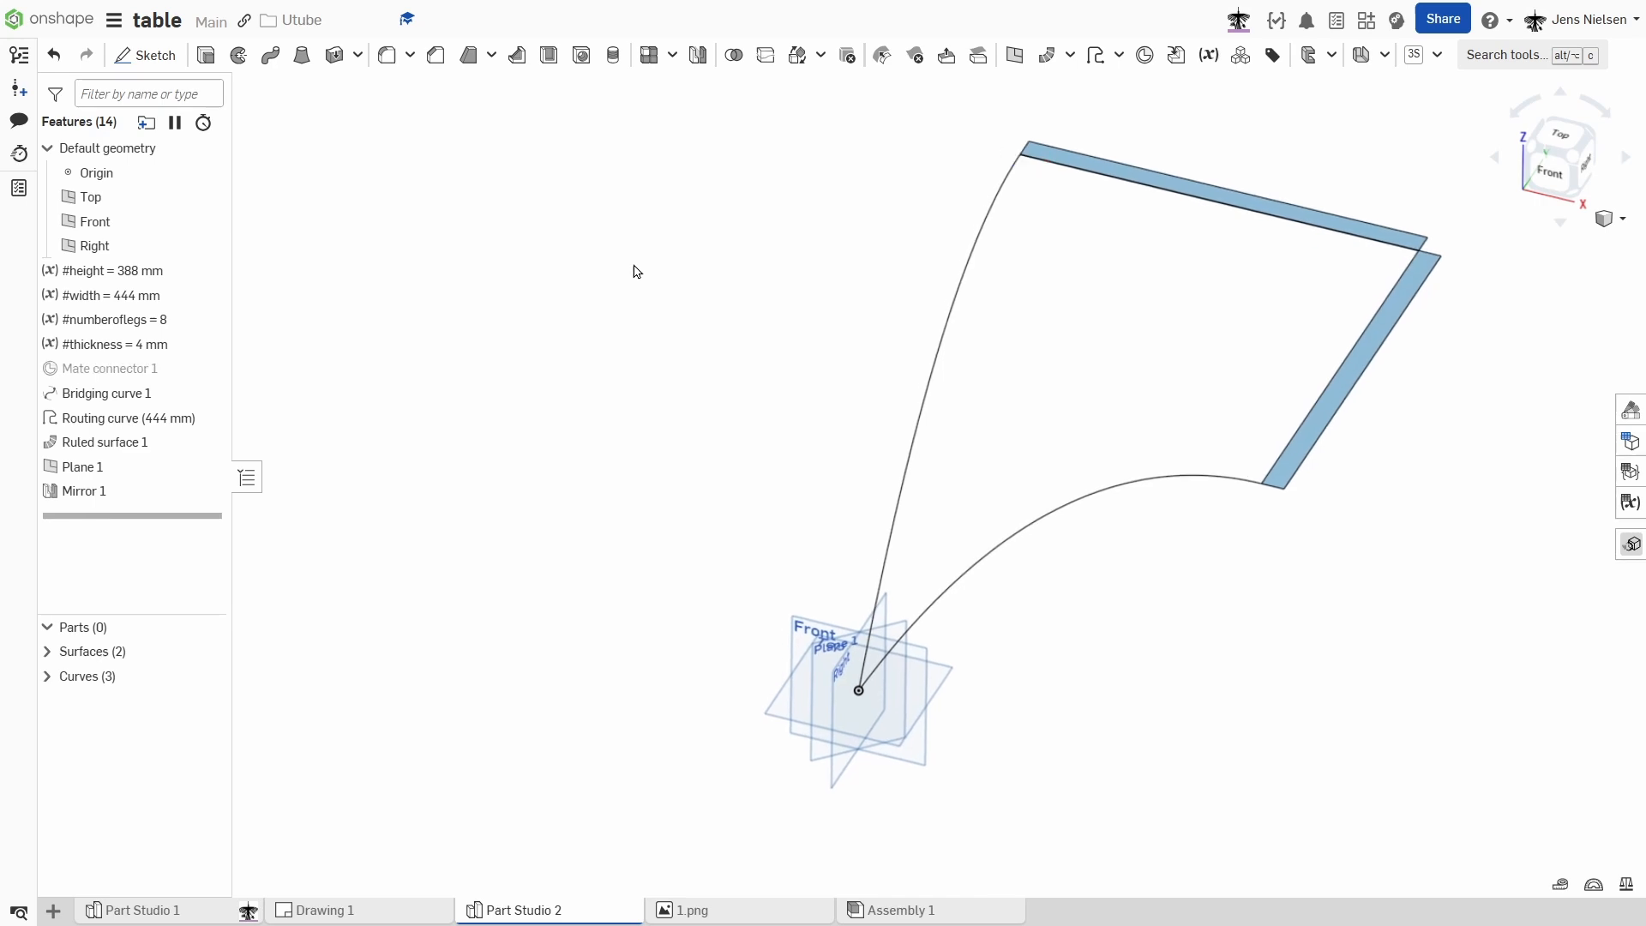
Hide the reference planes and open the surface features dropdown.
key(k)
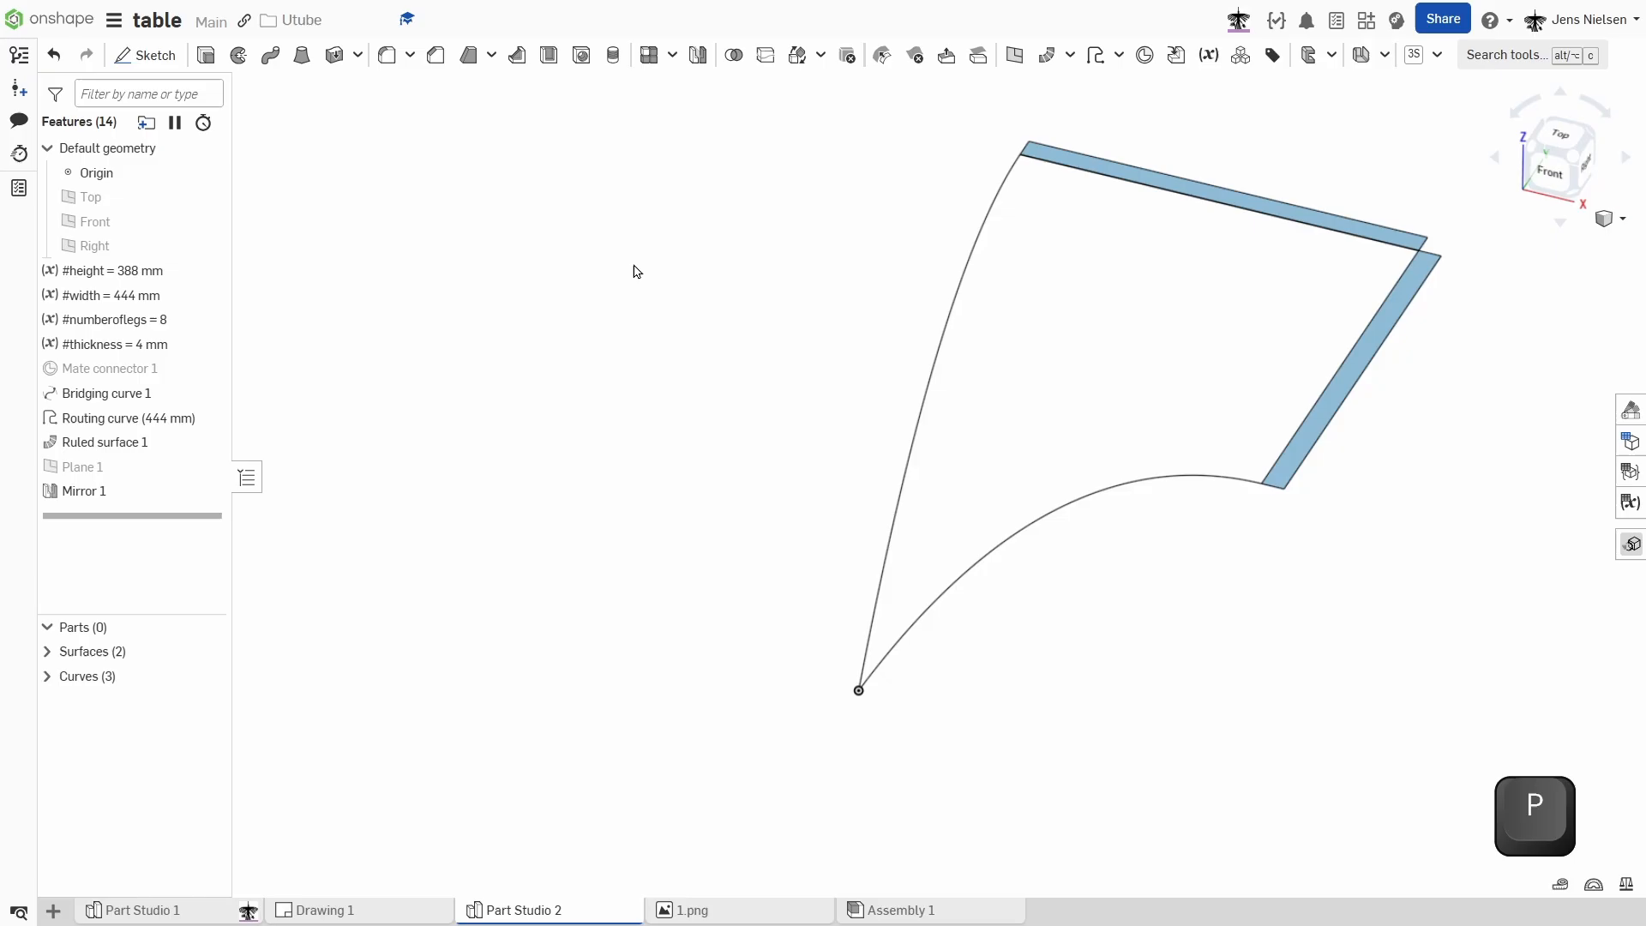
mouse_move(870, 154)
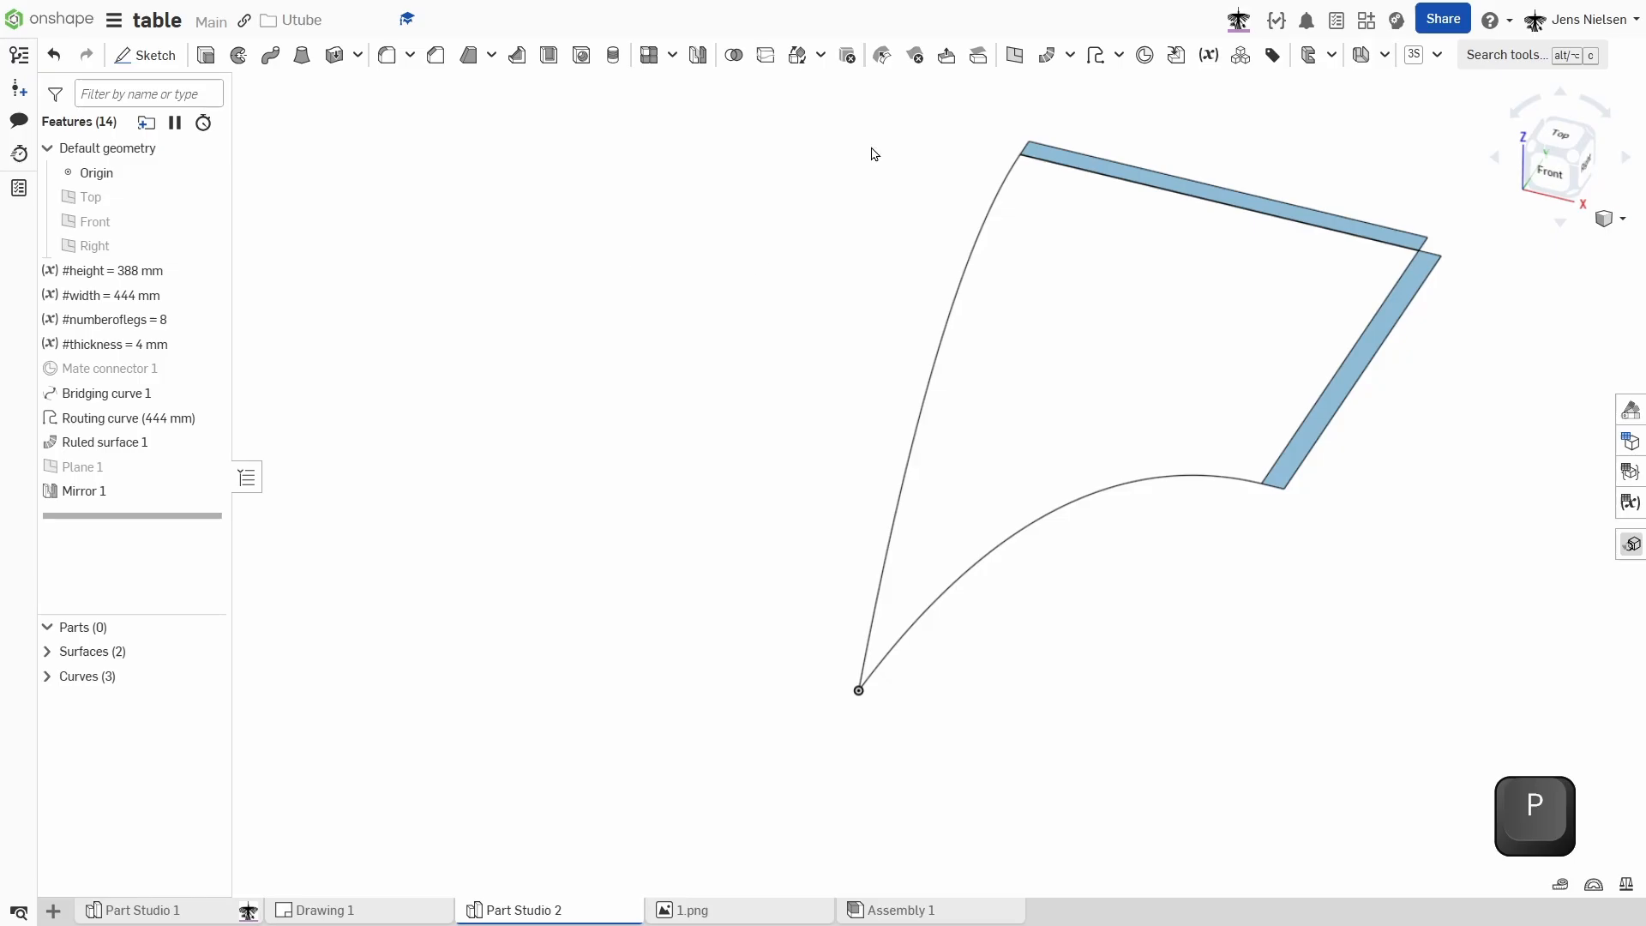
click(1069, 55)
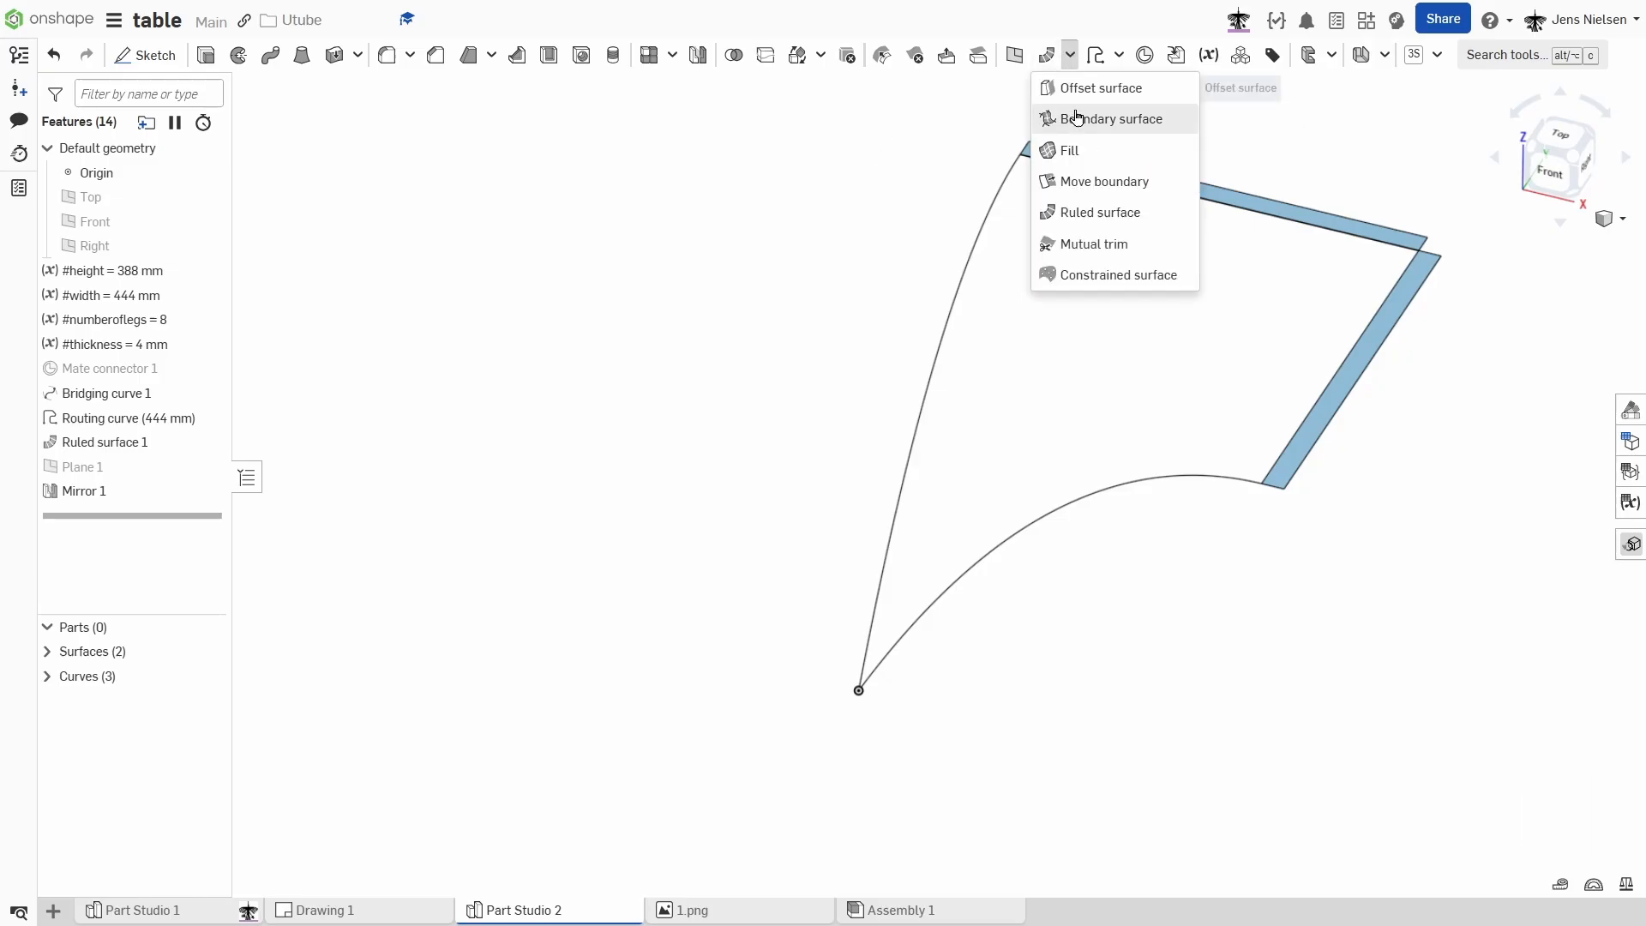
Fill the four-edge boundary, tangent to the strip faces and position-continuous on the bottom curve.
click(1069, 150)
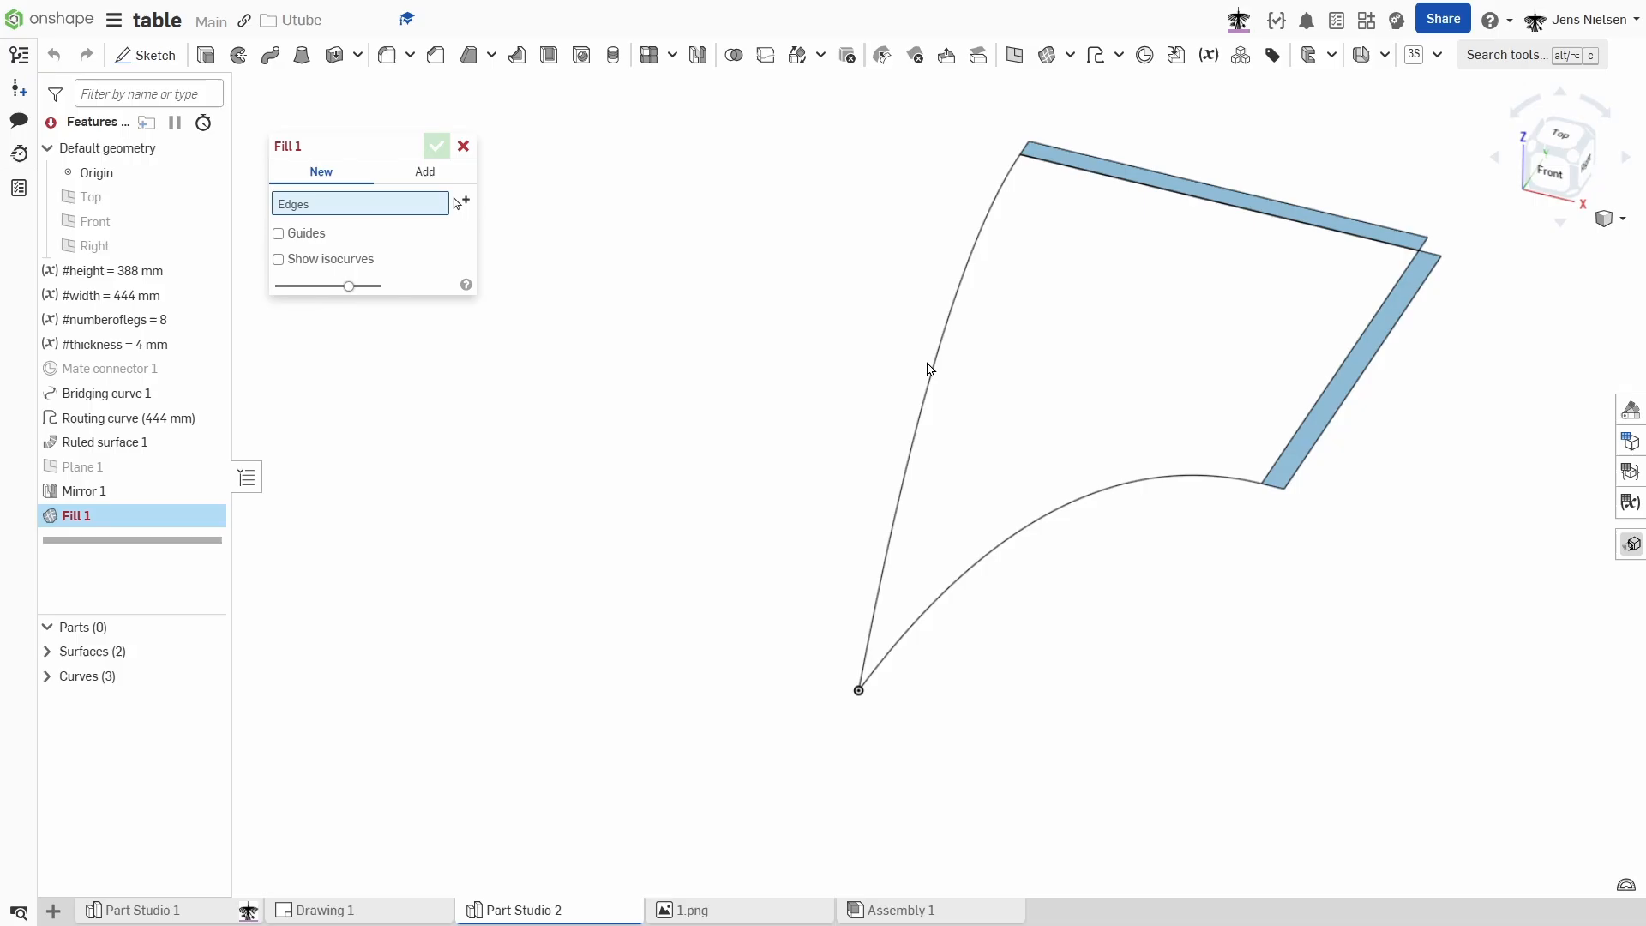
click(928, 368)
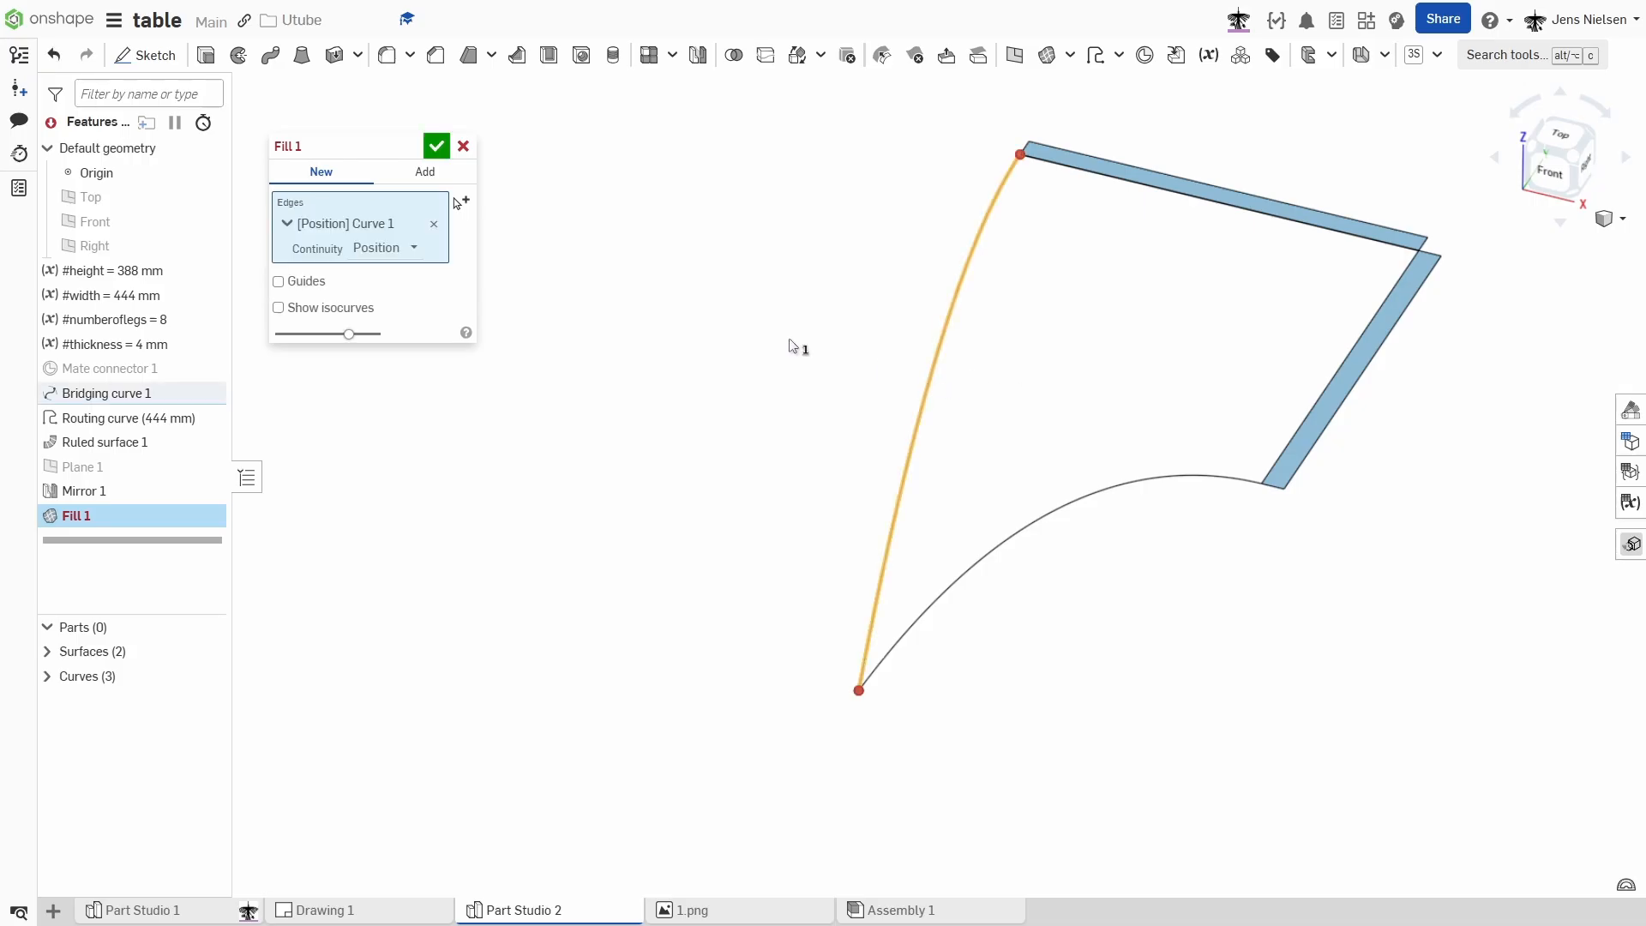
mouse_move(1136, 217)
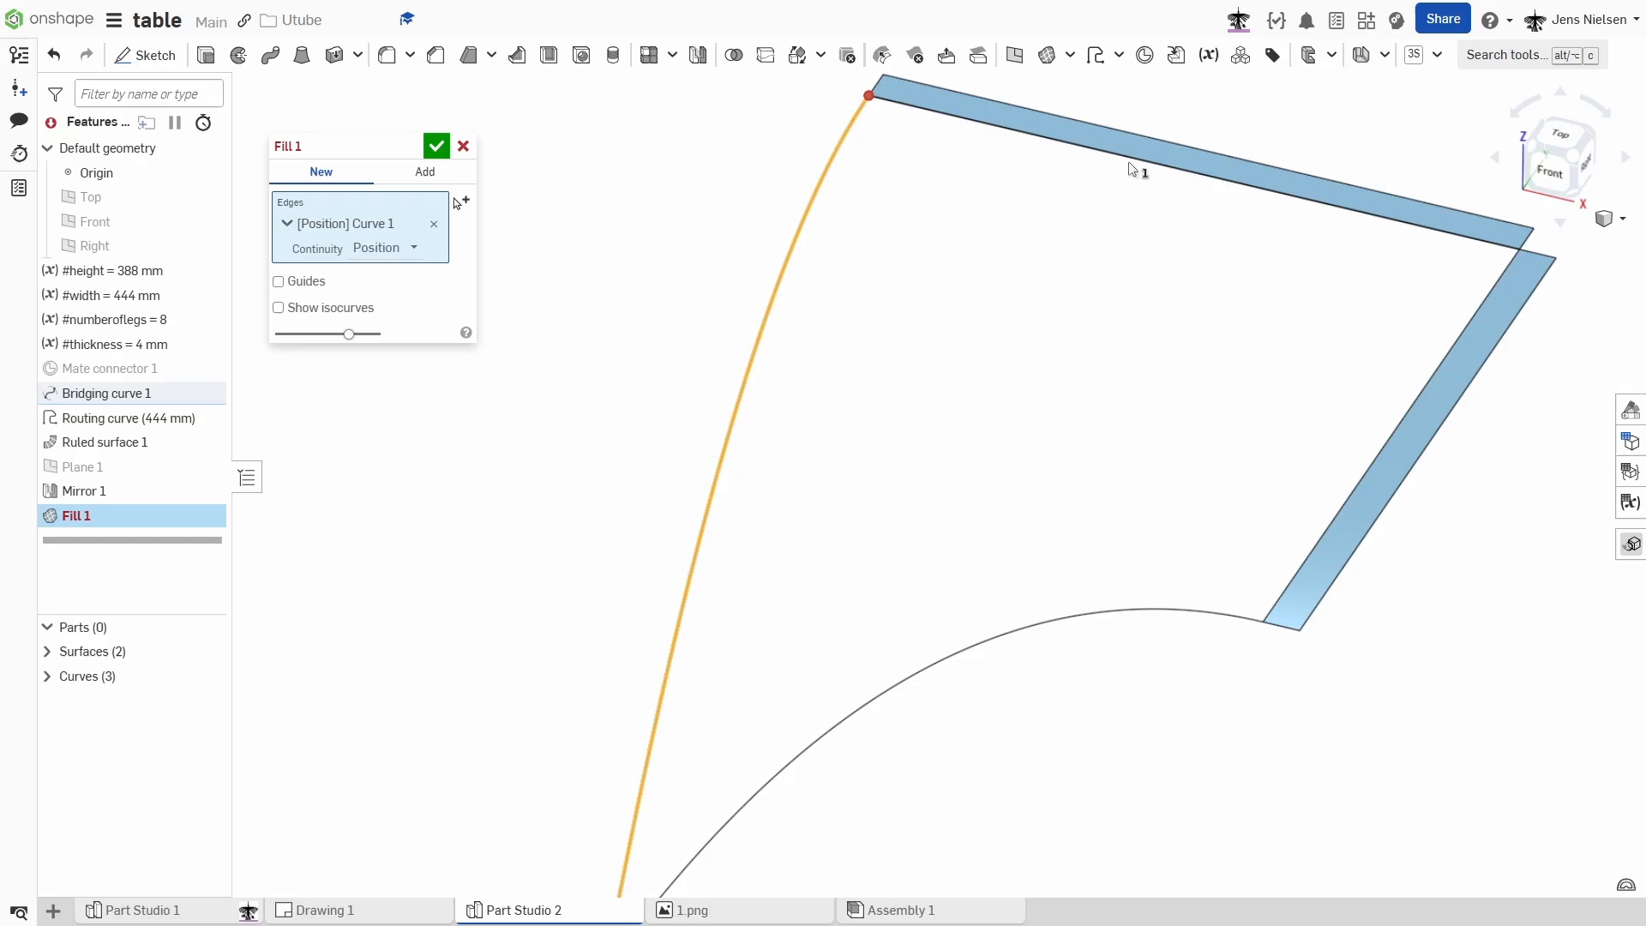
click(1144, 174)
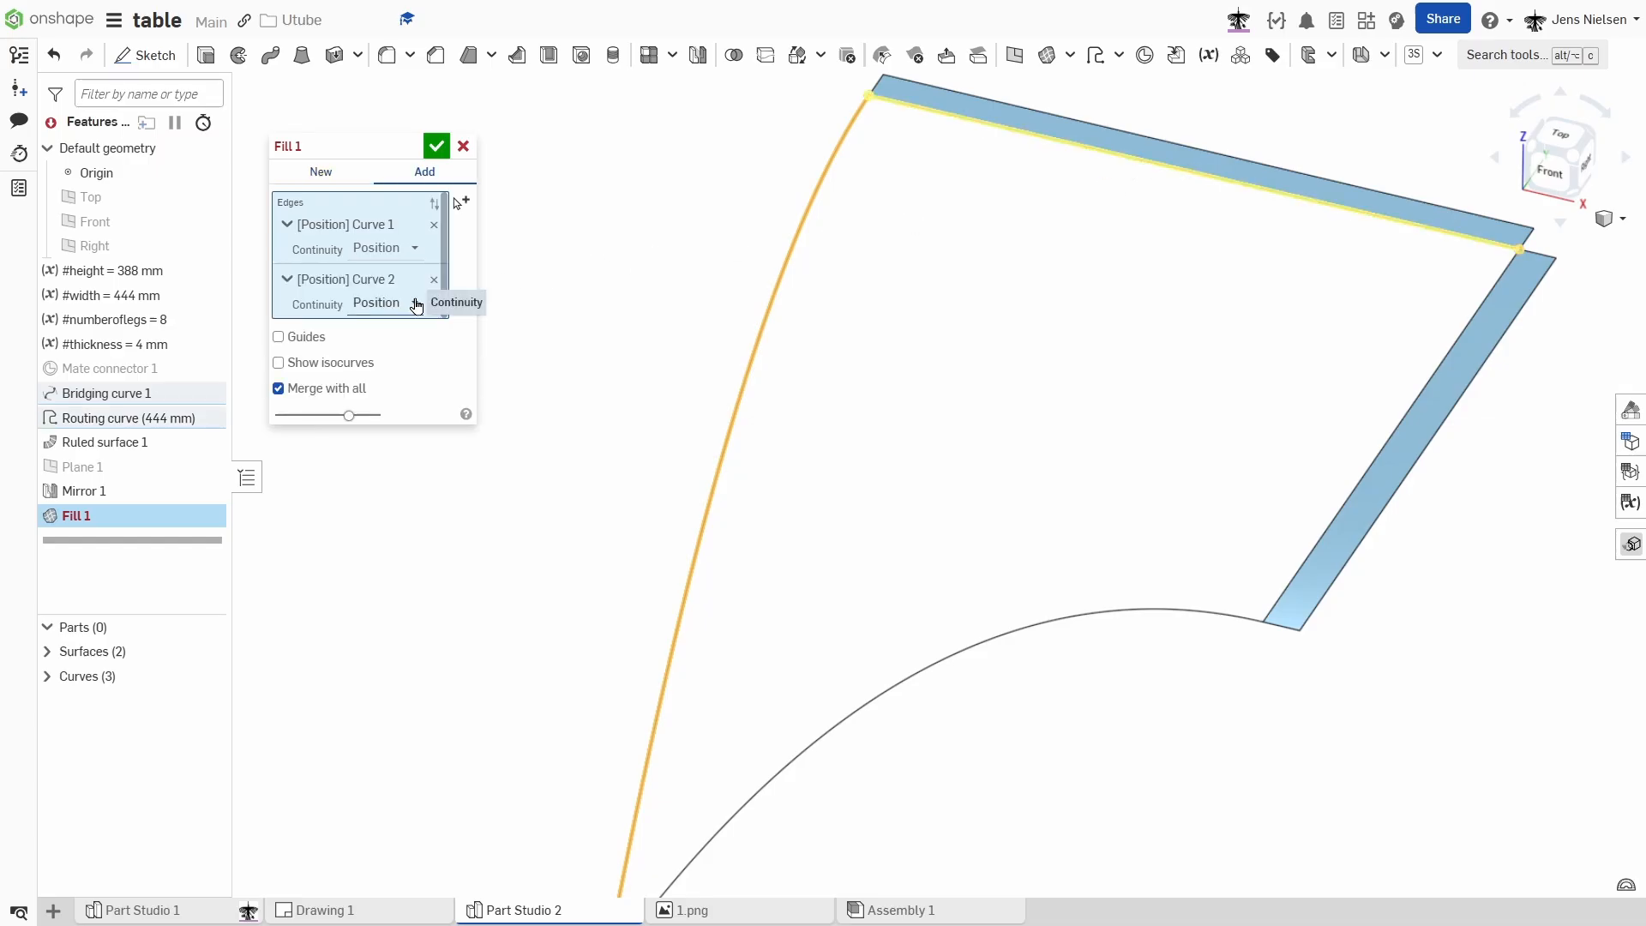
click(374, 302)
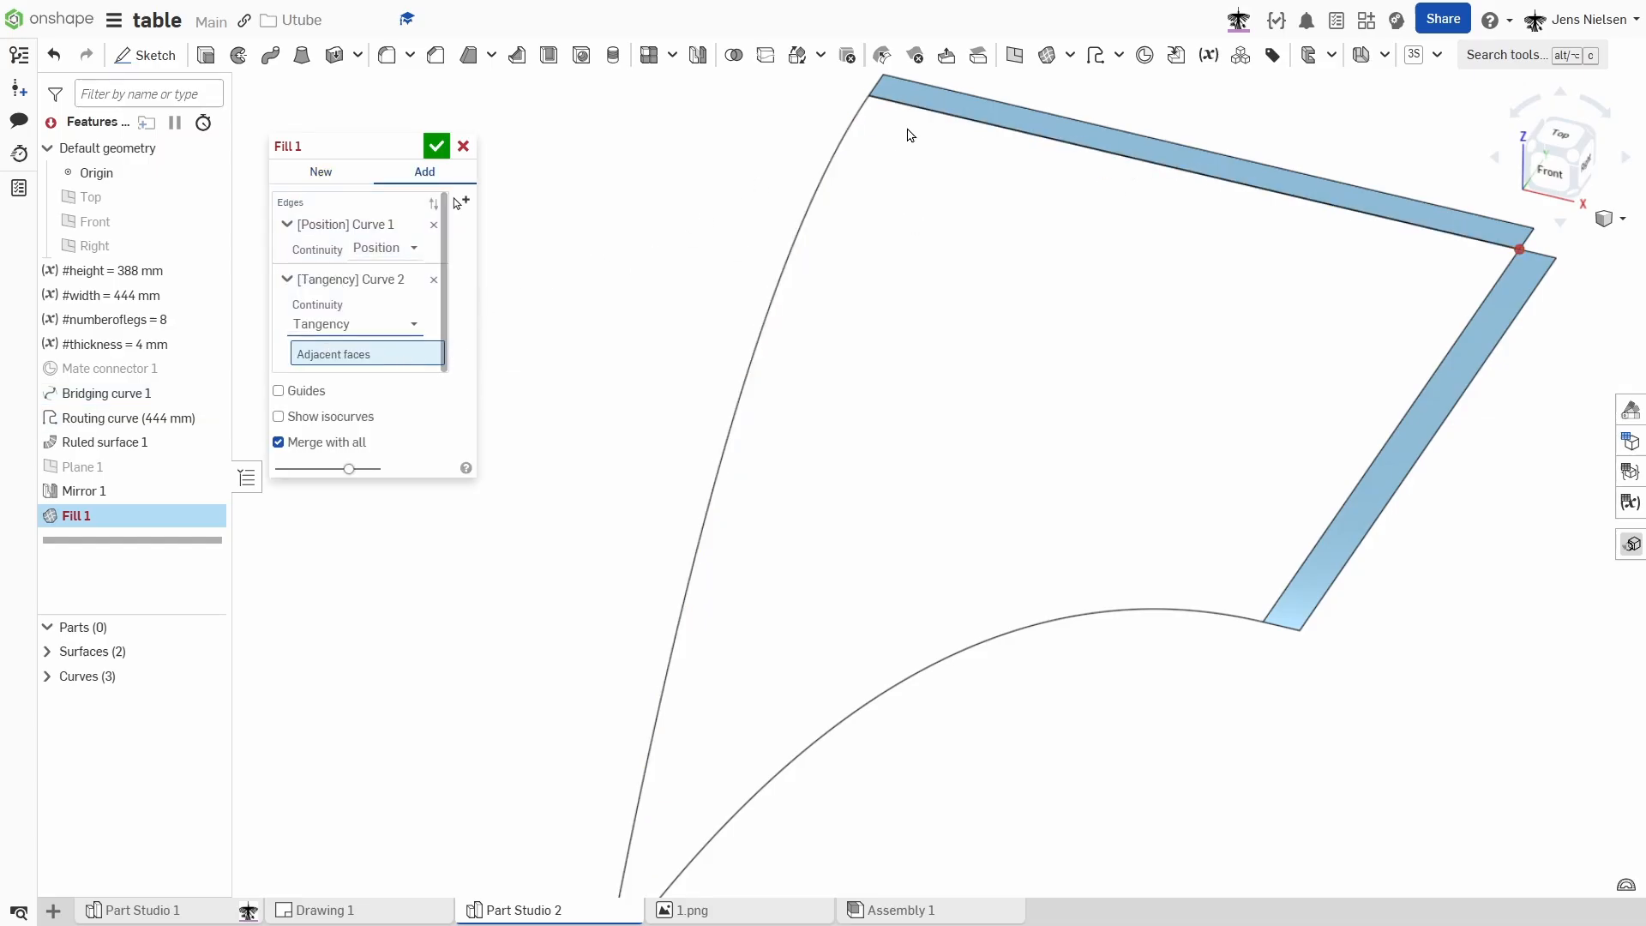
click(1197, 168)
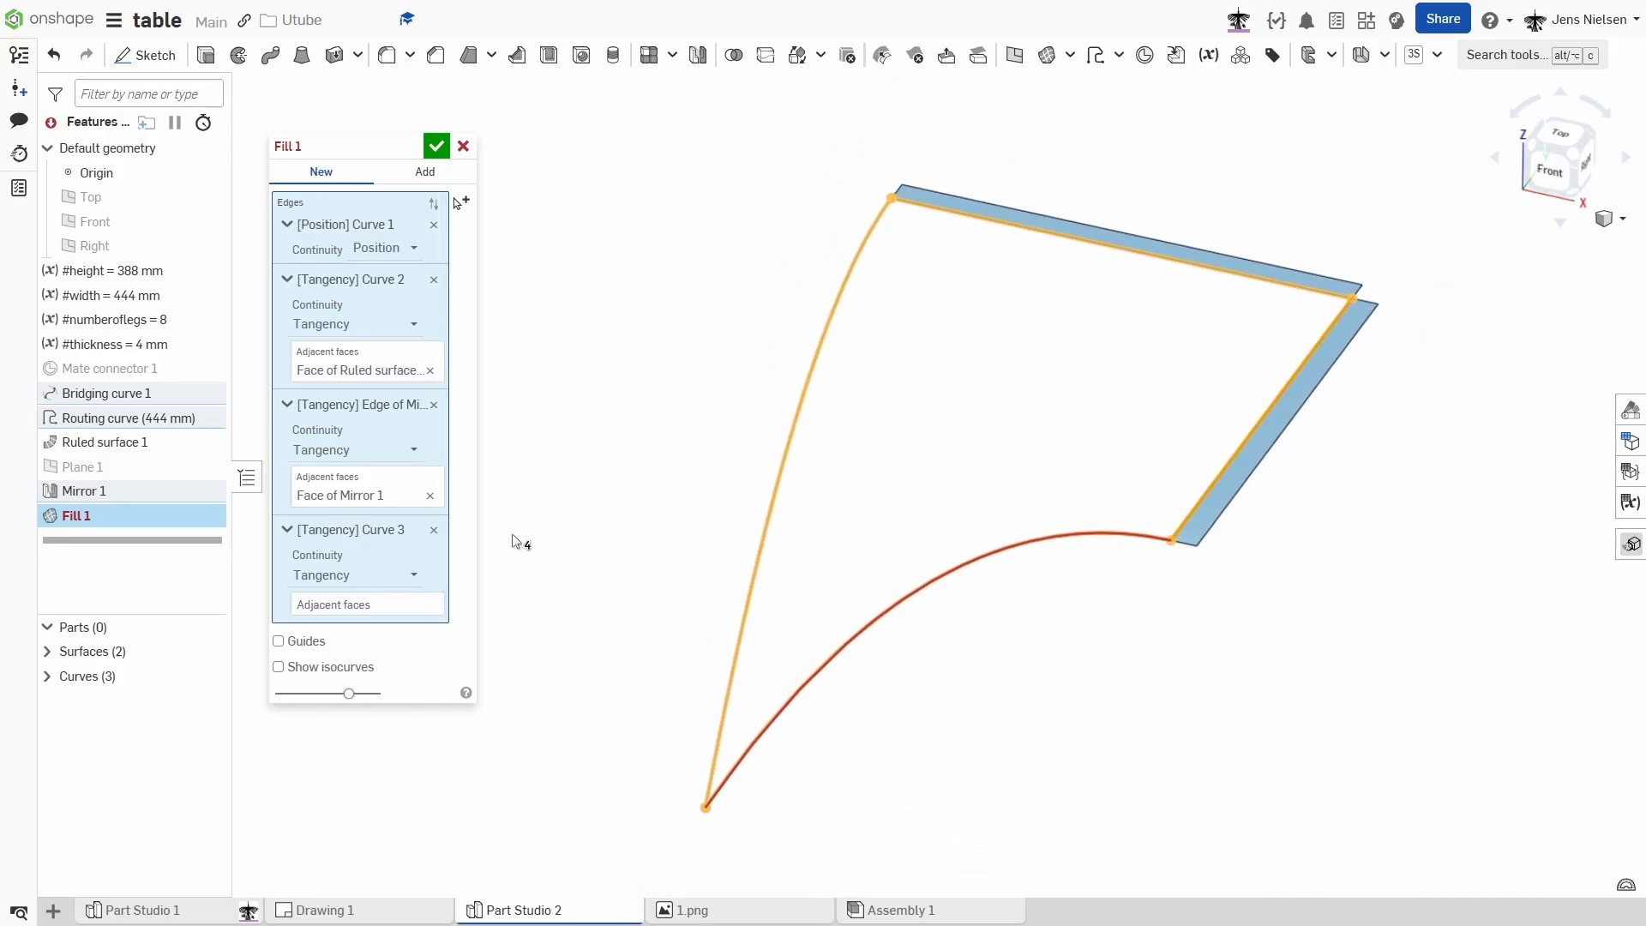
click(357, 575)
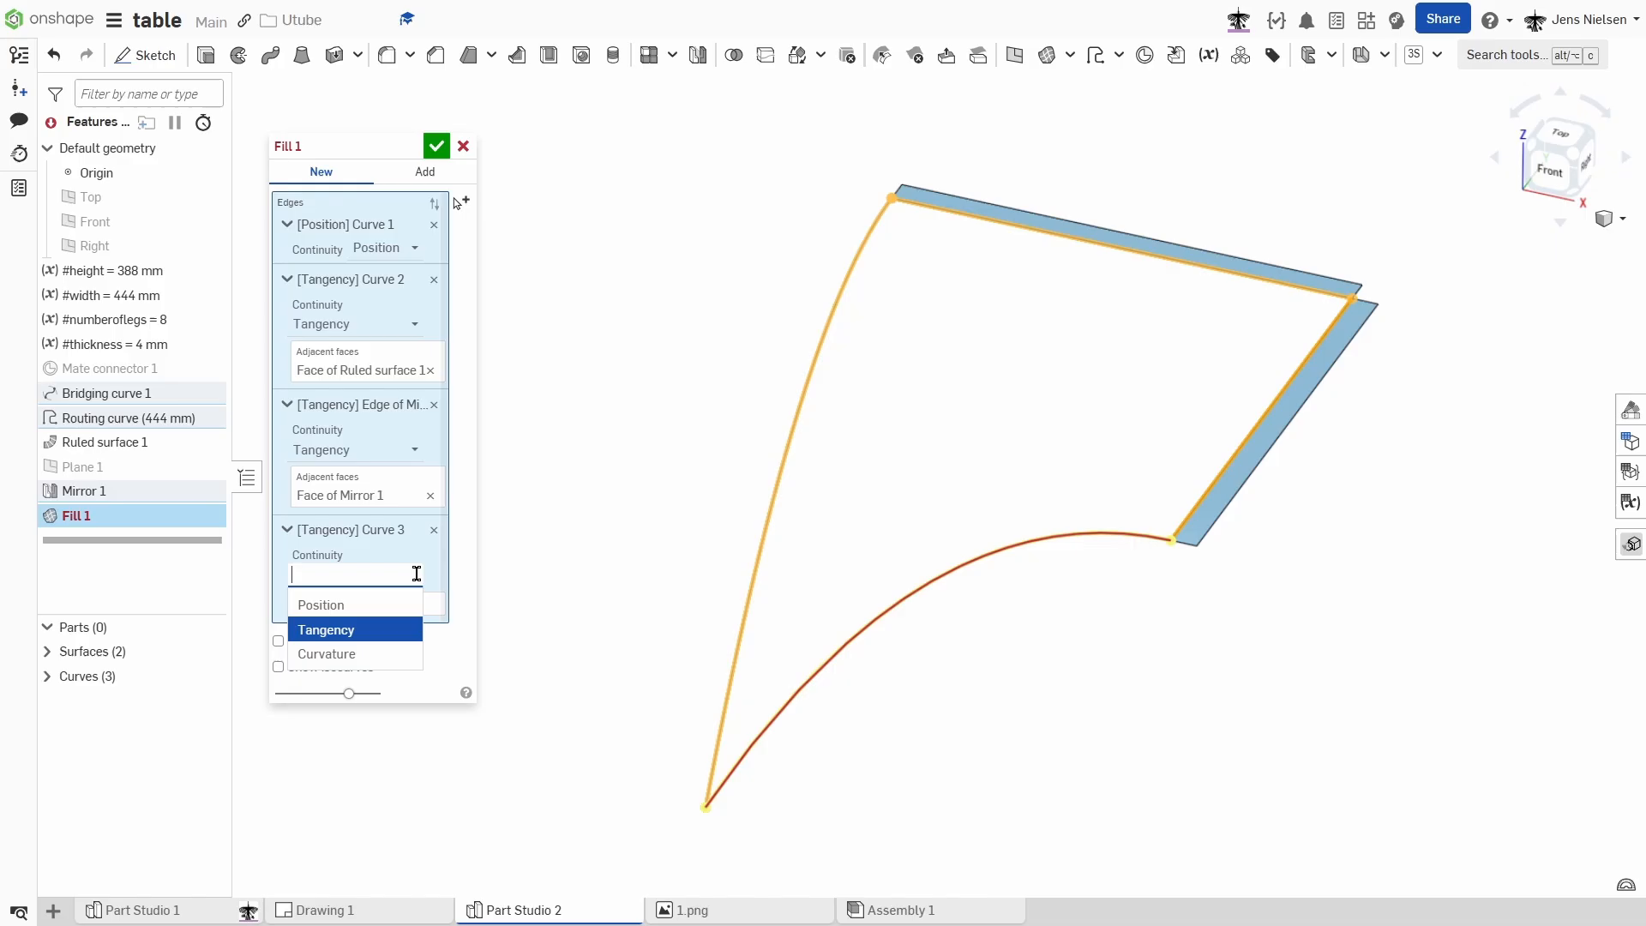
click(320, 603)
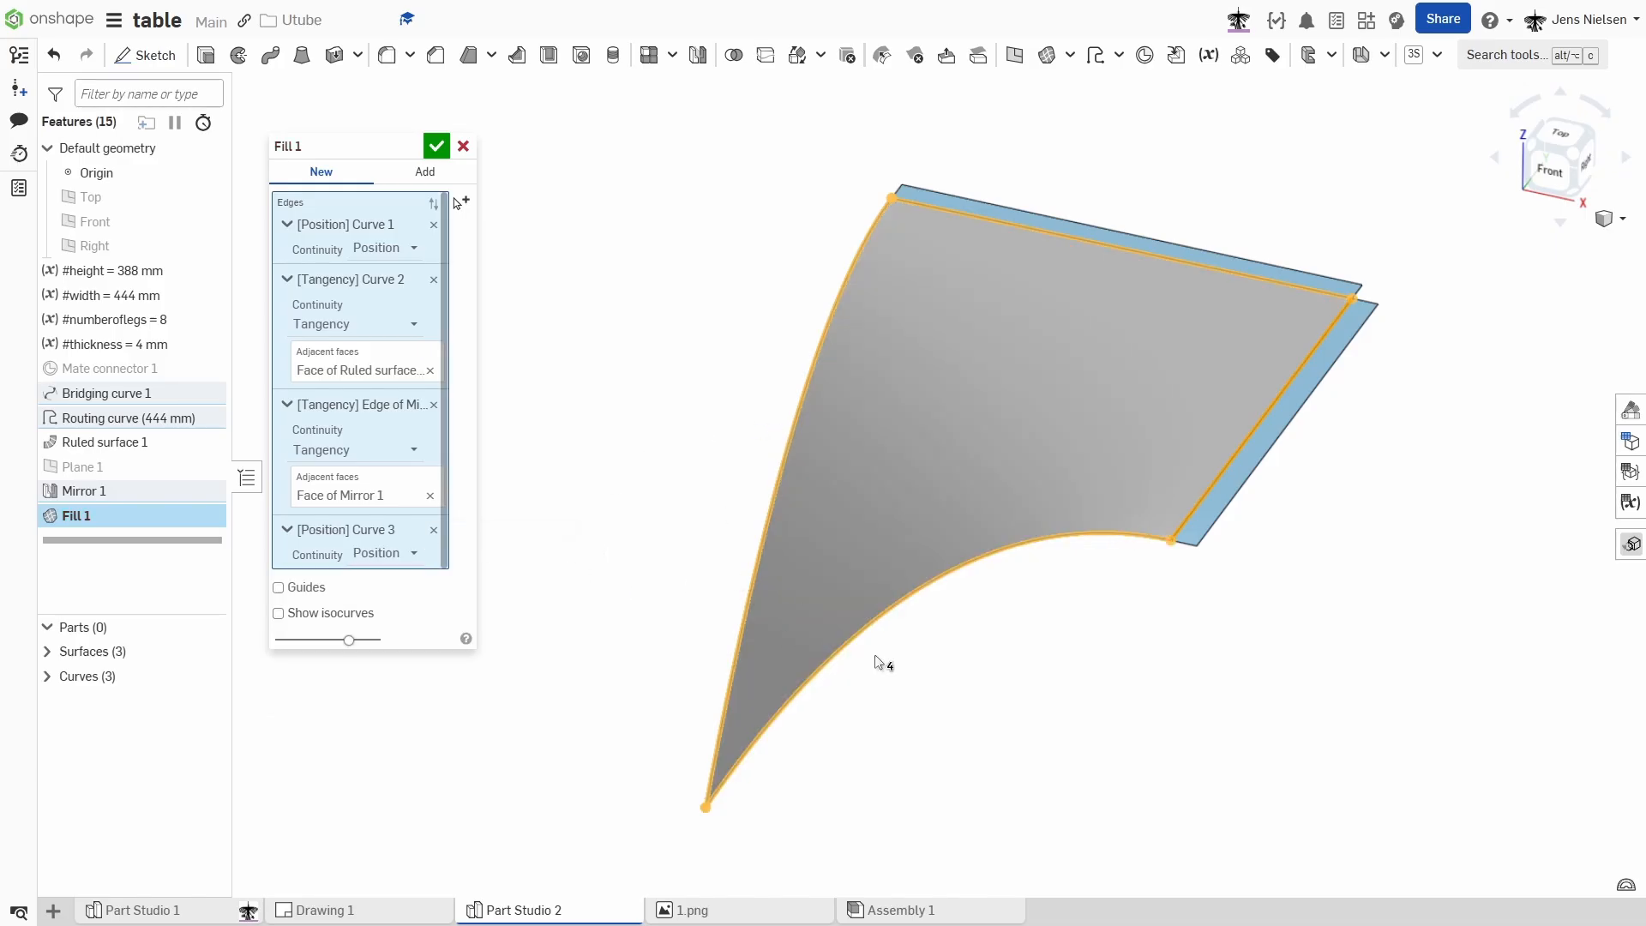
mouse_move(436, 145)
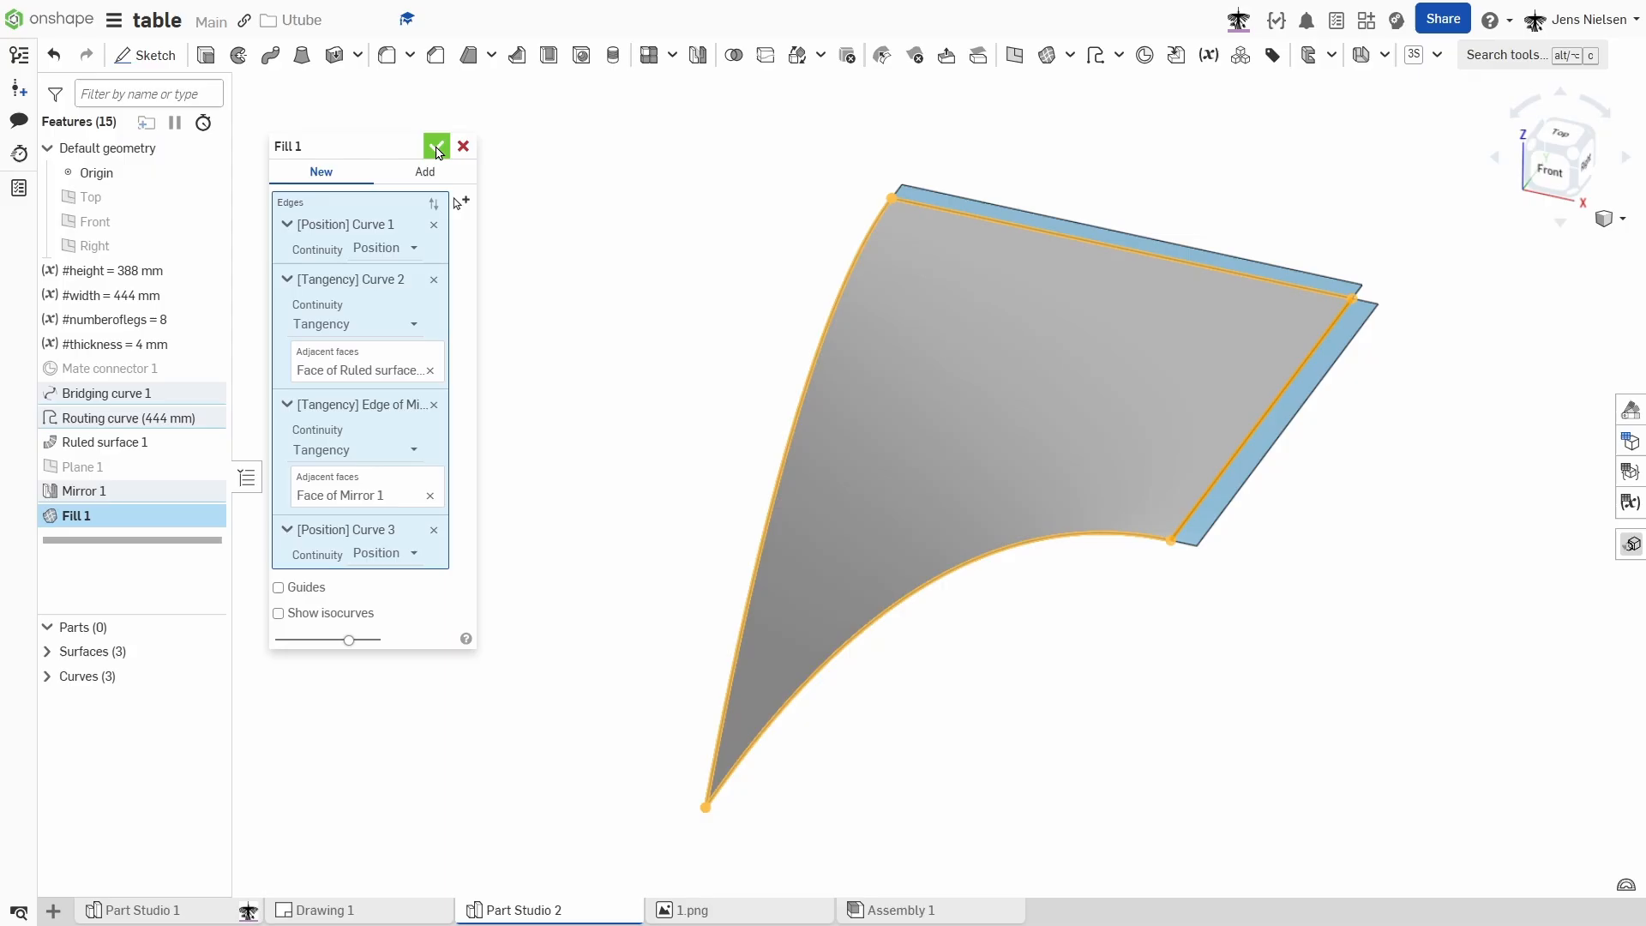
click(435, 144)
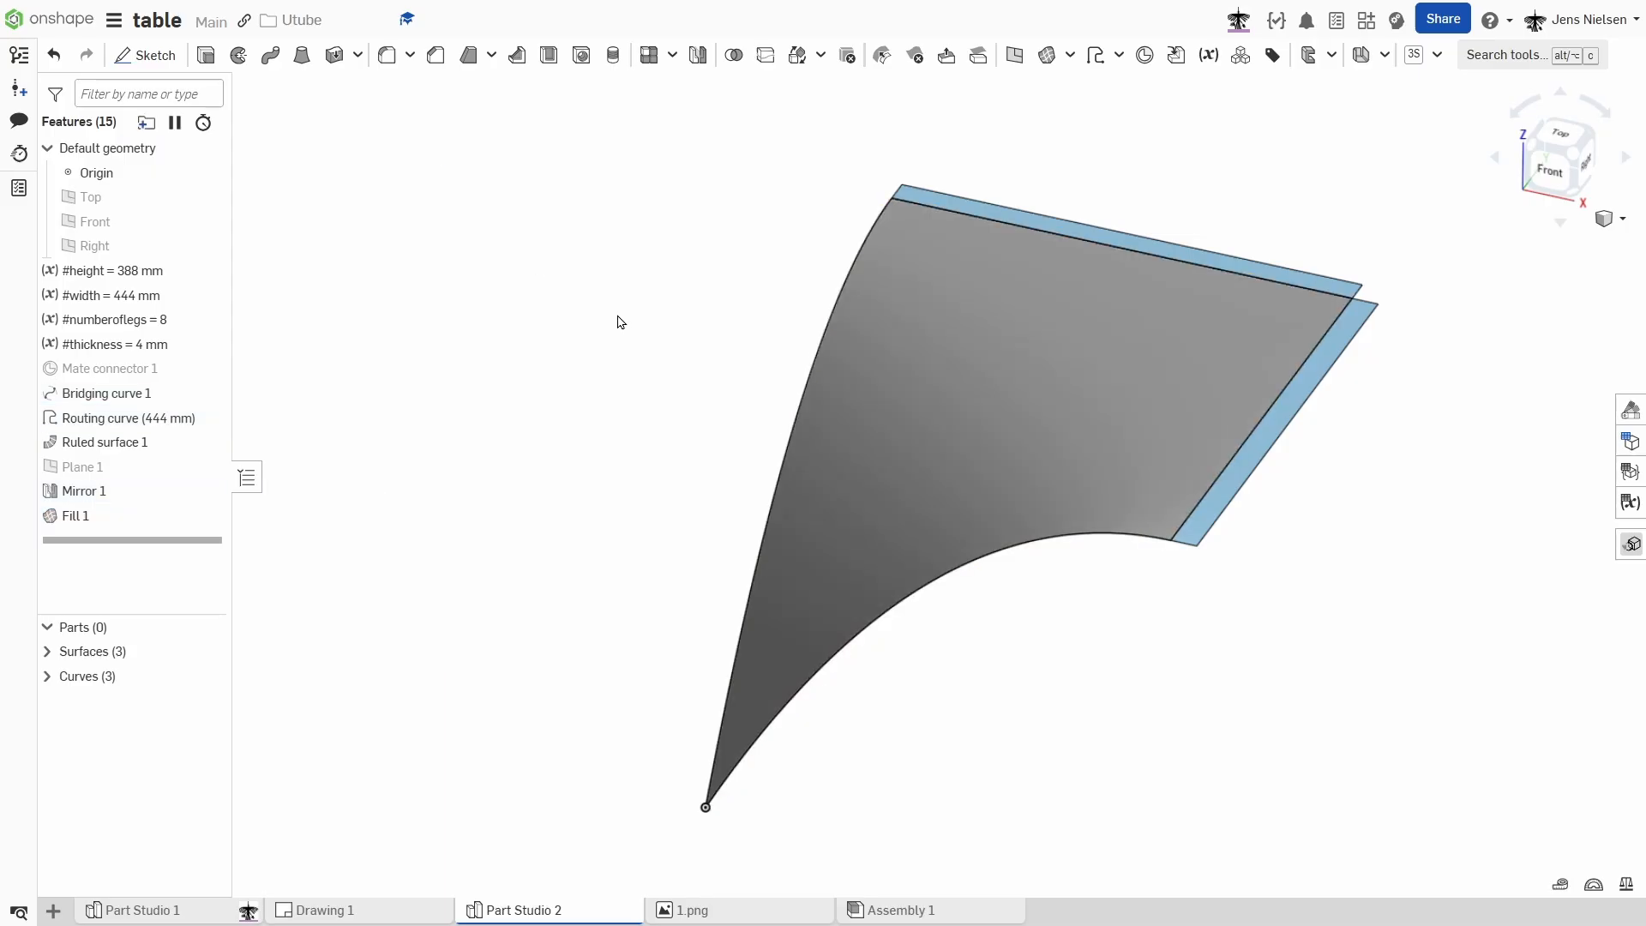
mouse_move(1019, 169)
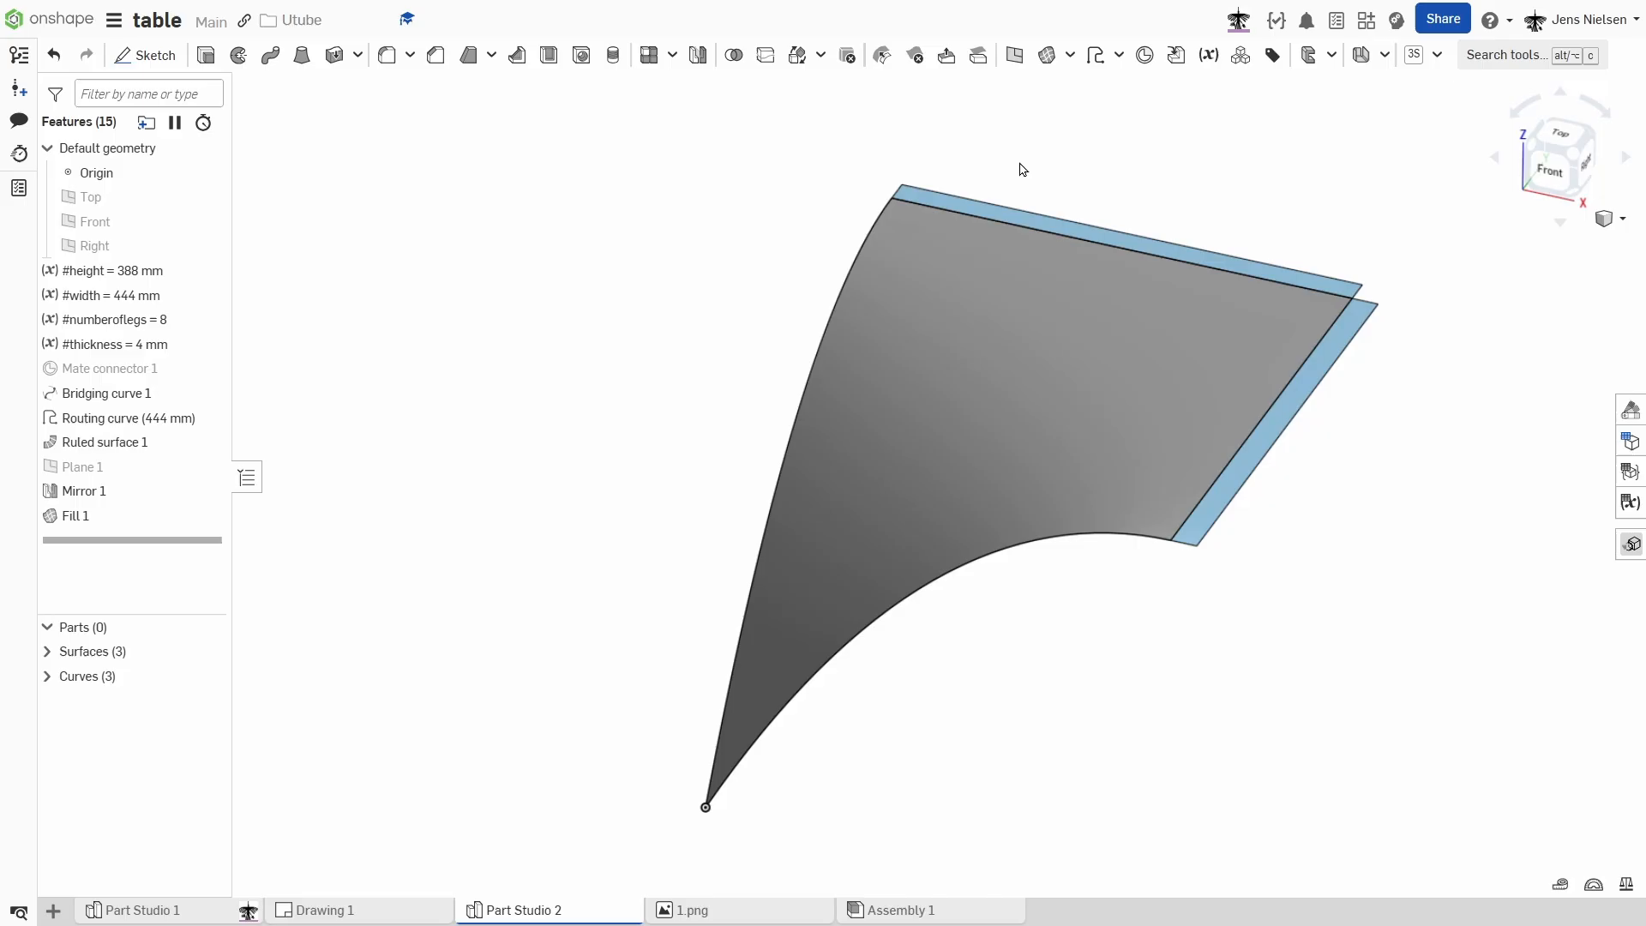
mouse_move(913, 55)
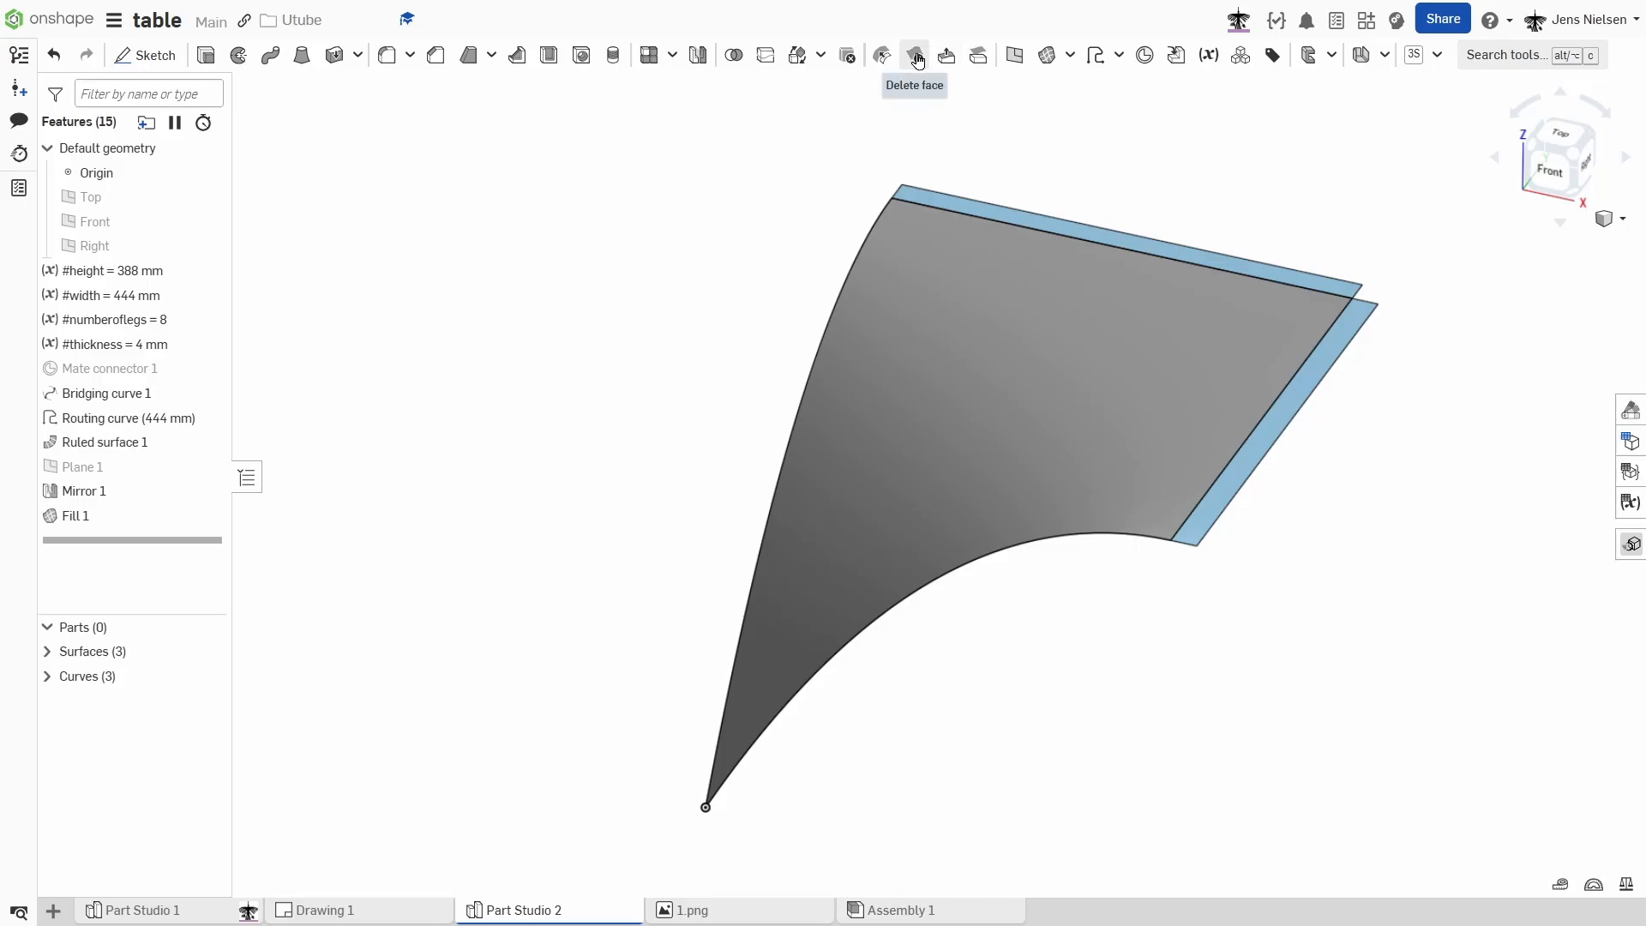
Delete the Ruled surface 1 and Mirror 1 edge-strip faces with Delete face.
click(912, 55)
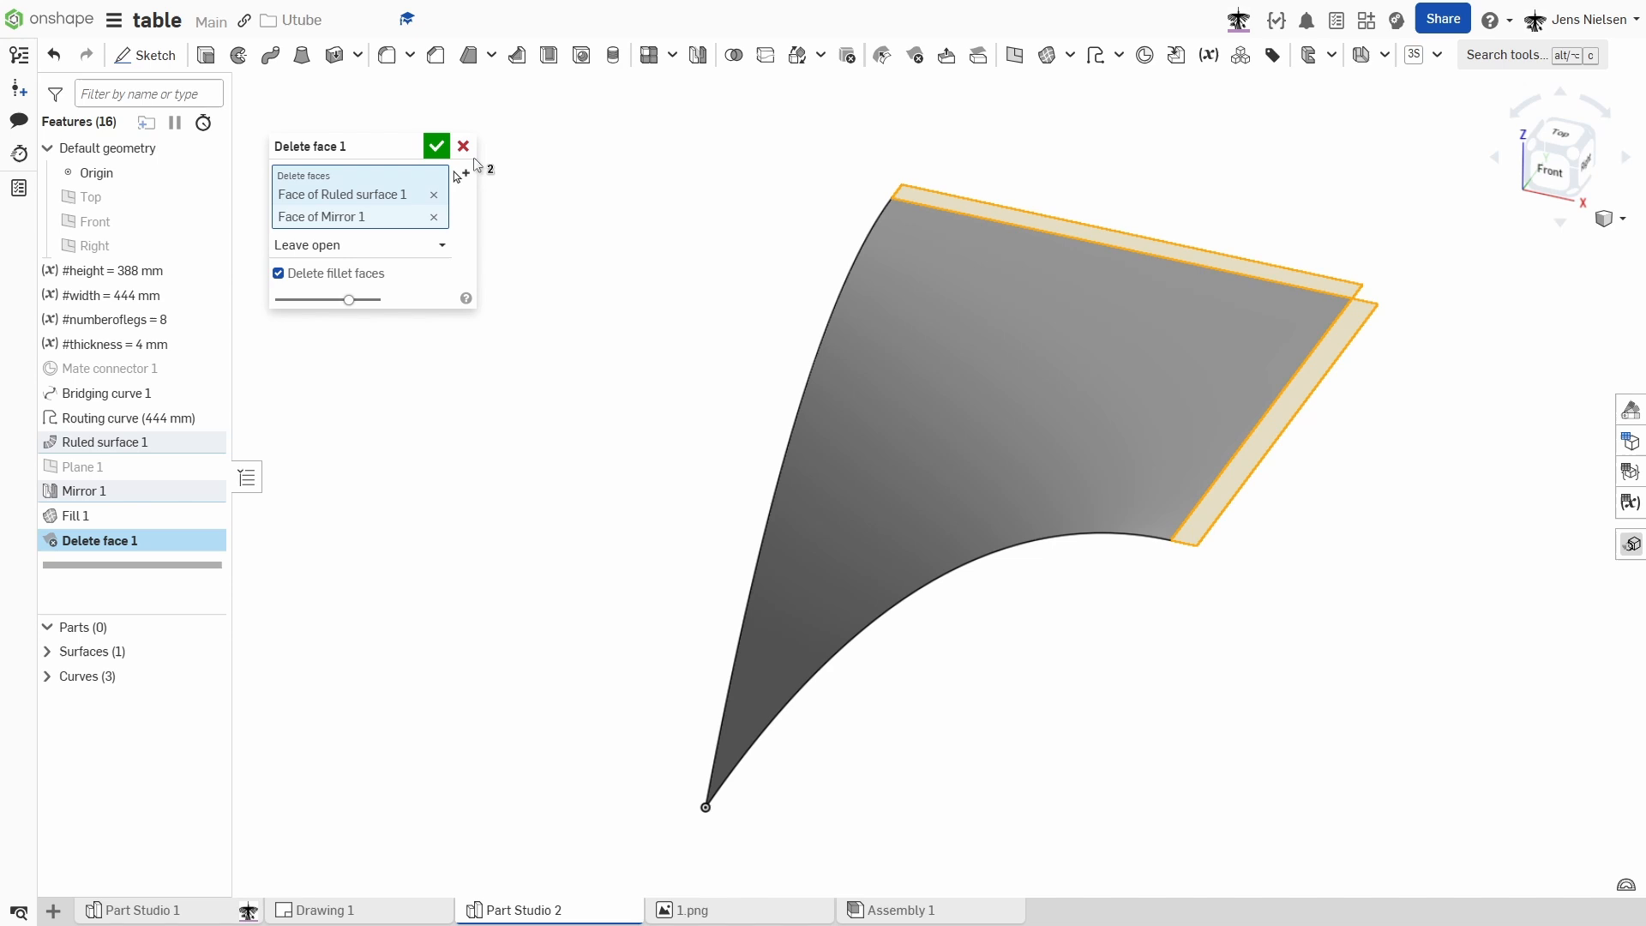
click(436, 146)
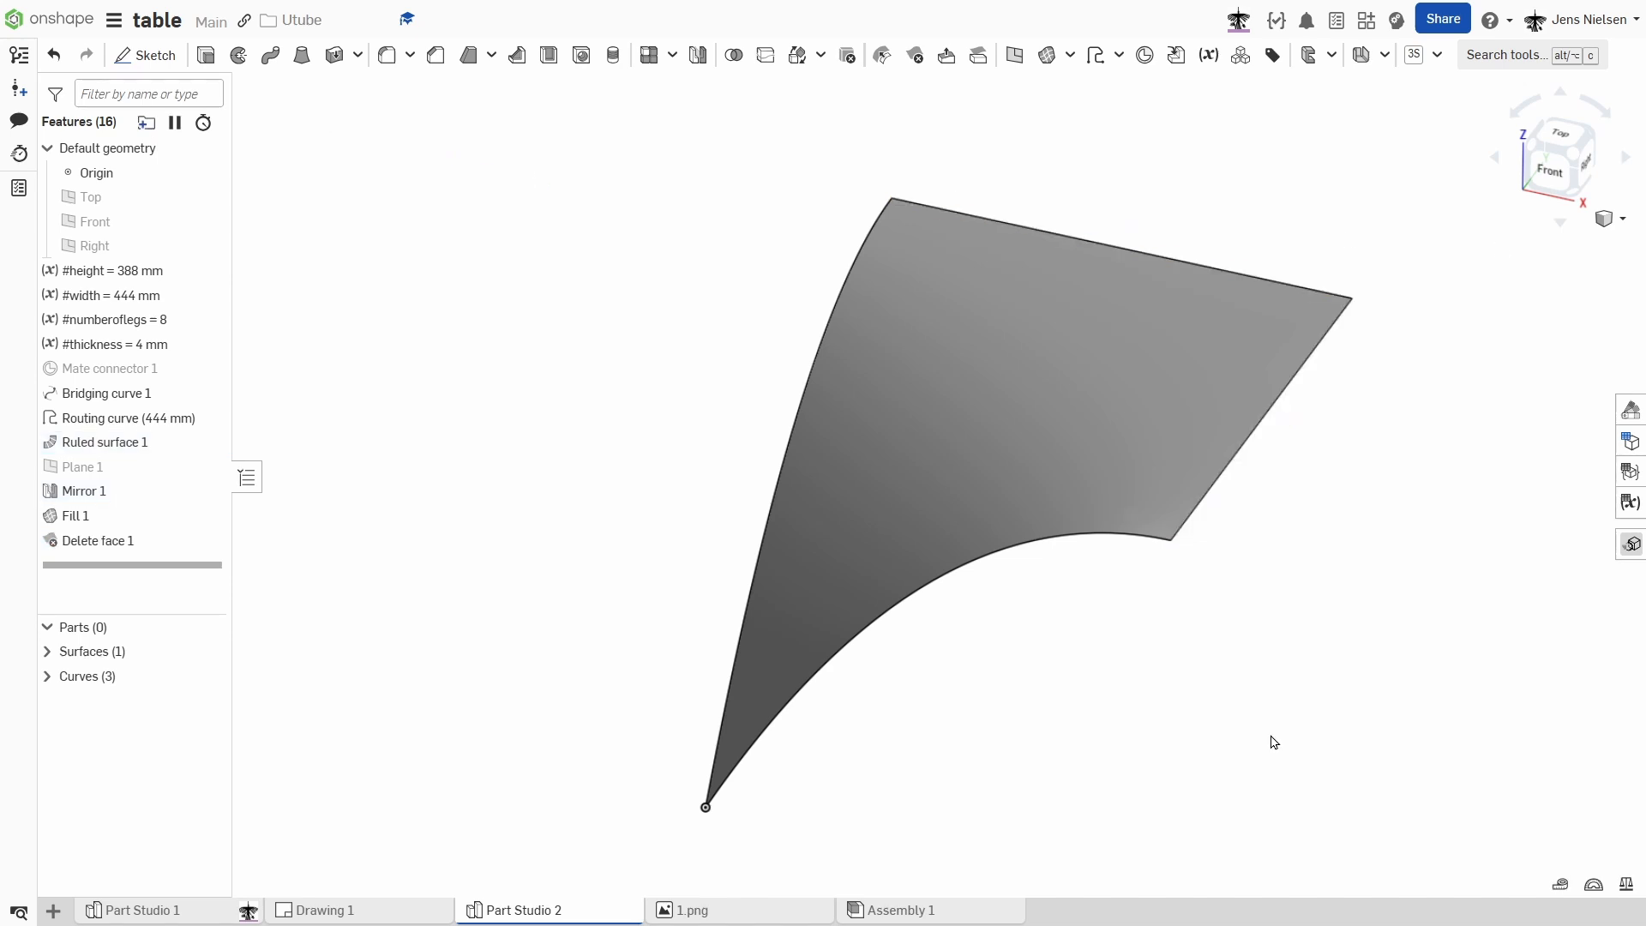
key(s)
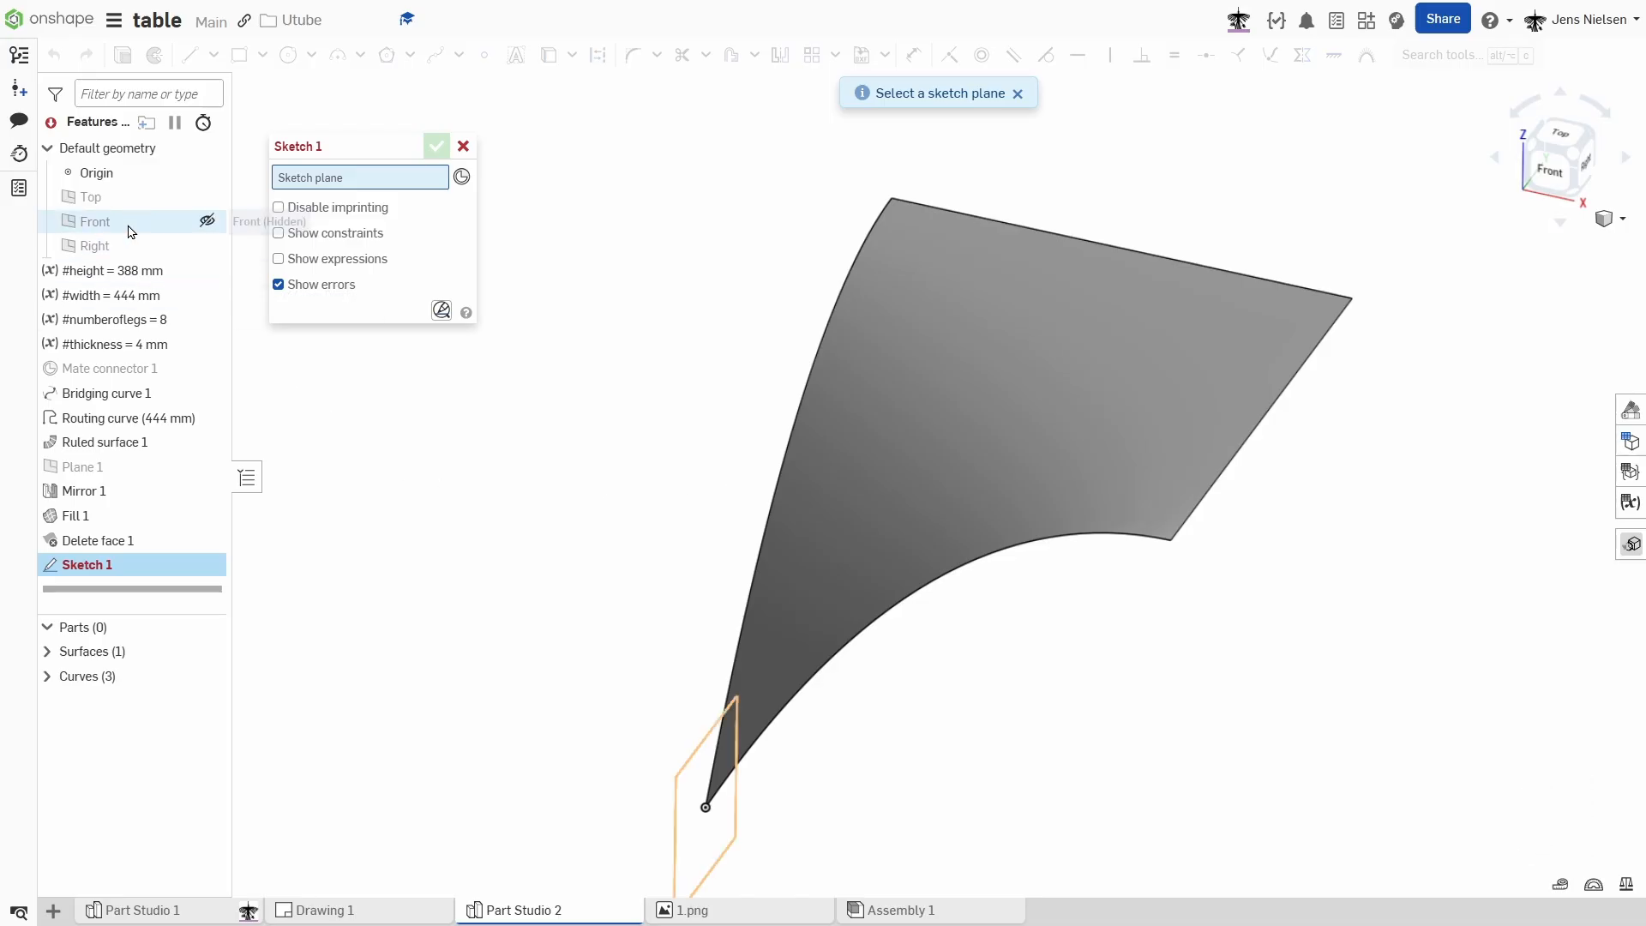
Draw a small center rectangle in a sketch on the Top plane.
click(92, 196)
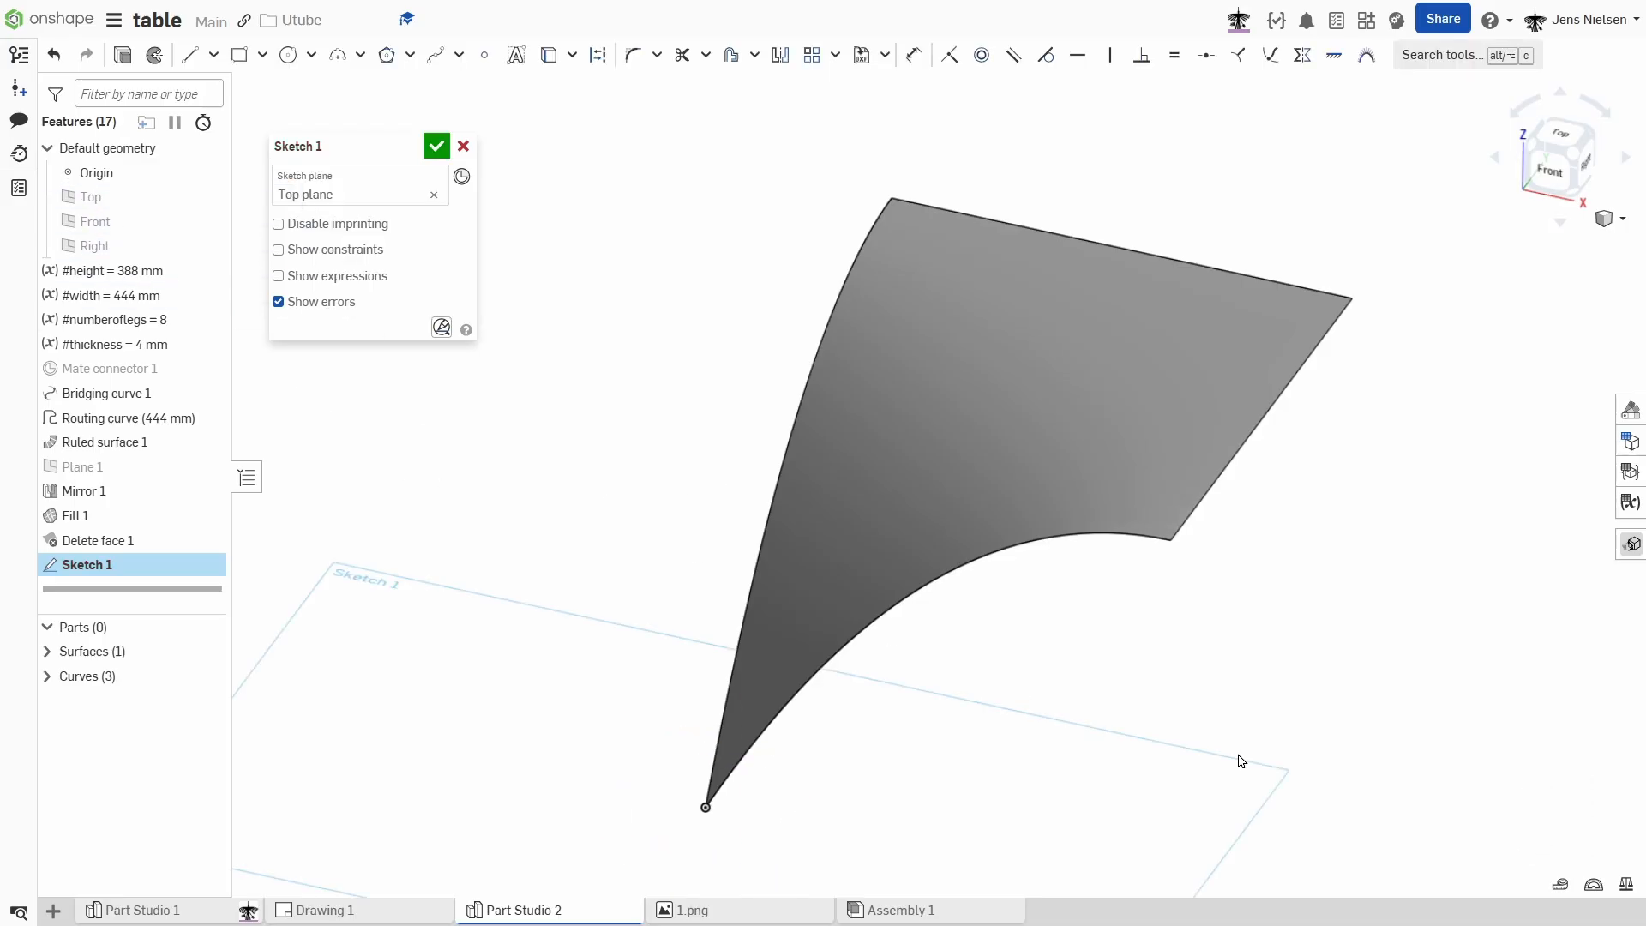
key(u)
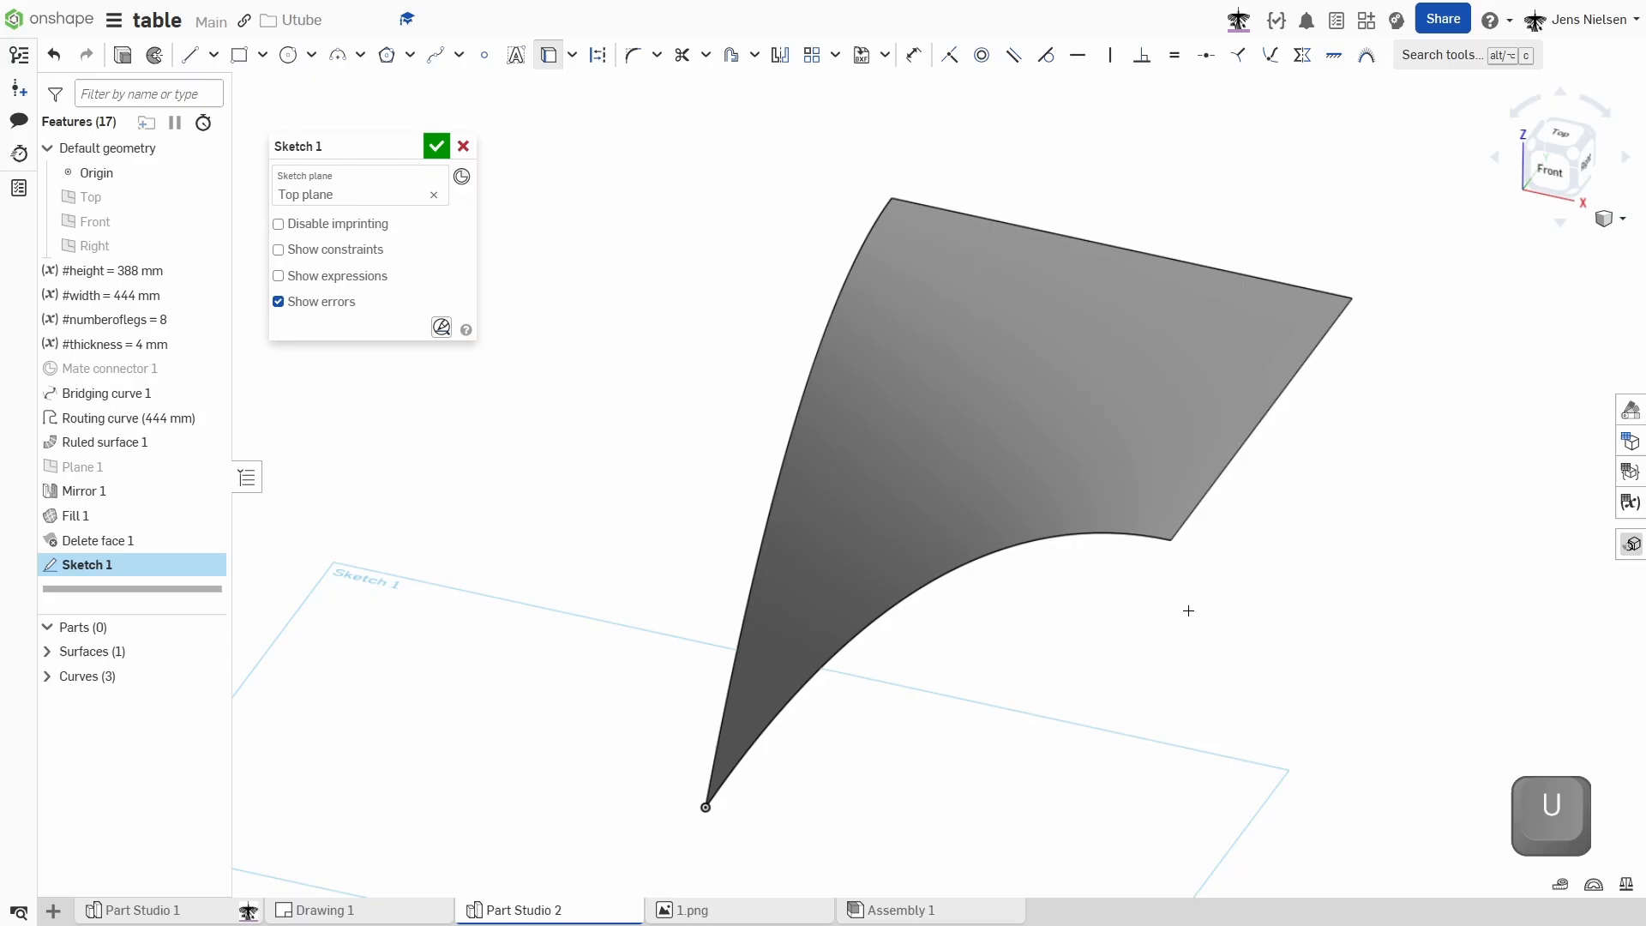
mouse_move(1168, 543)
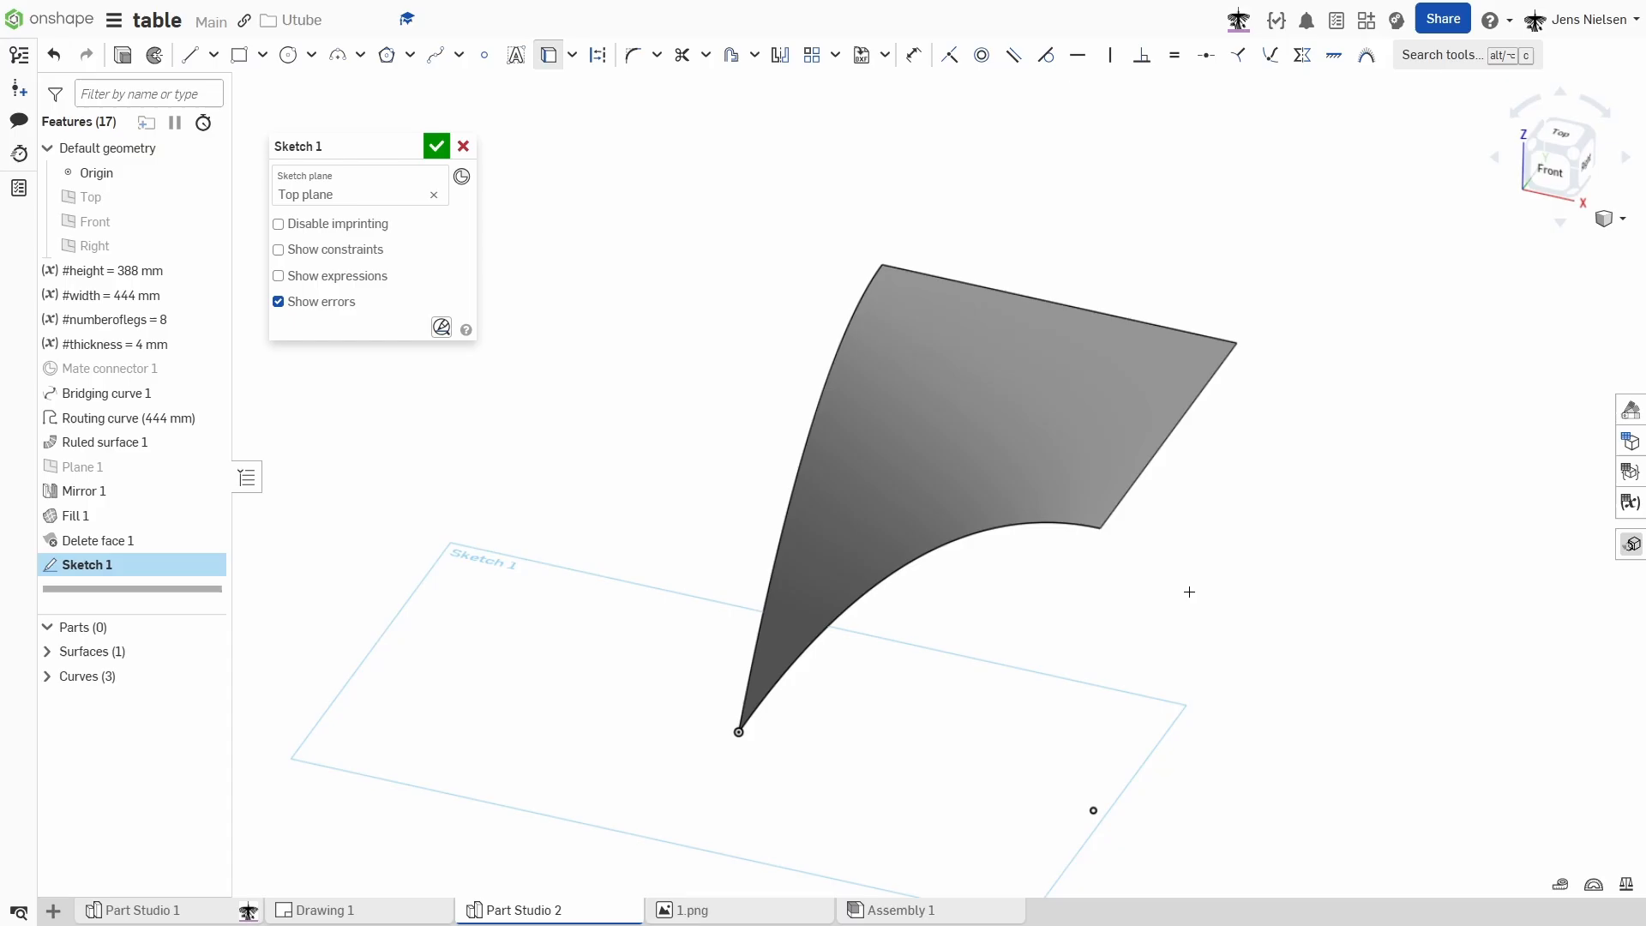
key(s)
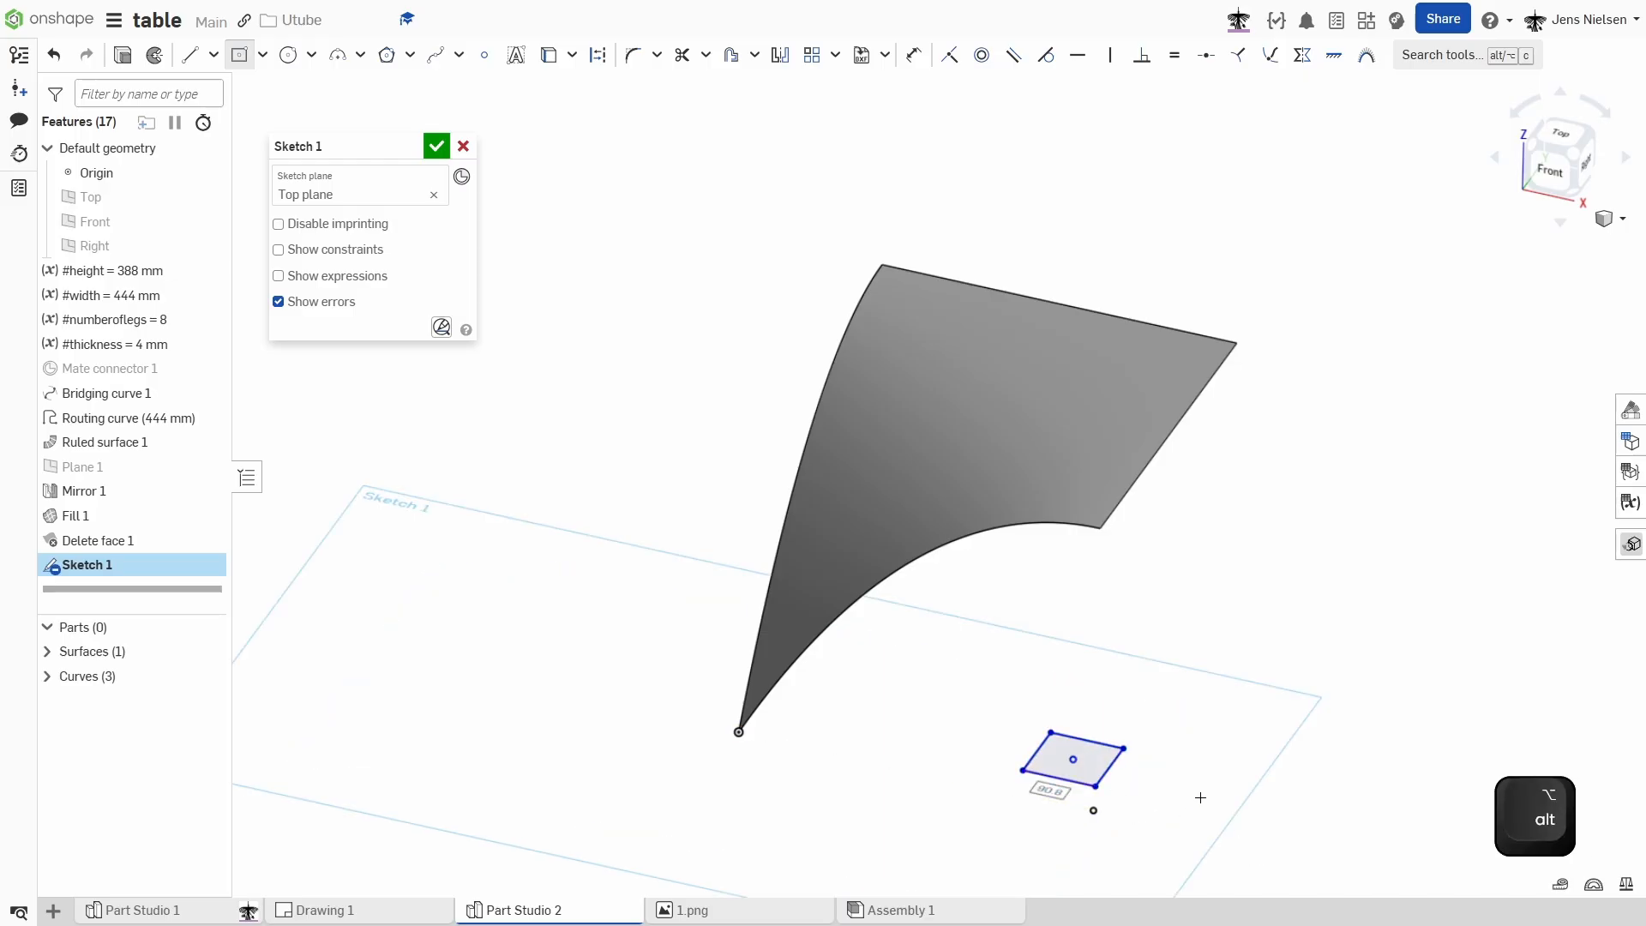
click(948, 55)
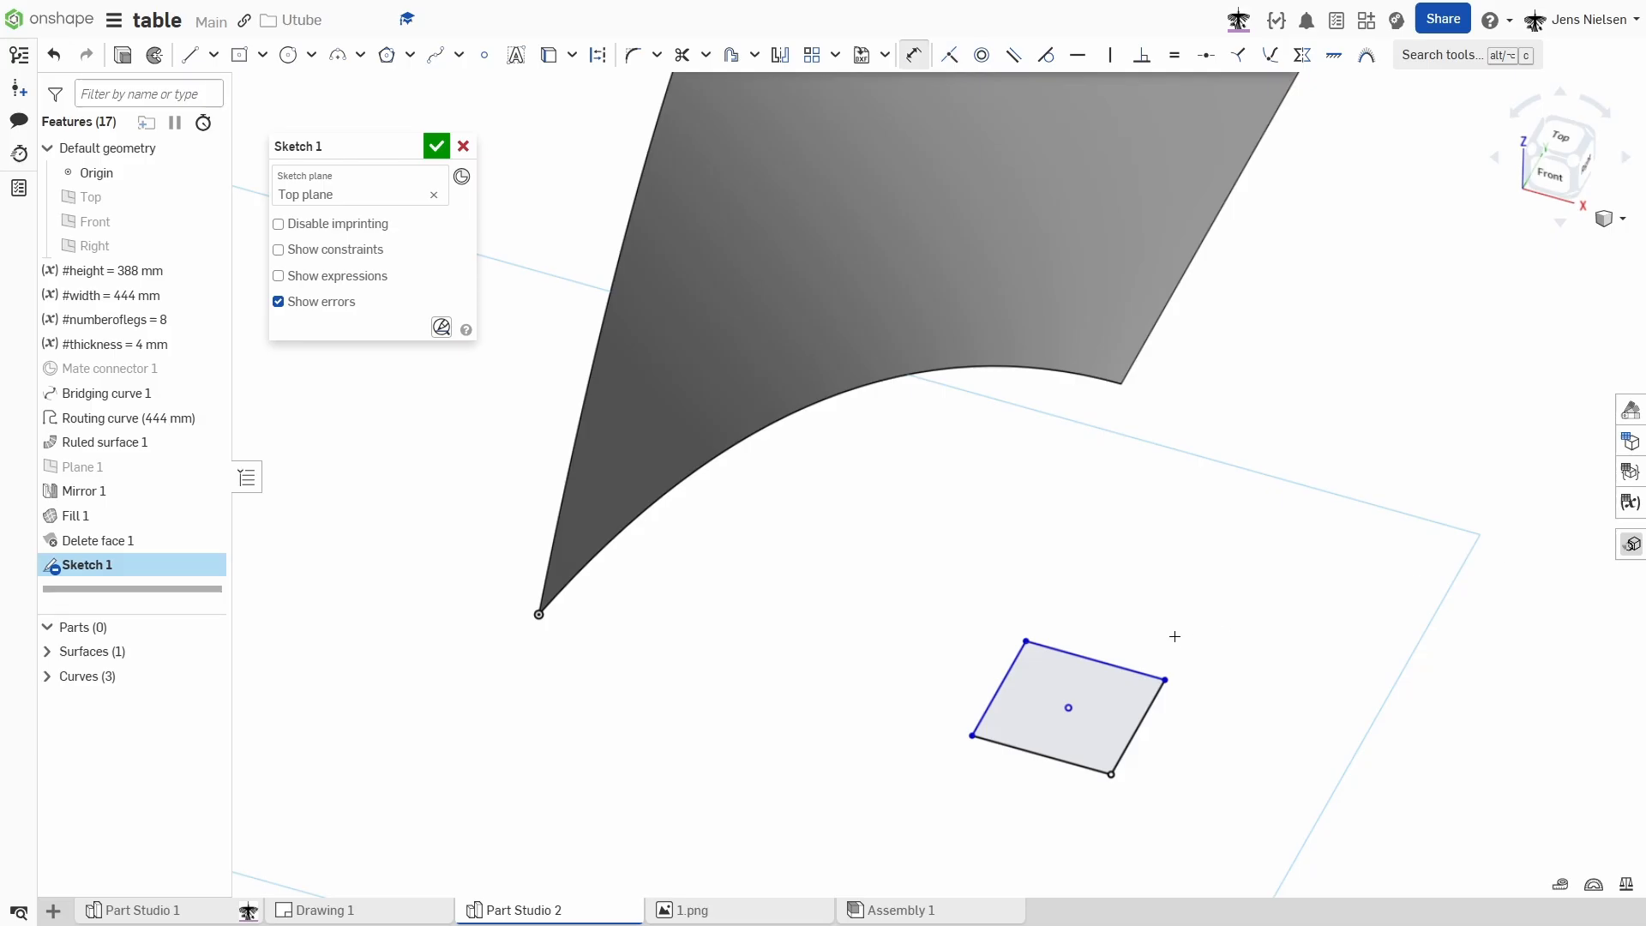
Dimension the square's side with a #width-based expression and finish the sketch.
key(d)
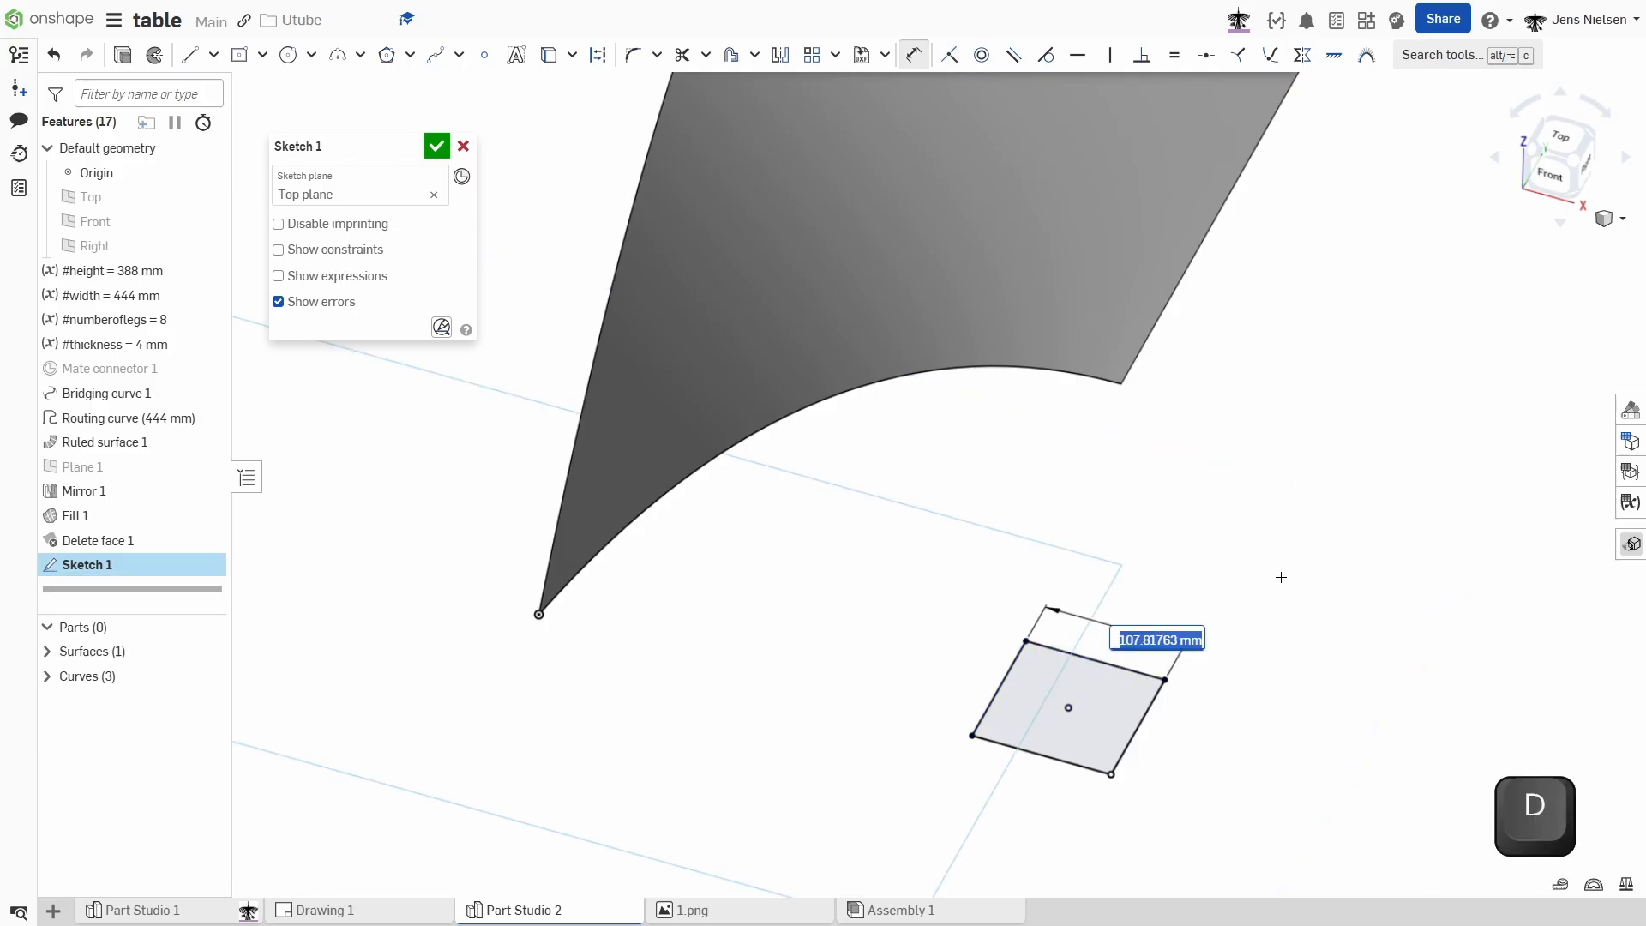
text(#width)
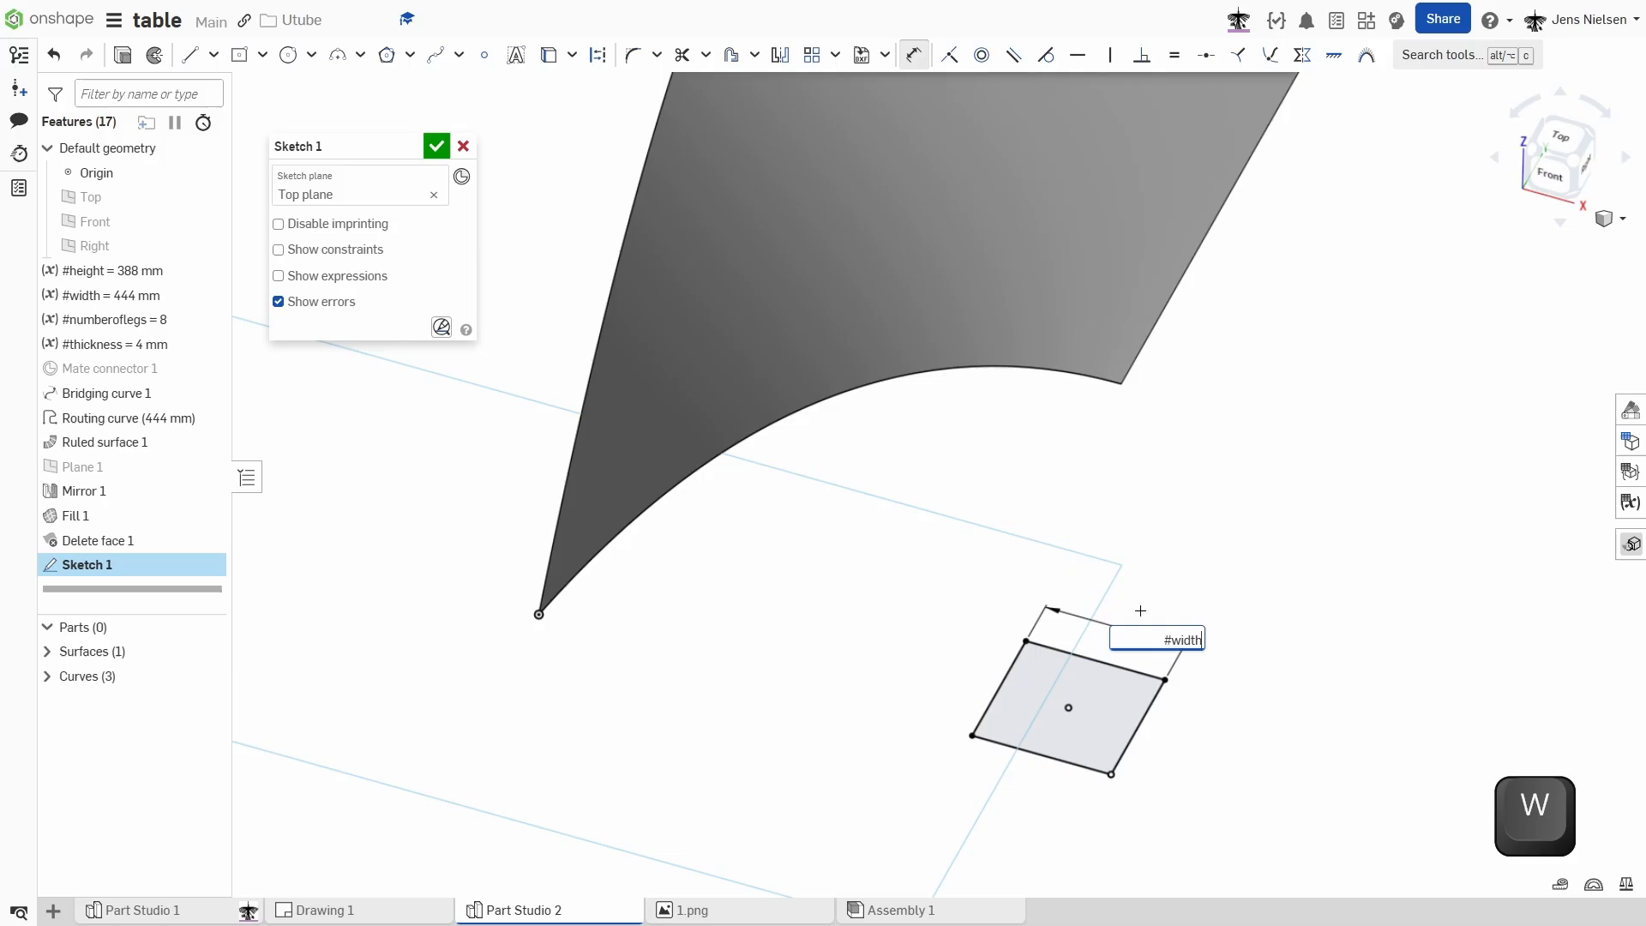
key(shift)
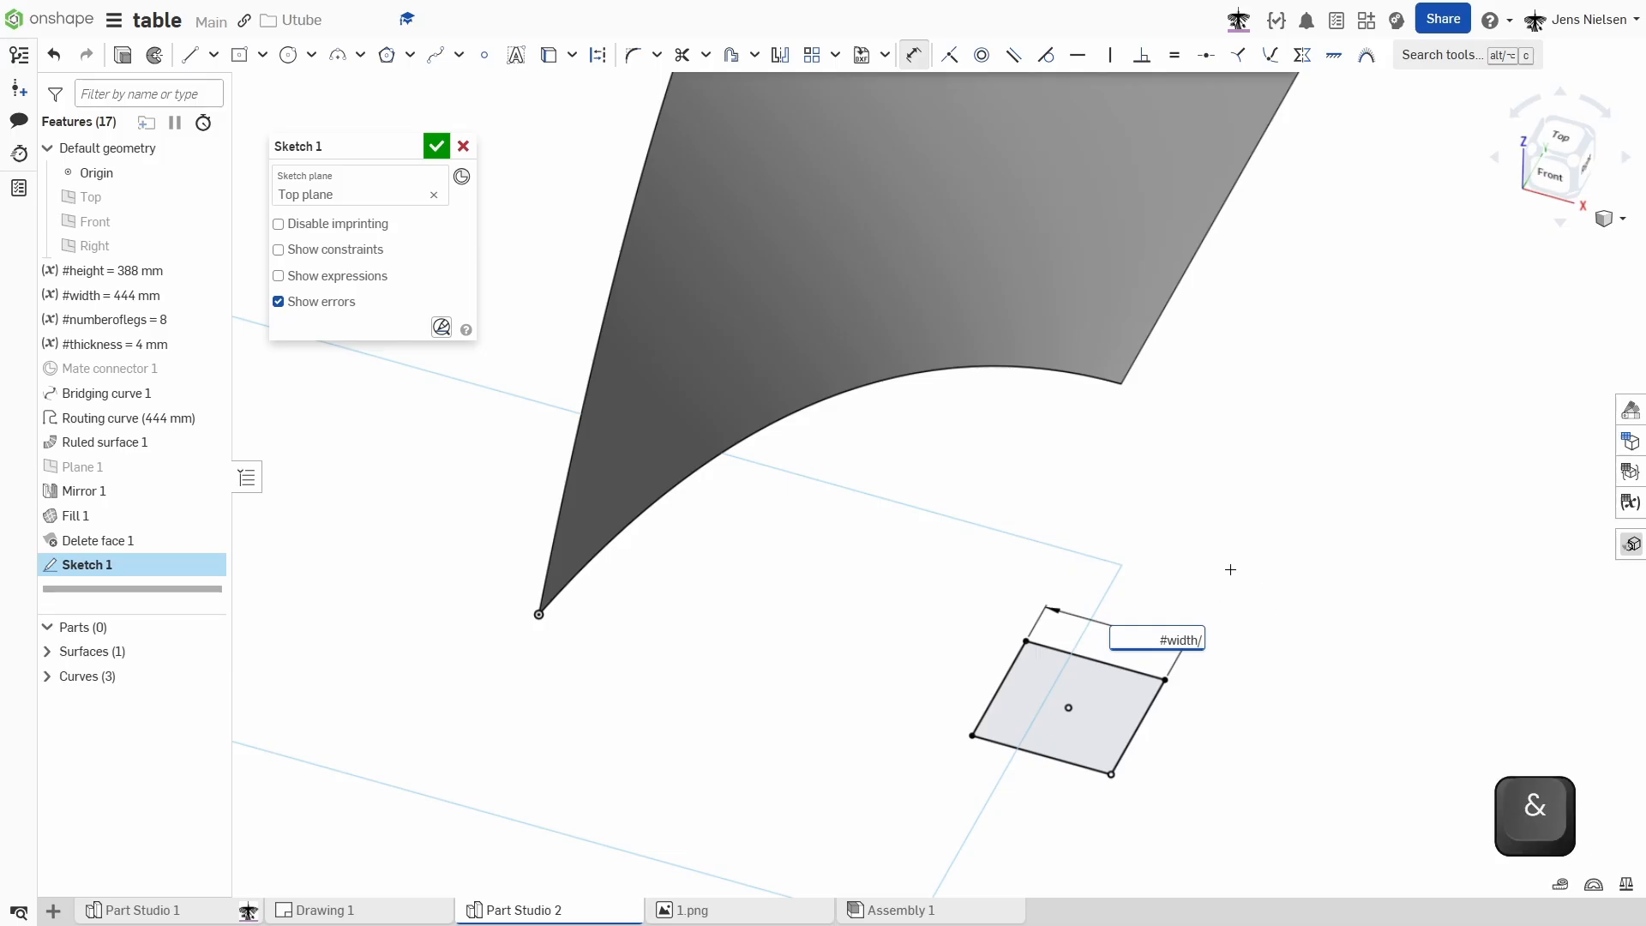
mouse_move(1225, 568)
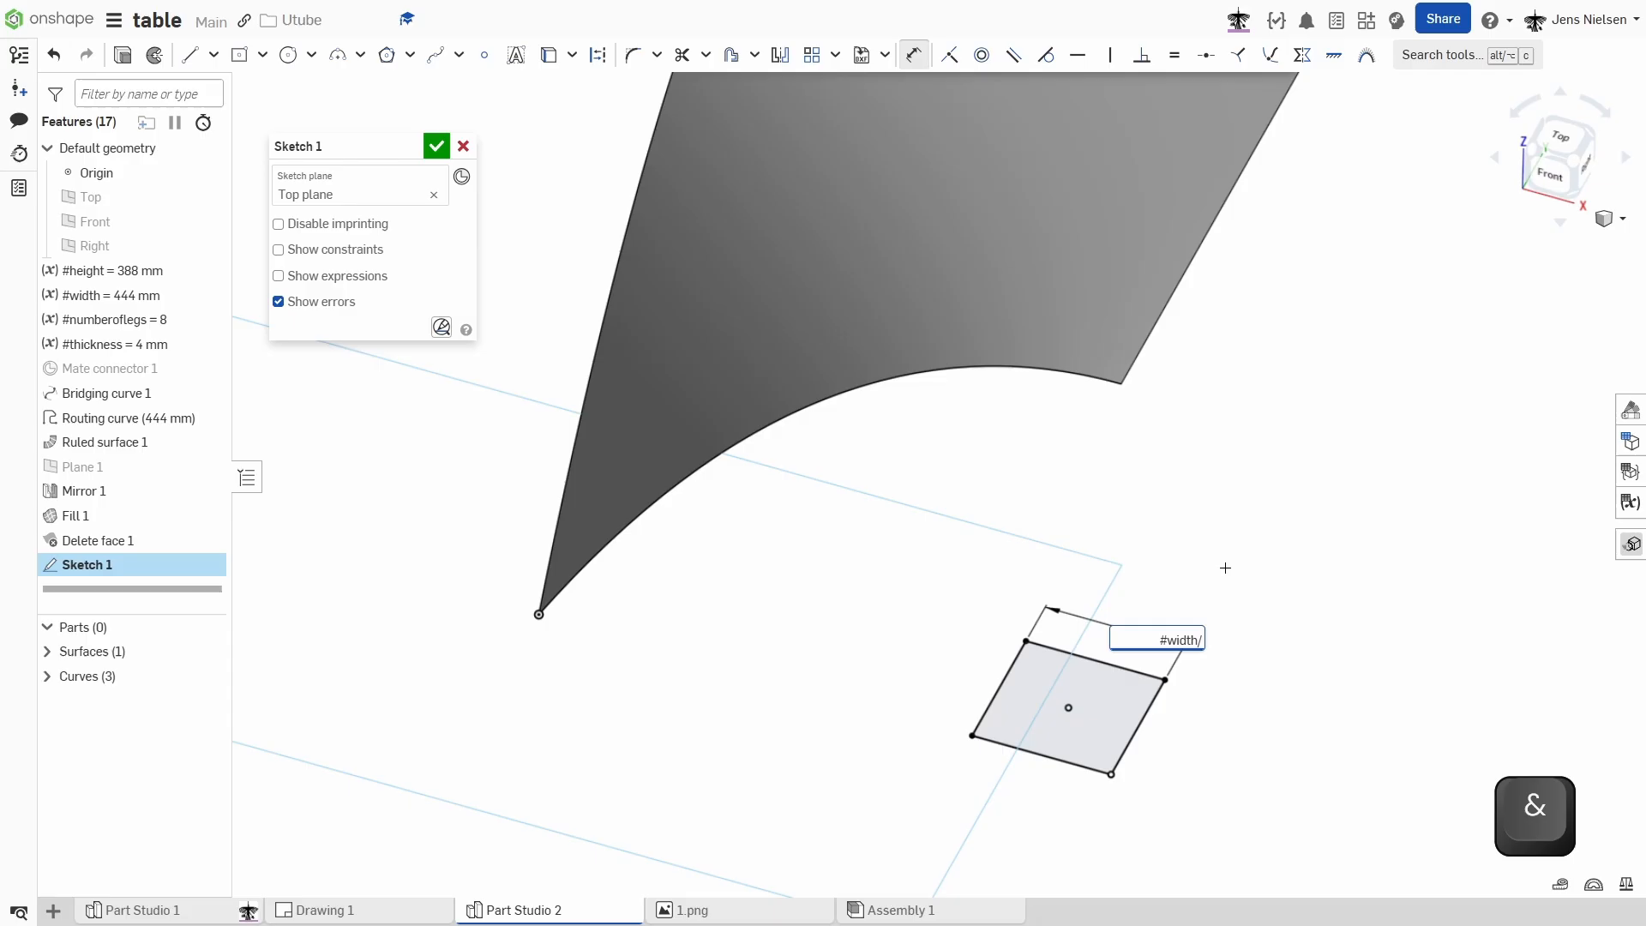
click(435, 145)
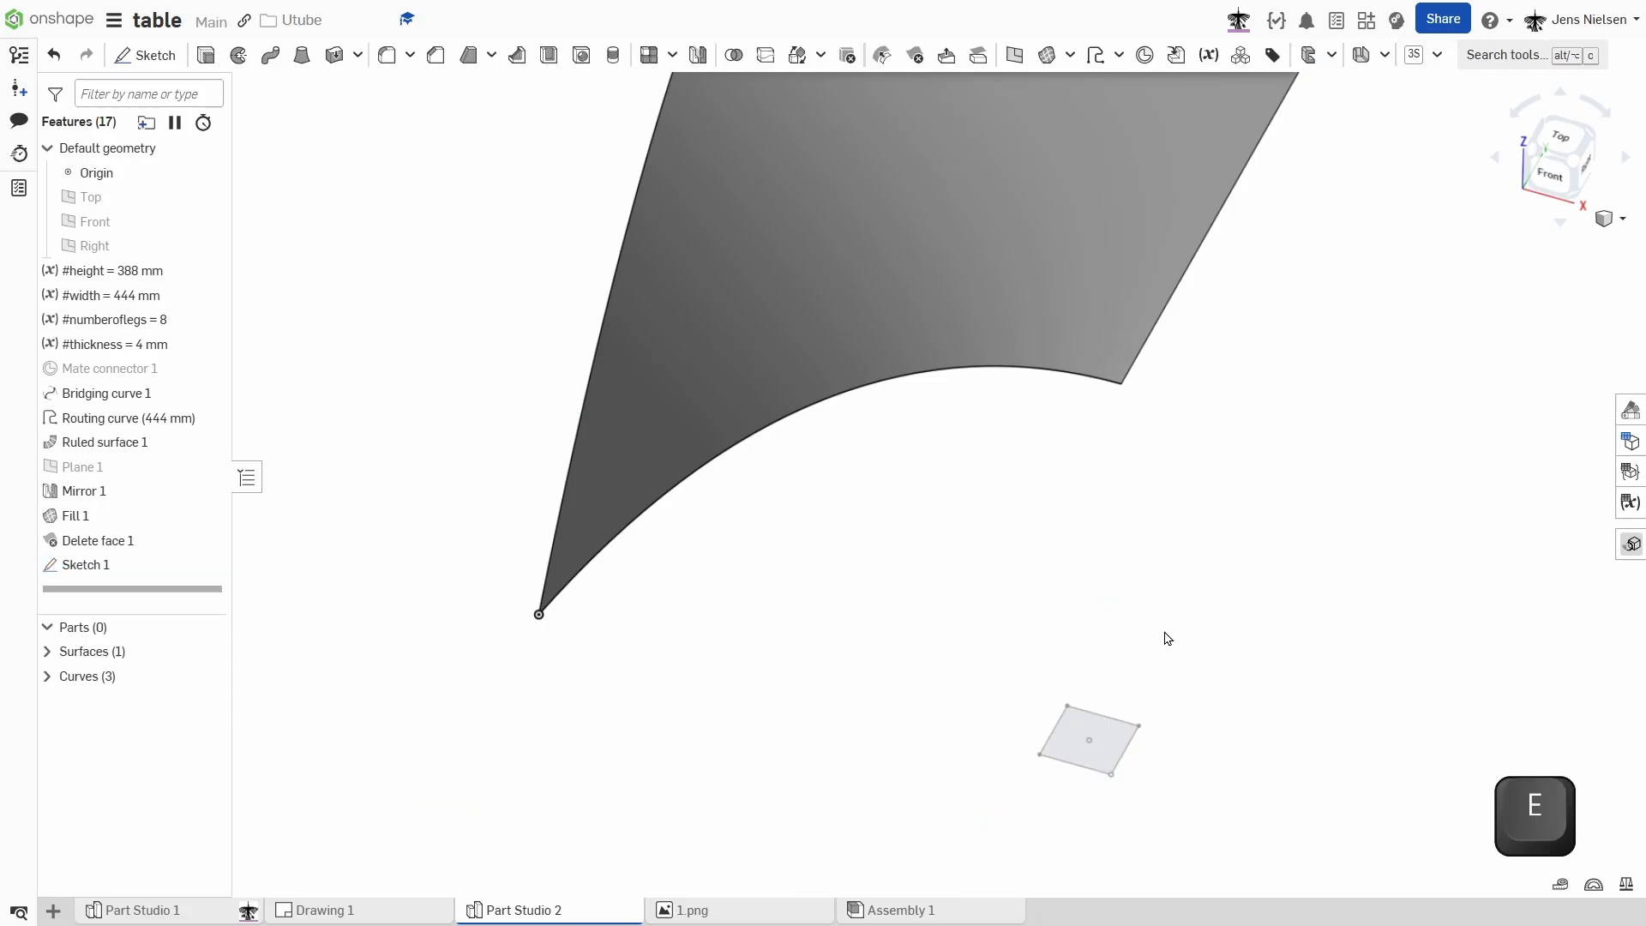
mouse_move(205, 55)
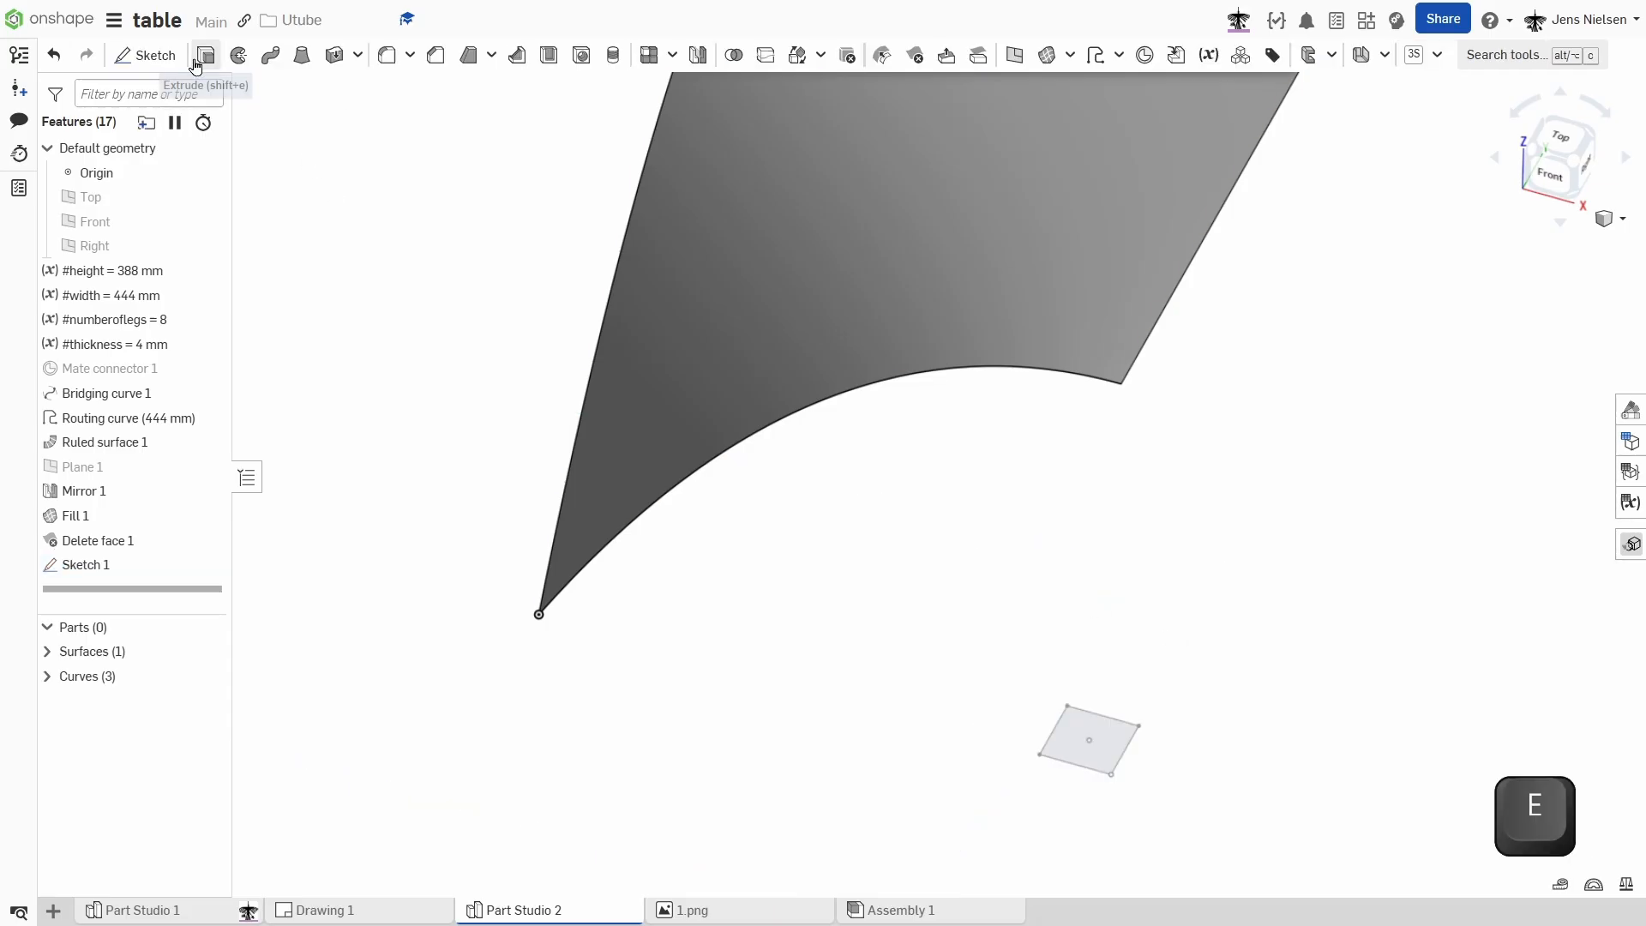
Extrude the square as a Thin body, #thickness walls, up to the Fill 1 face.
click(206, 55)
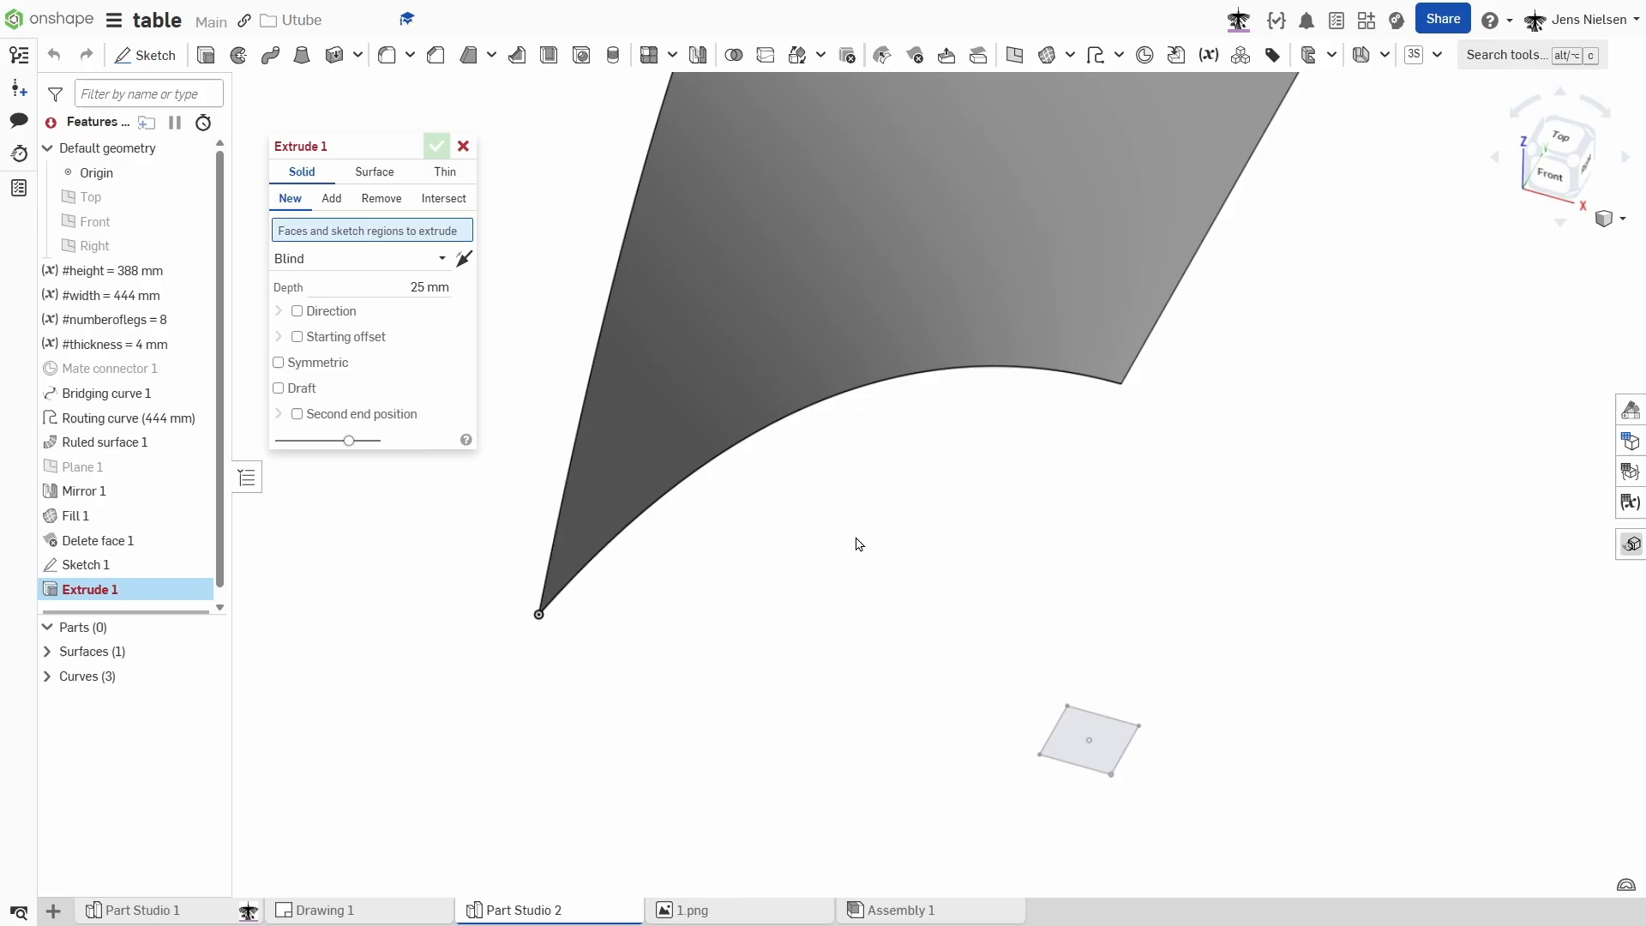
click(1088, 738)
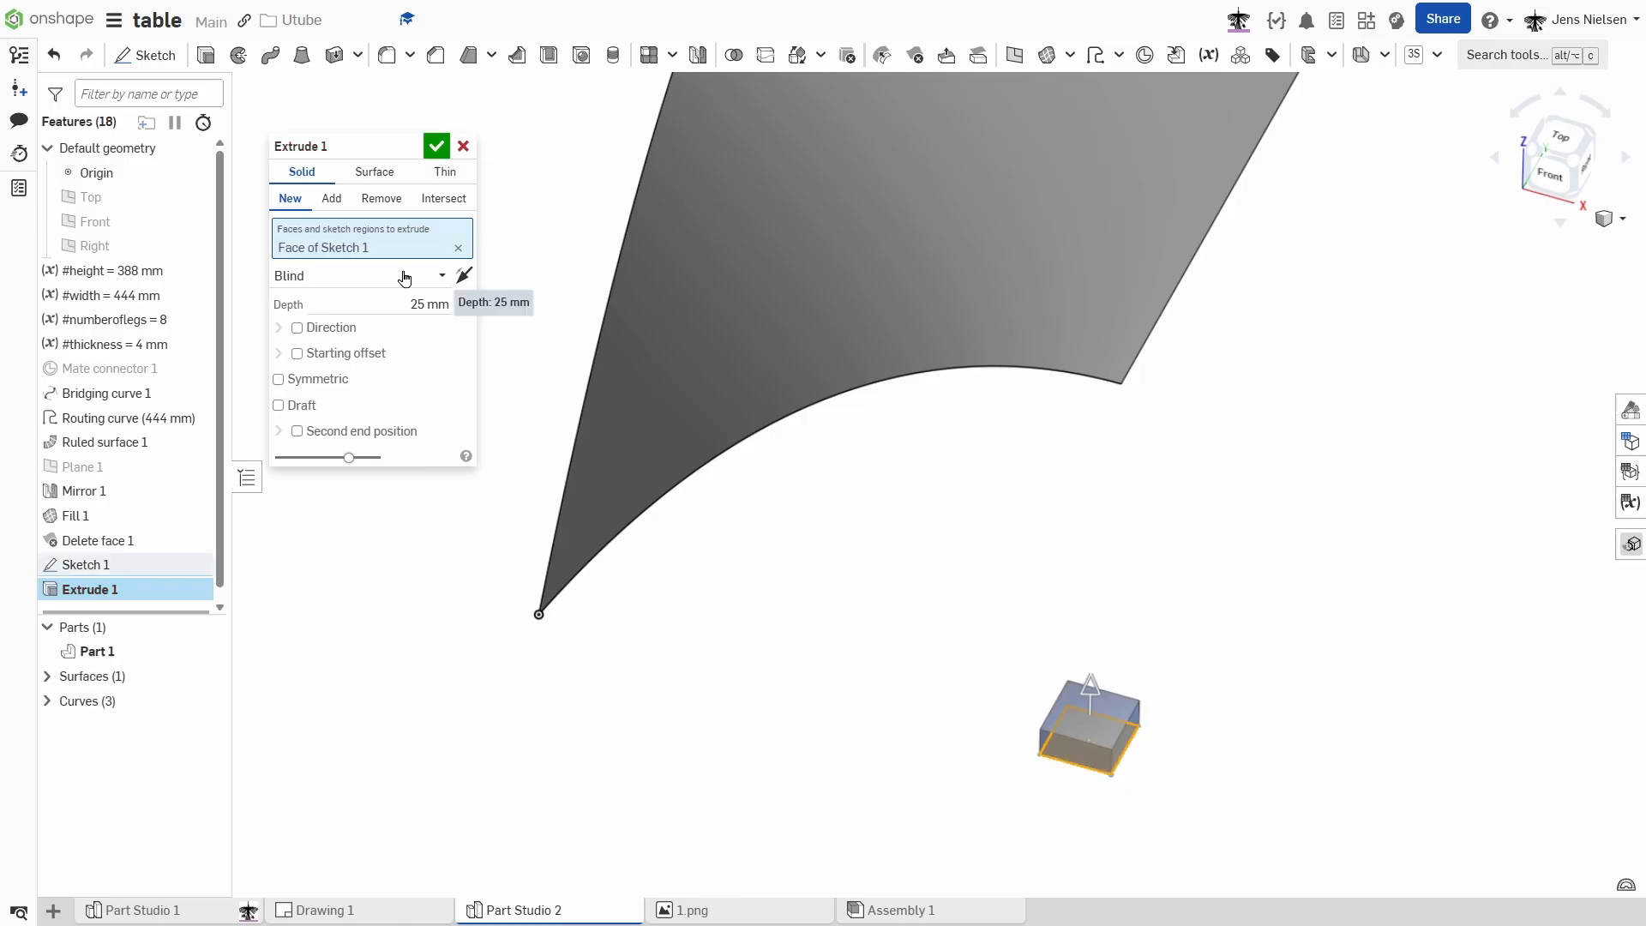
click(444, 172)
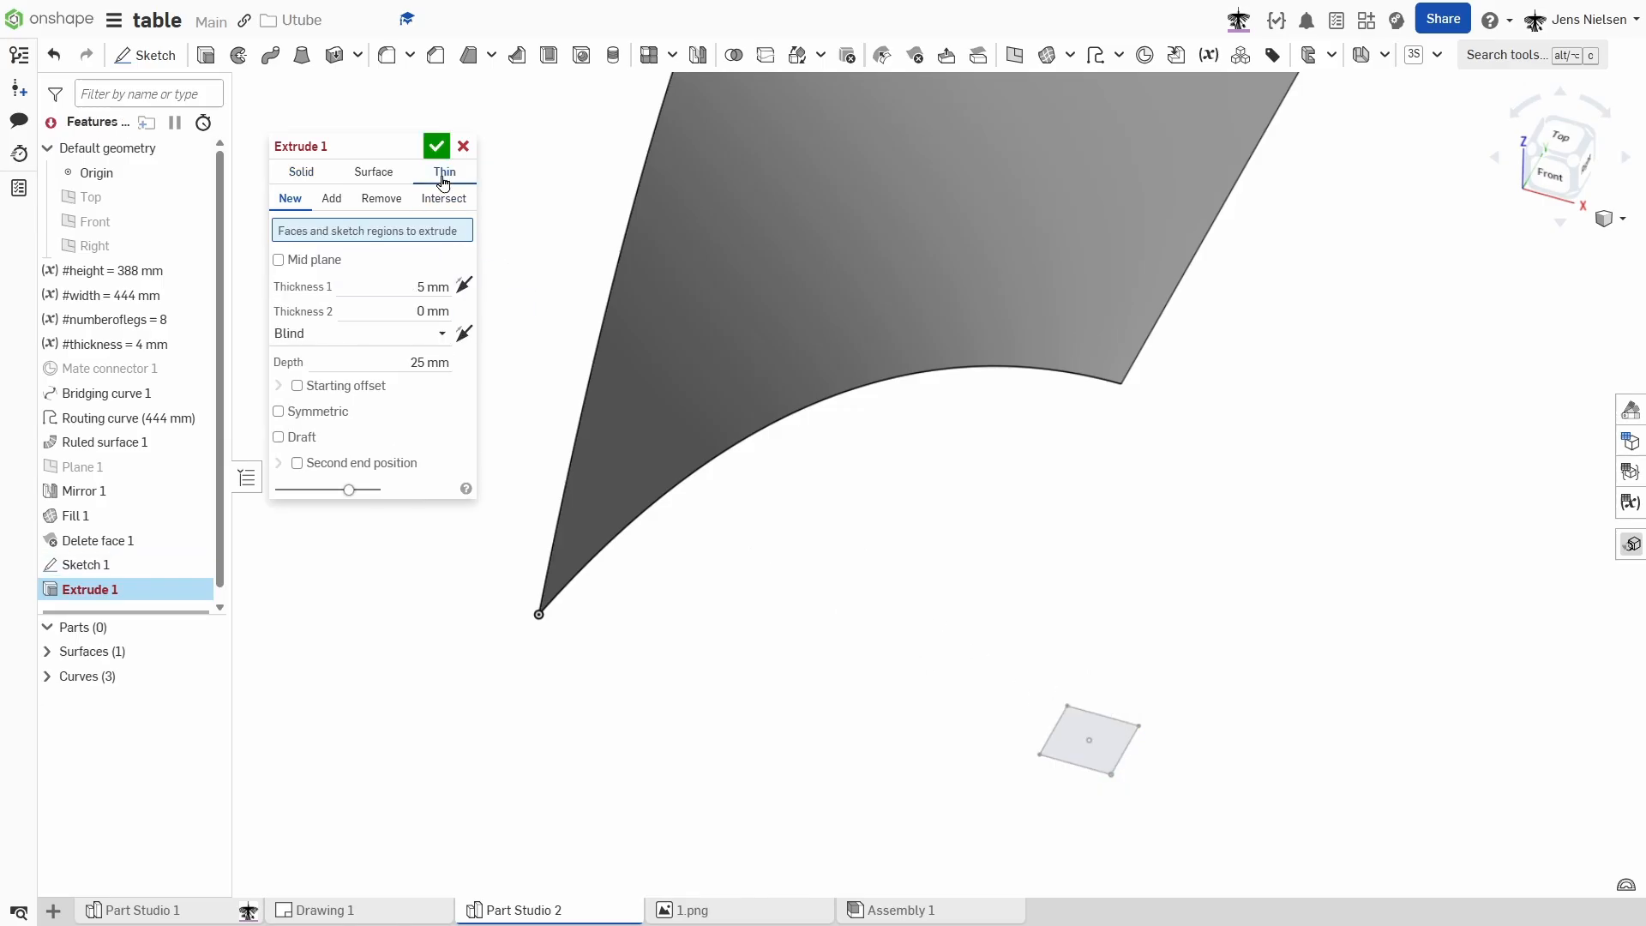
mouse_move(494, 329)
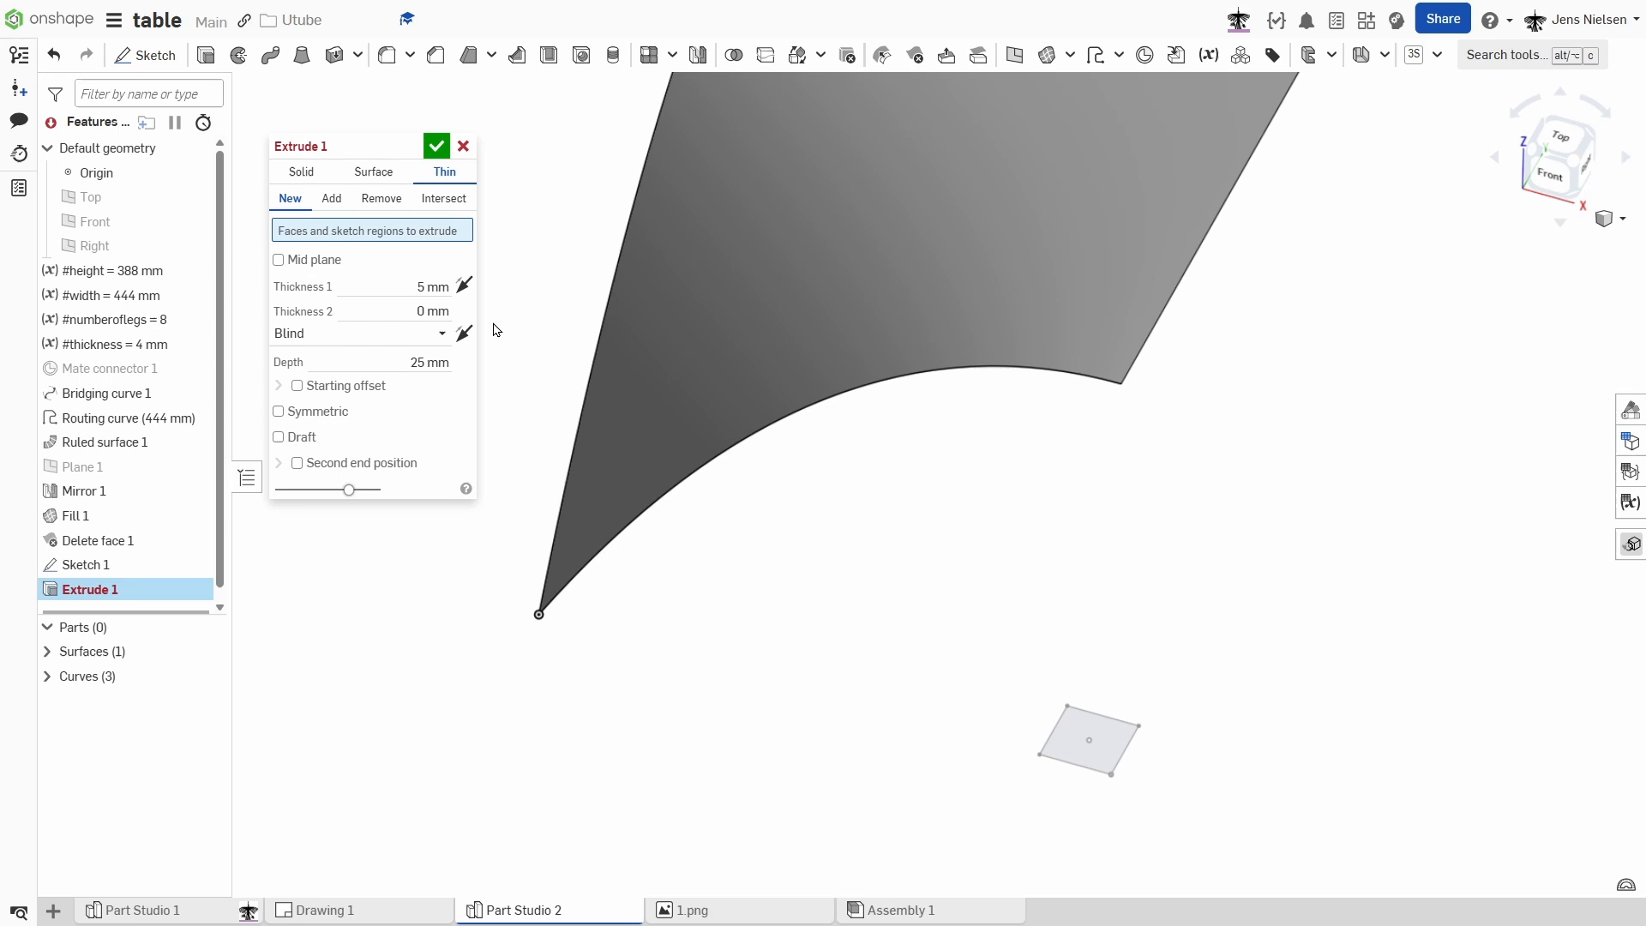
click(1089, 740)
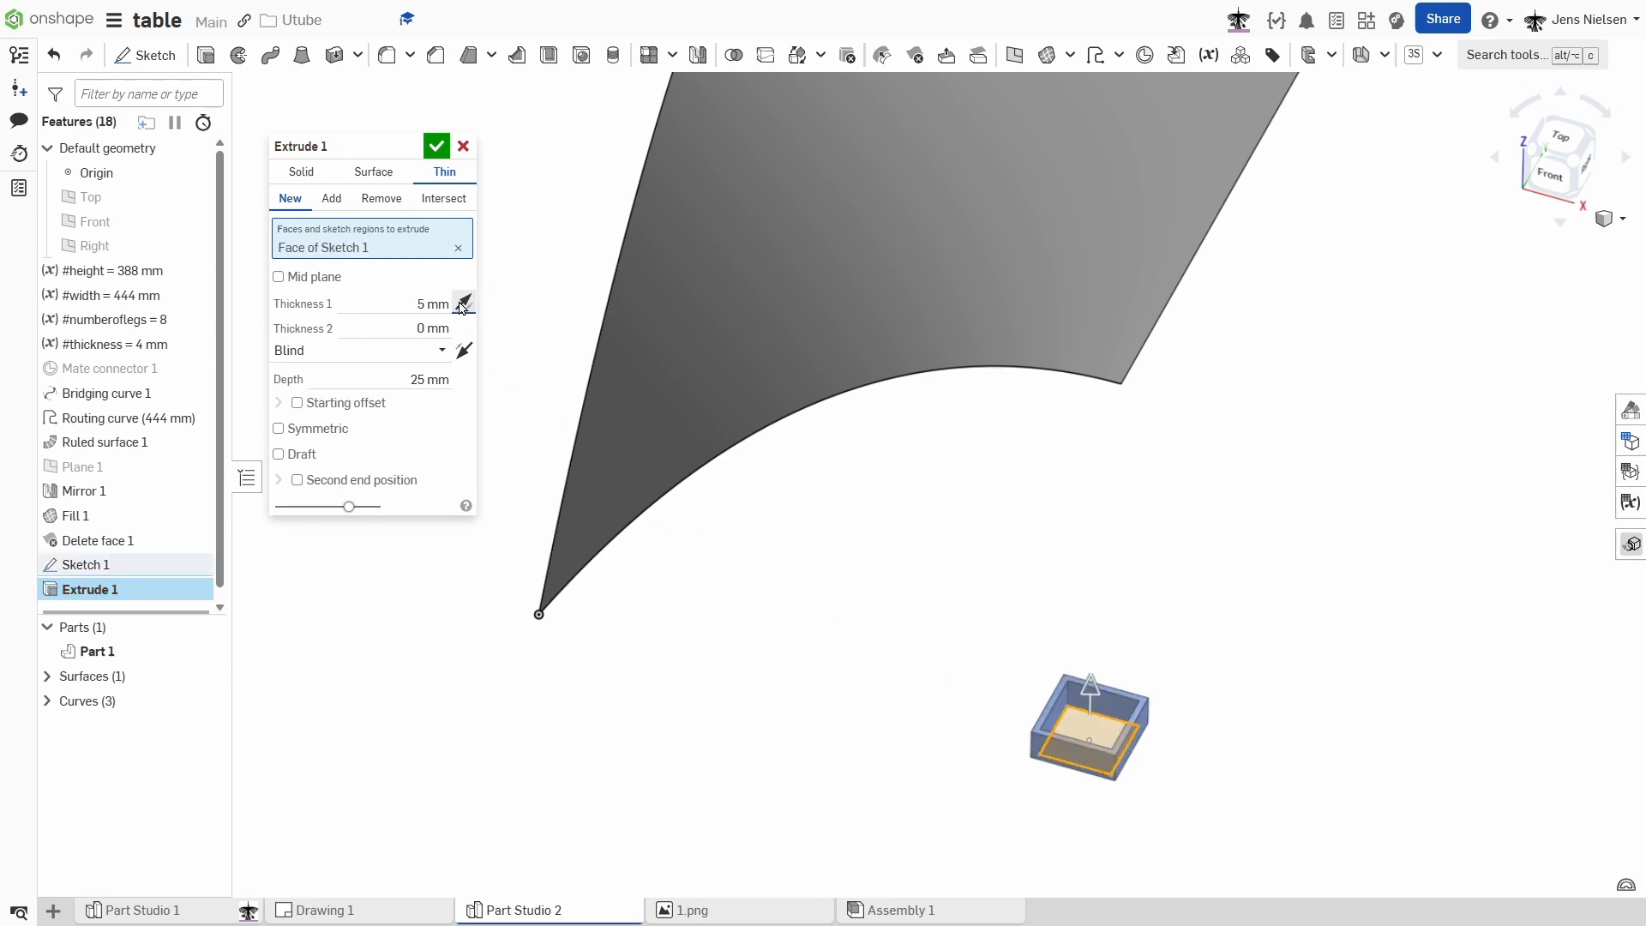
click(464, 303)
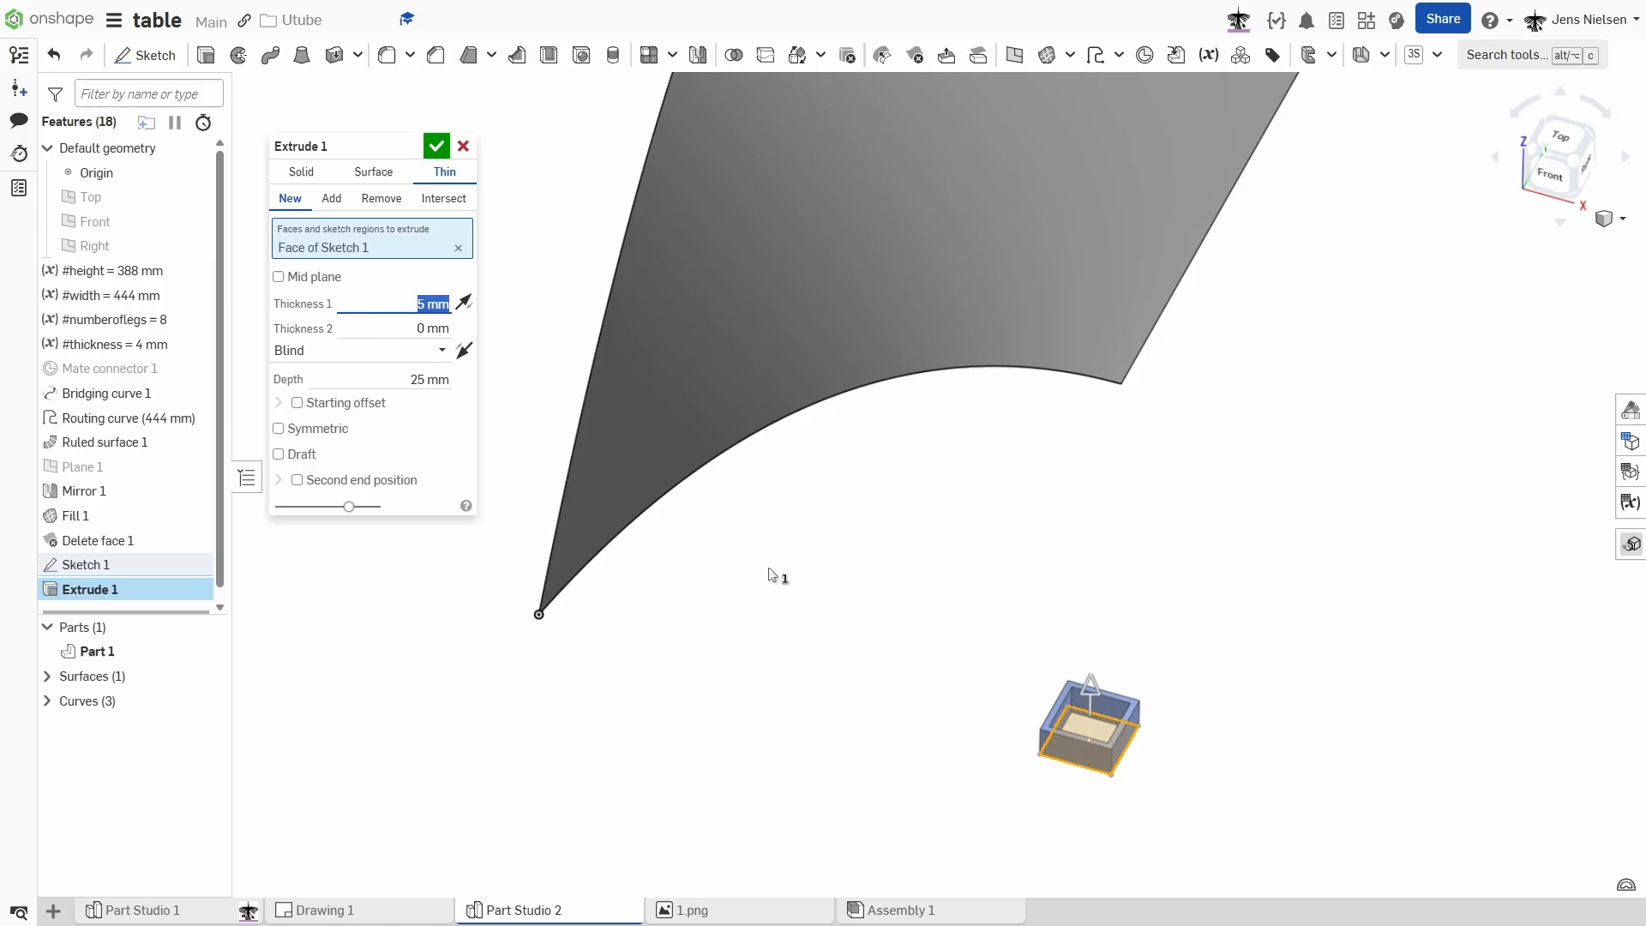
text(w)
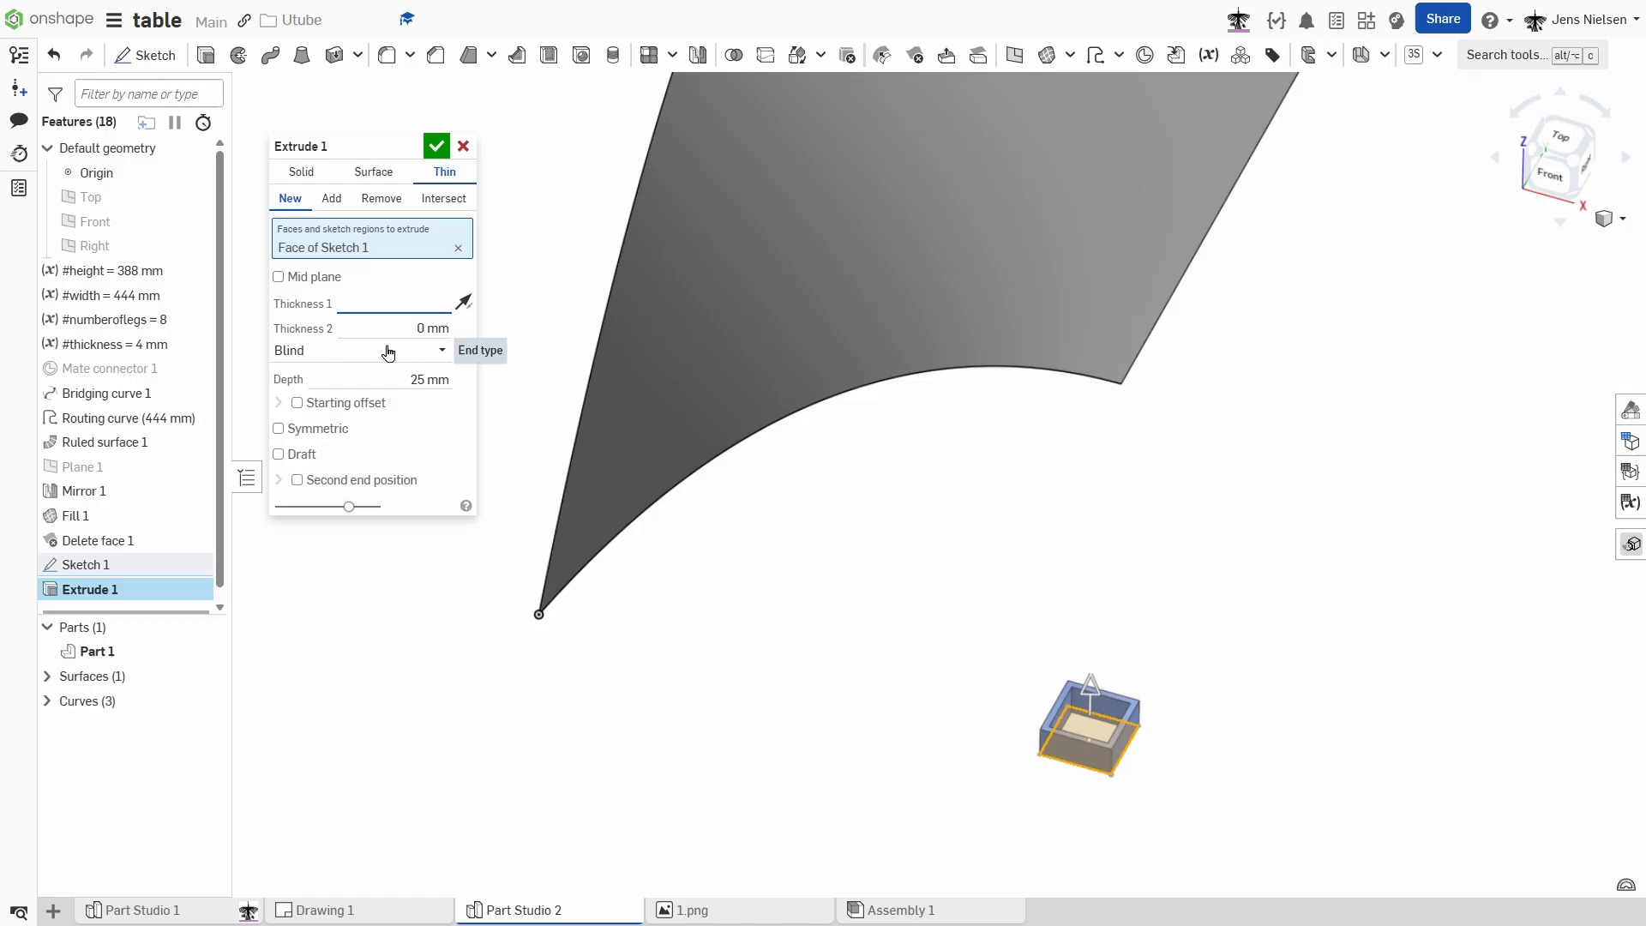
text(#thickness)
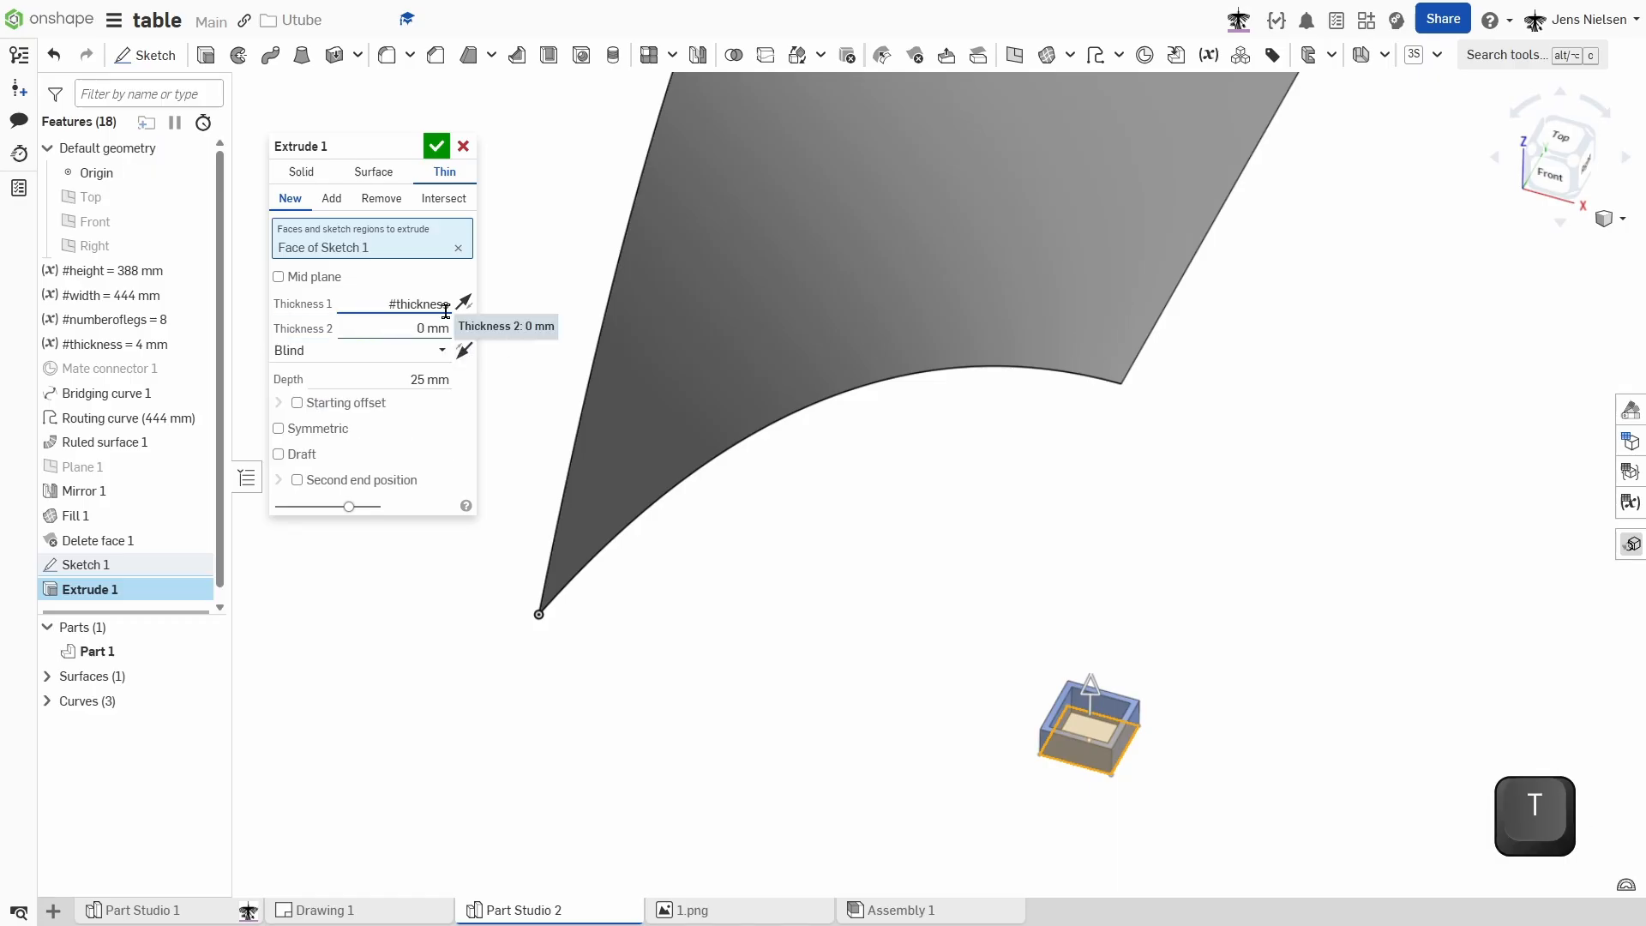
mouse_move(494, 356)
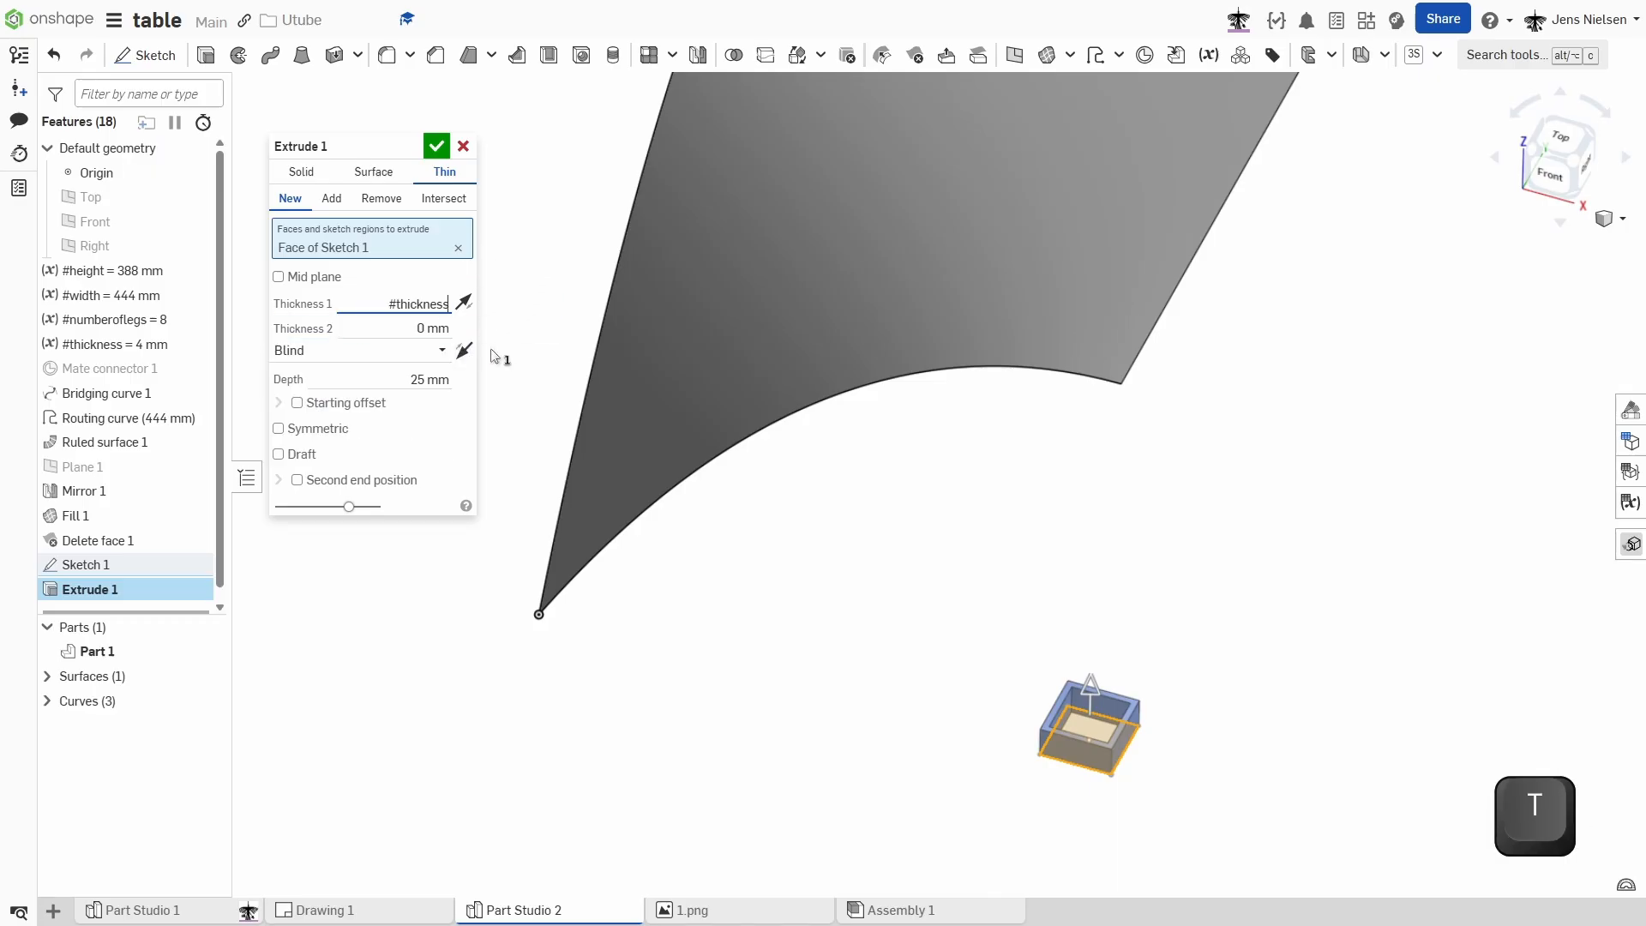
click(357, 350)
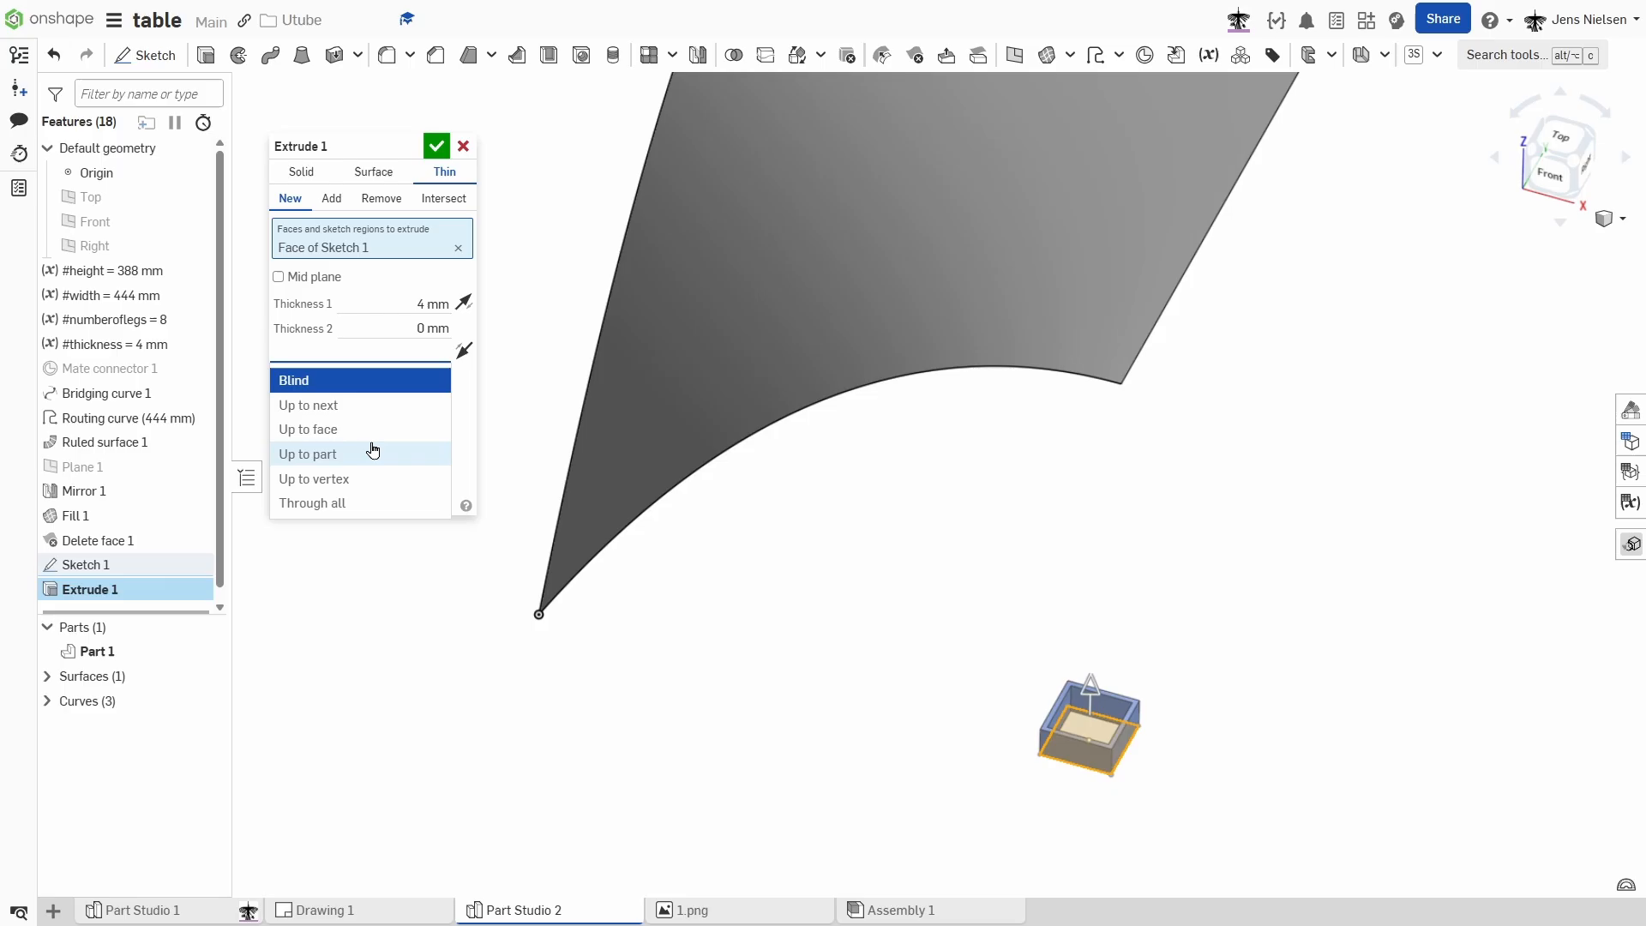
click(308, 429)
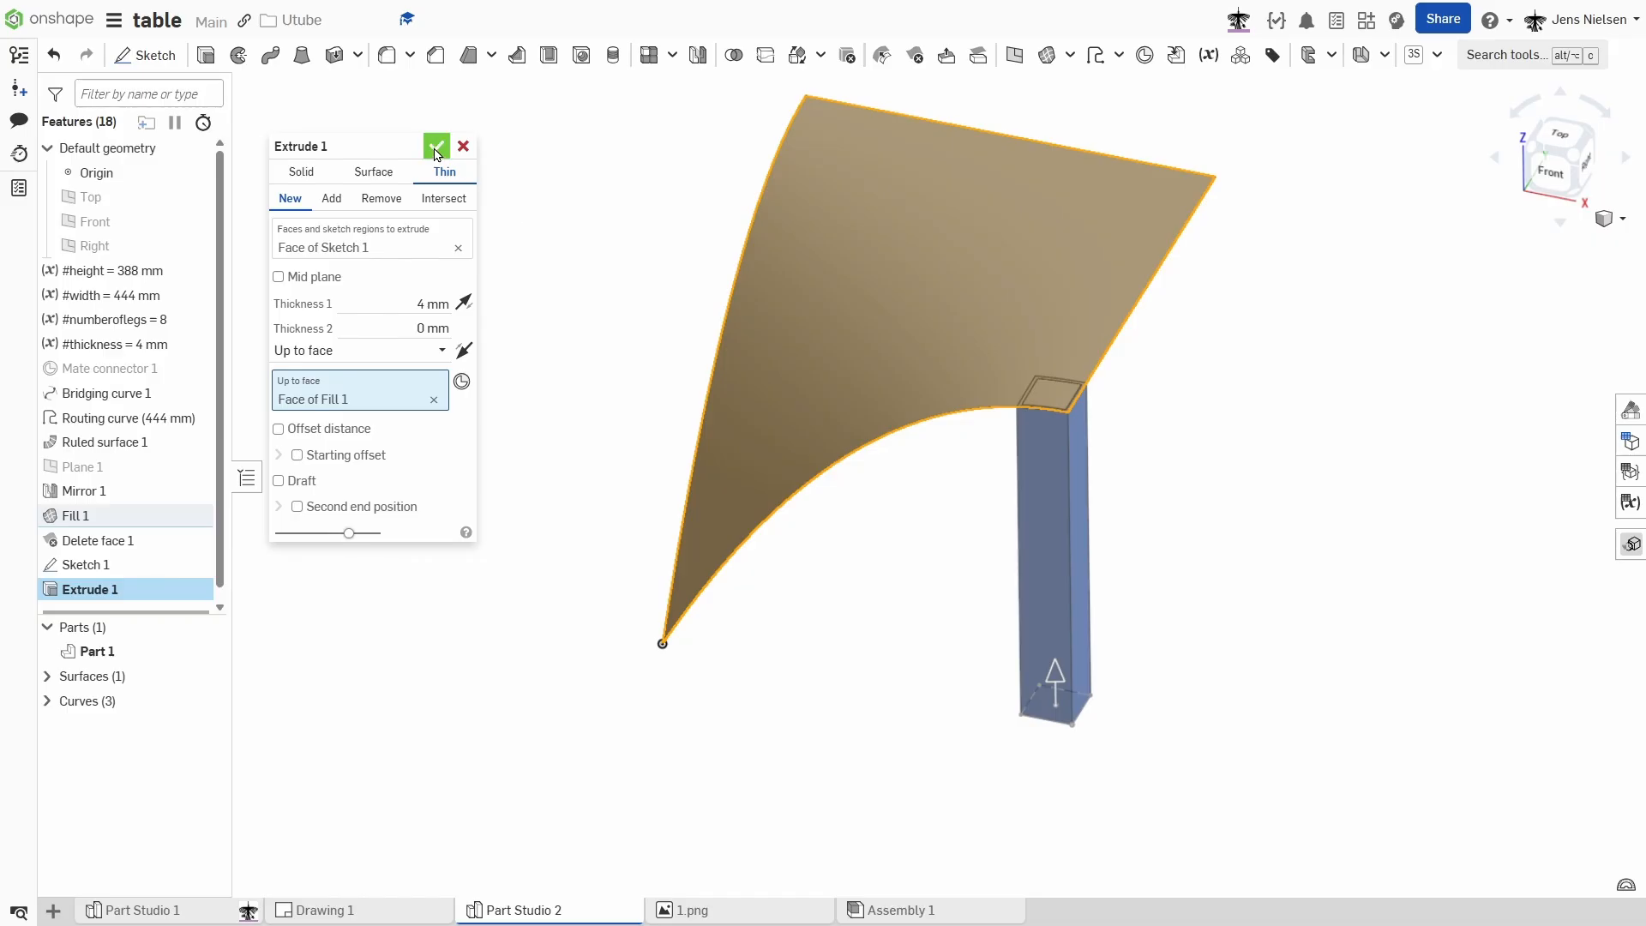
click(434, 145)
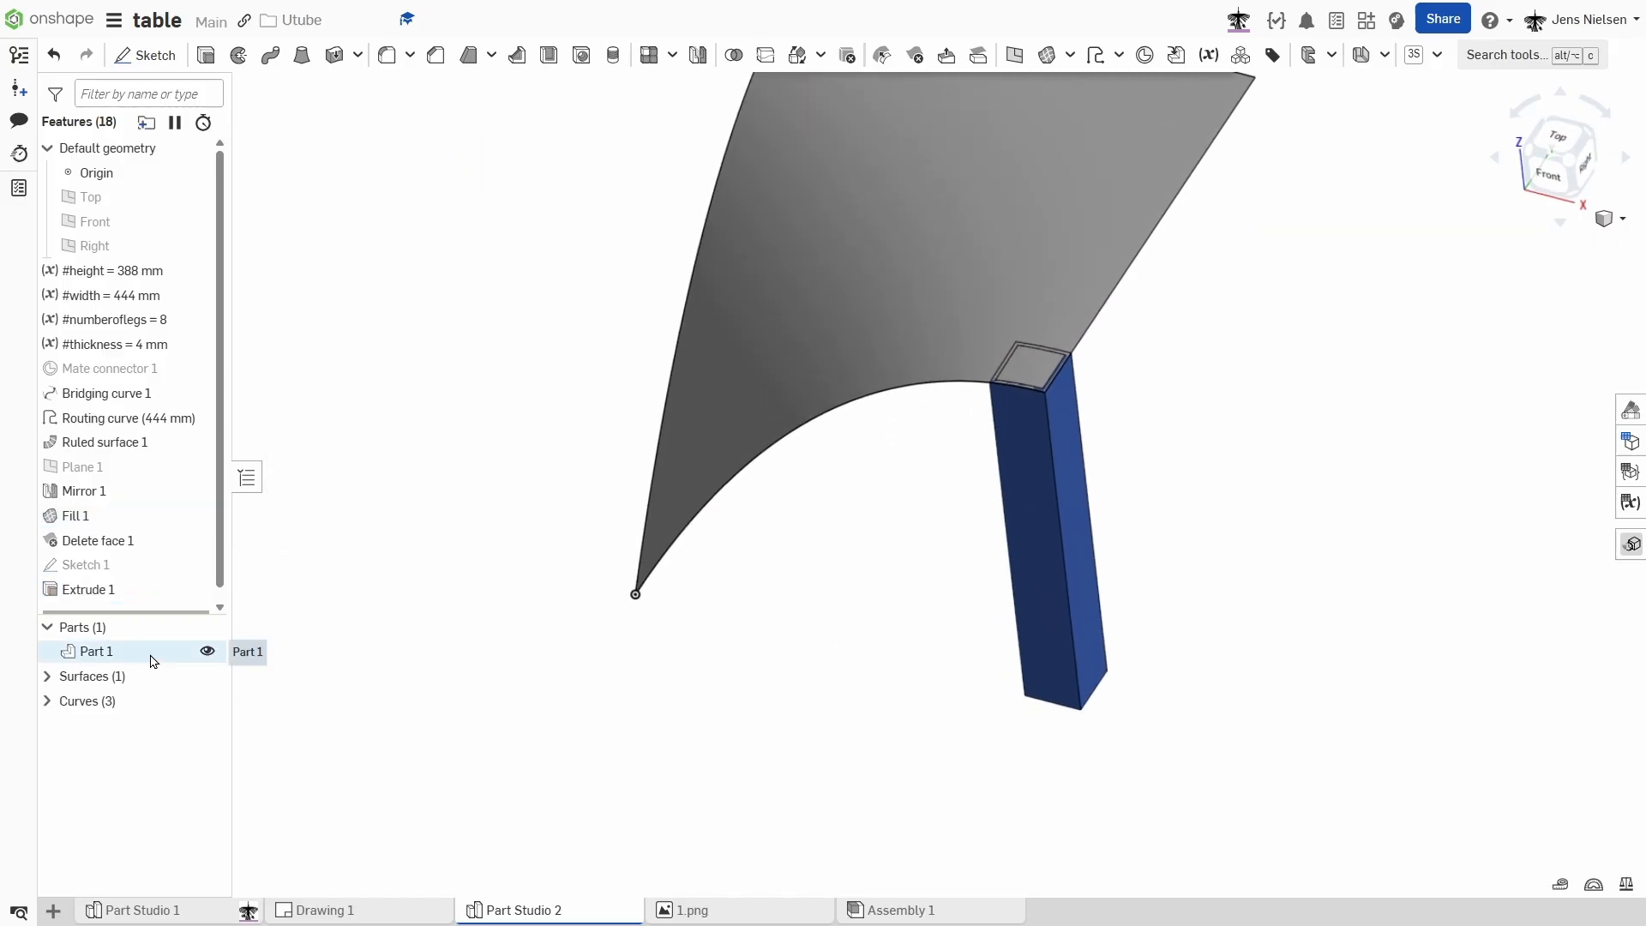
Give Part 1 a light blue appearance through Edit appearance.
right_click(95, 650)
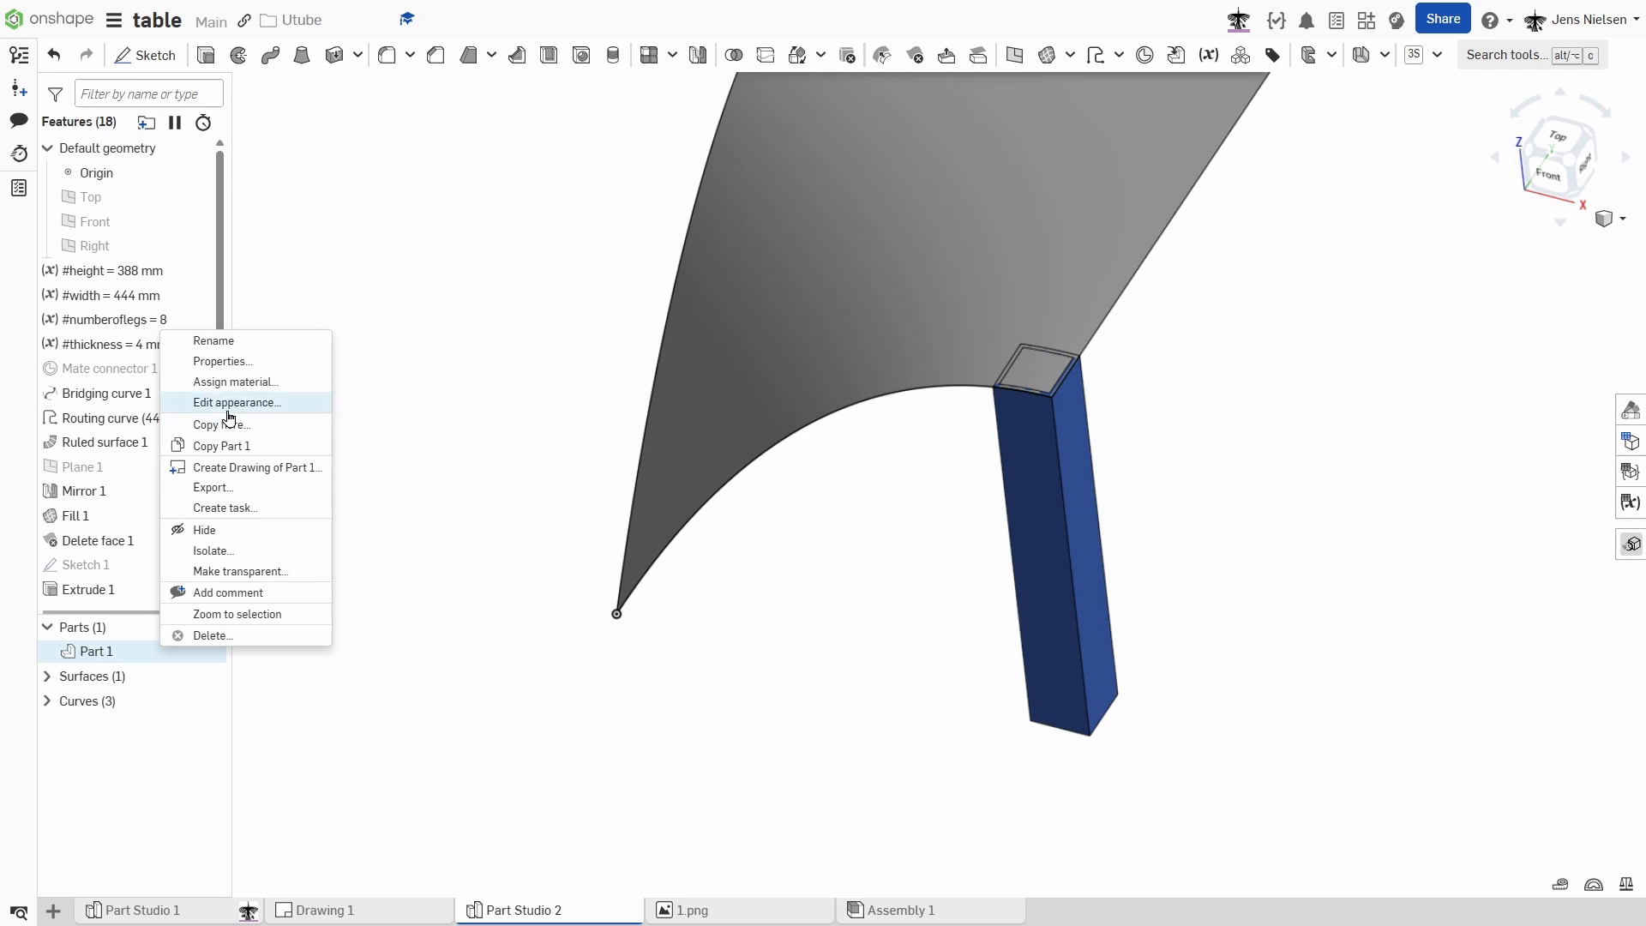
click(235, 402)
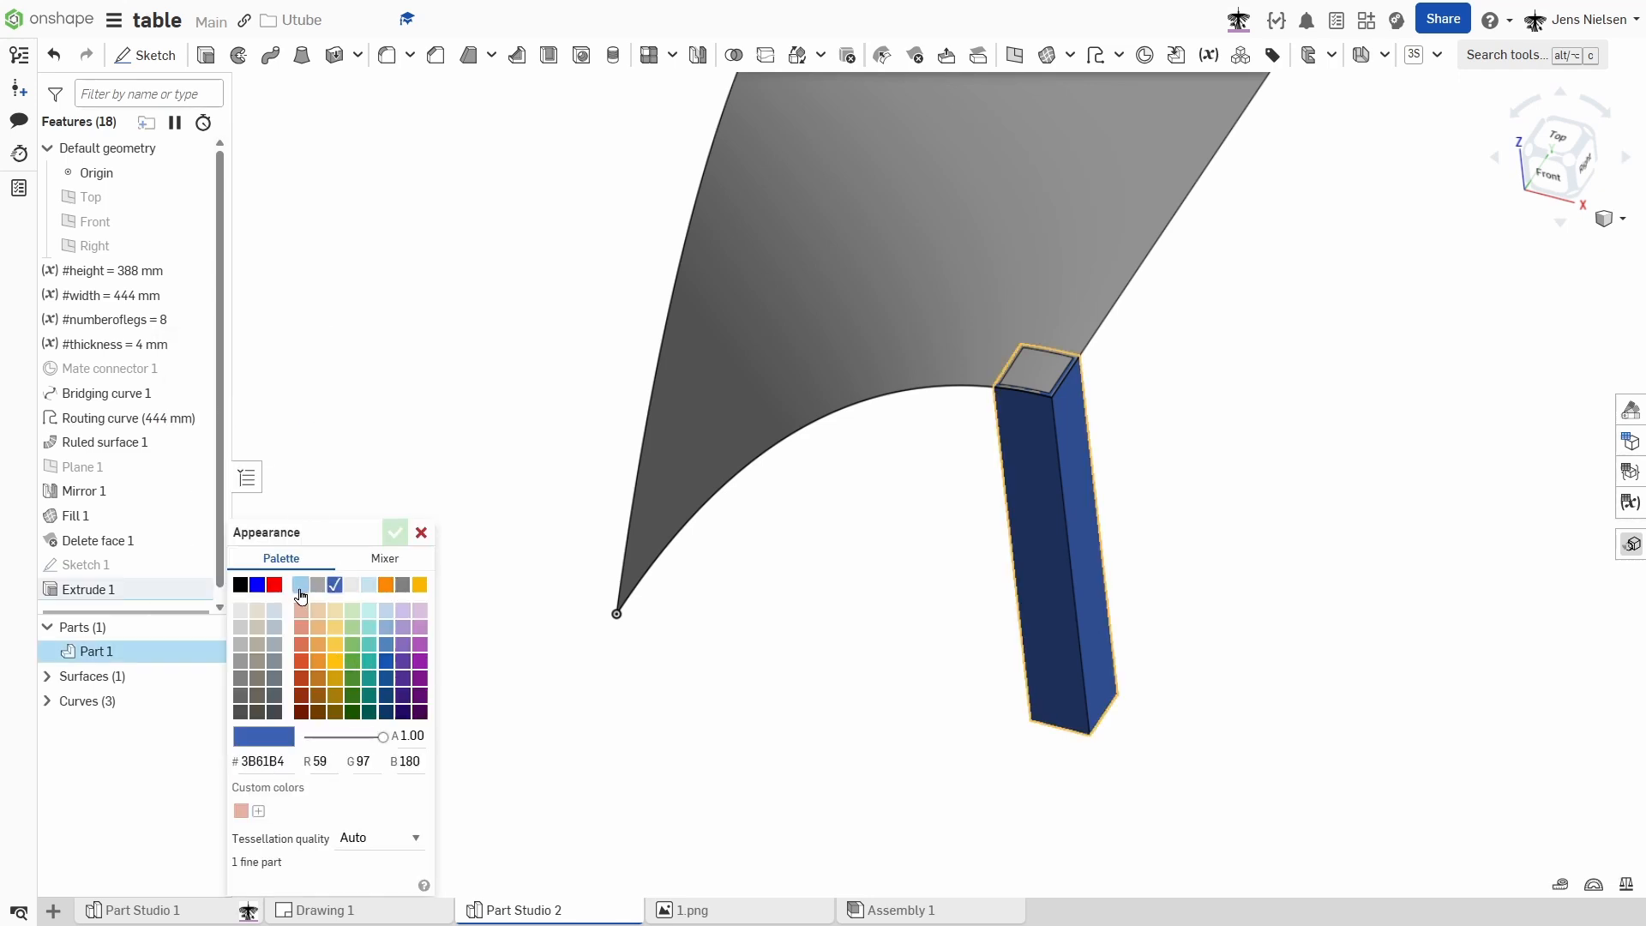
click(396, 532)
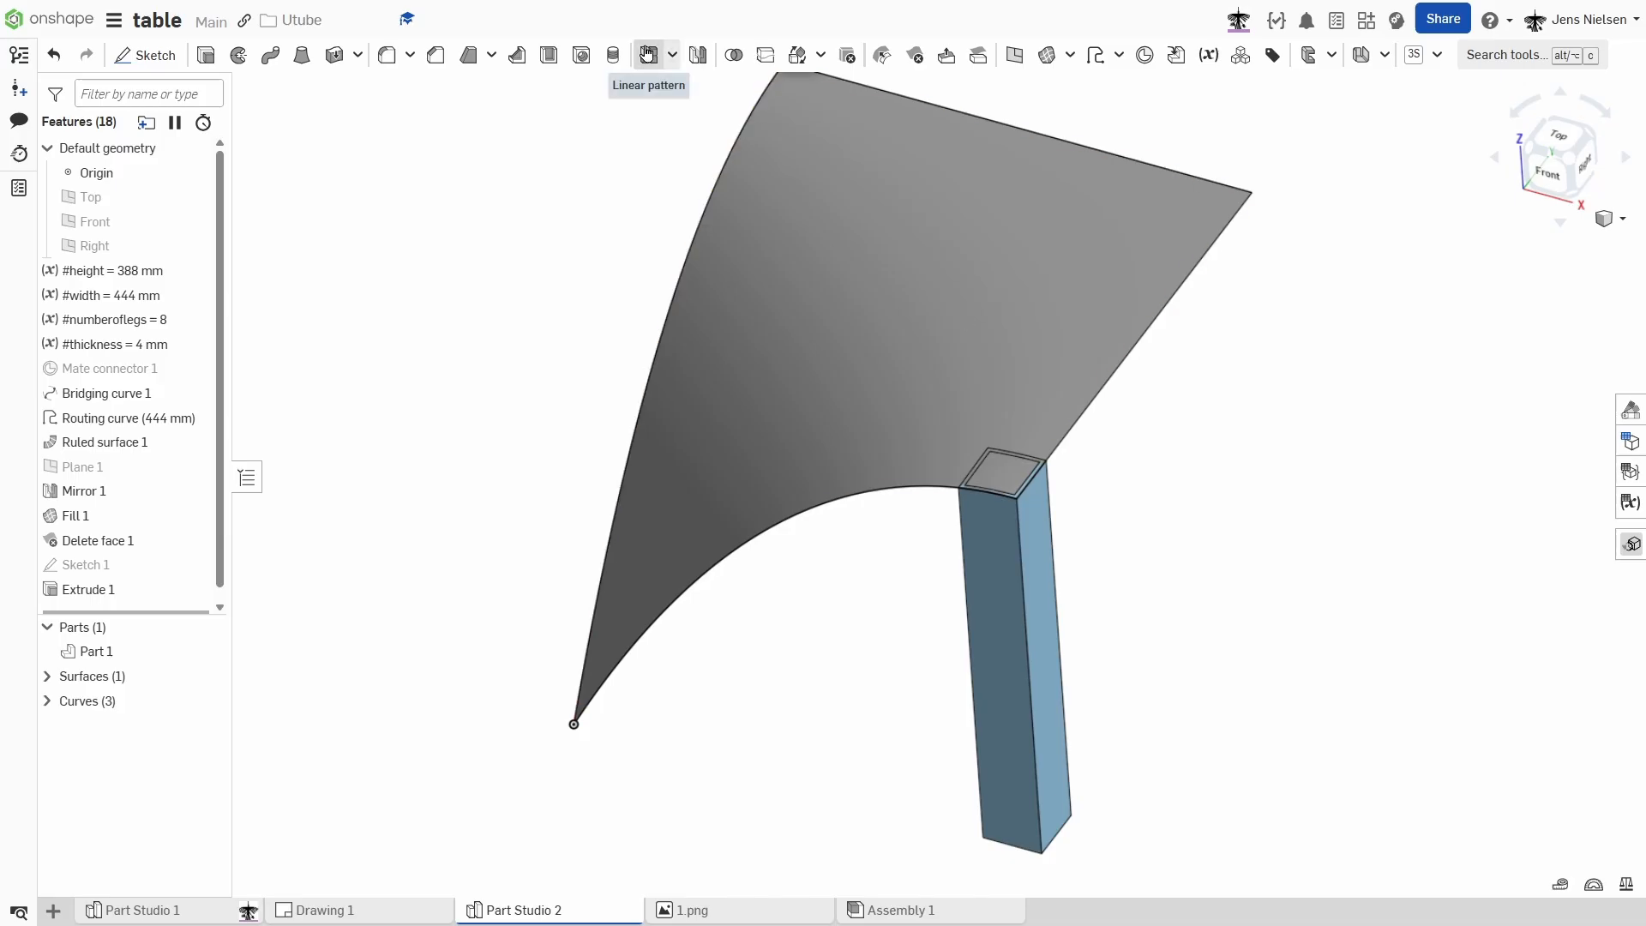
Start a feature linear pattern of Extrude 1 spaced #width/#numberoflegs.
click(648, 53)
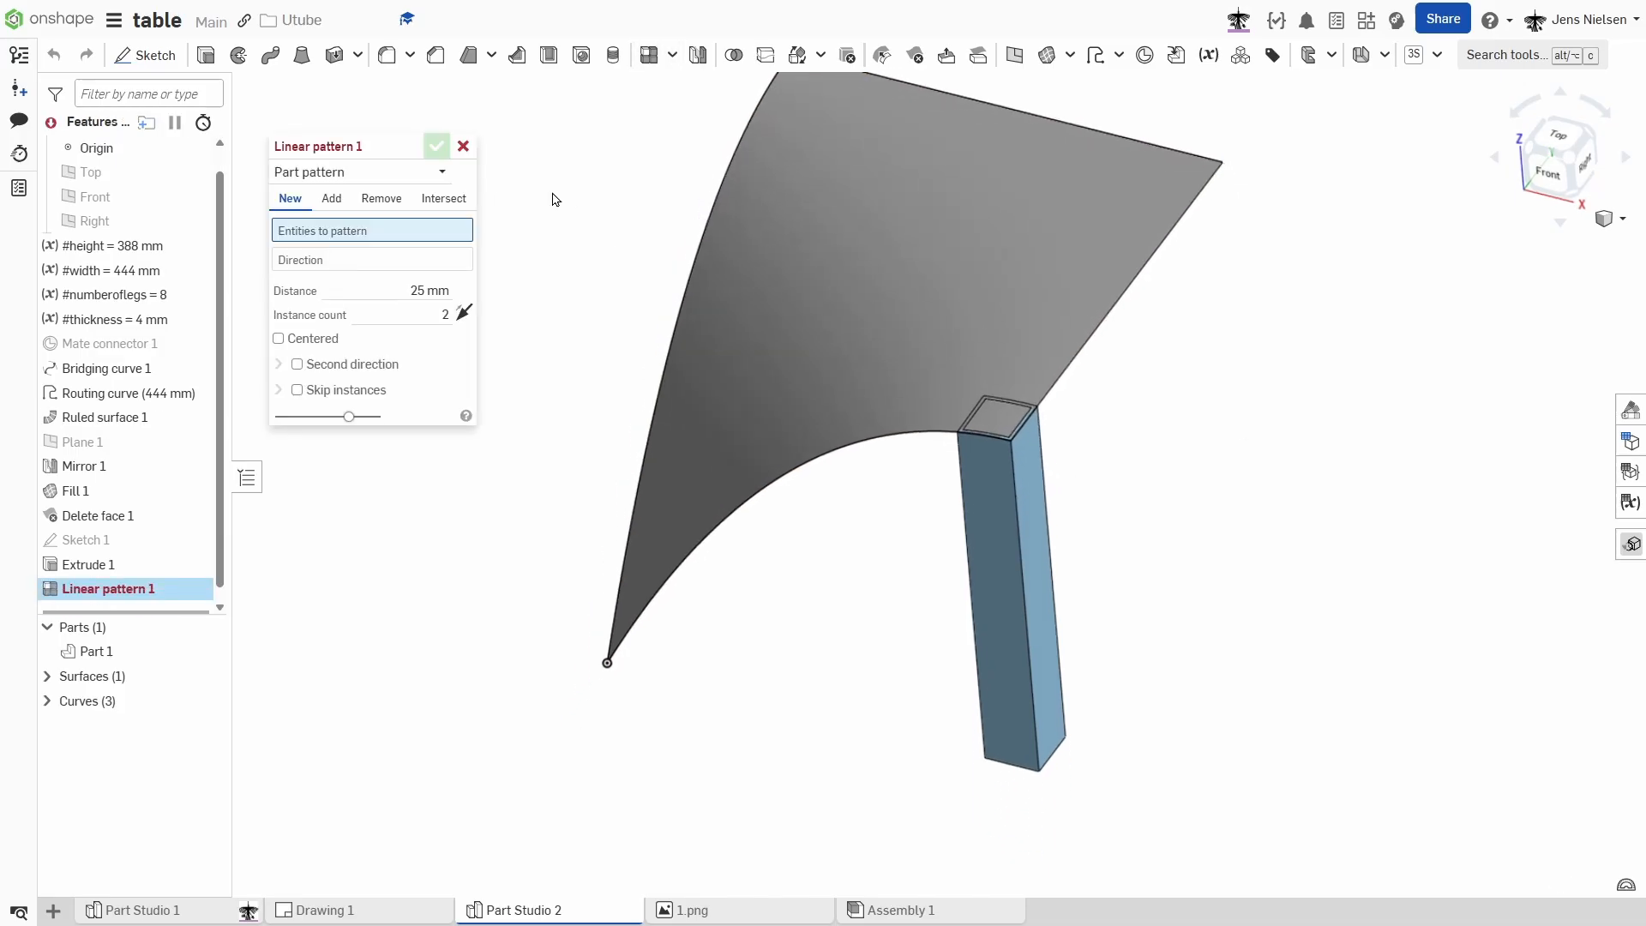
click(360, 171)
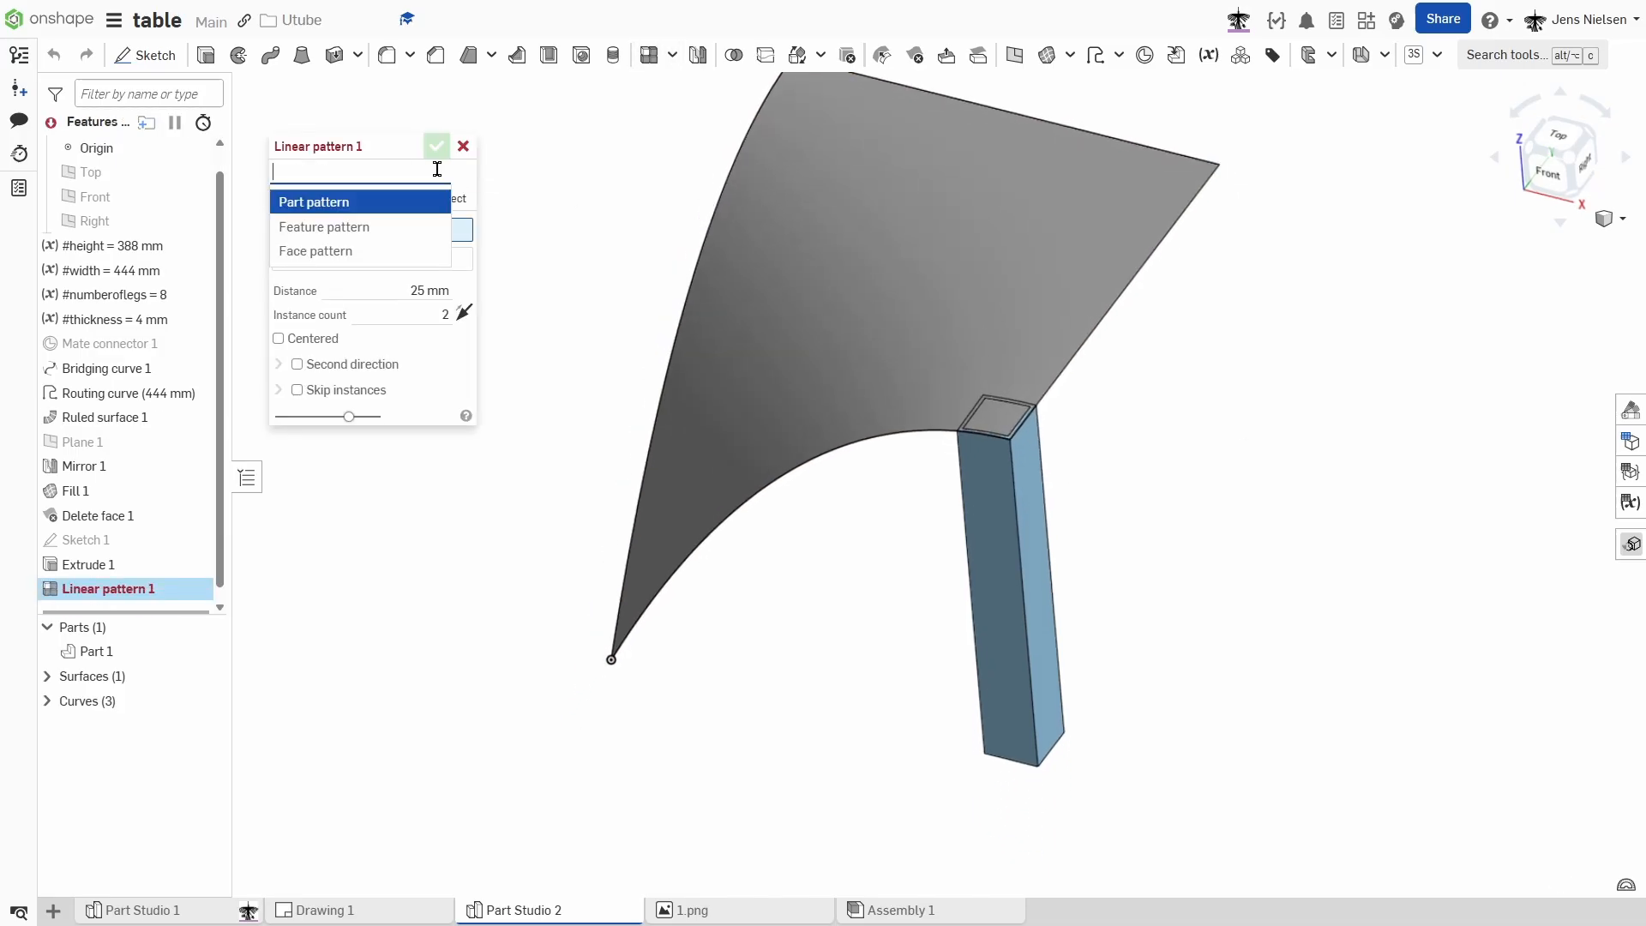
click(323, 227)
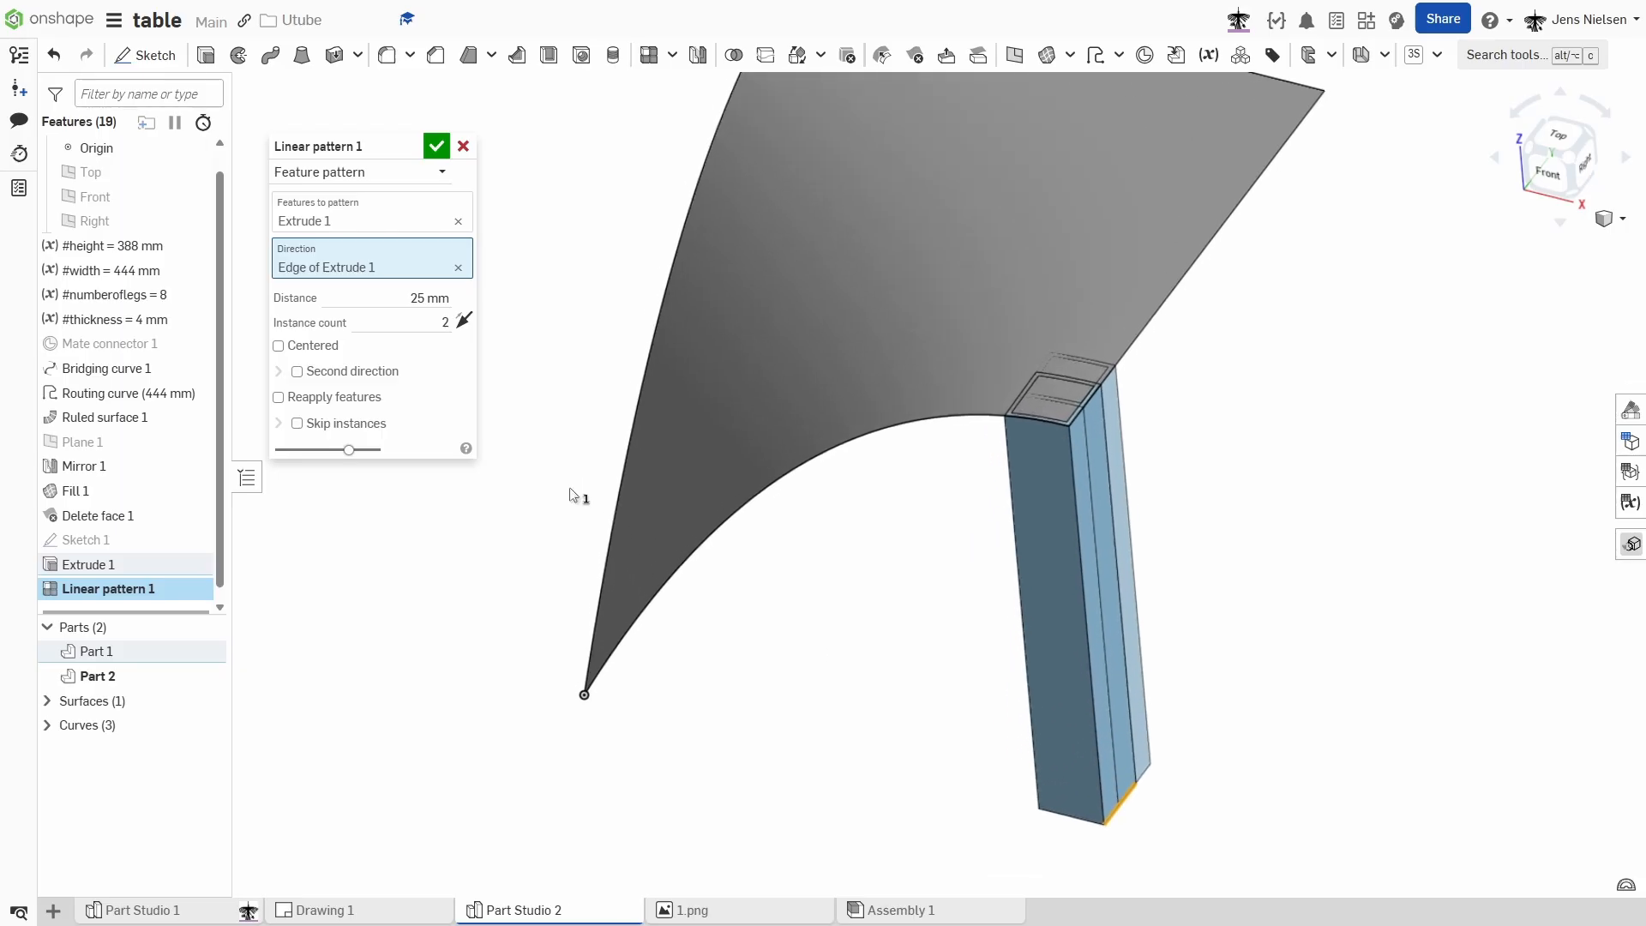
click(424, 297)
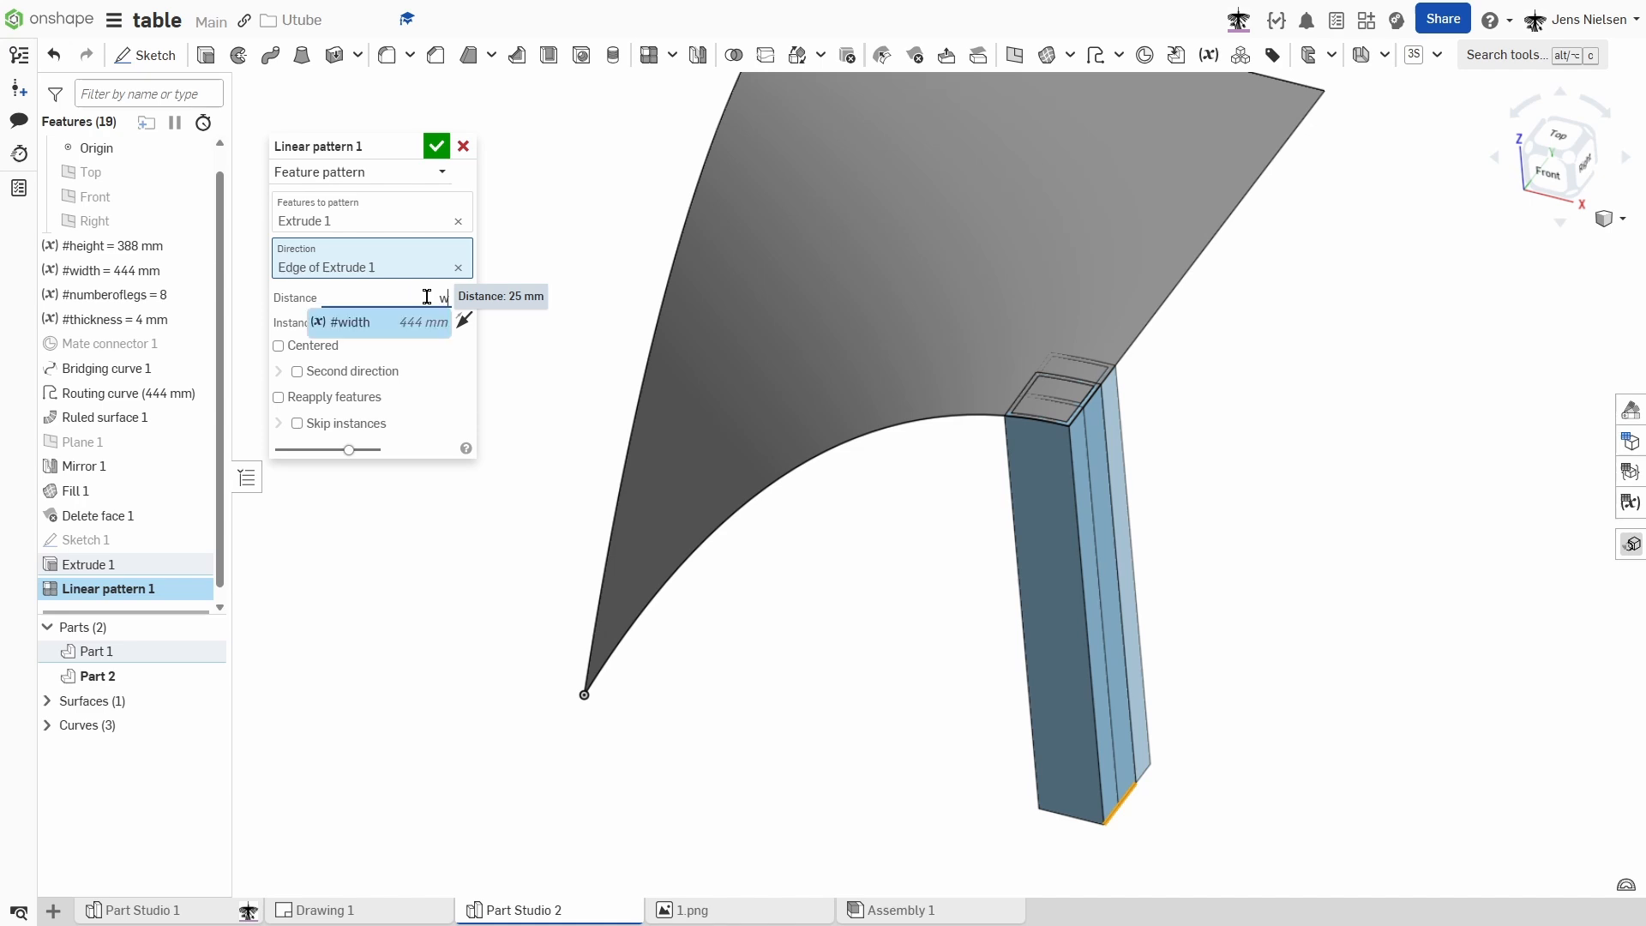
text(#width)
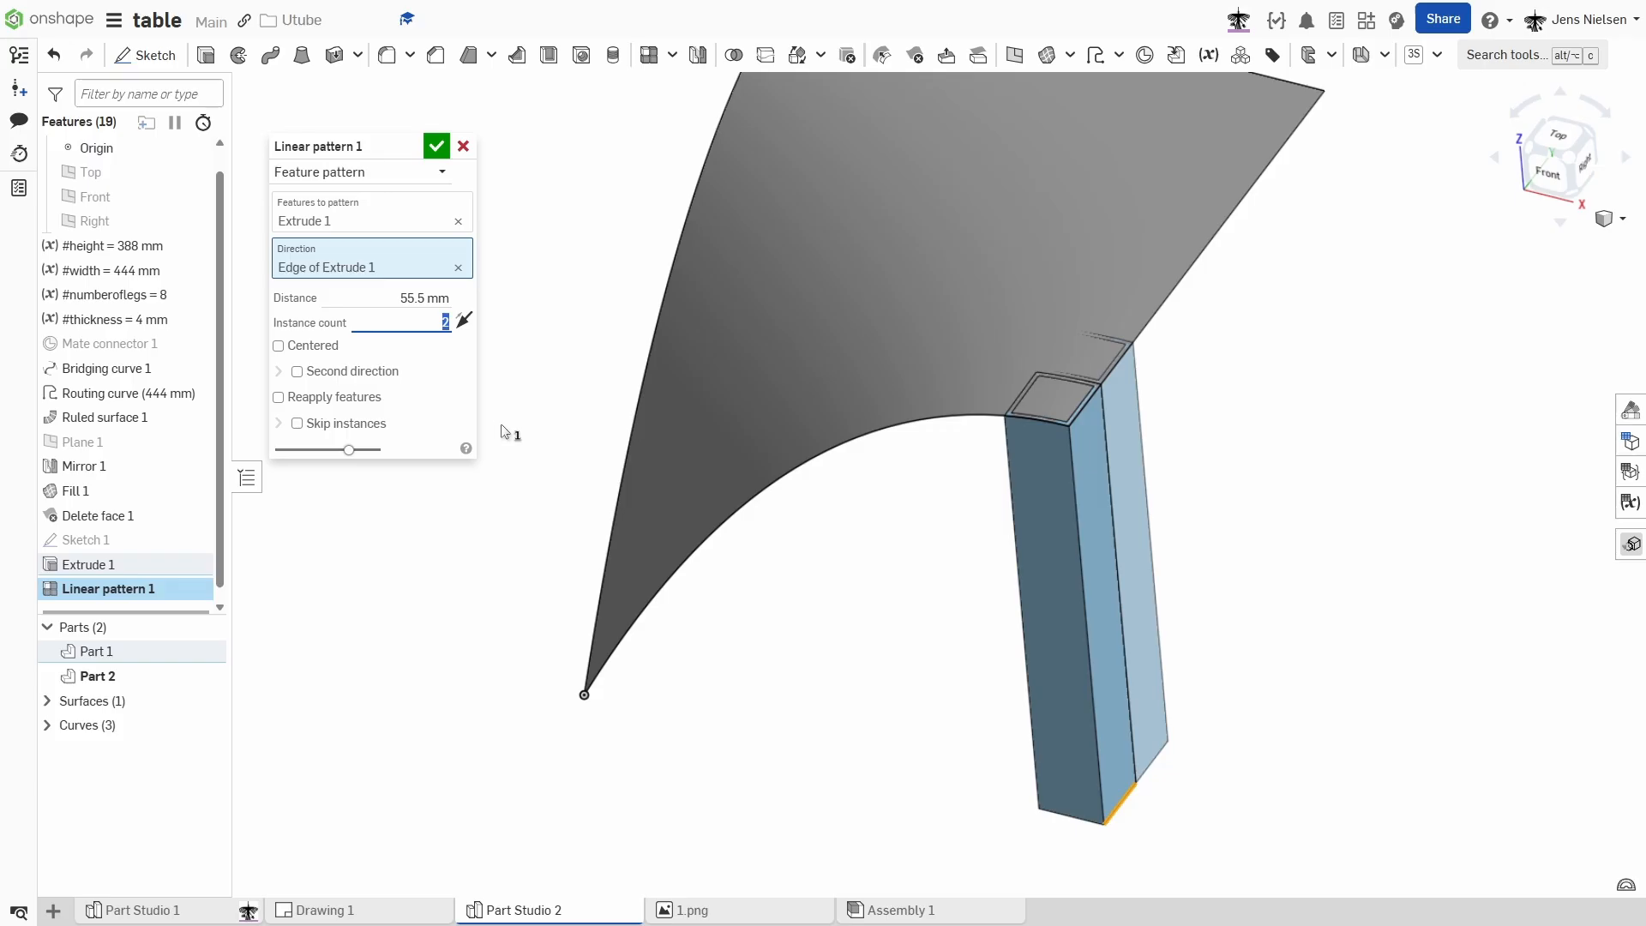
text(#numberoflegs)
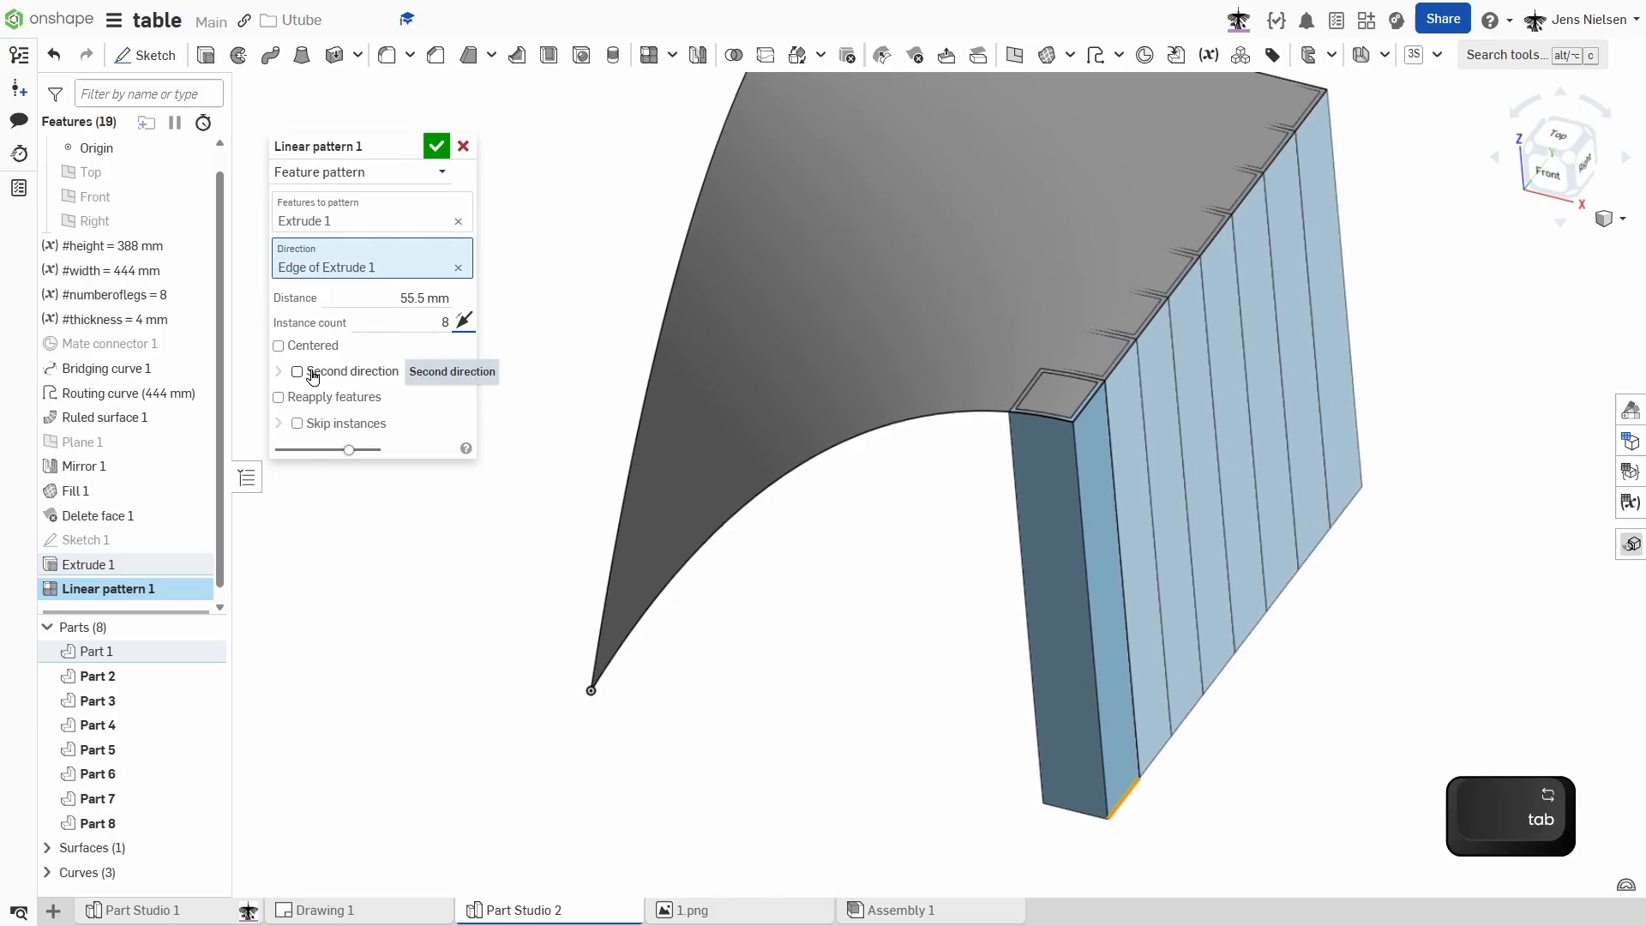
Add a second direction spaced #width/#numberoflegs, count #numberoflegs, with Reapply features.
click(297, 370)
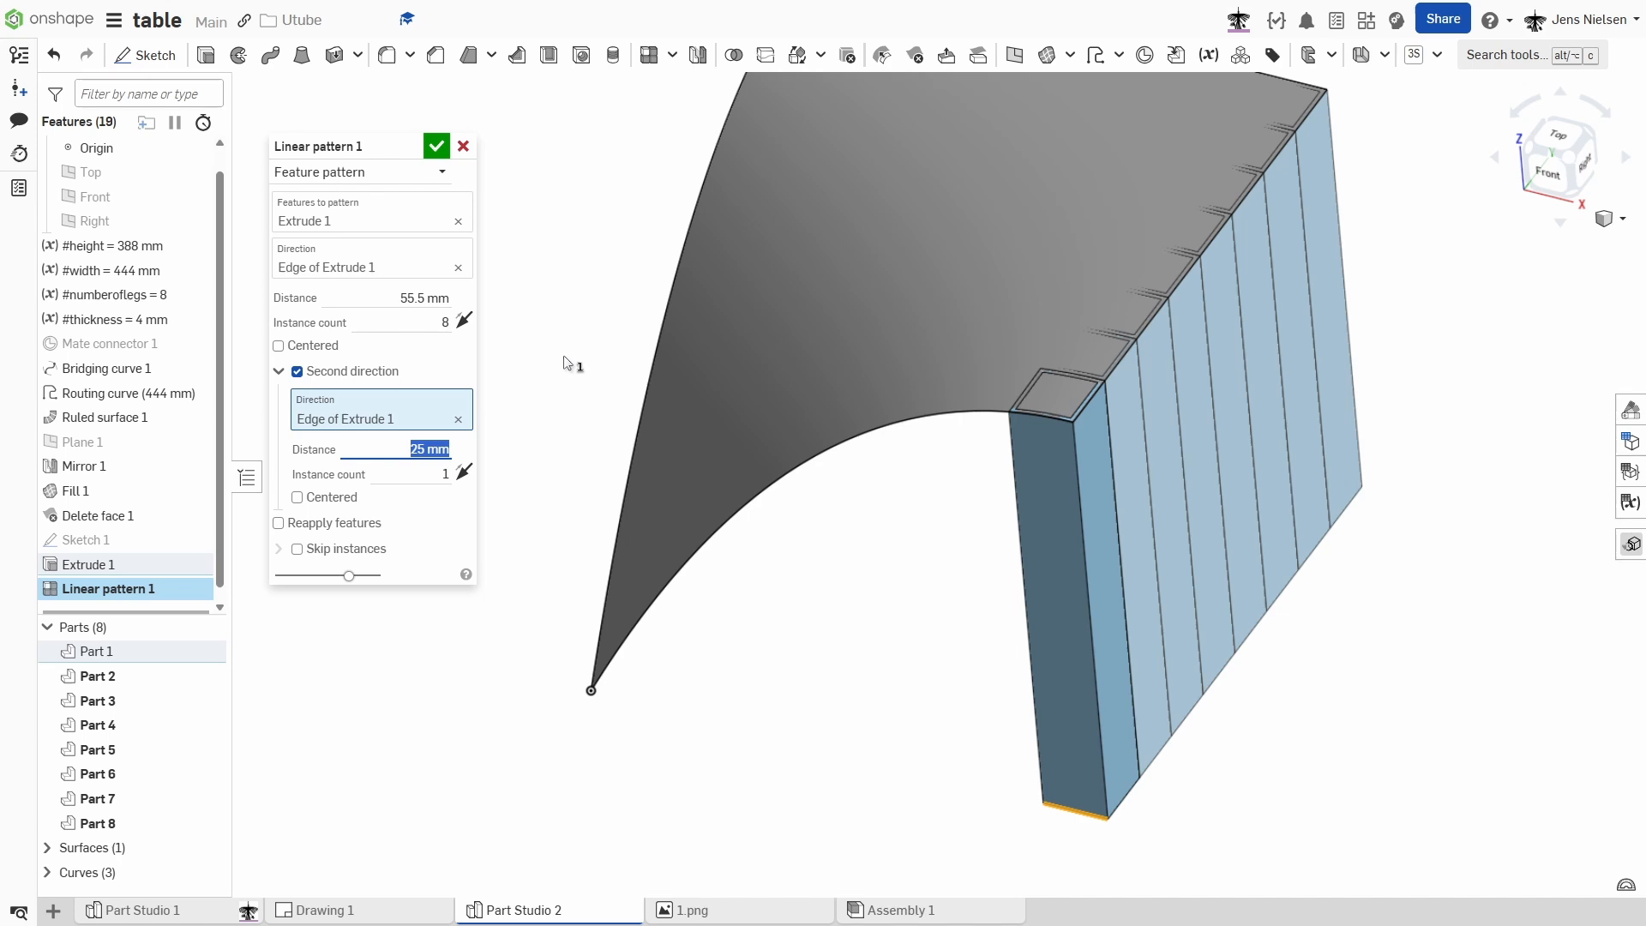
text(#width)
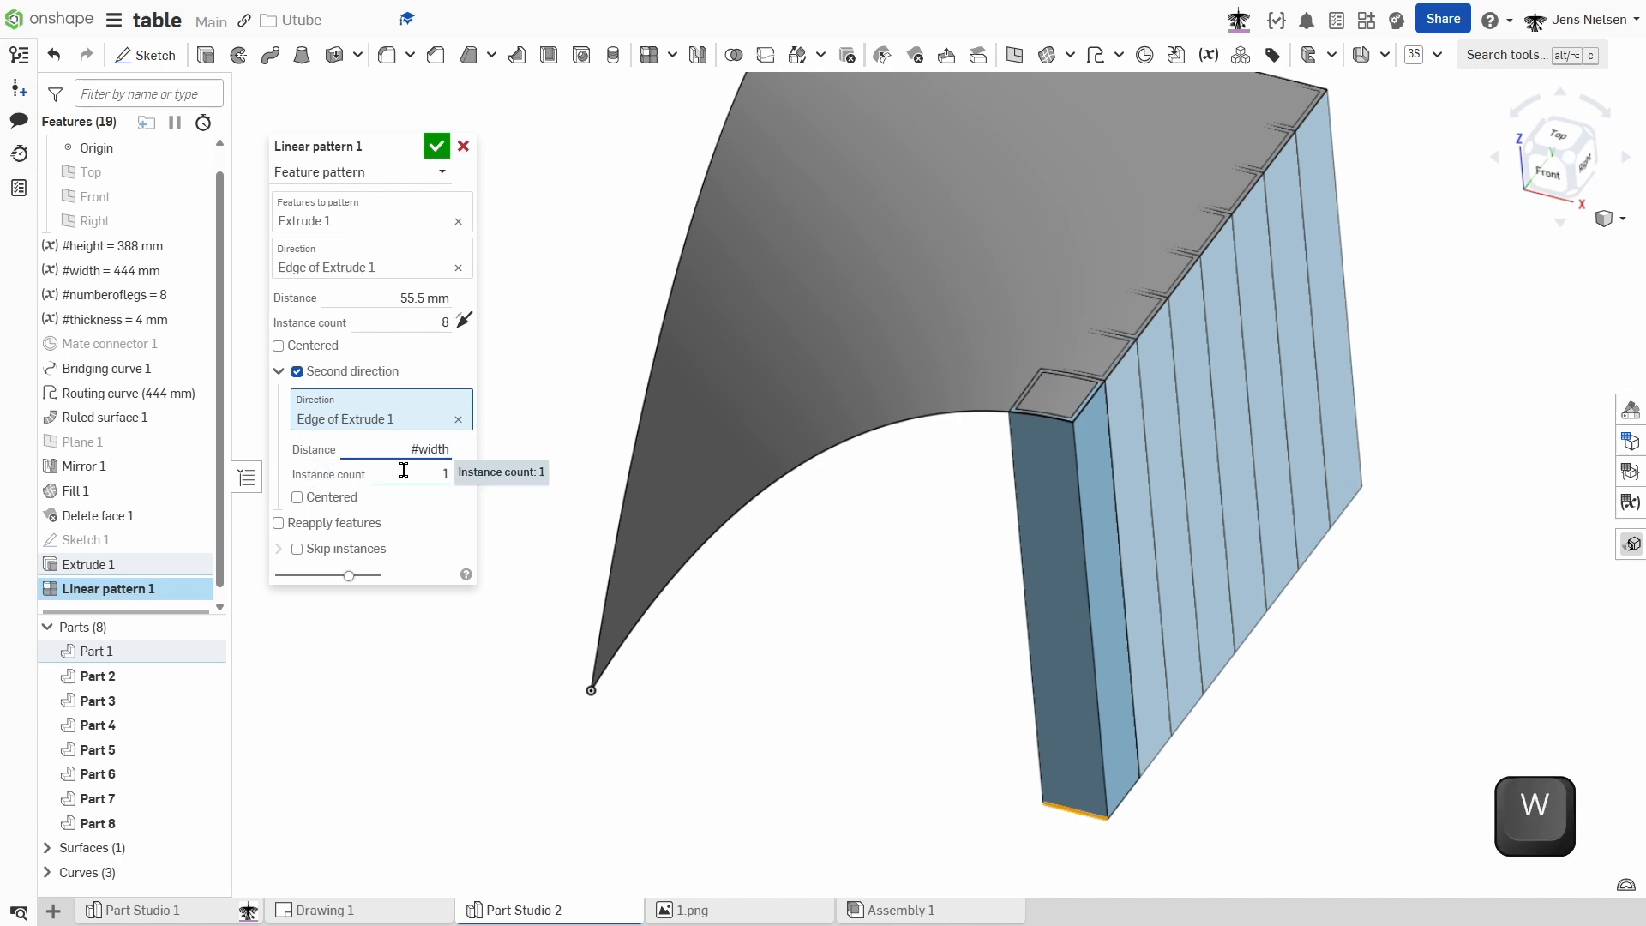
text(/#numberofl)
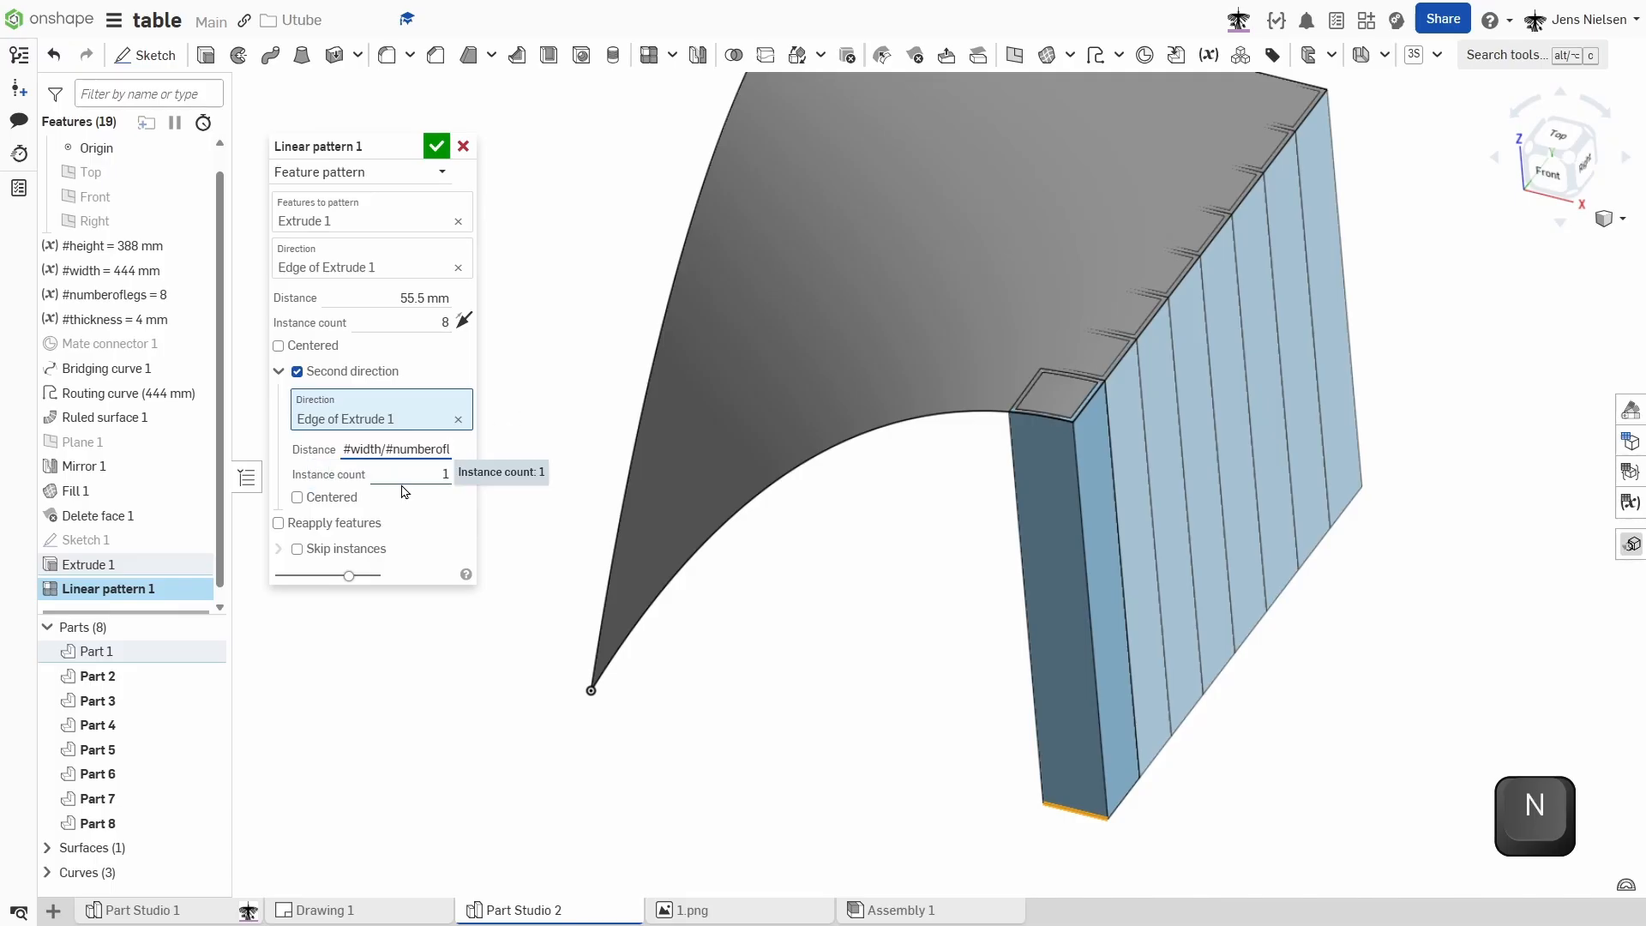
click(410, 473)
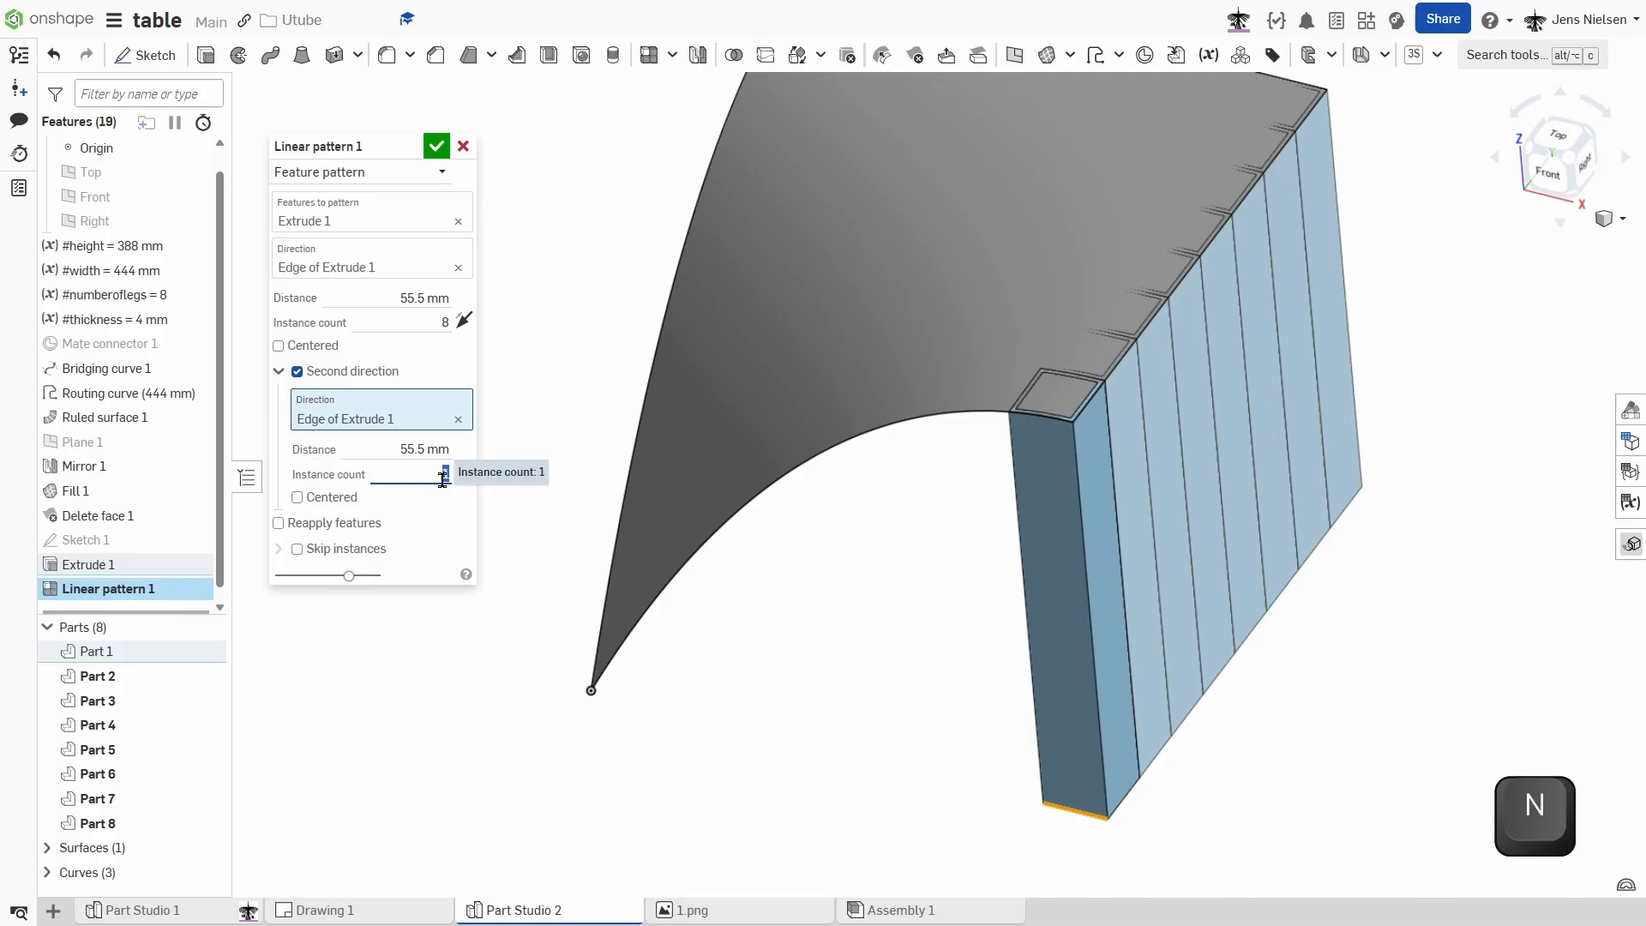
text(#numberoflegs)
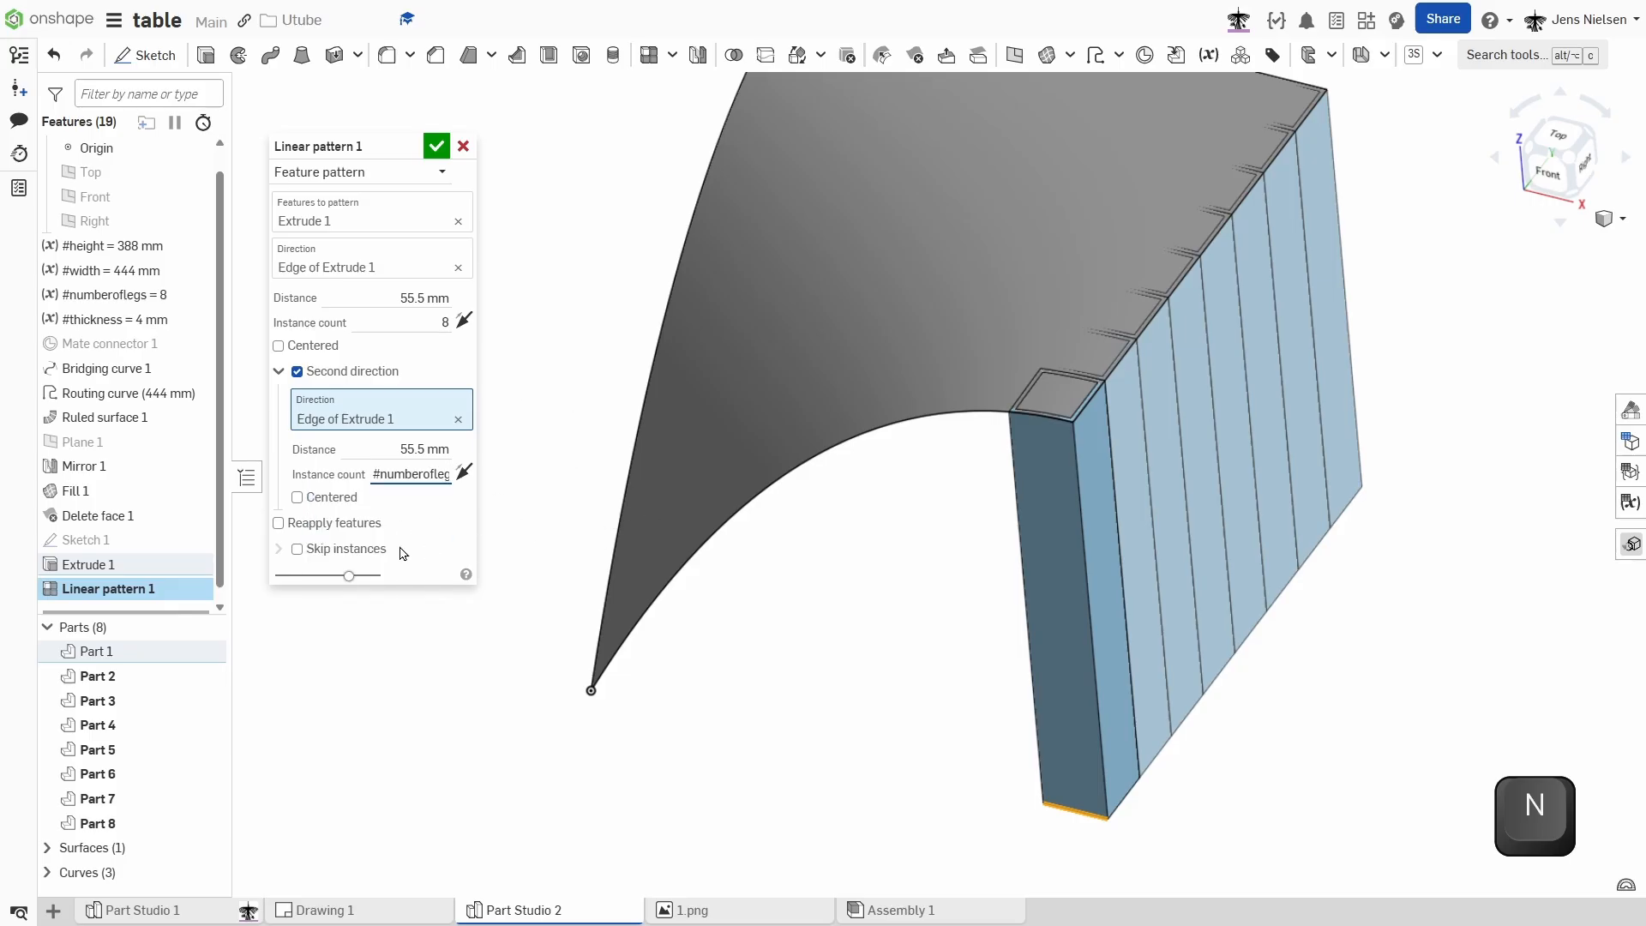
click(277, 523)
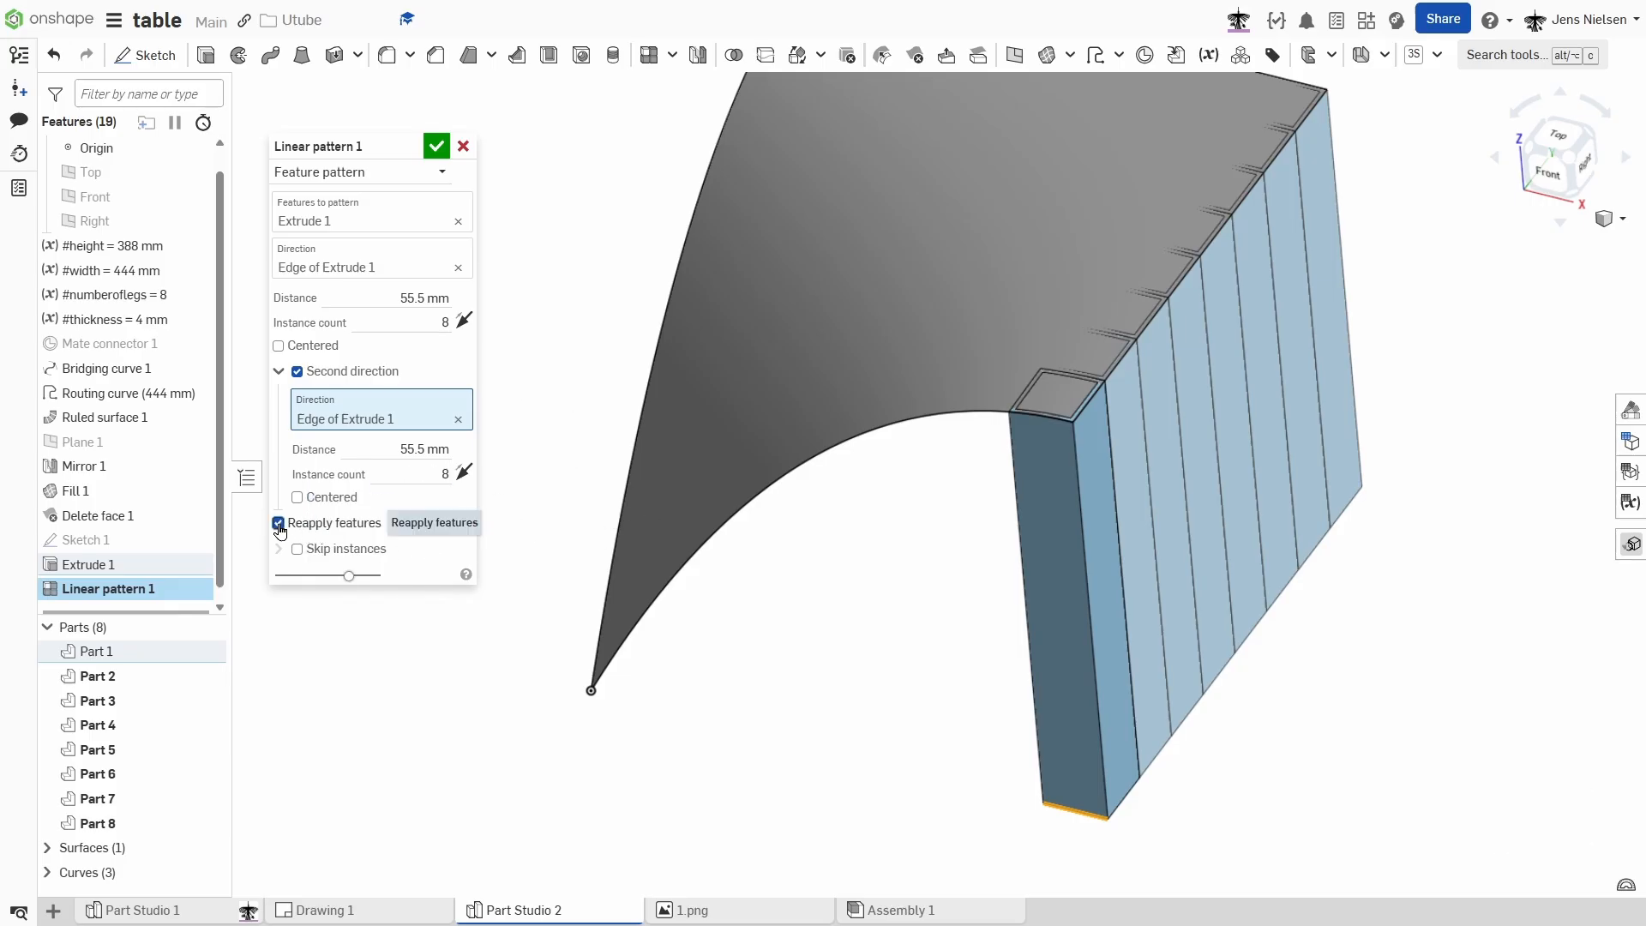
click(280, 523)
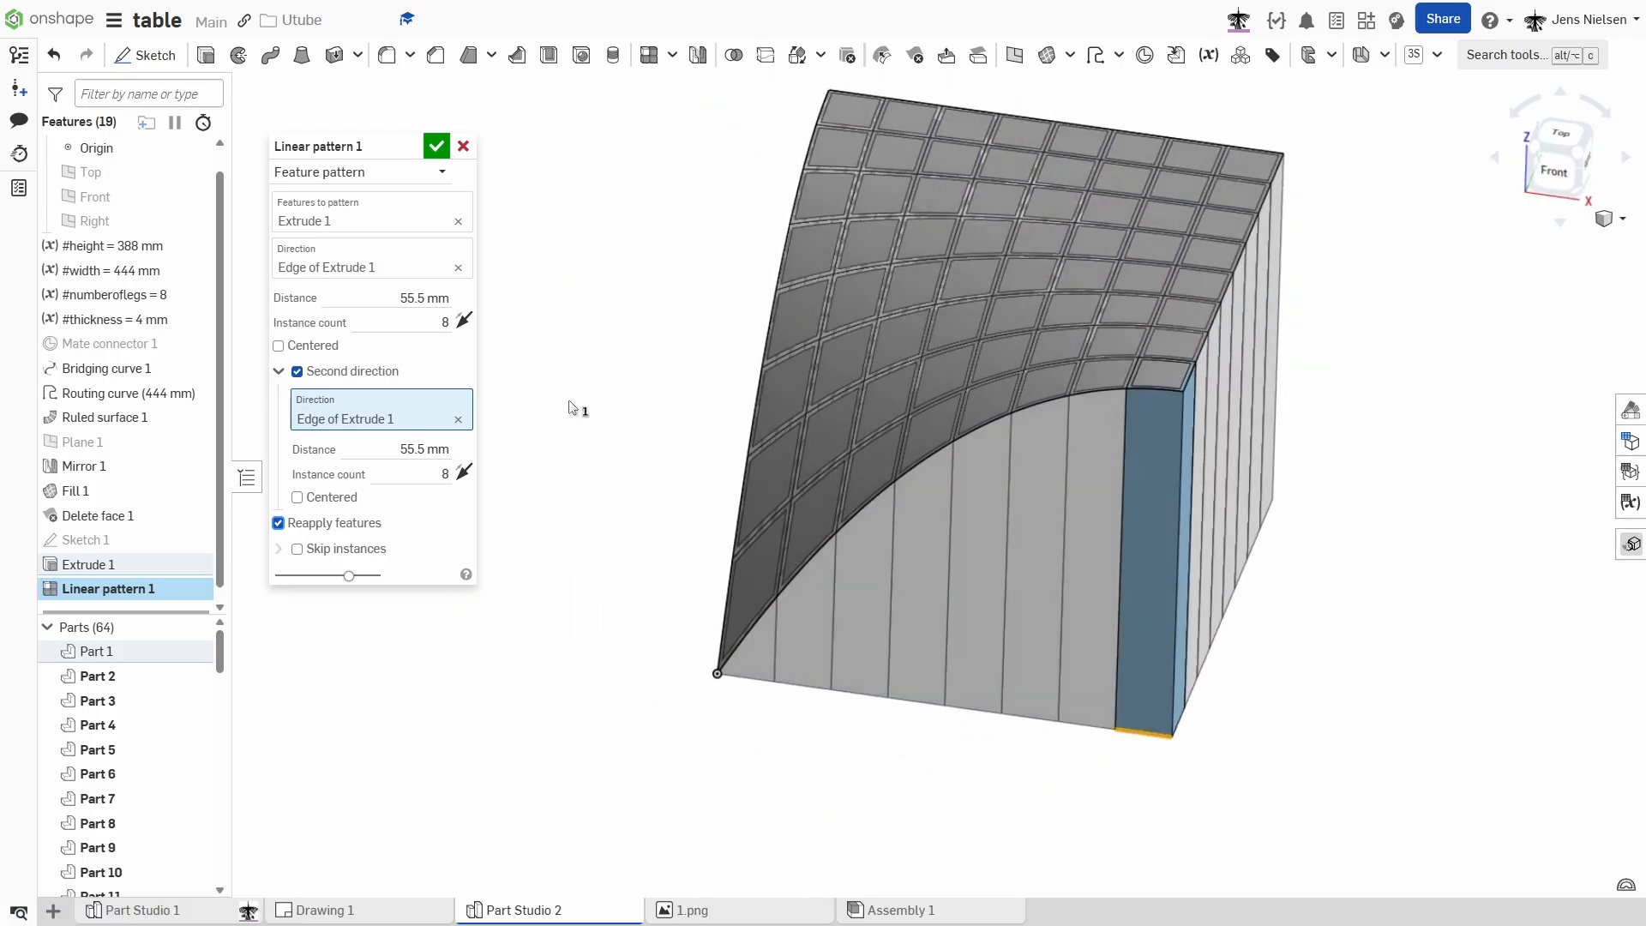
click(436, 145)
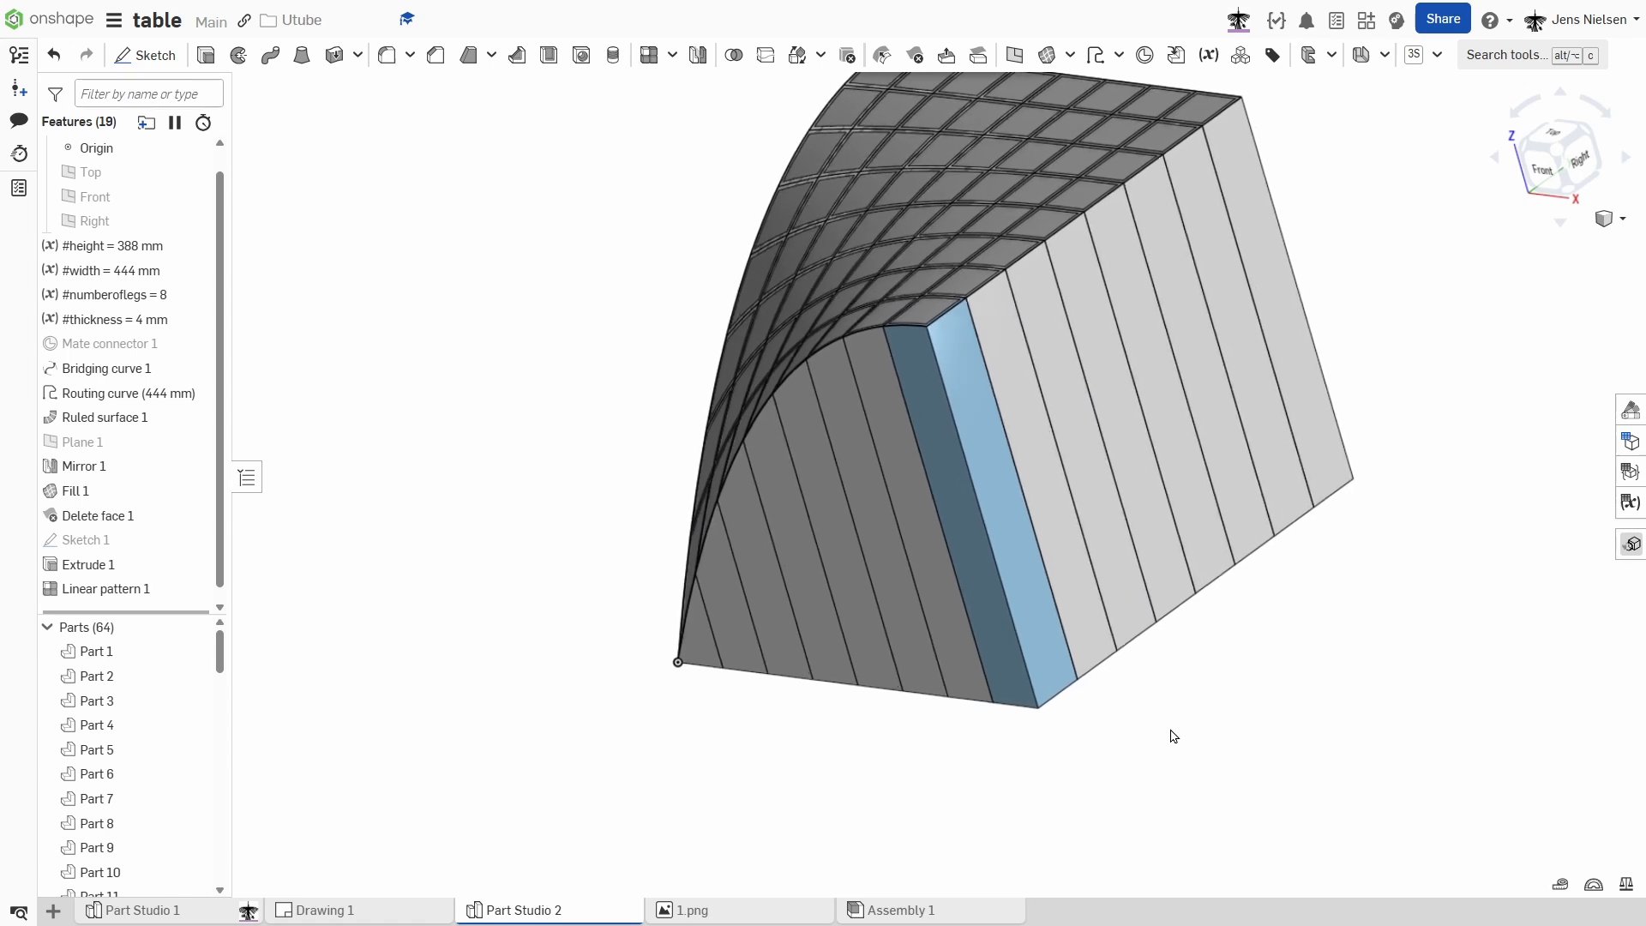
Boolean-union all 64 rib parts into one part, then show Surface 1 again.
click(1043, 661)
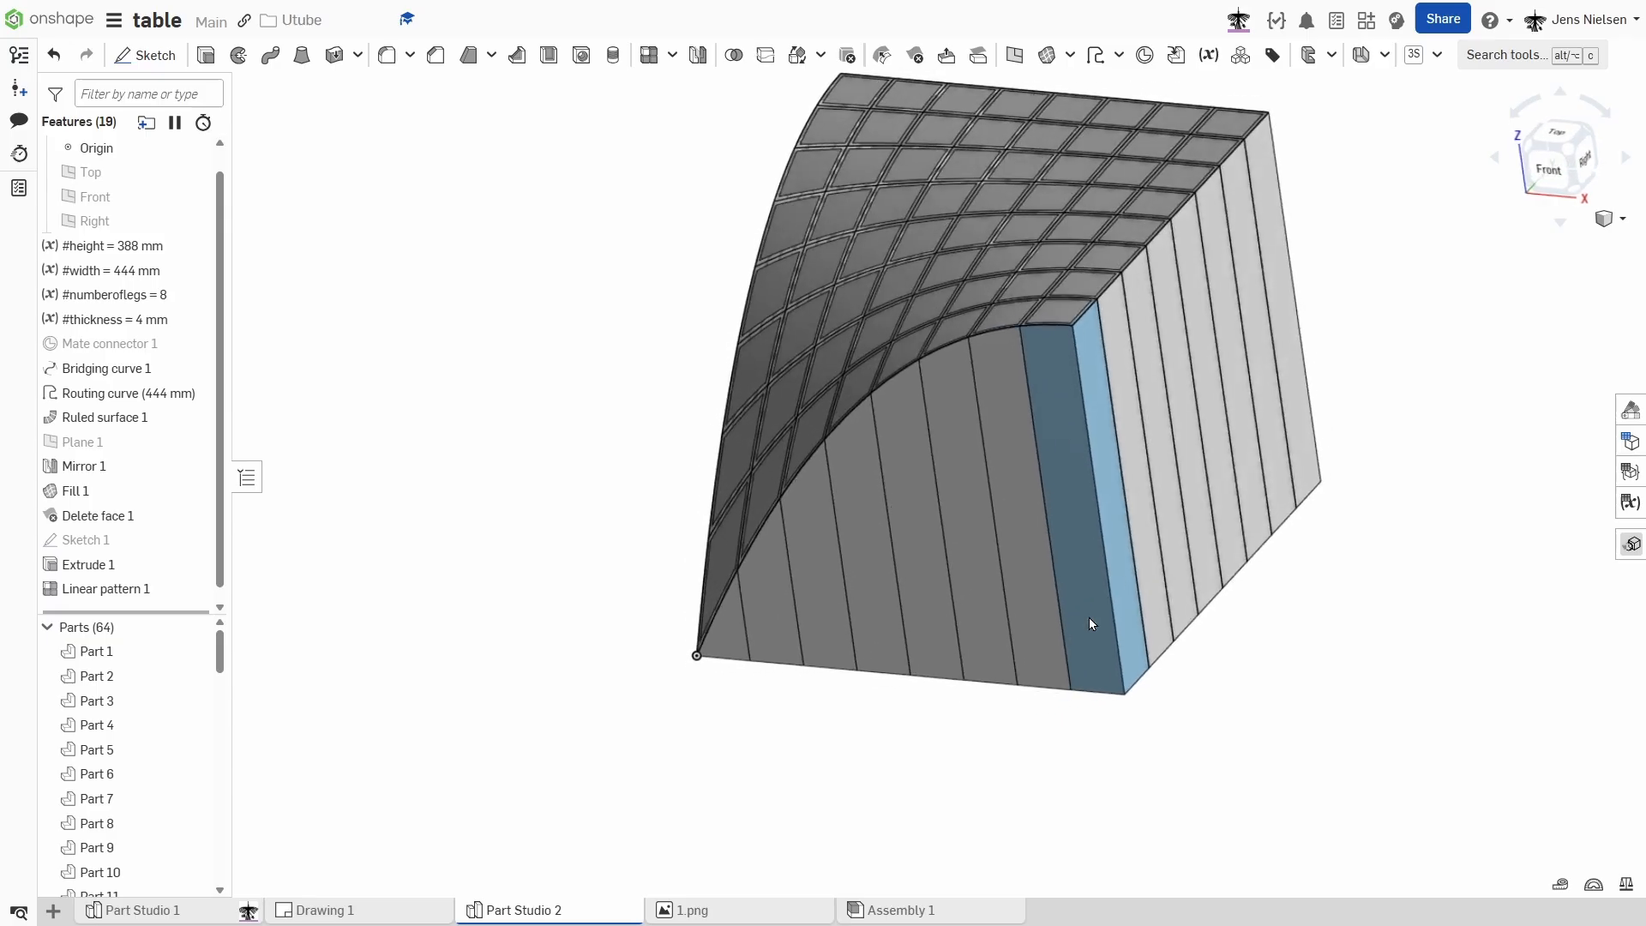
click(46, 626)
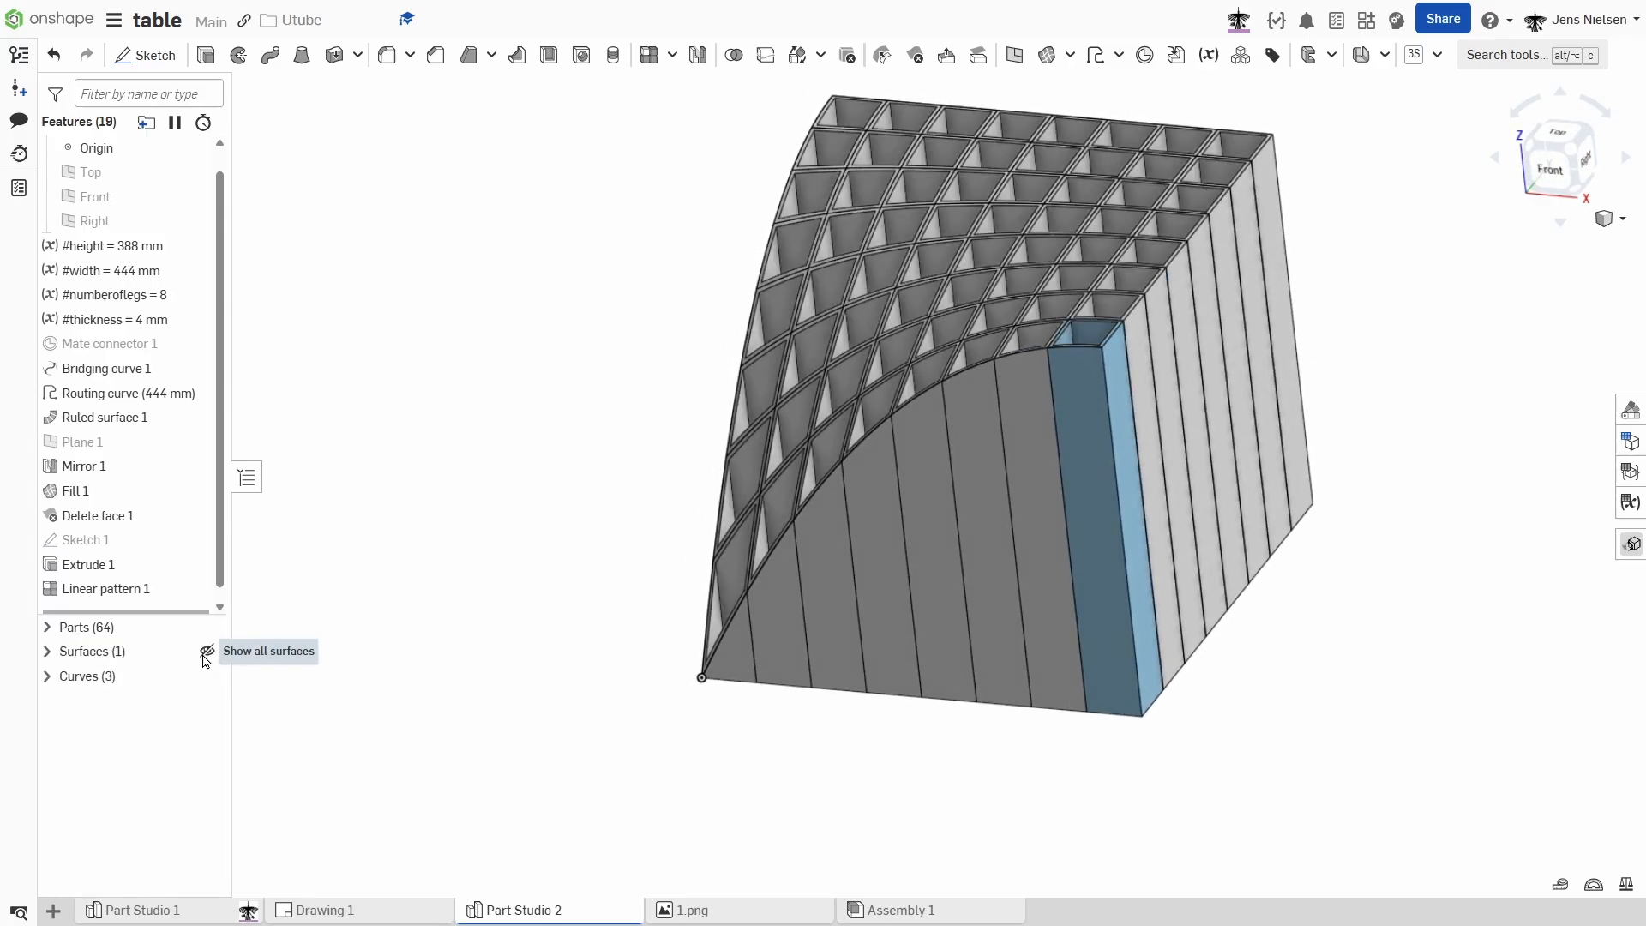
mouse_move(731, 55)
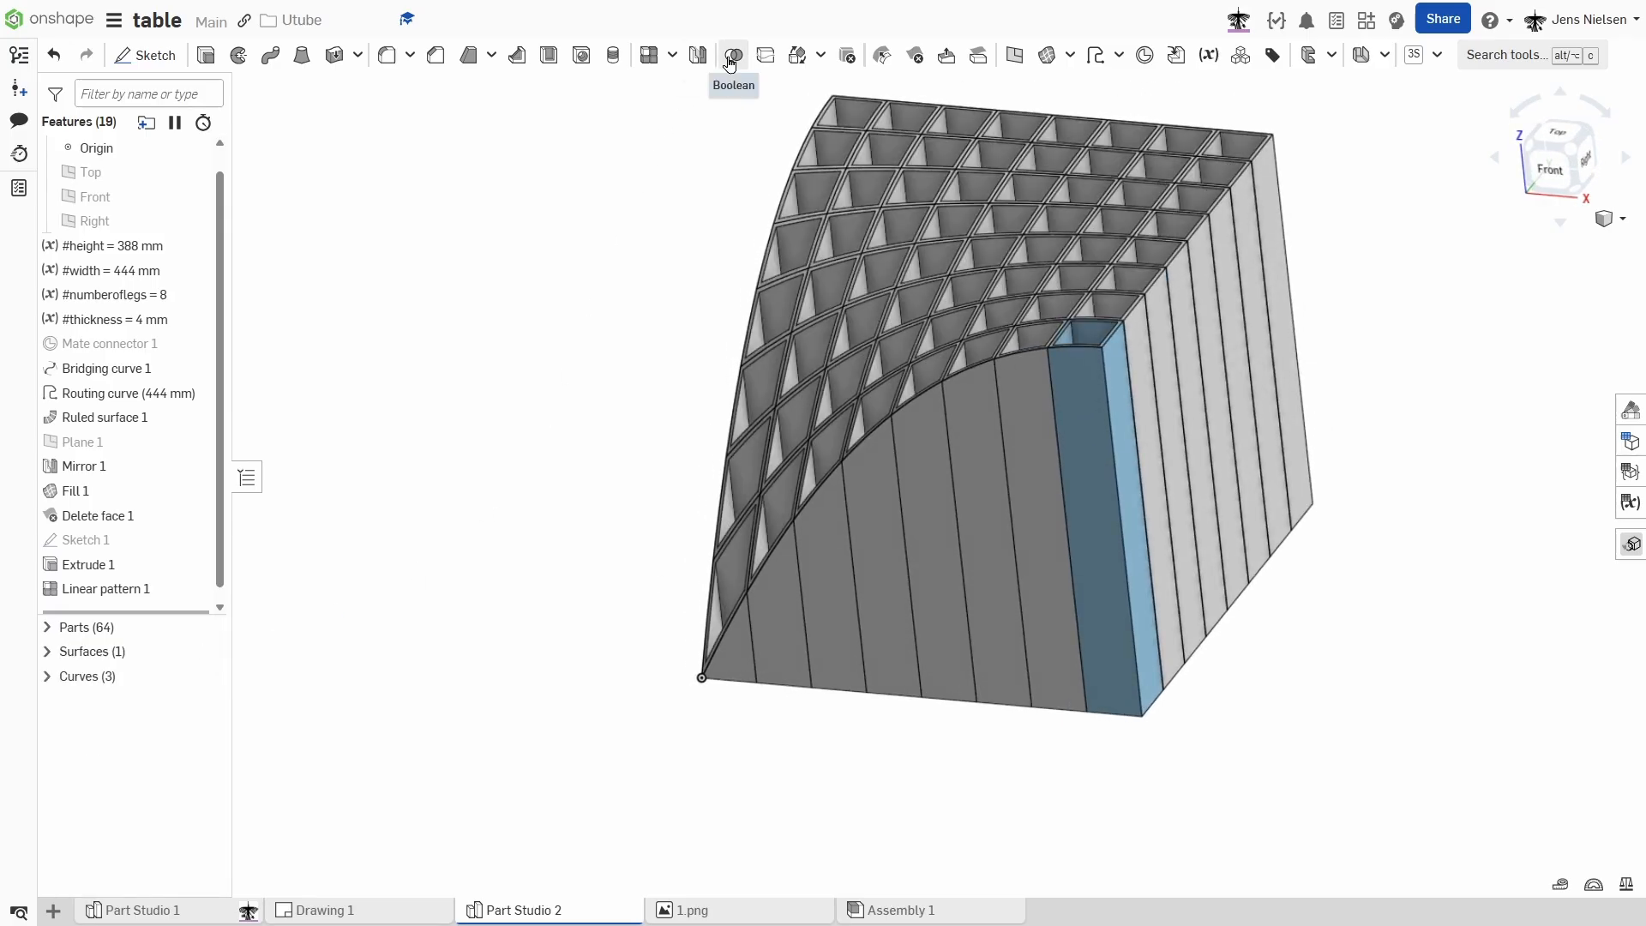
click(731, 55)
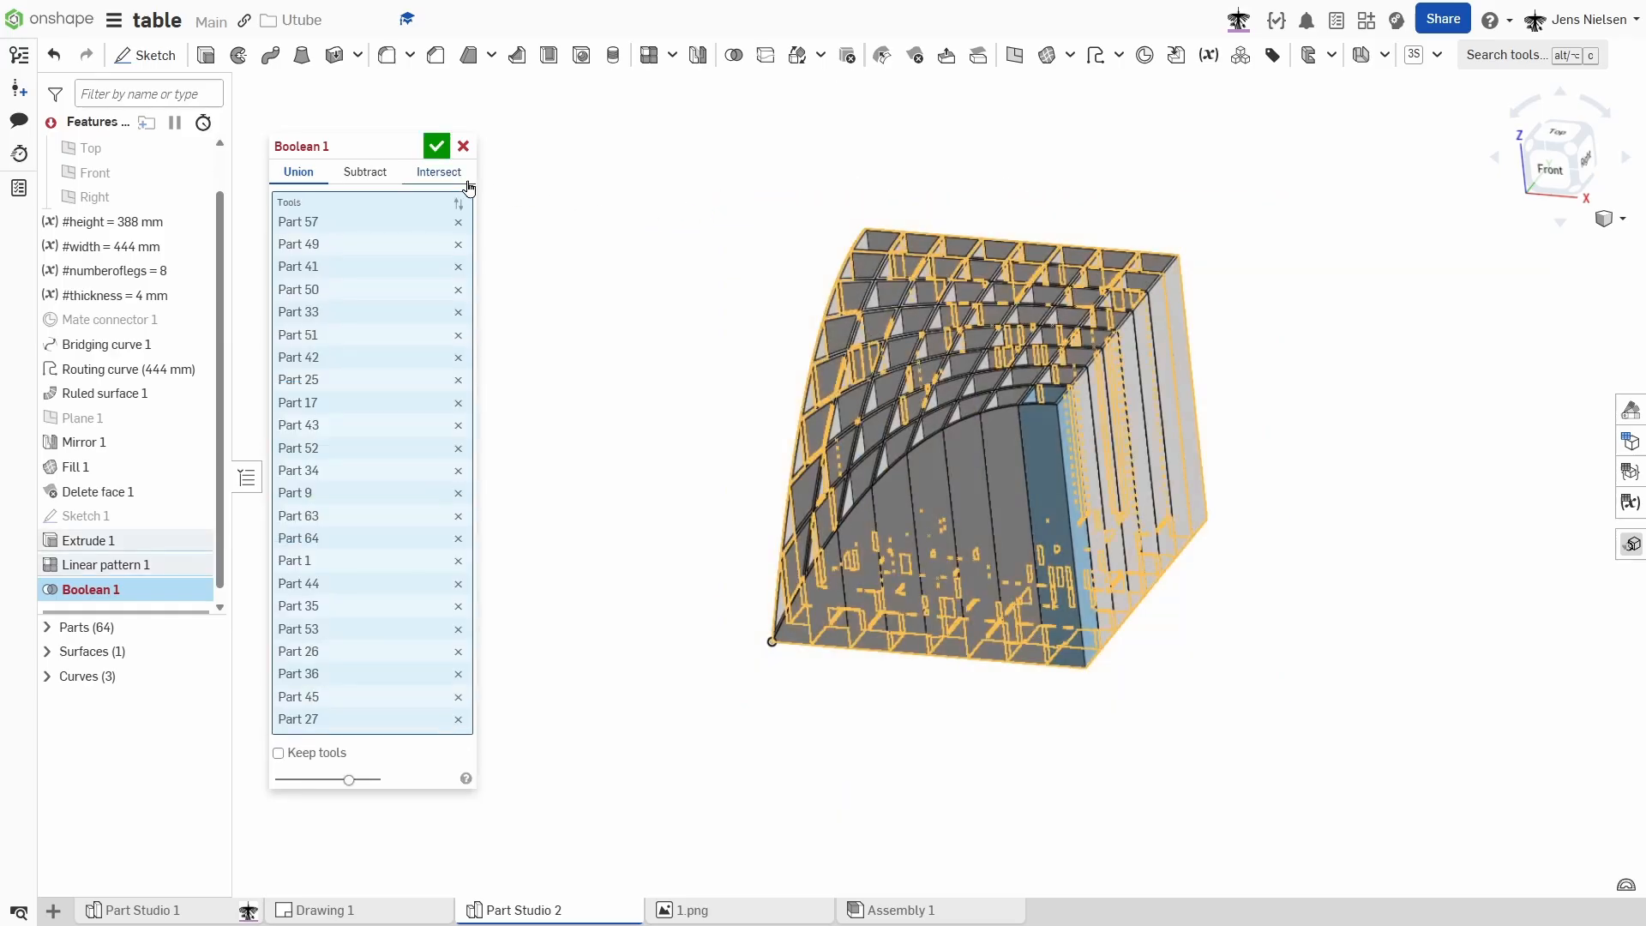
click(435, 145)
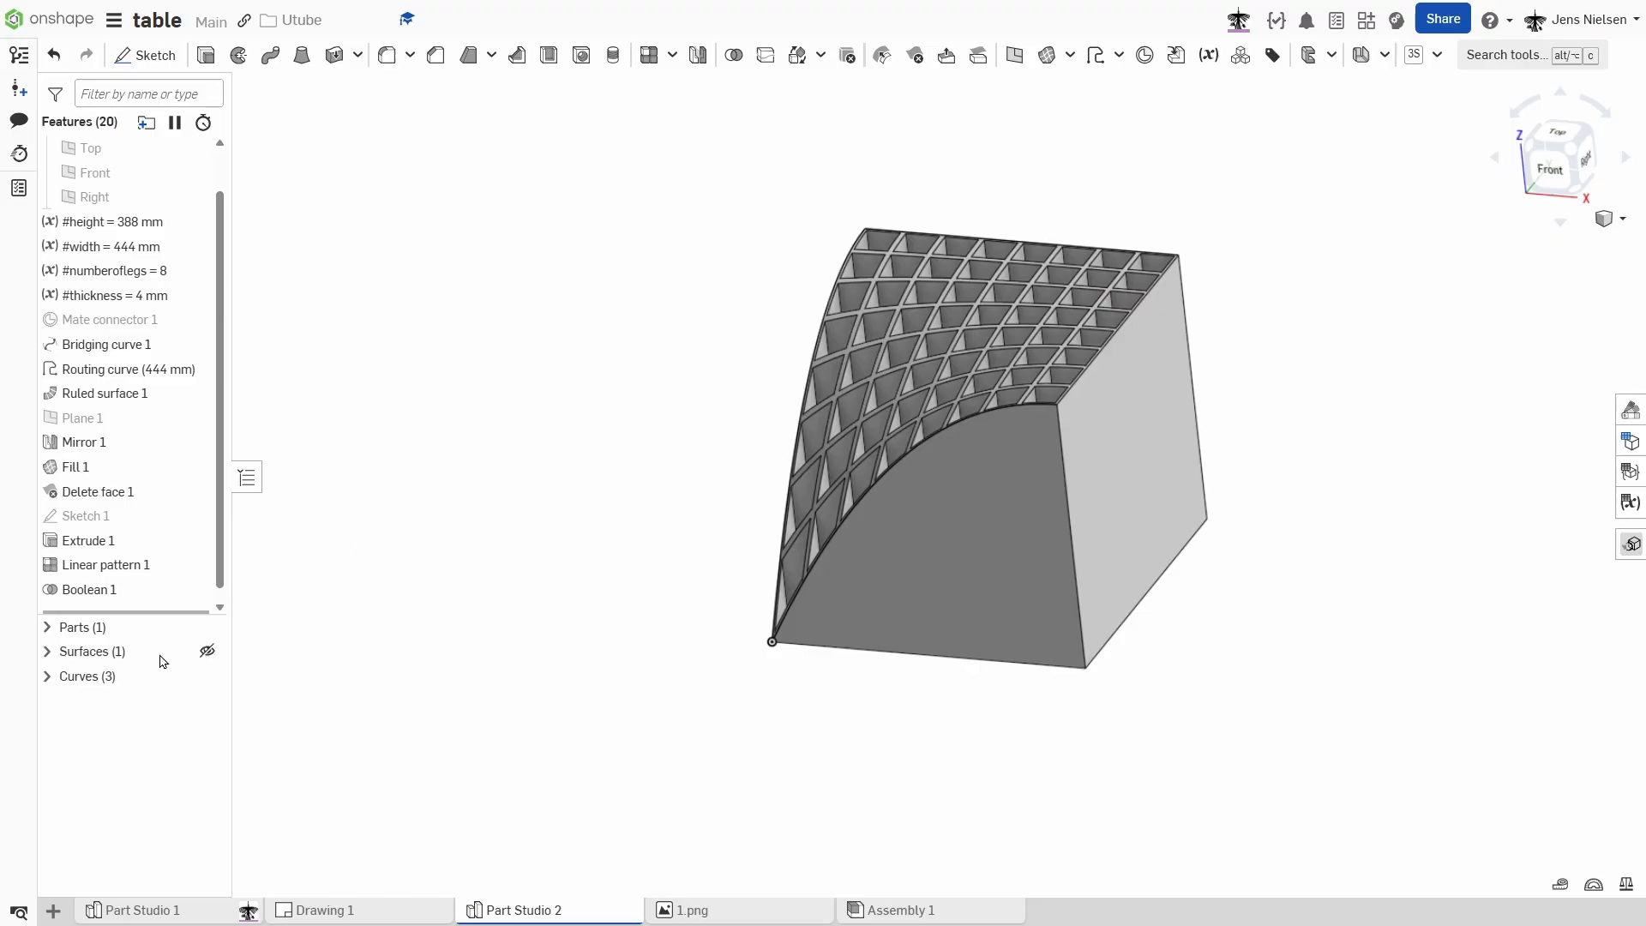
click(83, 651)
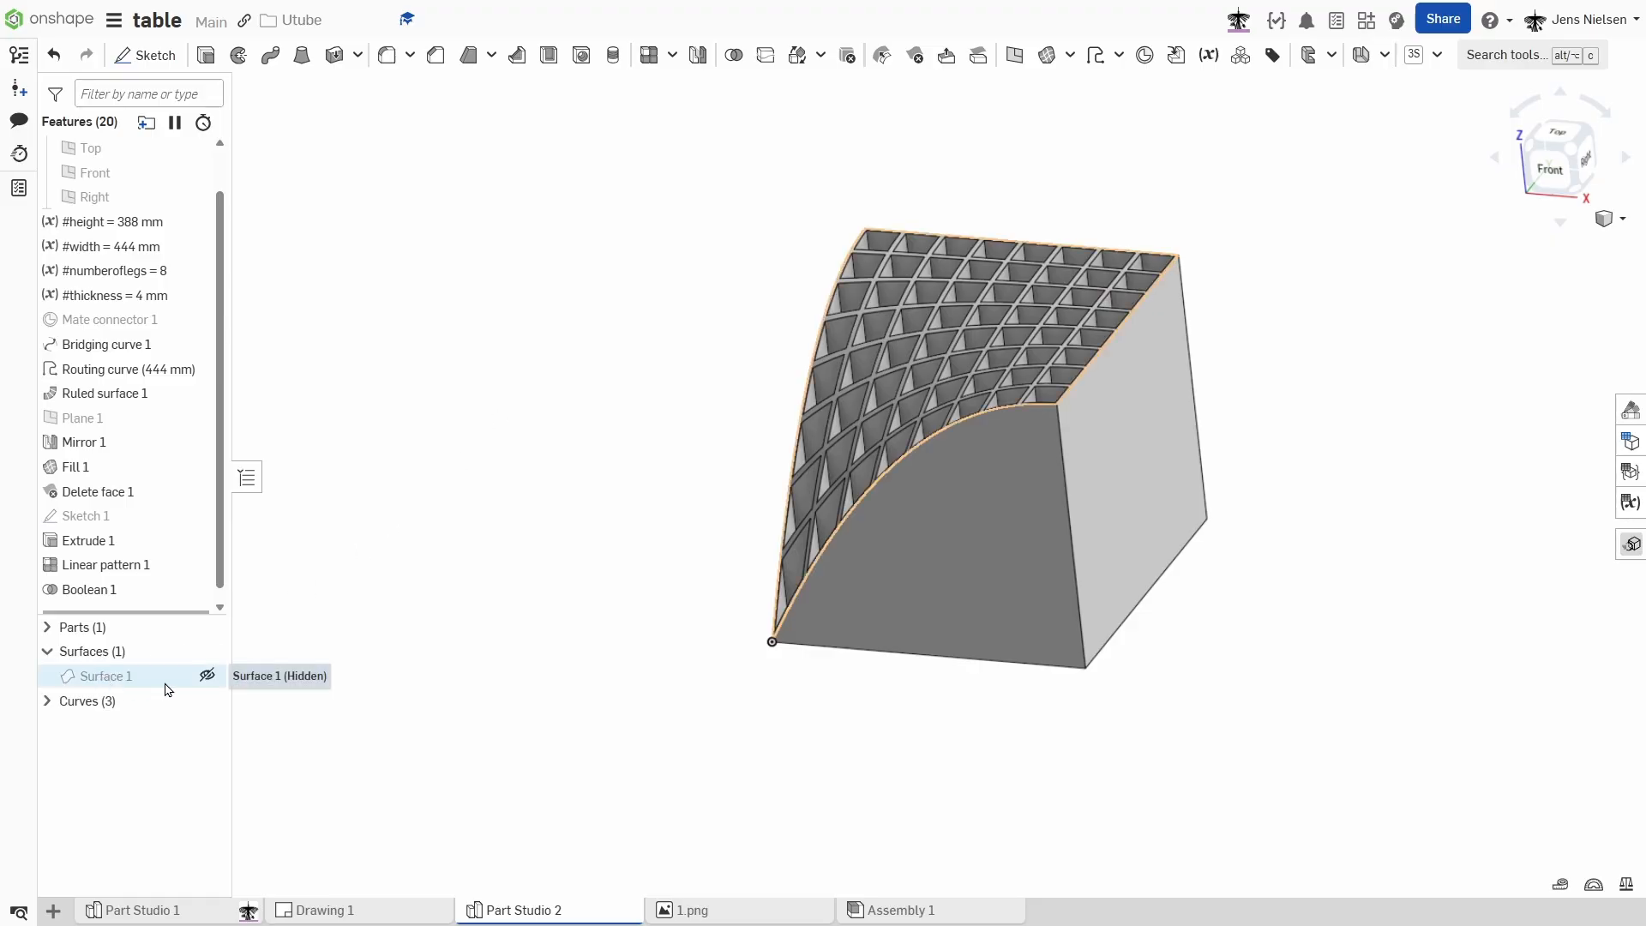
click(207, 675)
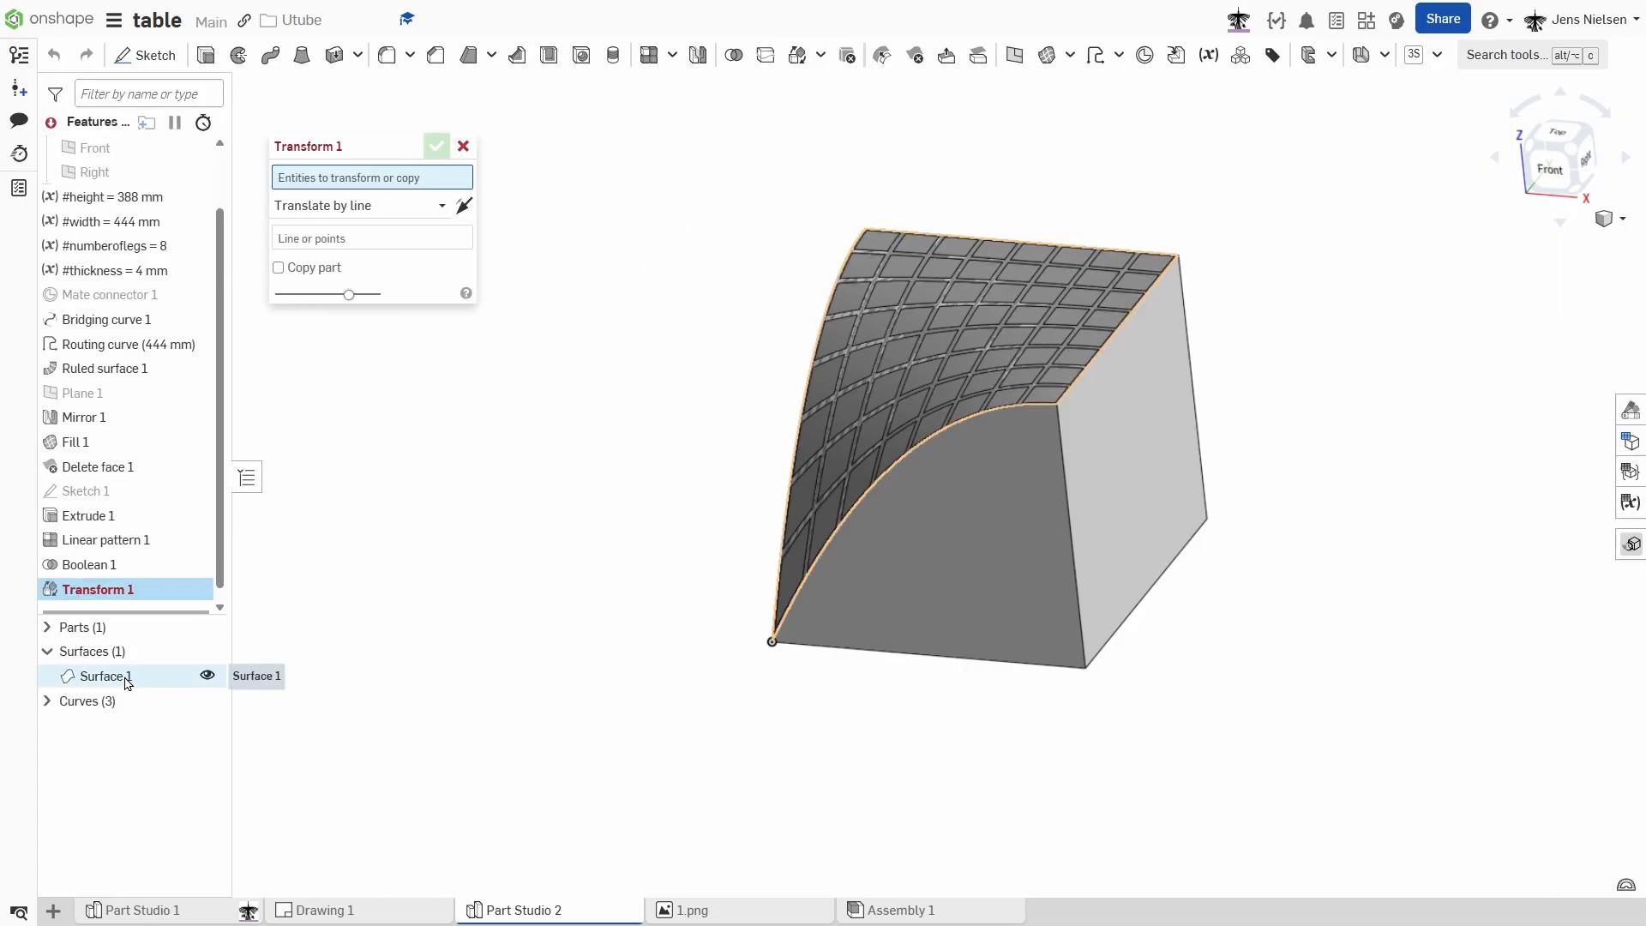
Translate Surface 1 by 88 mm along Z with a Transform feature.
click(104, 675)
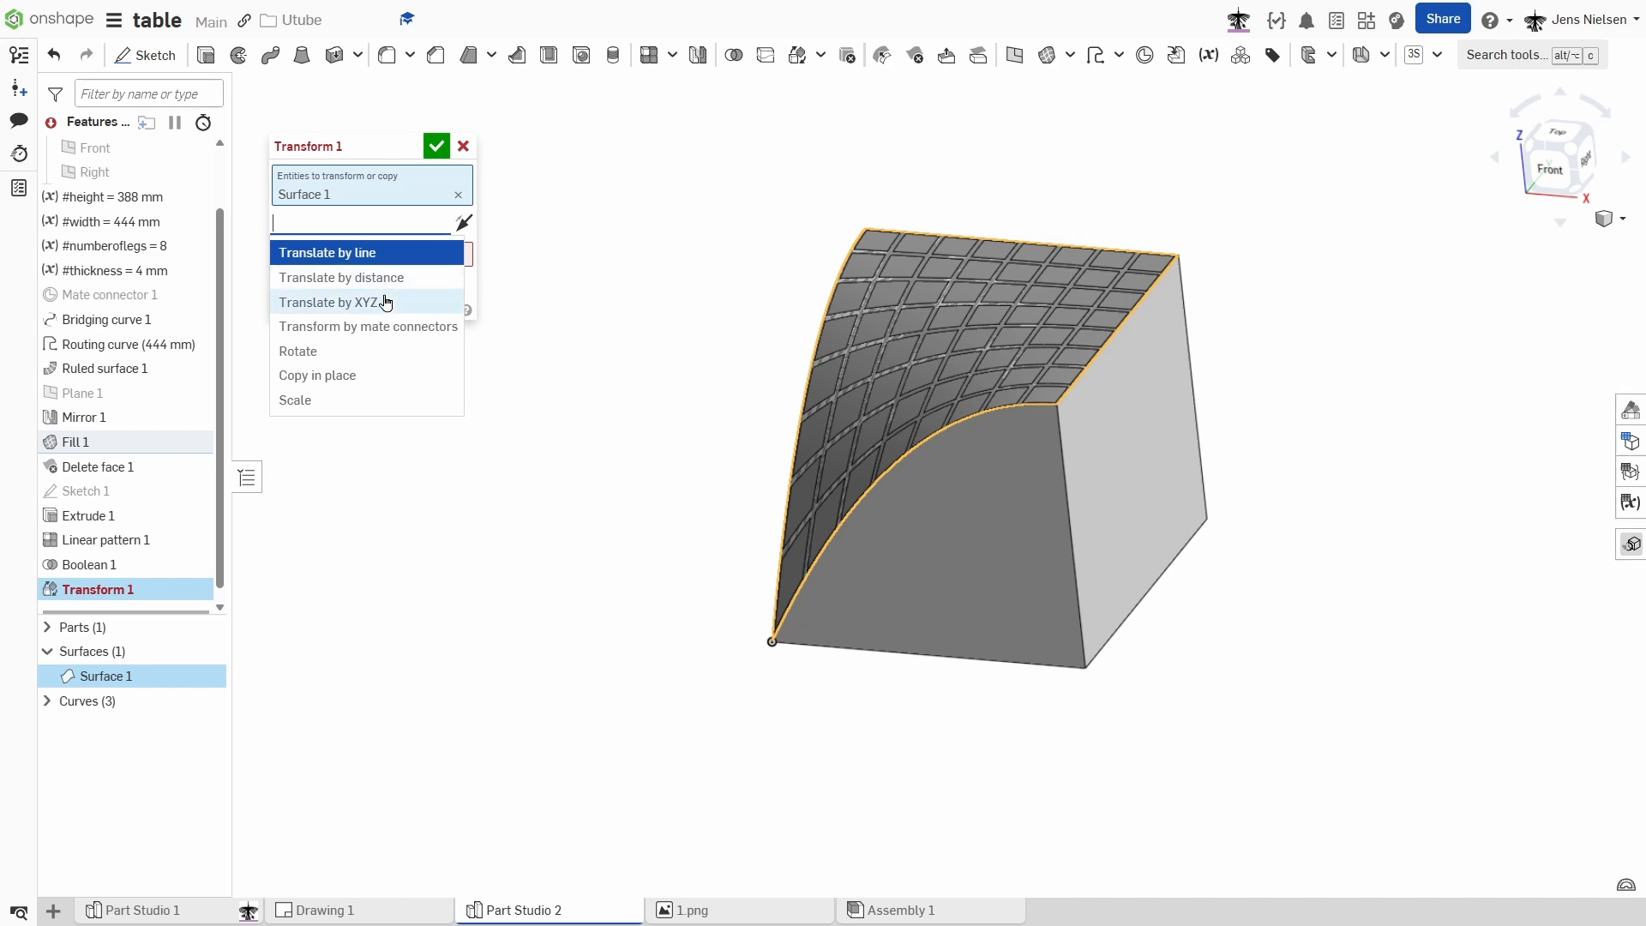
click(334, 303)
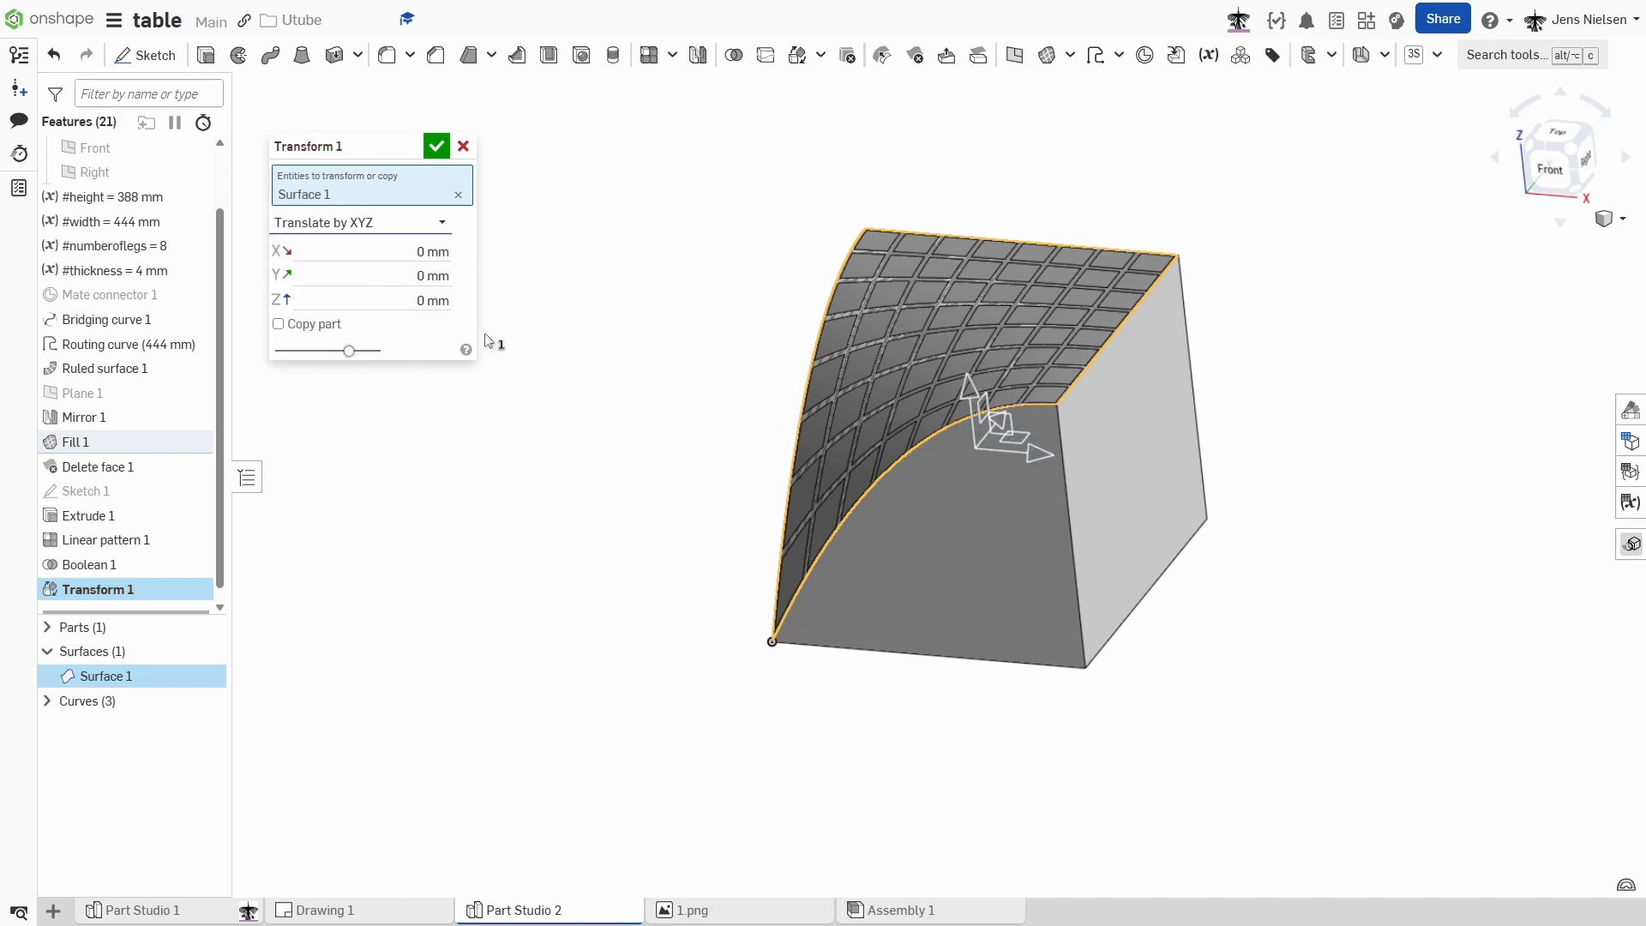
mouse_move(472, 327)
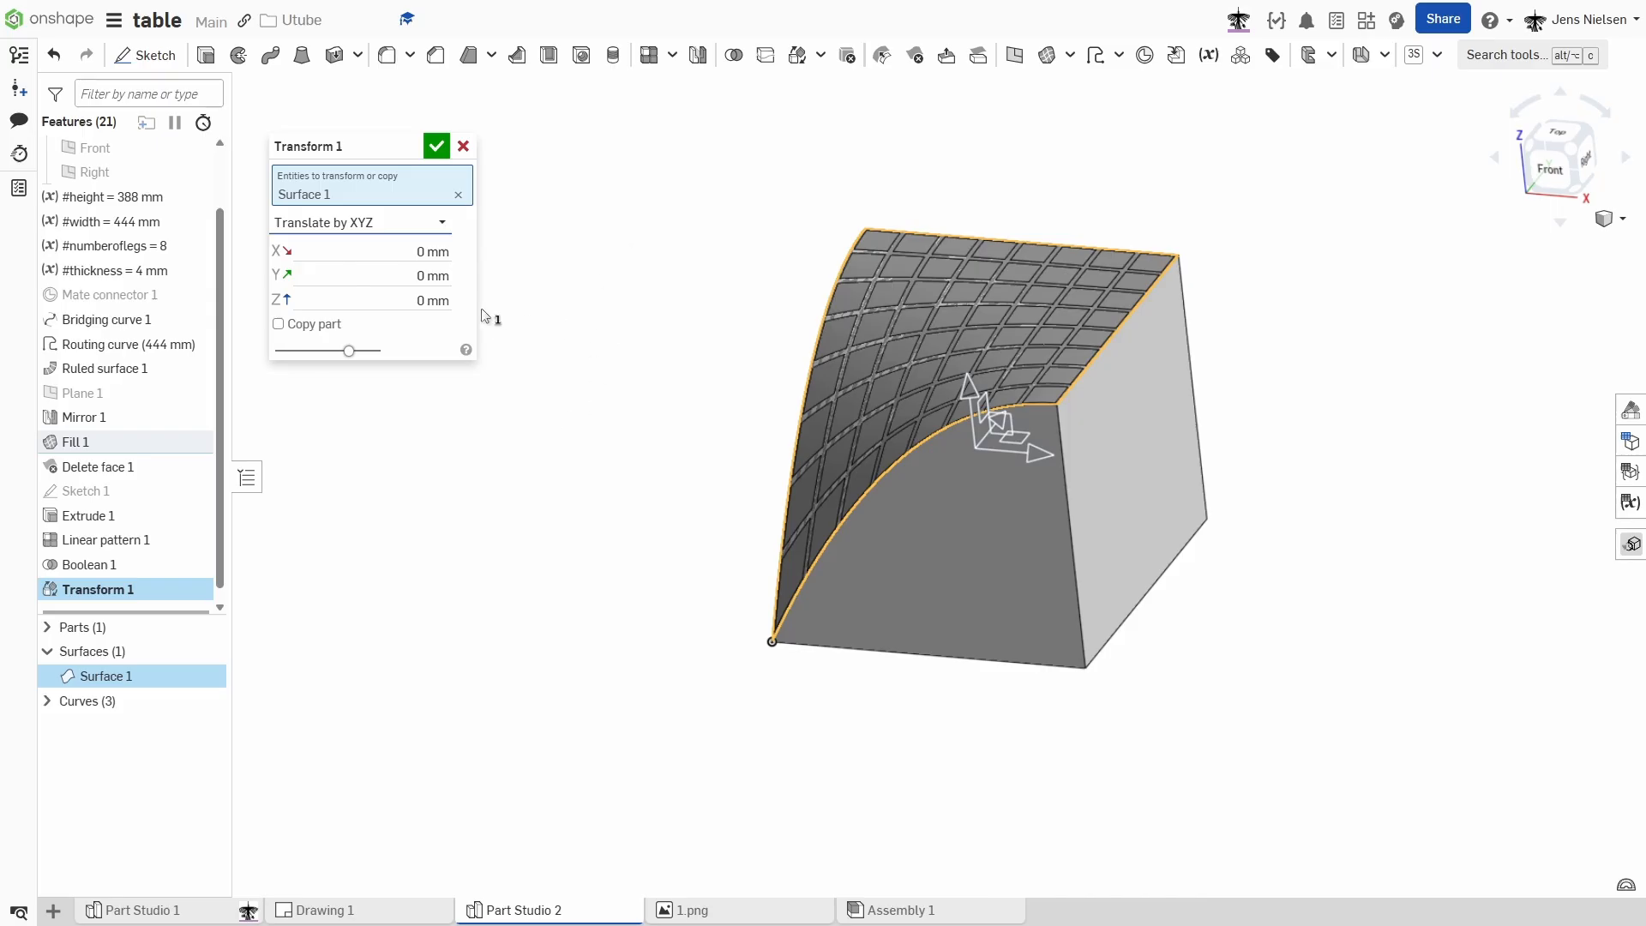
click(430, 299)
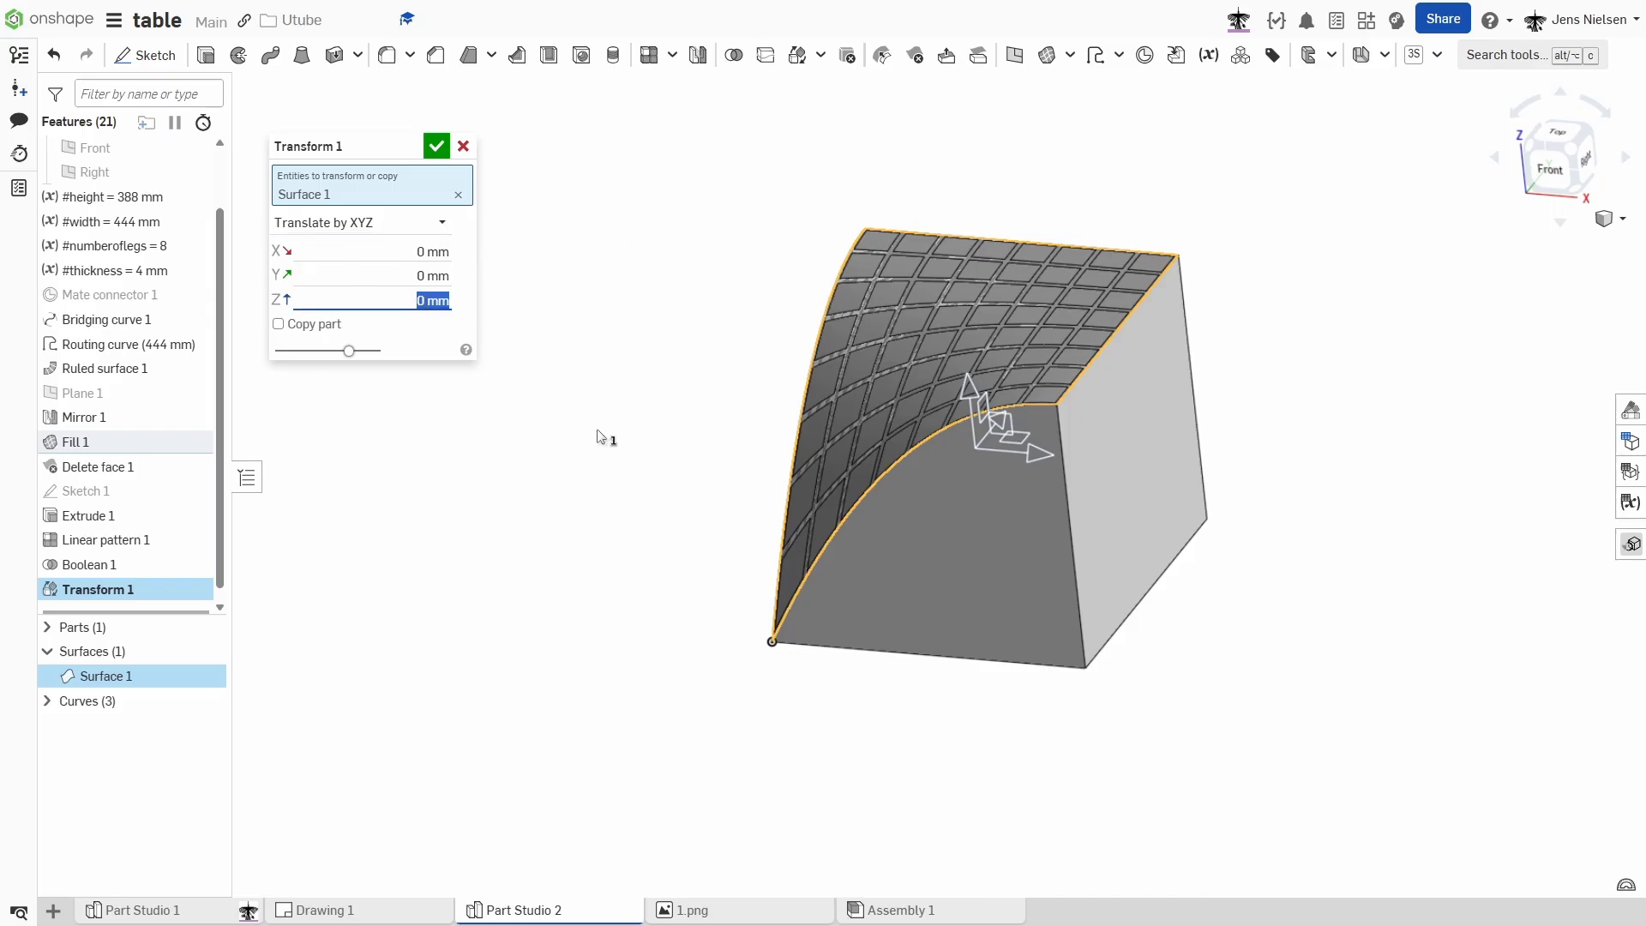
text(88)
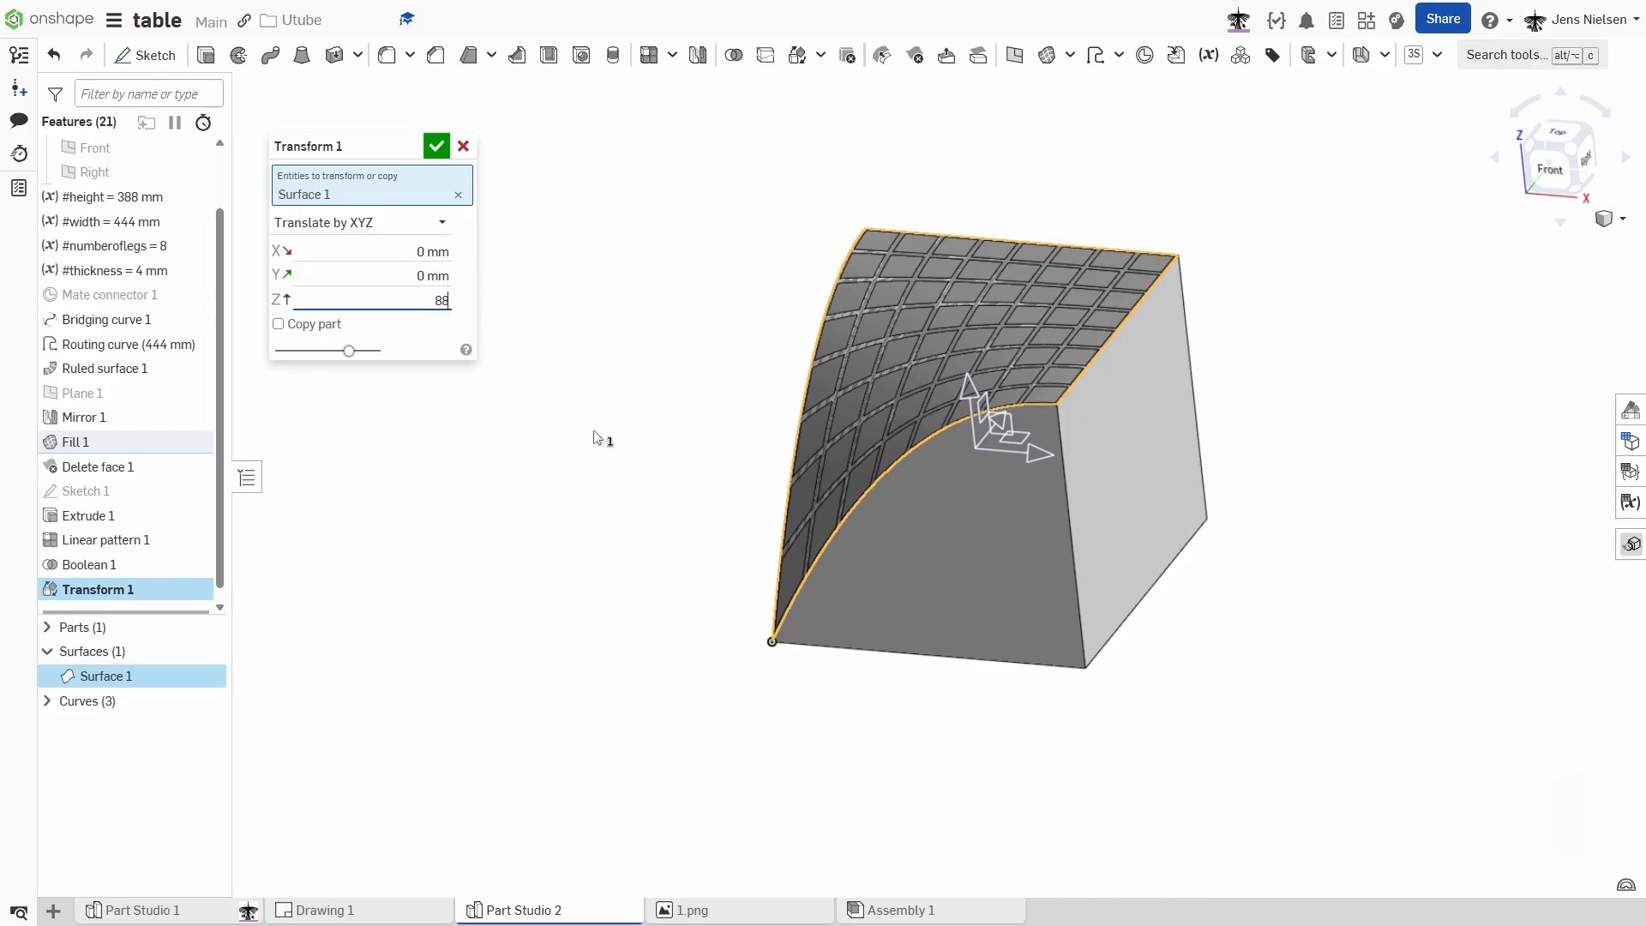
click(435, 145)
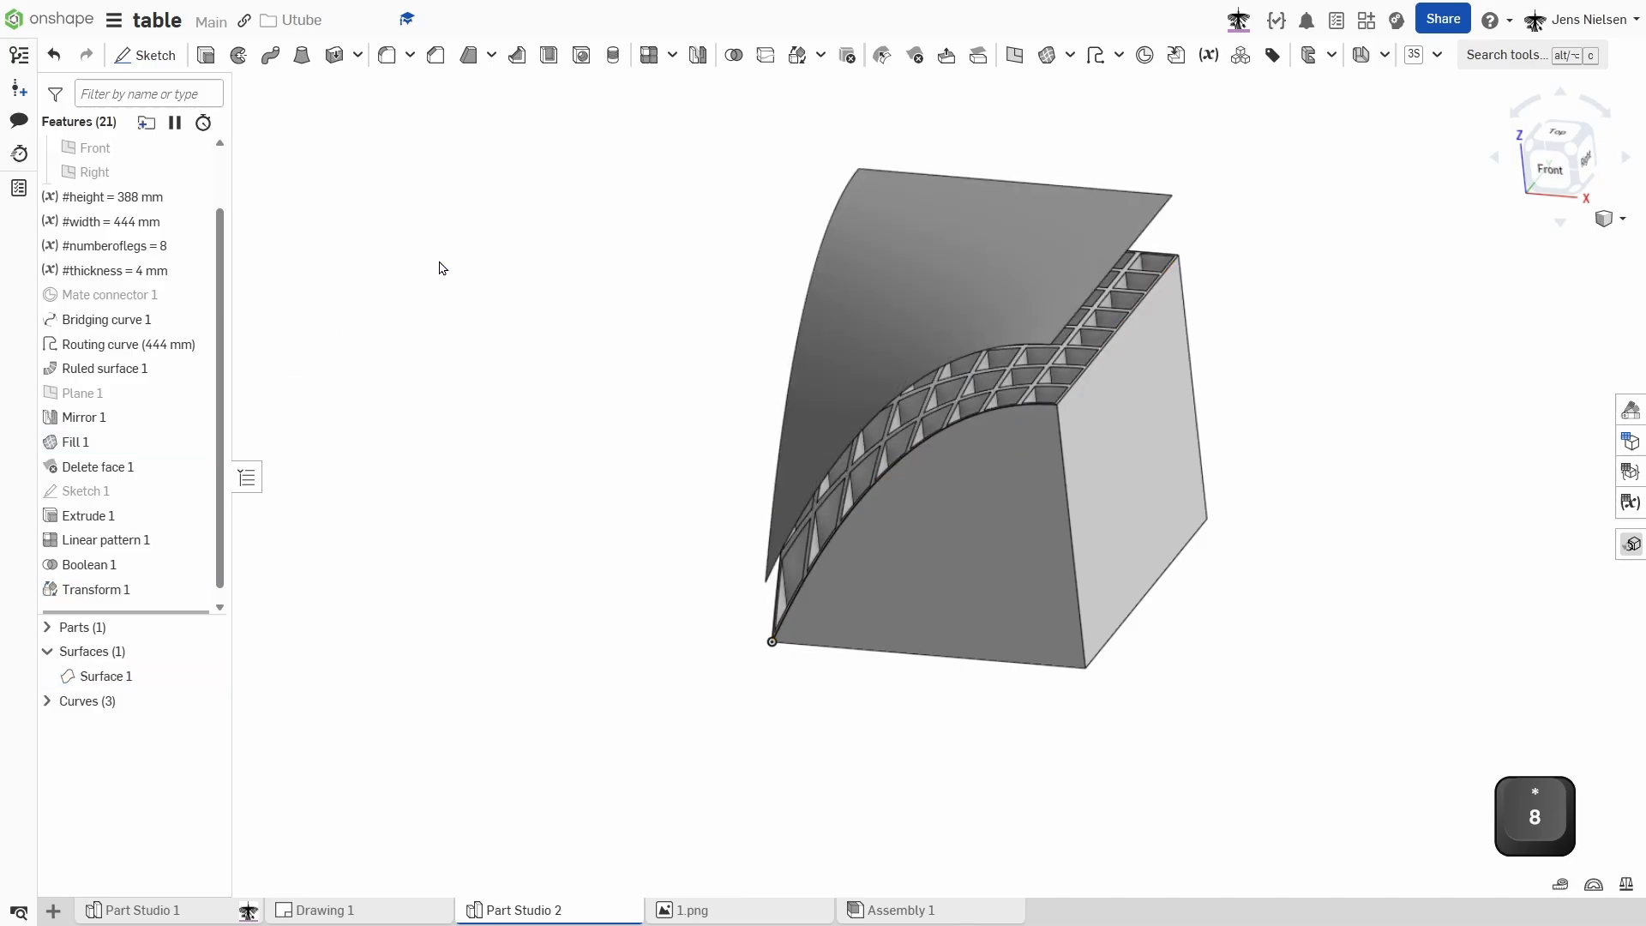
Edit Transform 1 to make the Z offset negative.
right_click(95, 589)
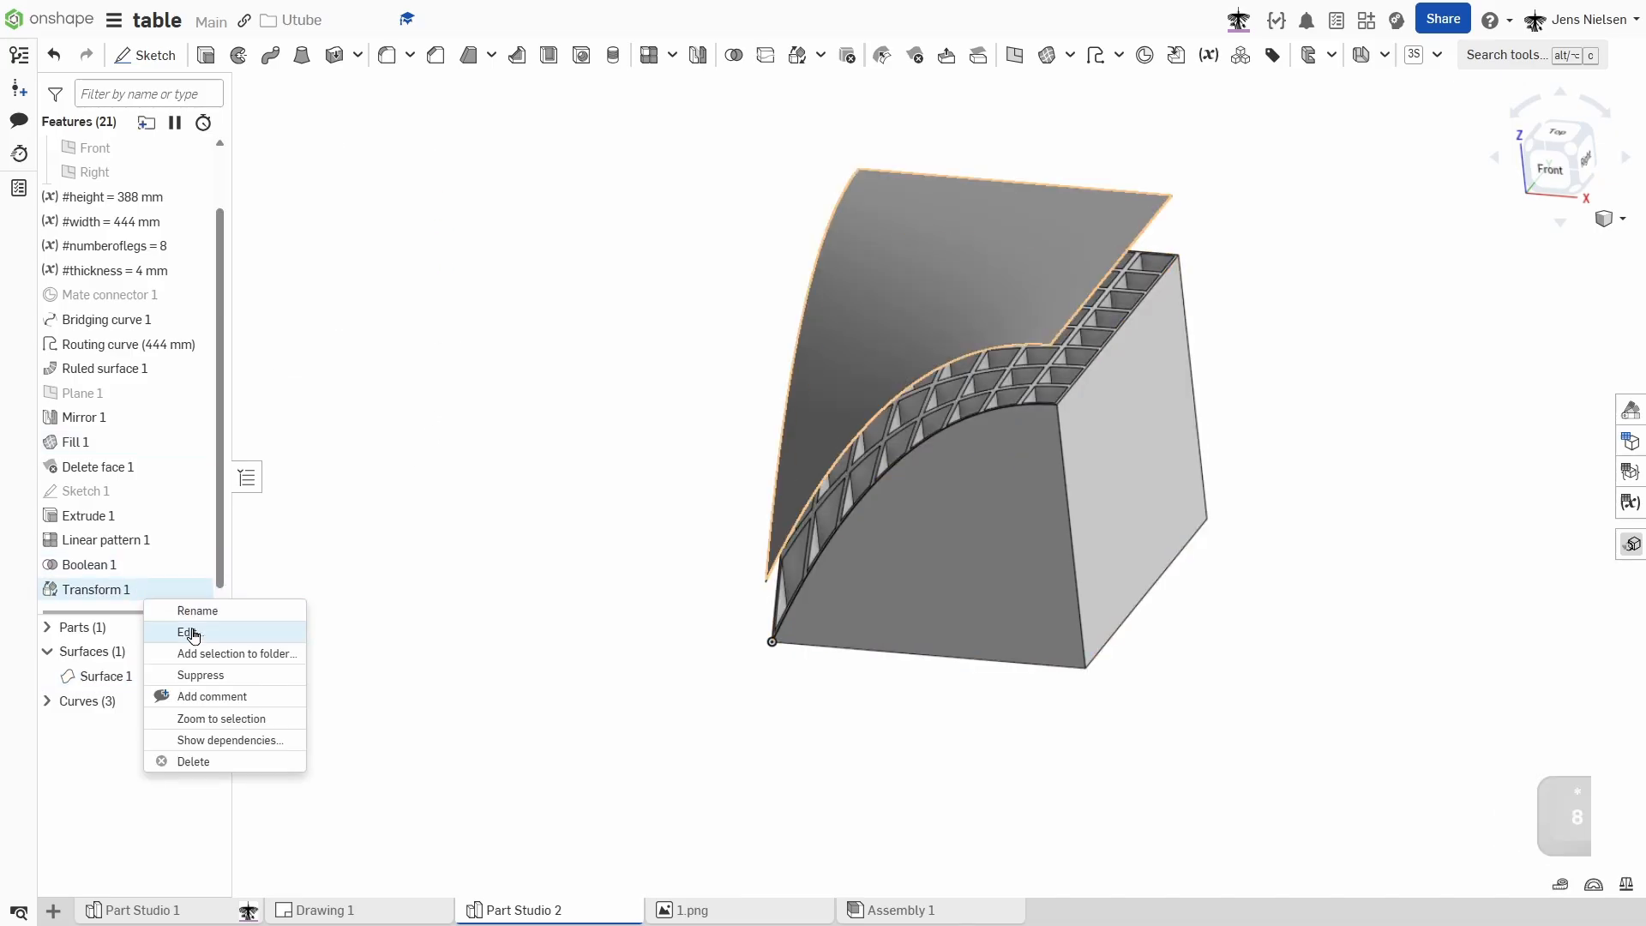
click(191, 632)
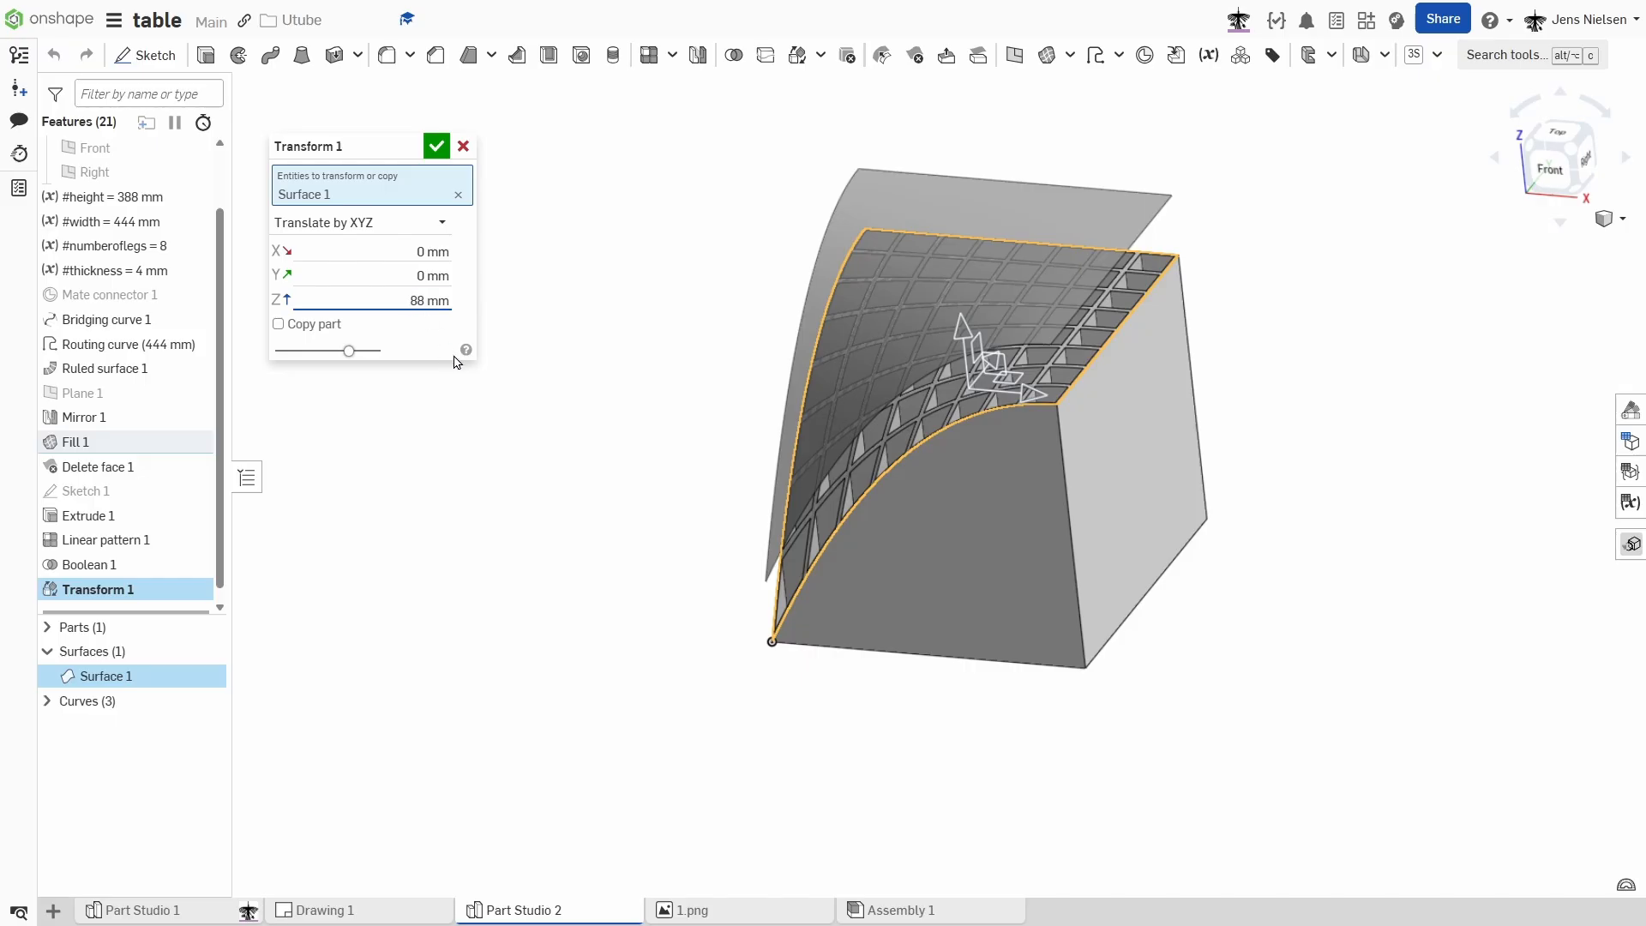
click(435, 145)
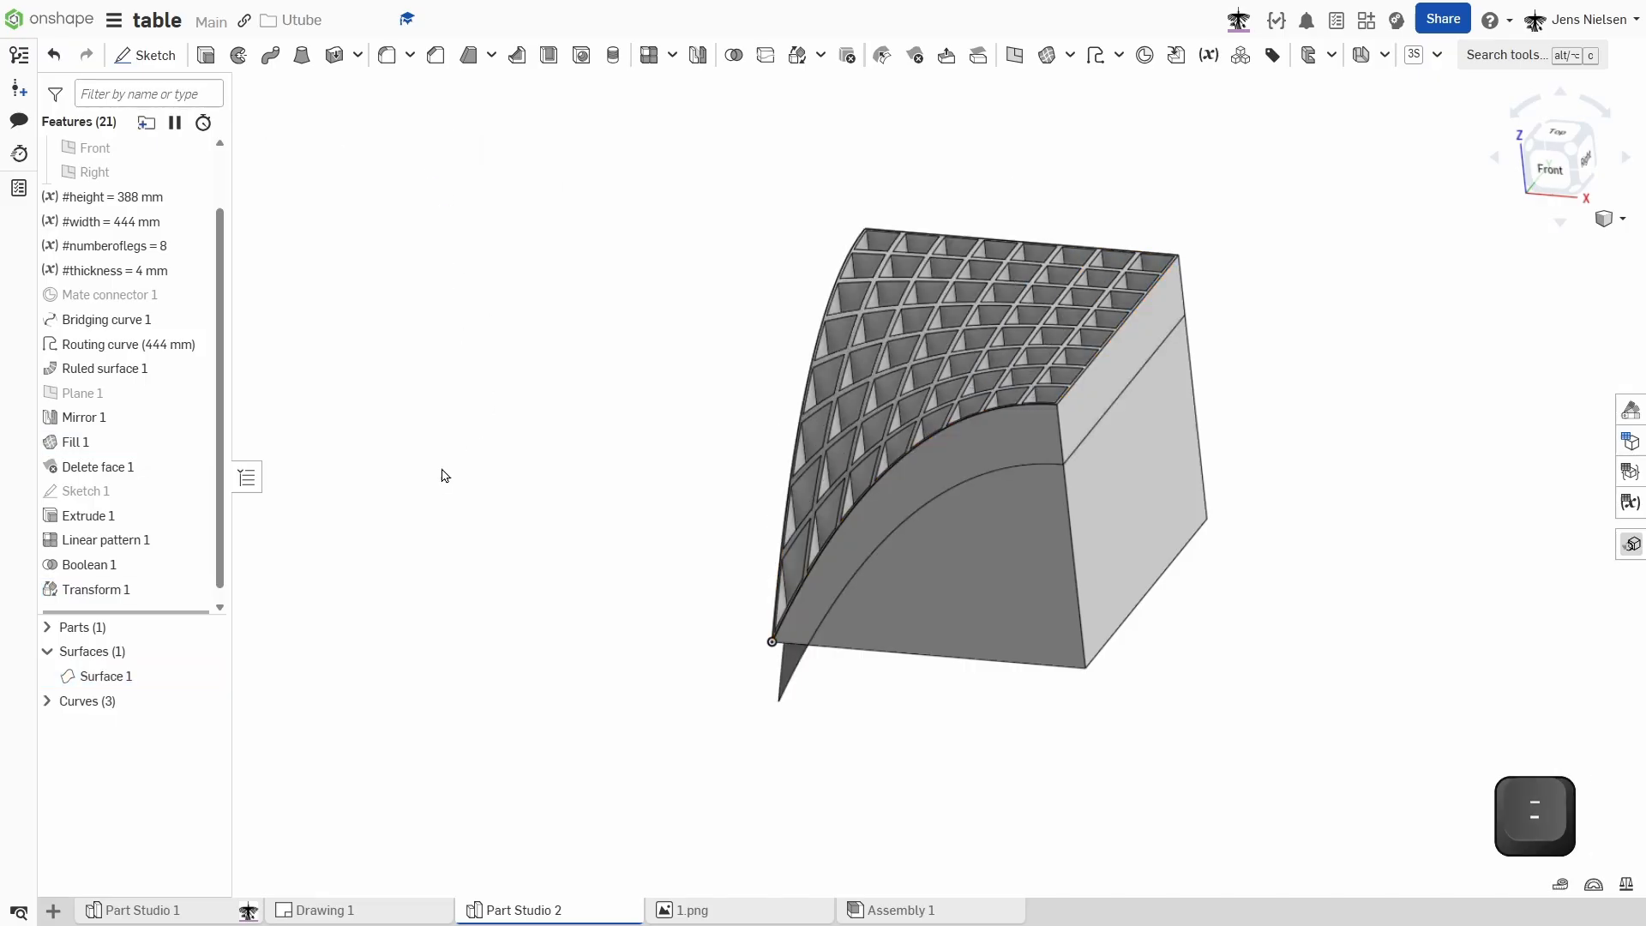
mouse_move(766, 55)
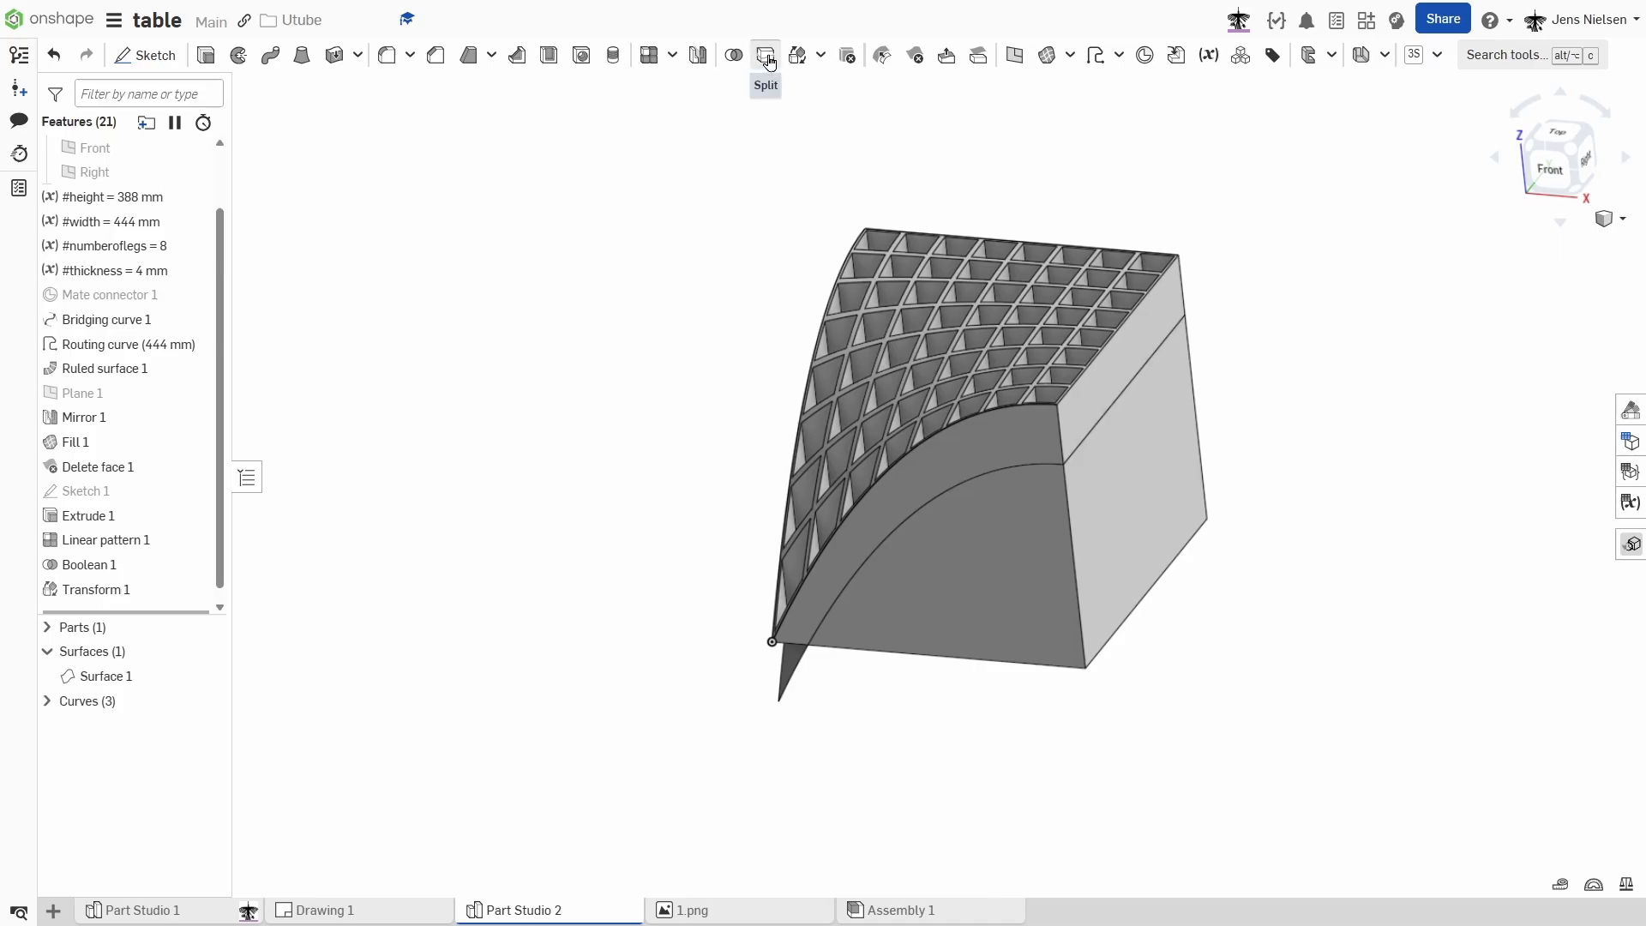
Split Part 1 with Surface 1, with Keep both sides unchecked.
click(765, 55)
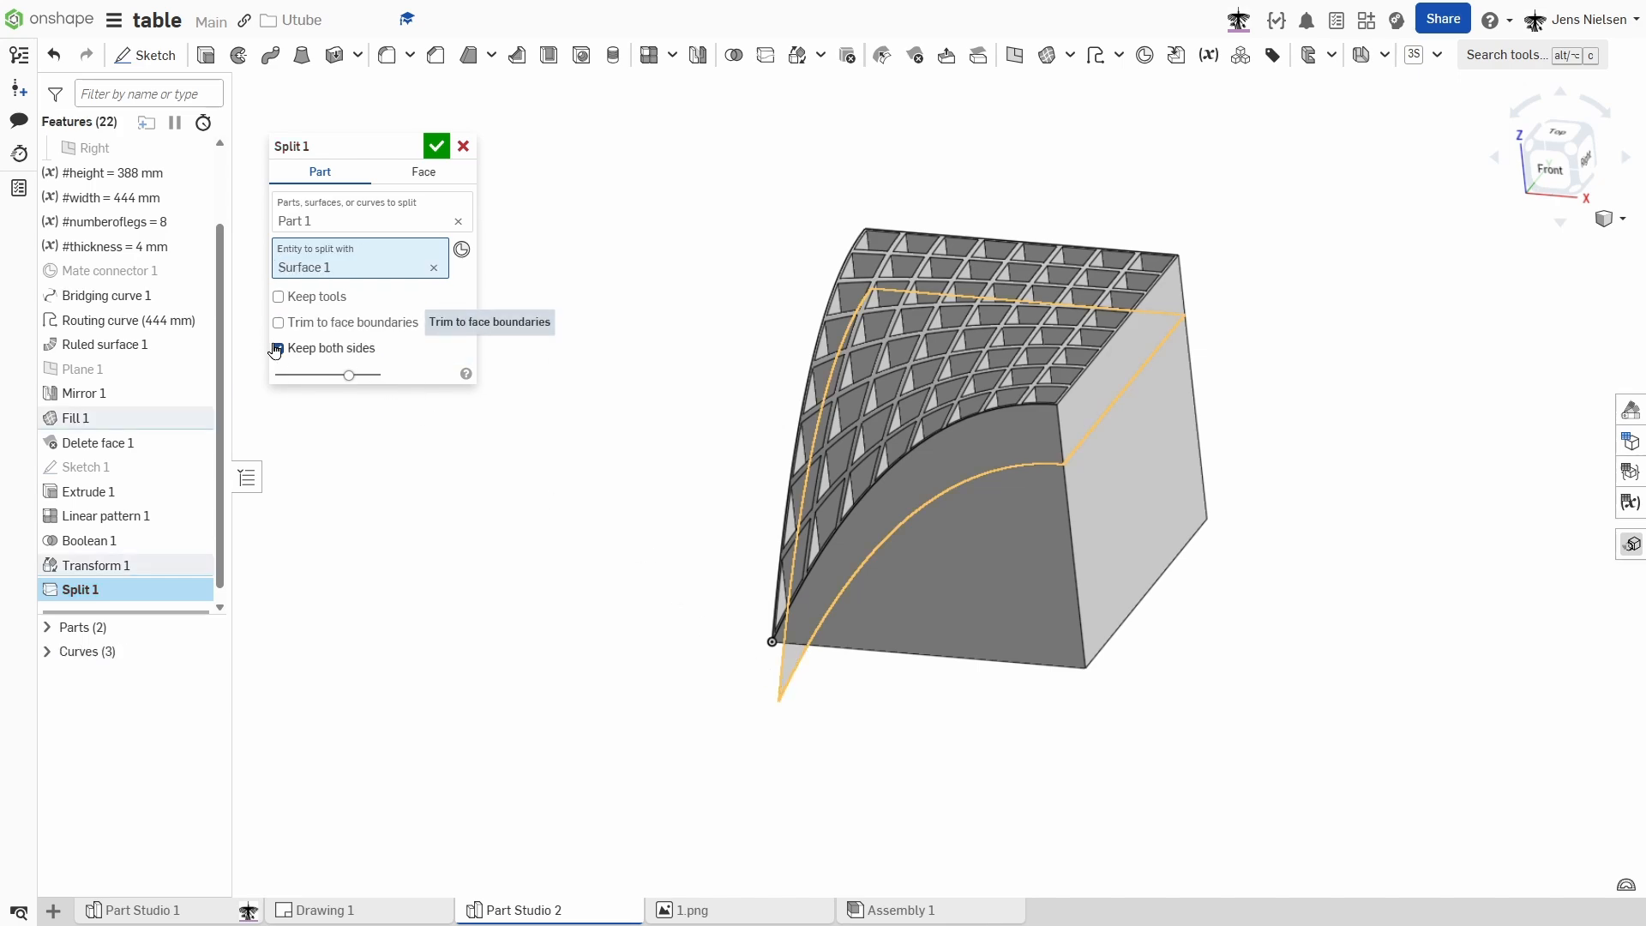
click(278, 347)
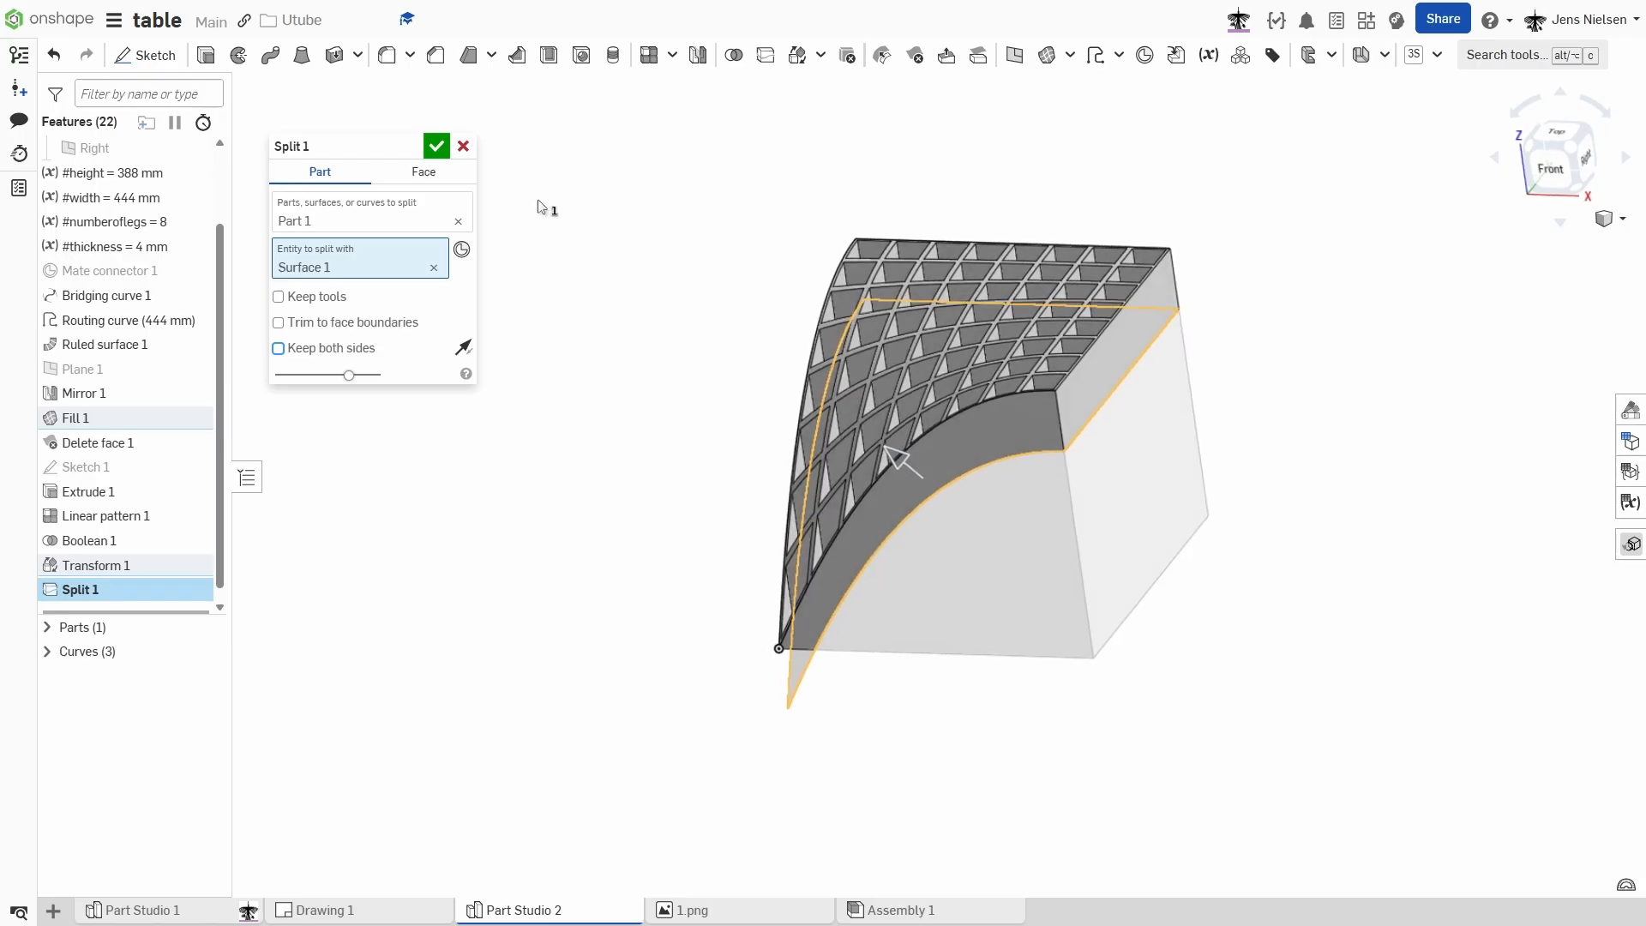
click(437, 145)
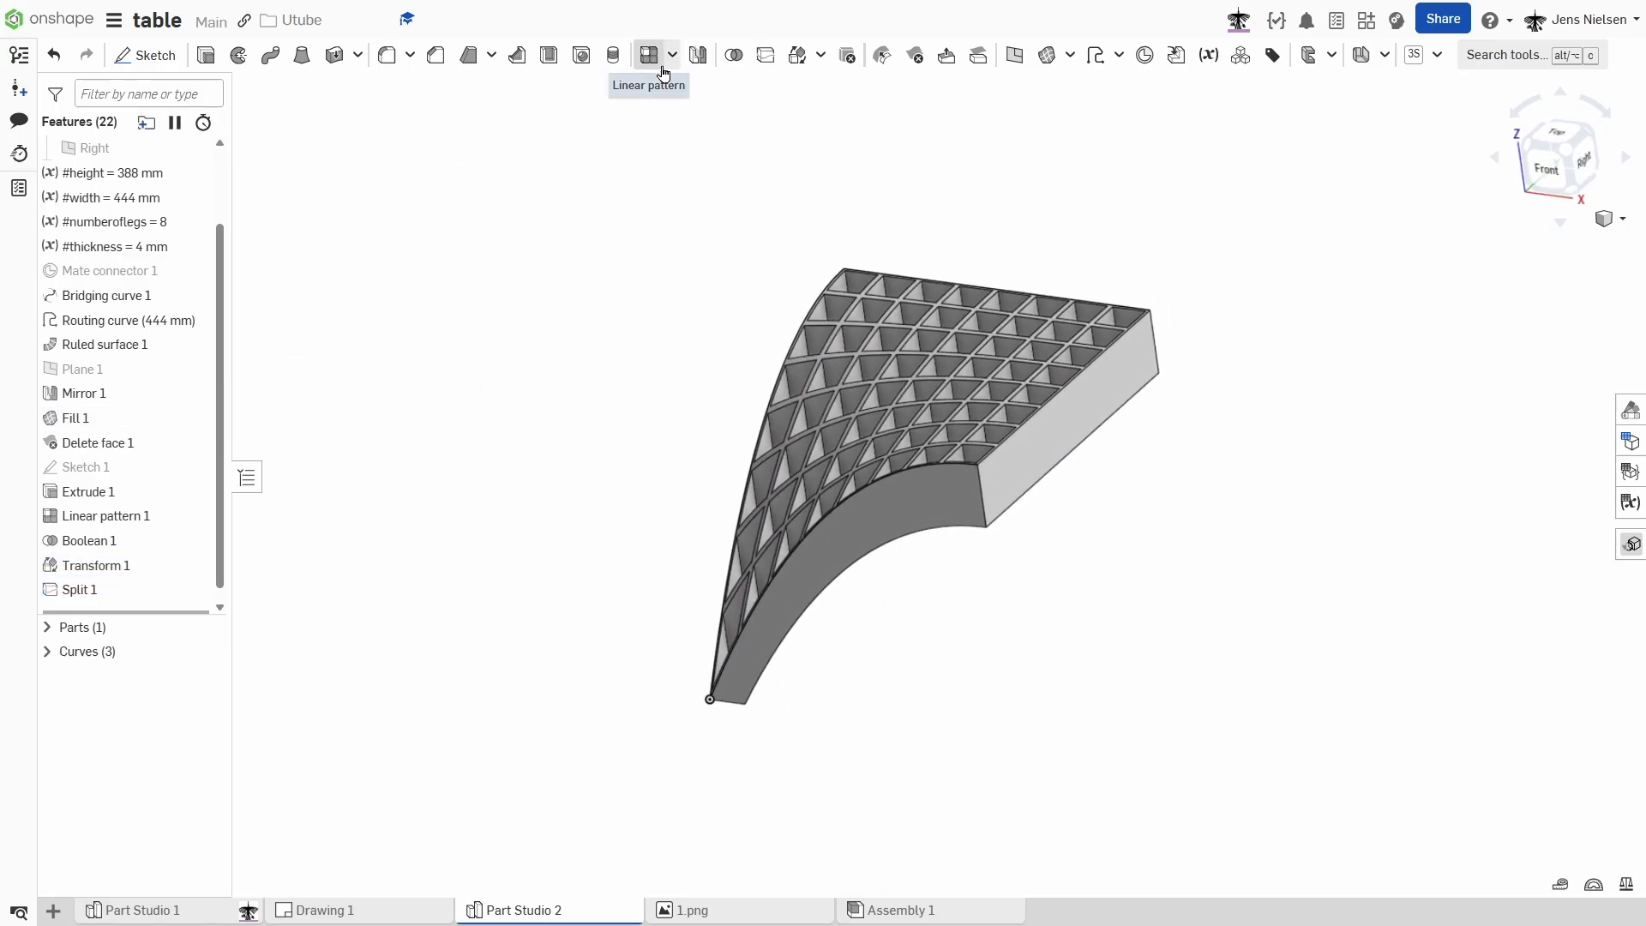
Circular-pattern Part 1 four times about the corner edge, merged with Add.
click(672, 55)
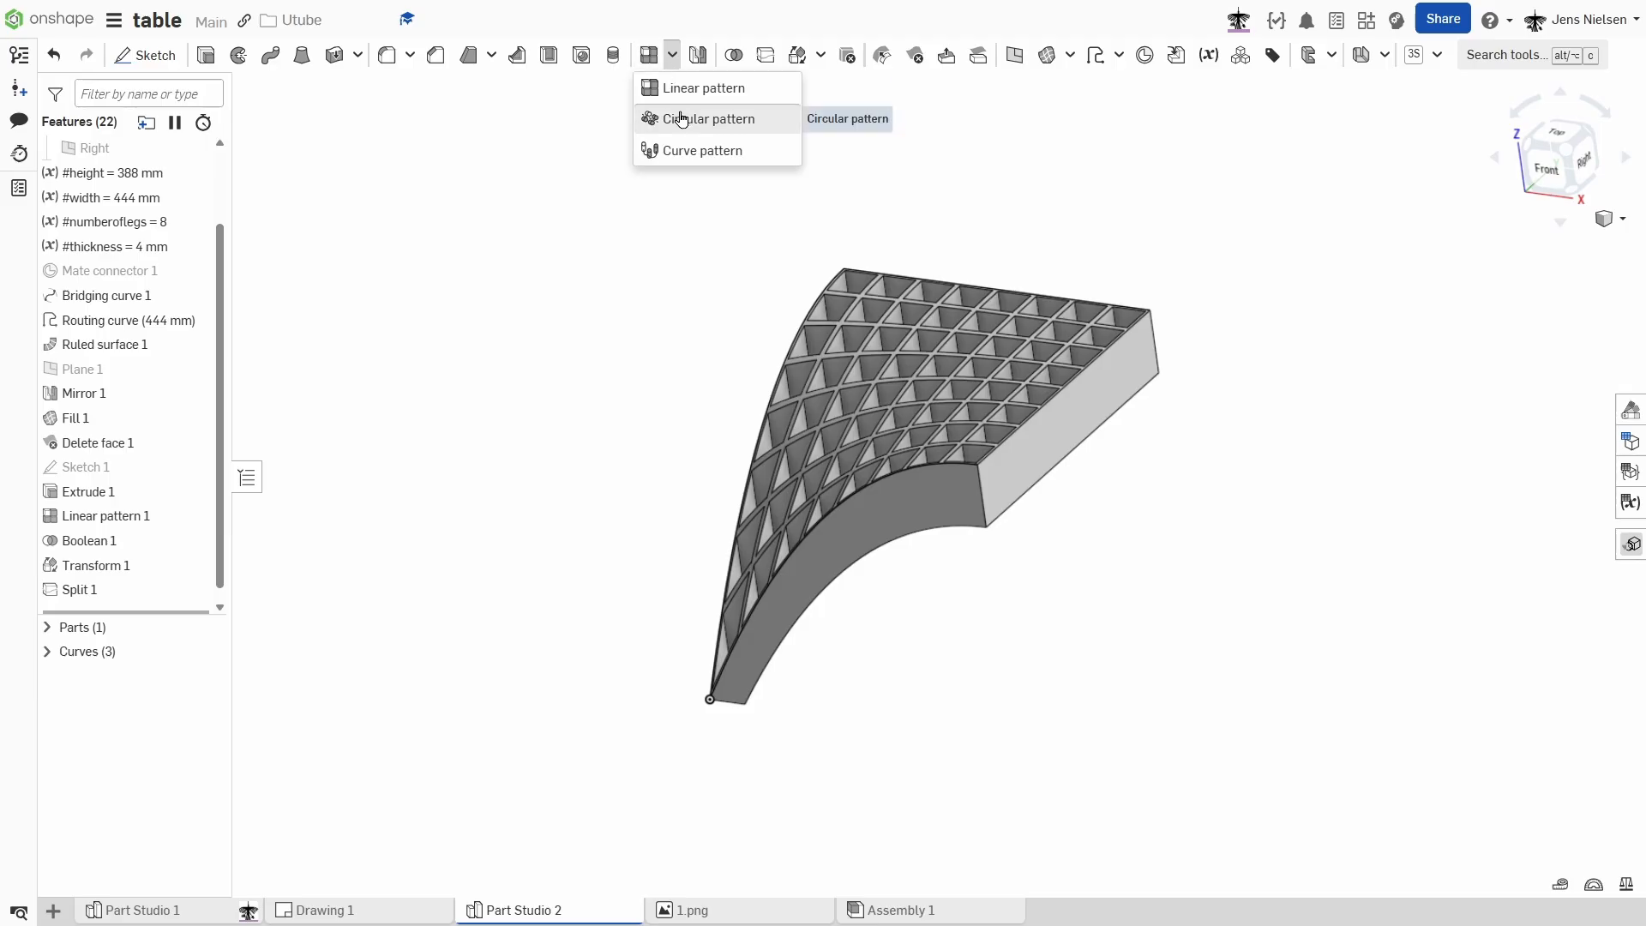
click(707, 118)
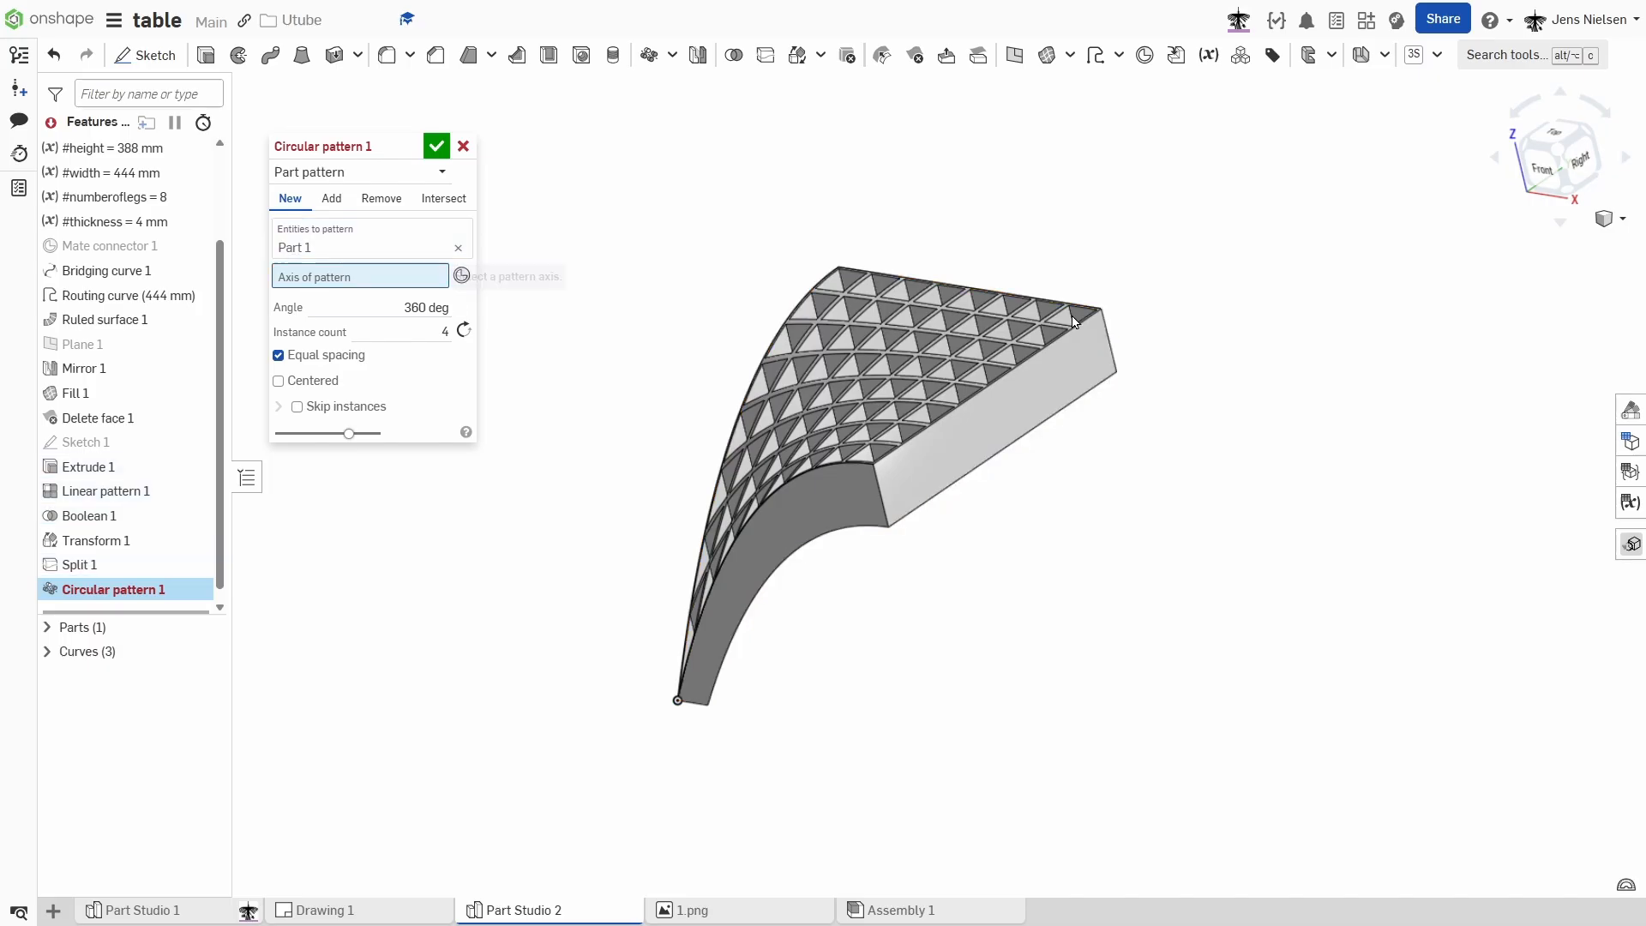
click(1117, 357)
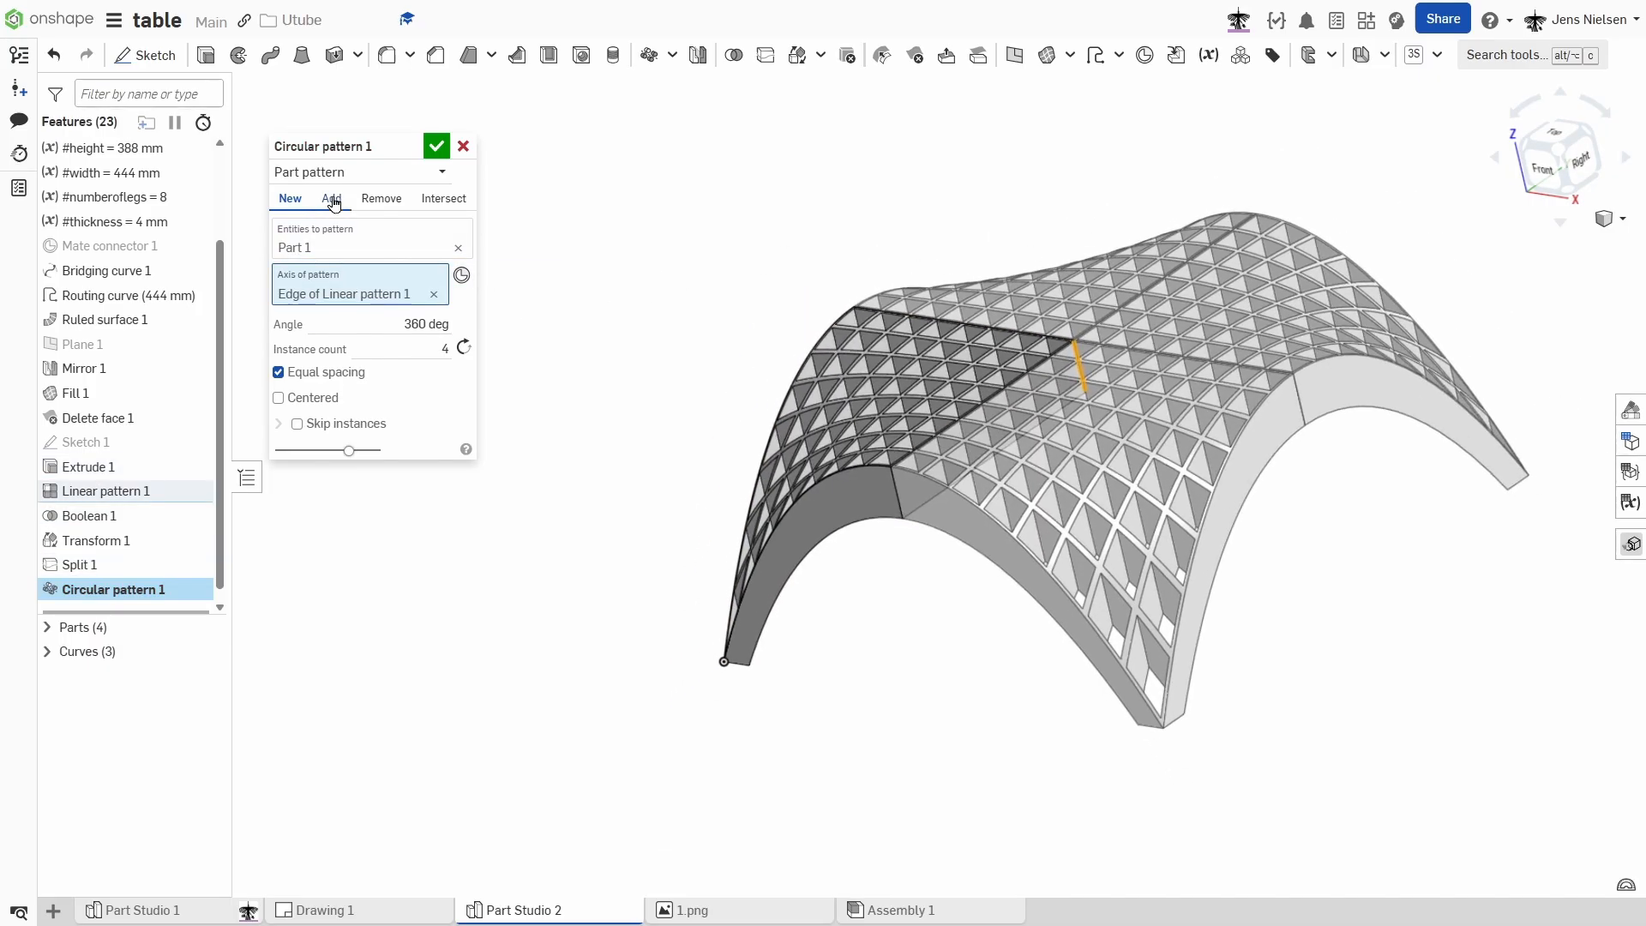
click(332, 198)
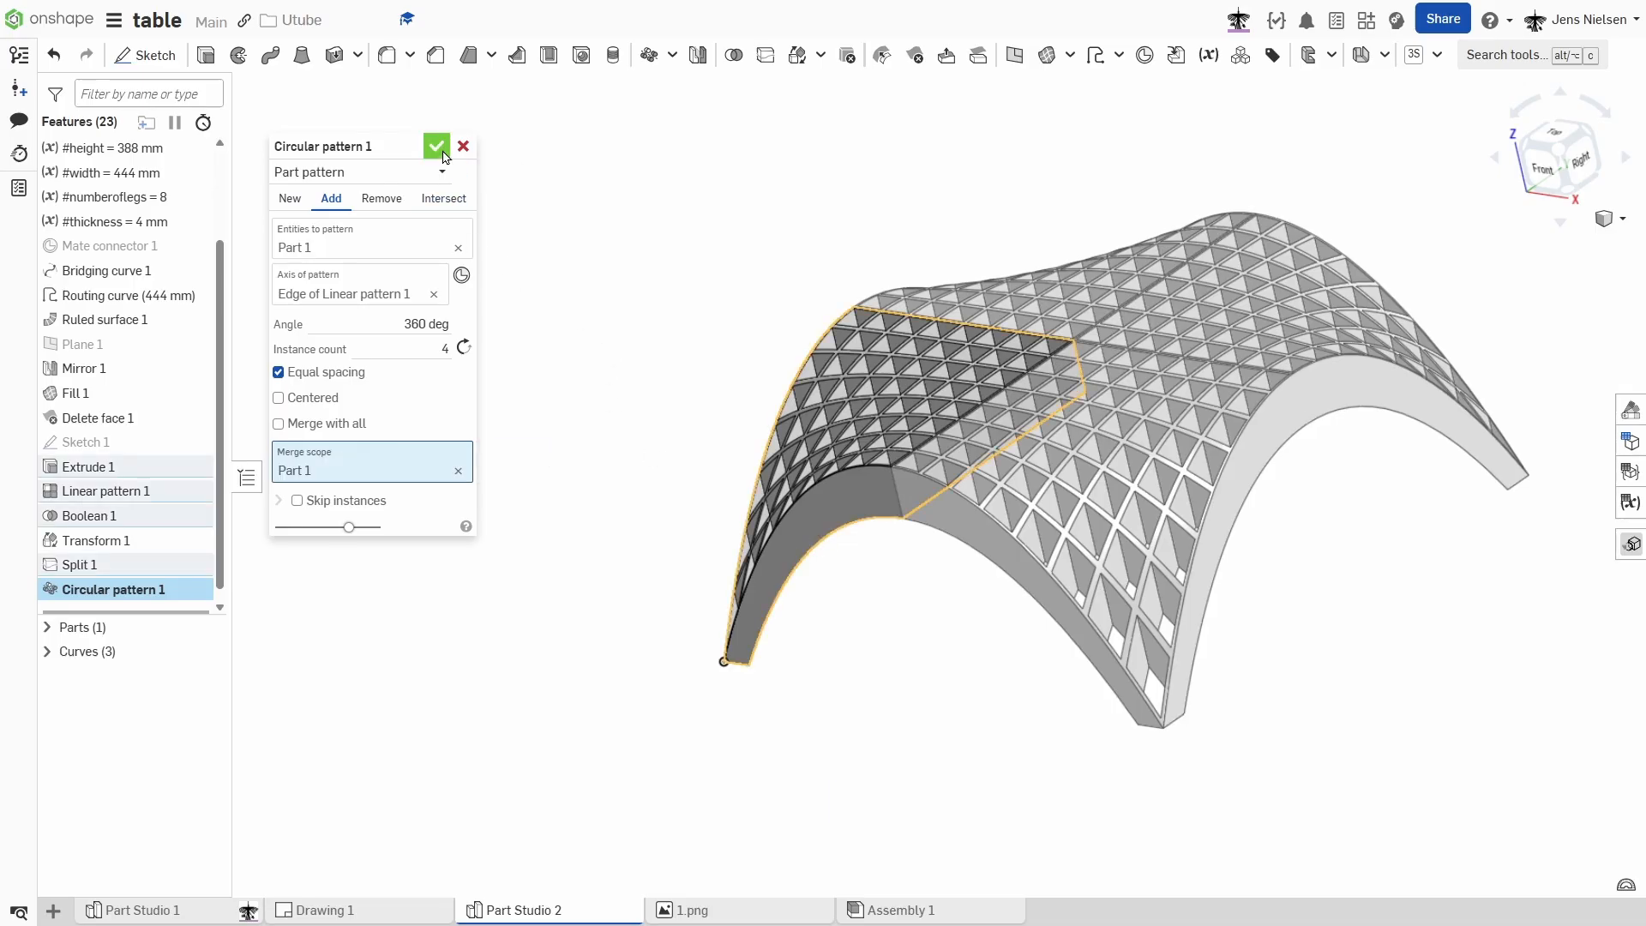
click(436, 146)
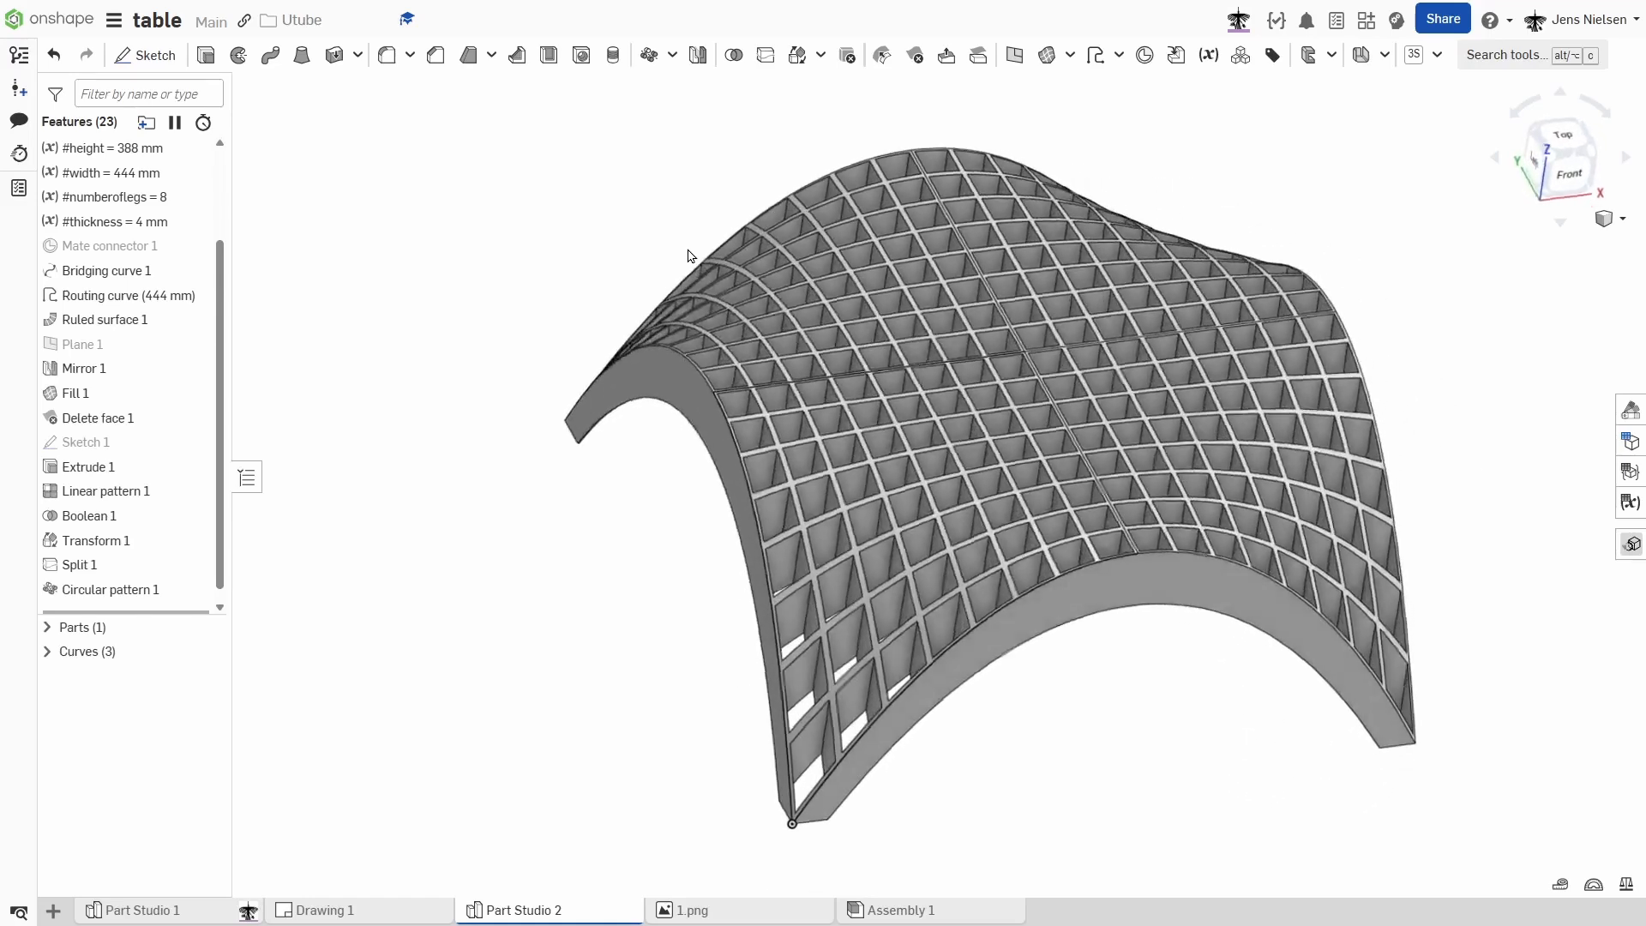
drag(688, 257, 1359, 336)
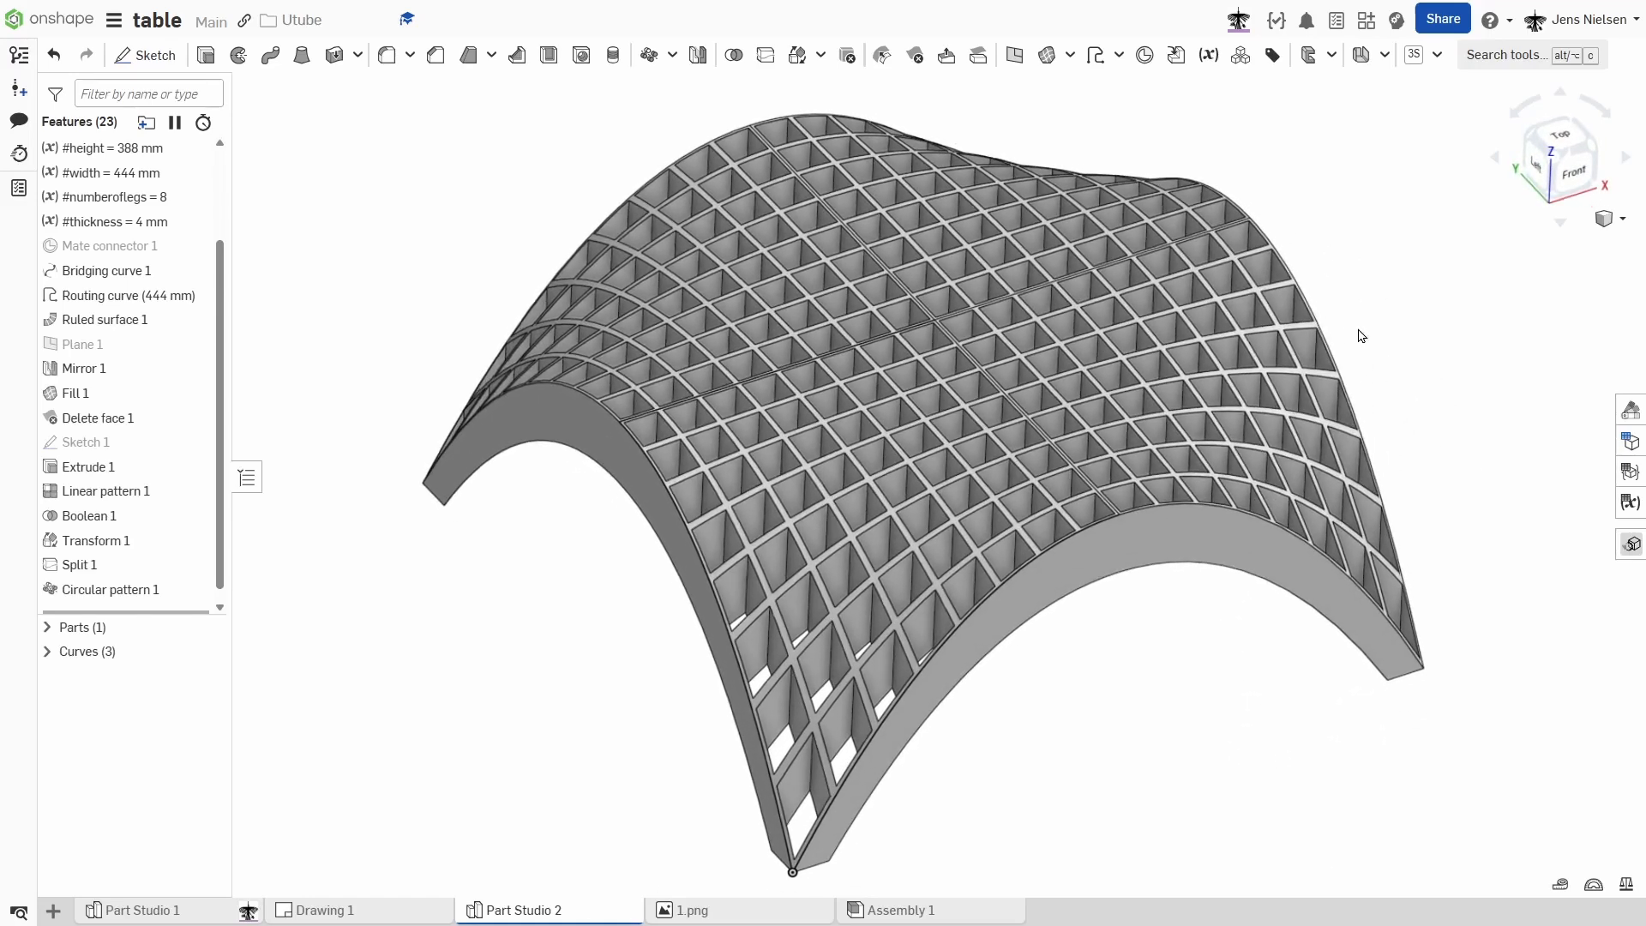